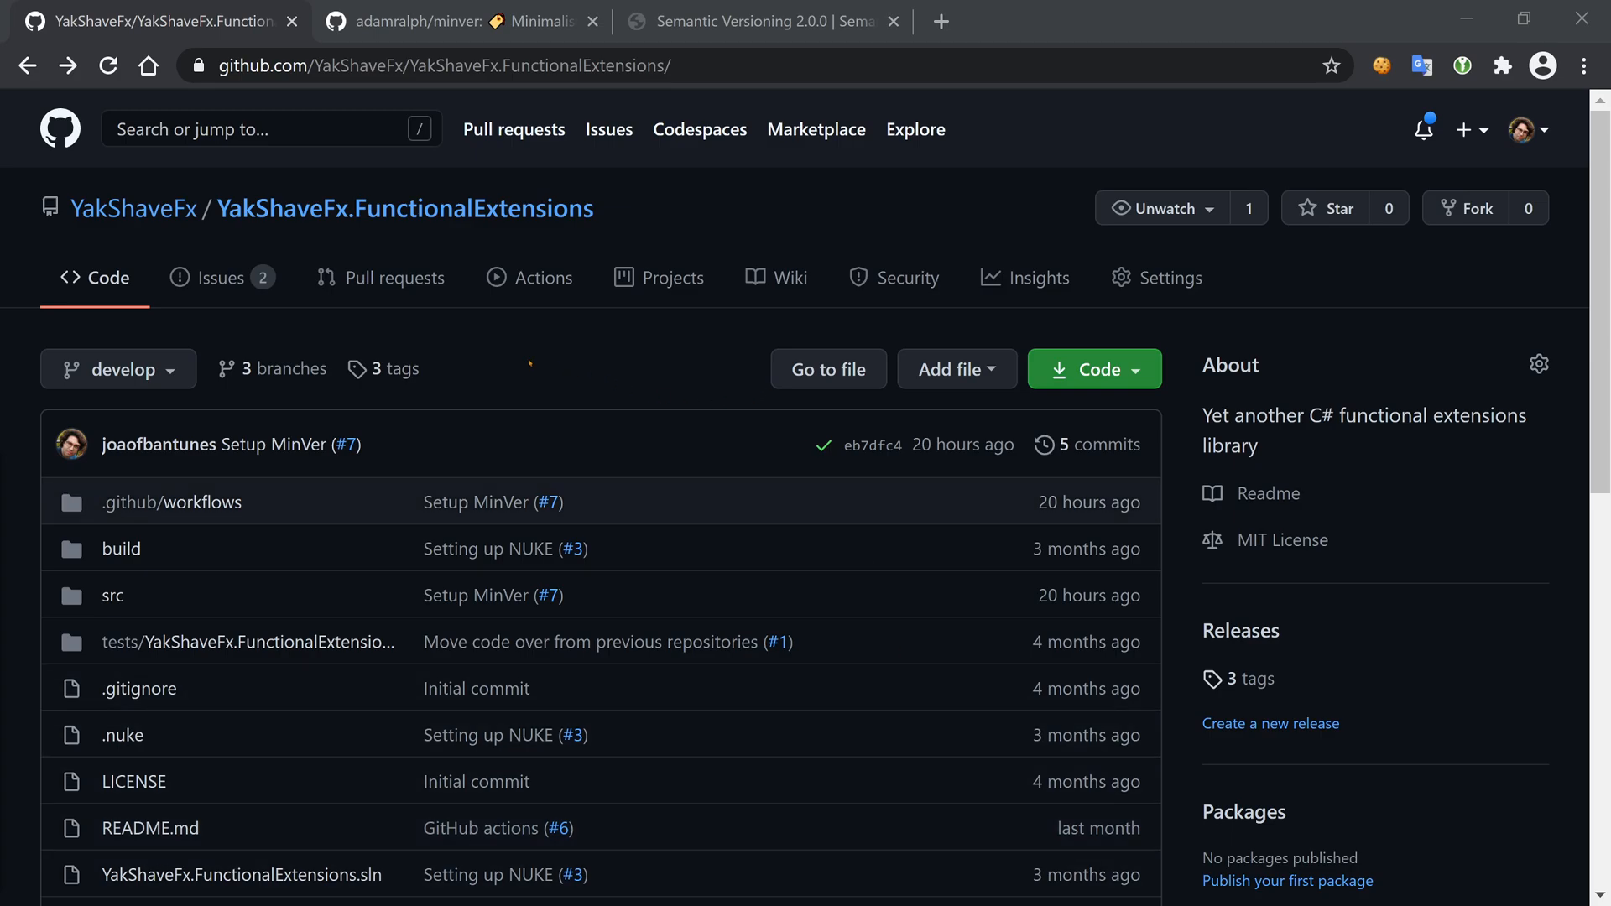
- Switch to the adamralph/minver tab showing the MinVer README on GitHub
click(463, 20)
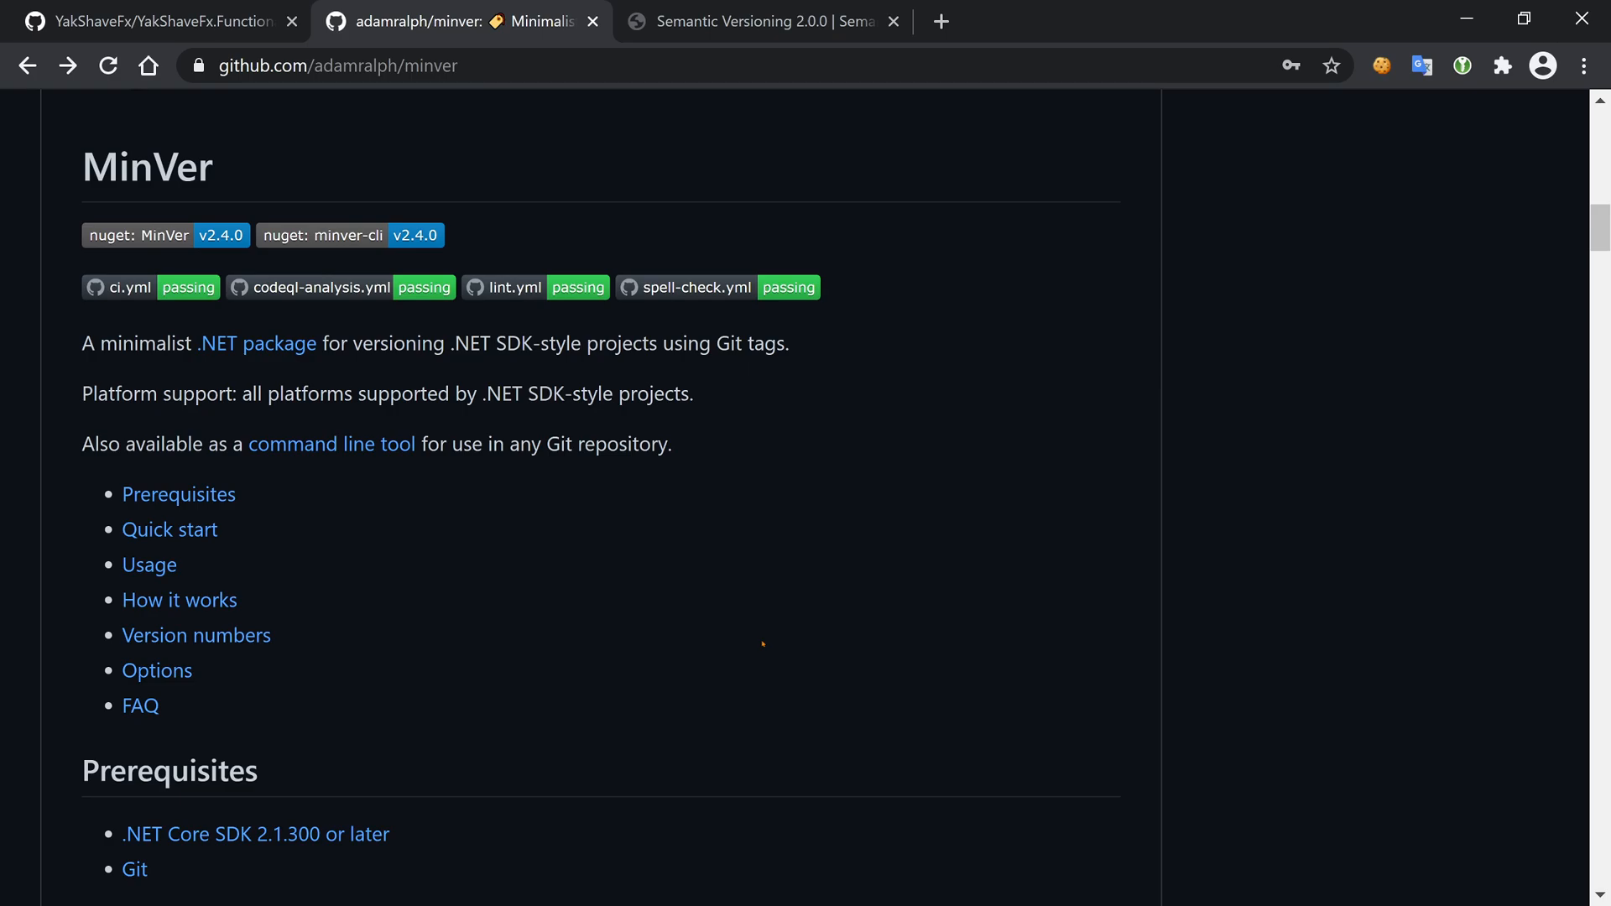
mouse_move(552, 591)
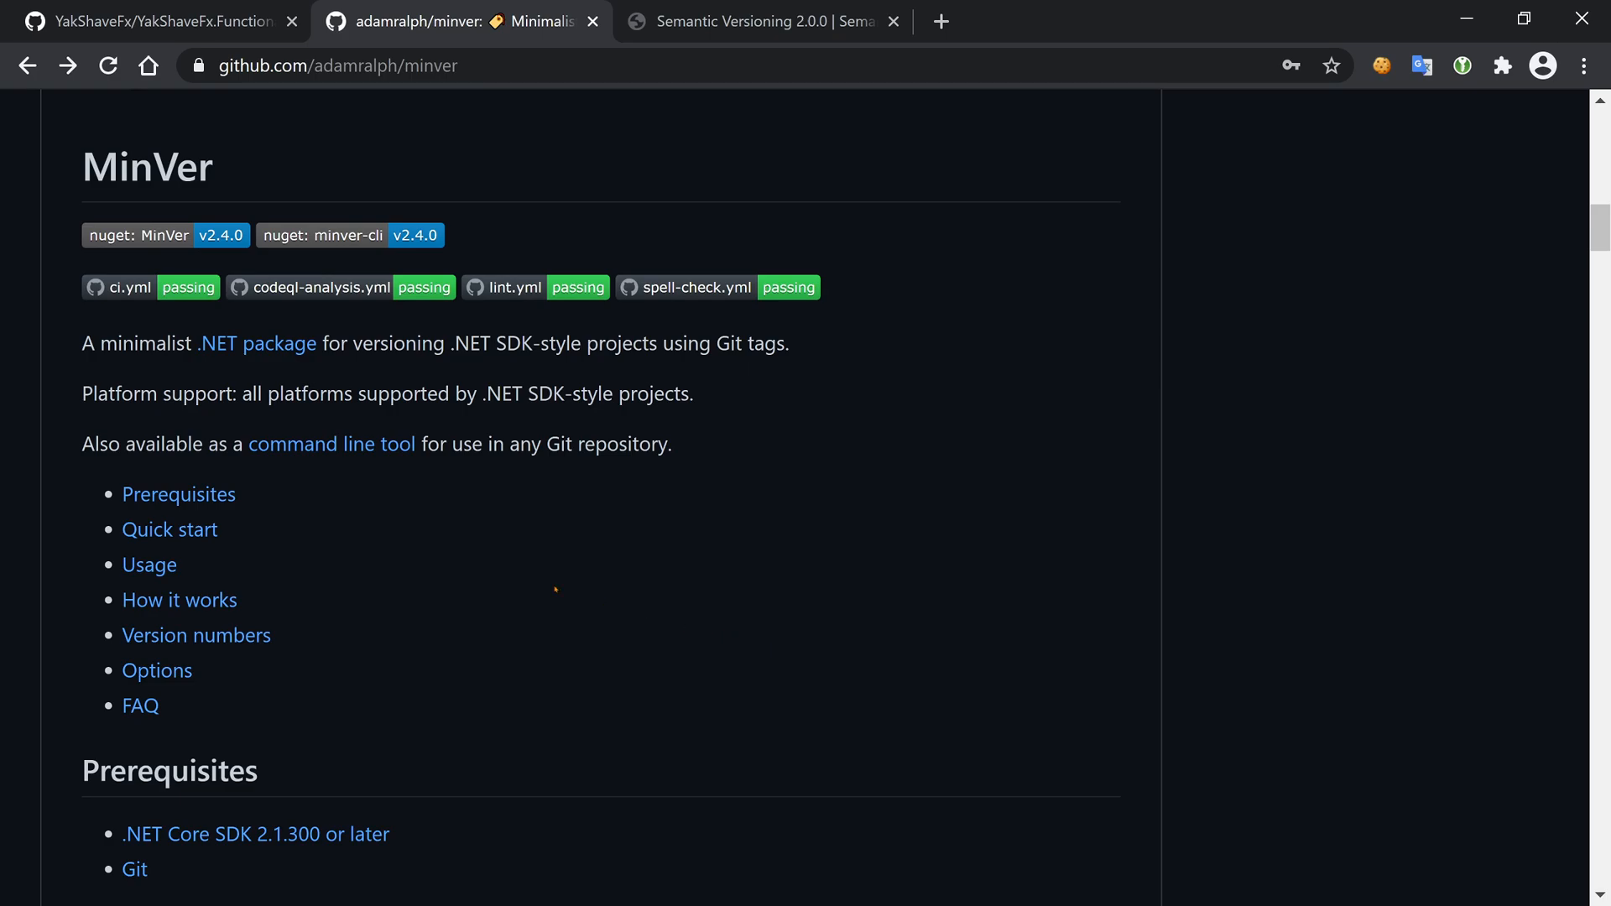
double_click(147, 166)
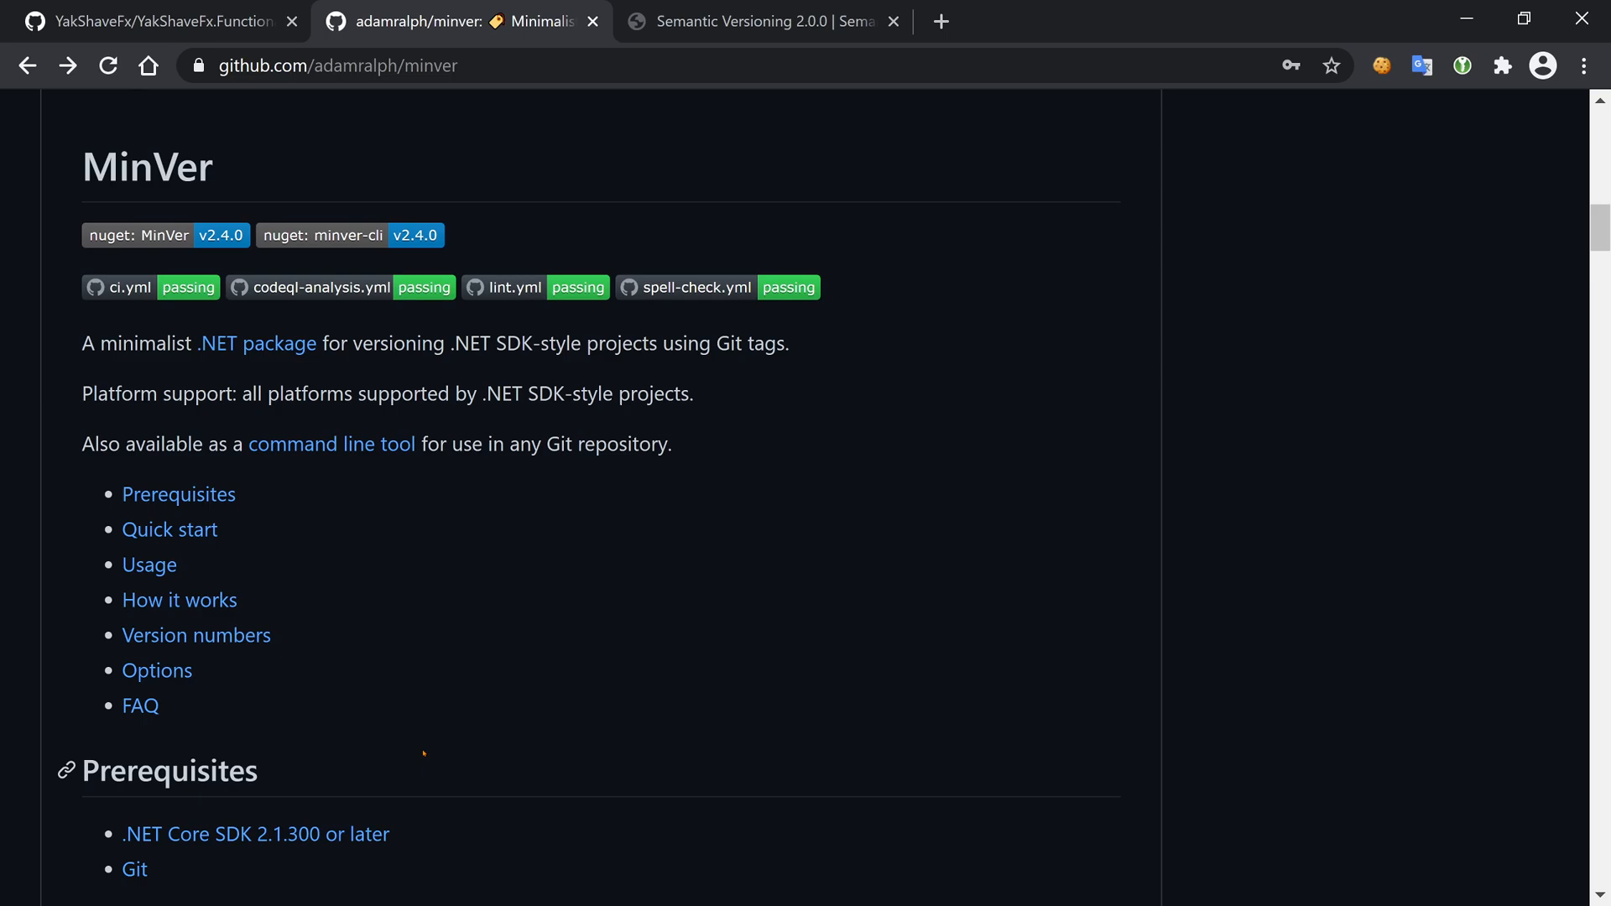
click(765, 22)
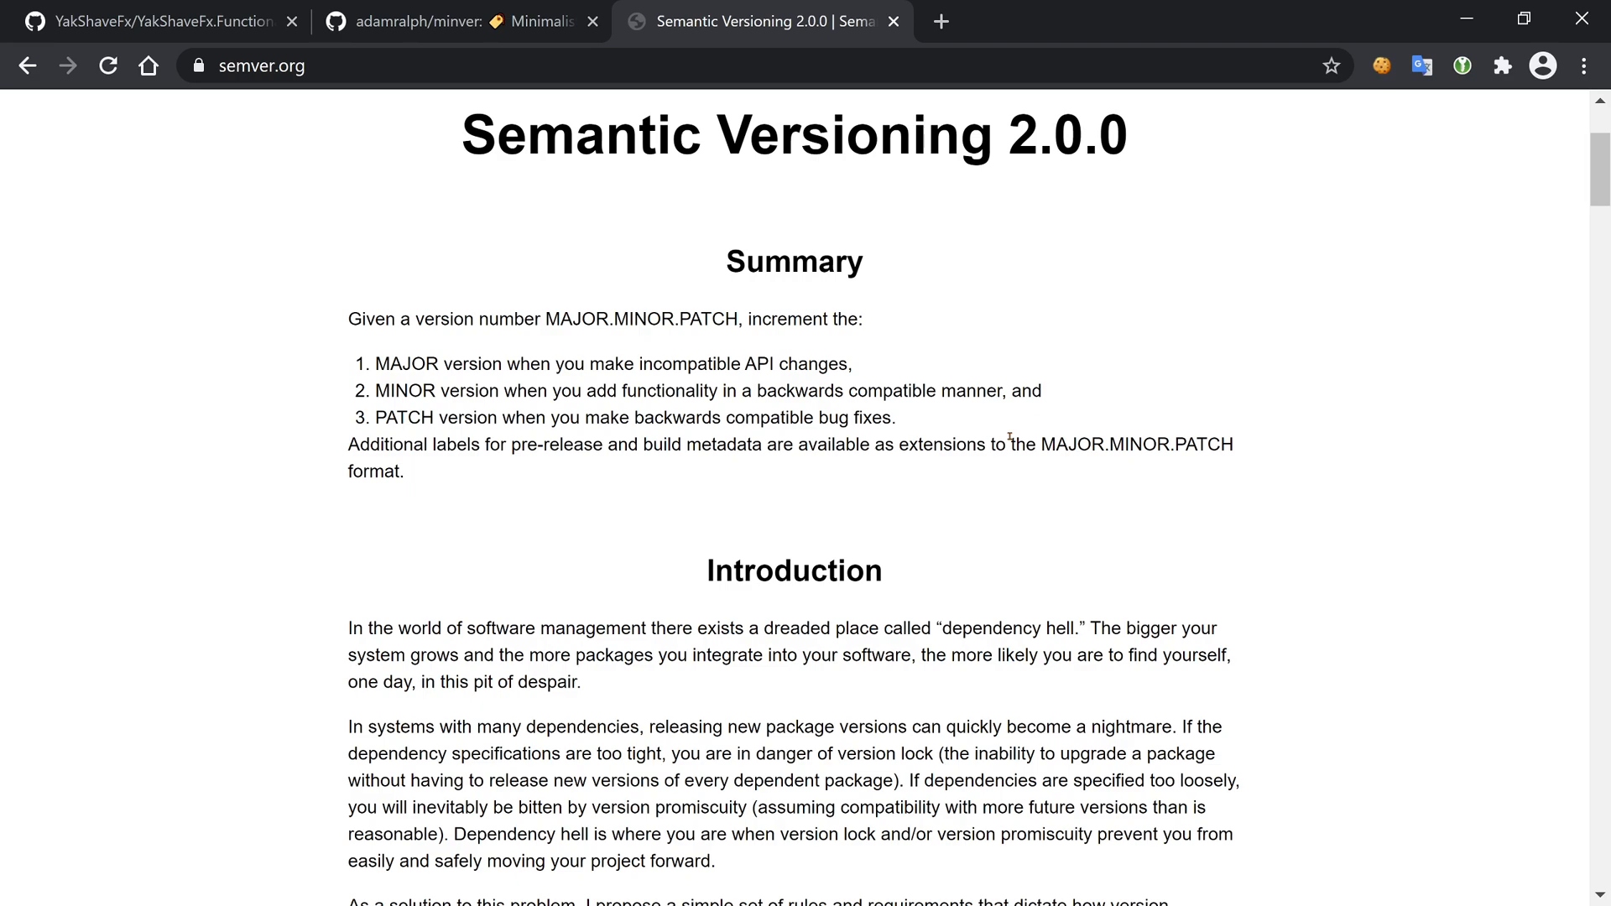
mouse_move(938, 398)
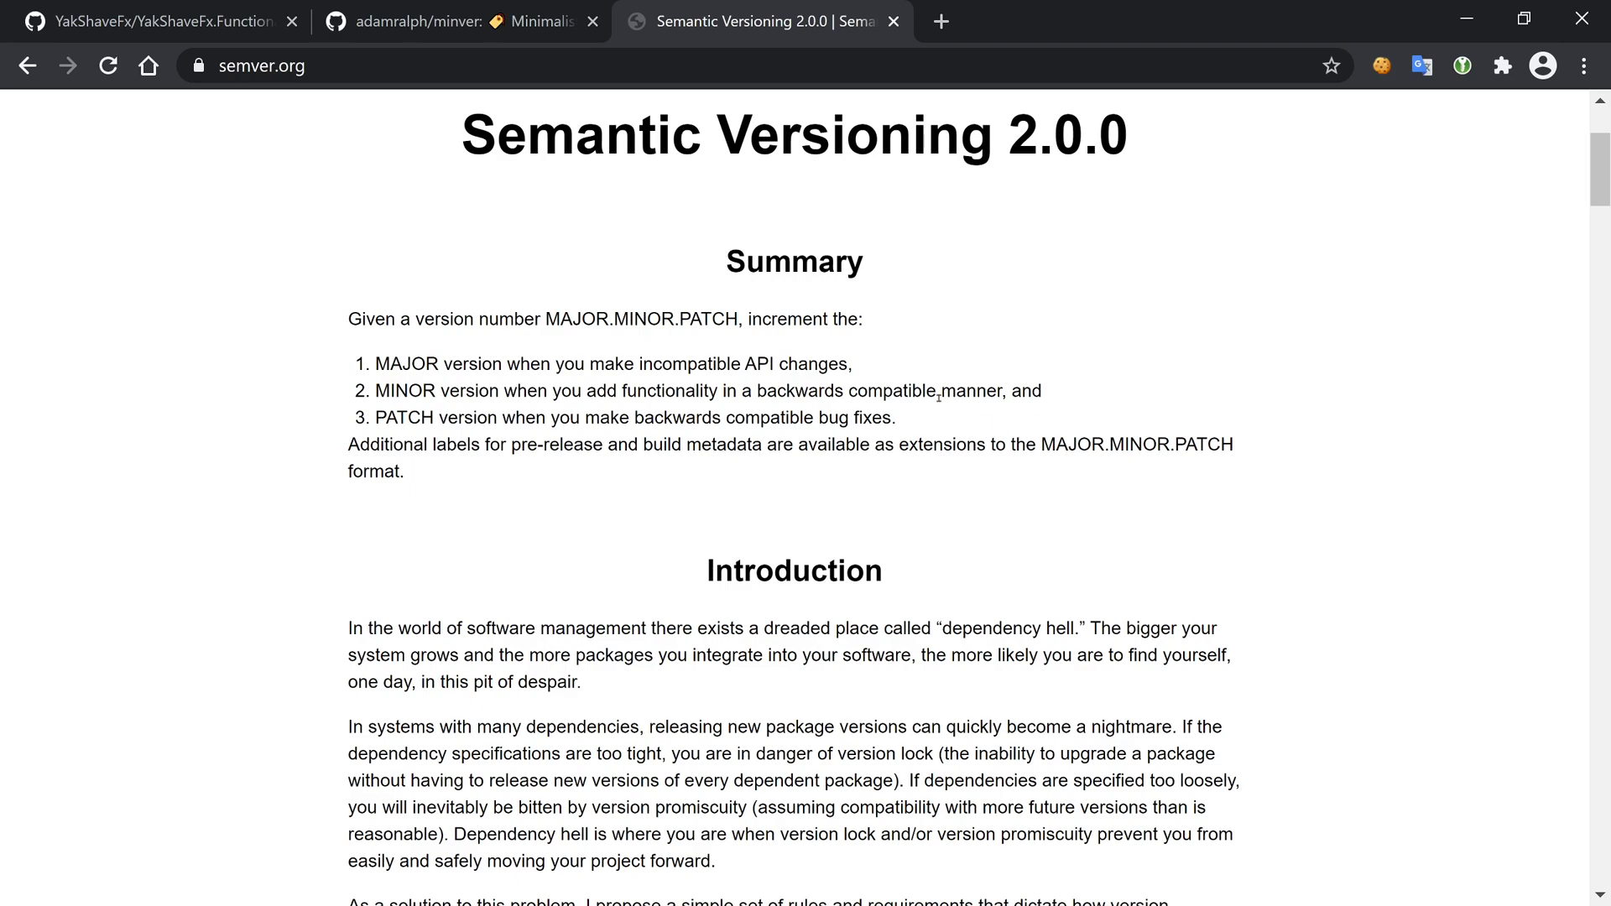
mouse_move(635, 340)
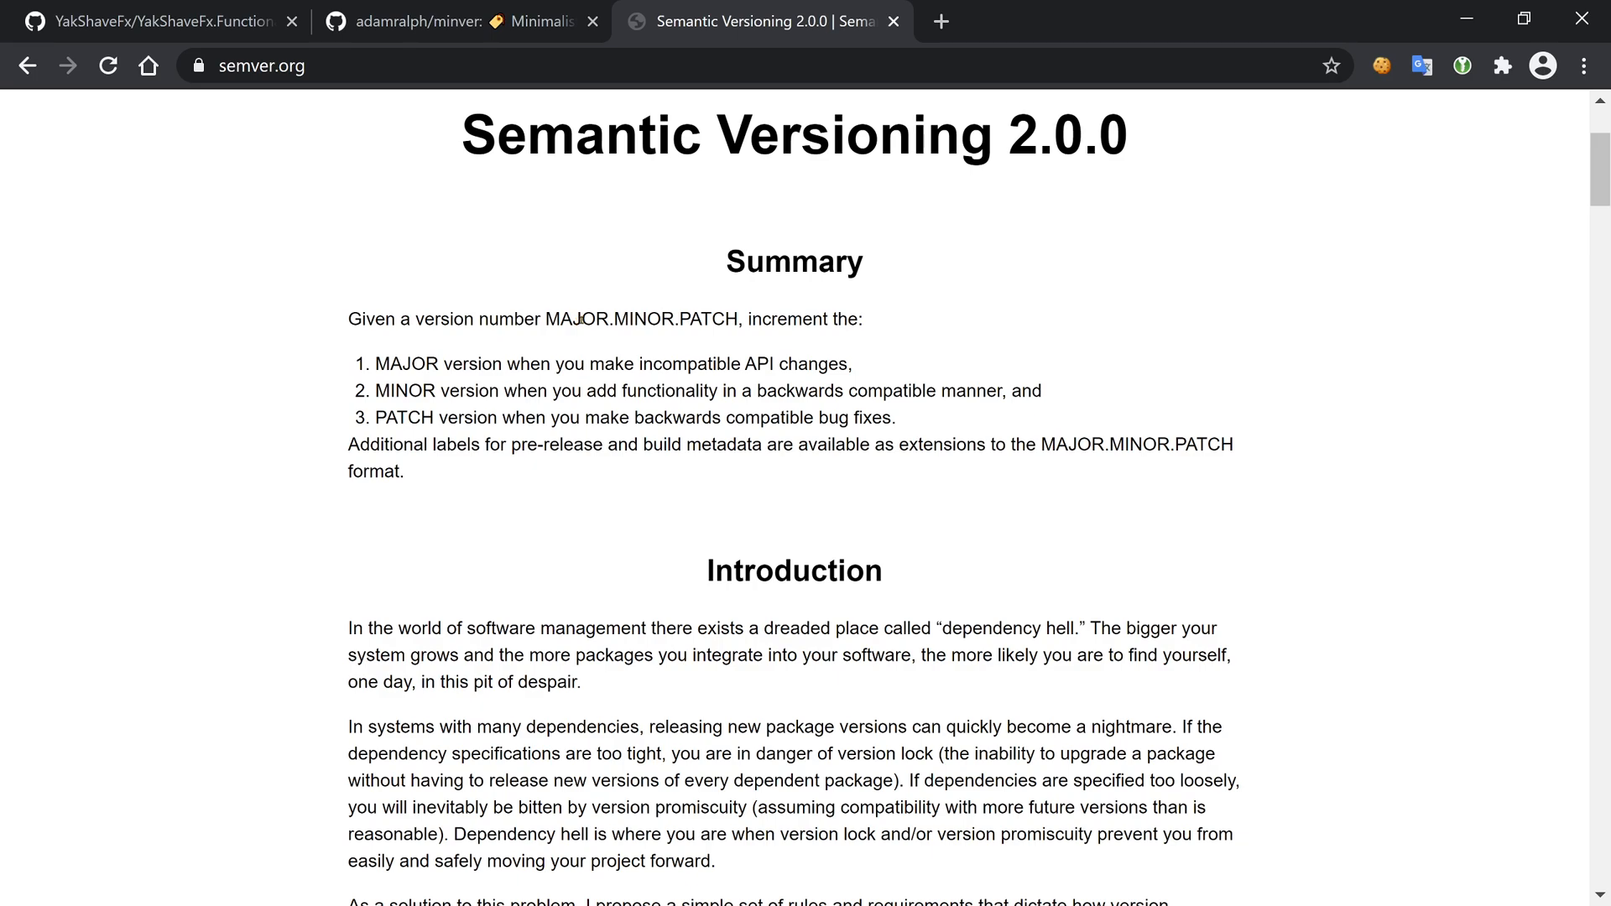
double_click(707, 318)
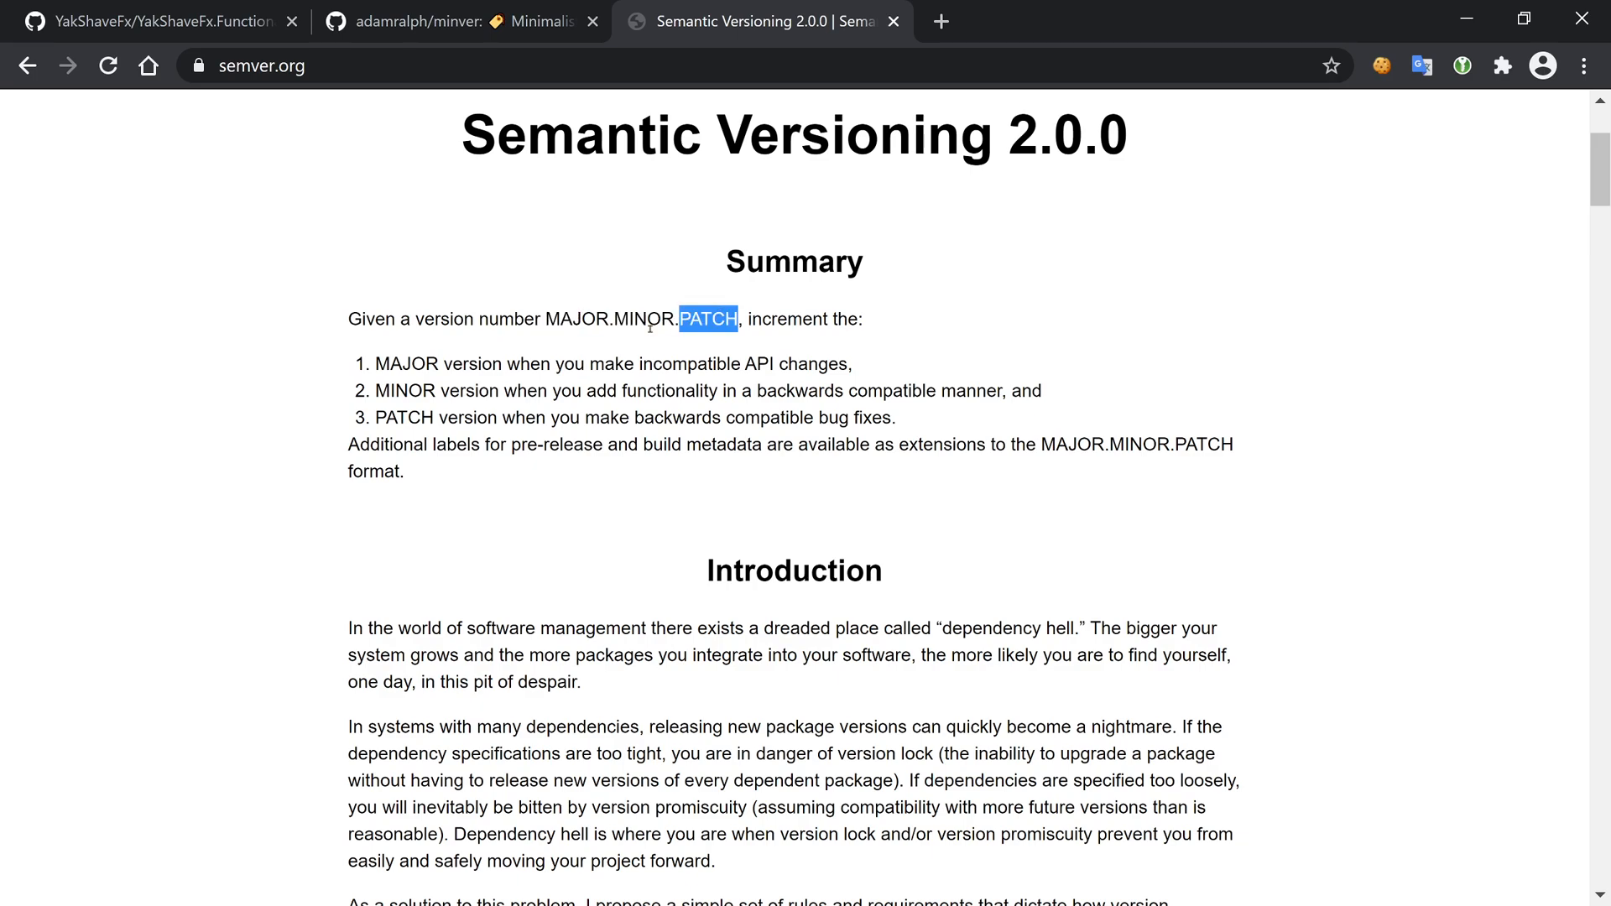
double_click(406, 364)
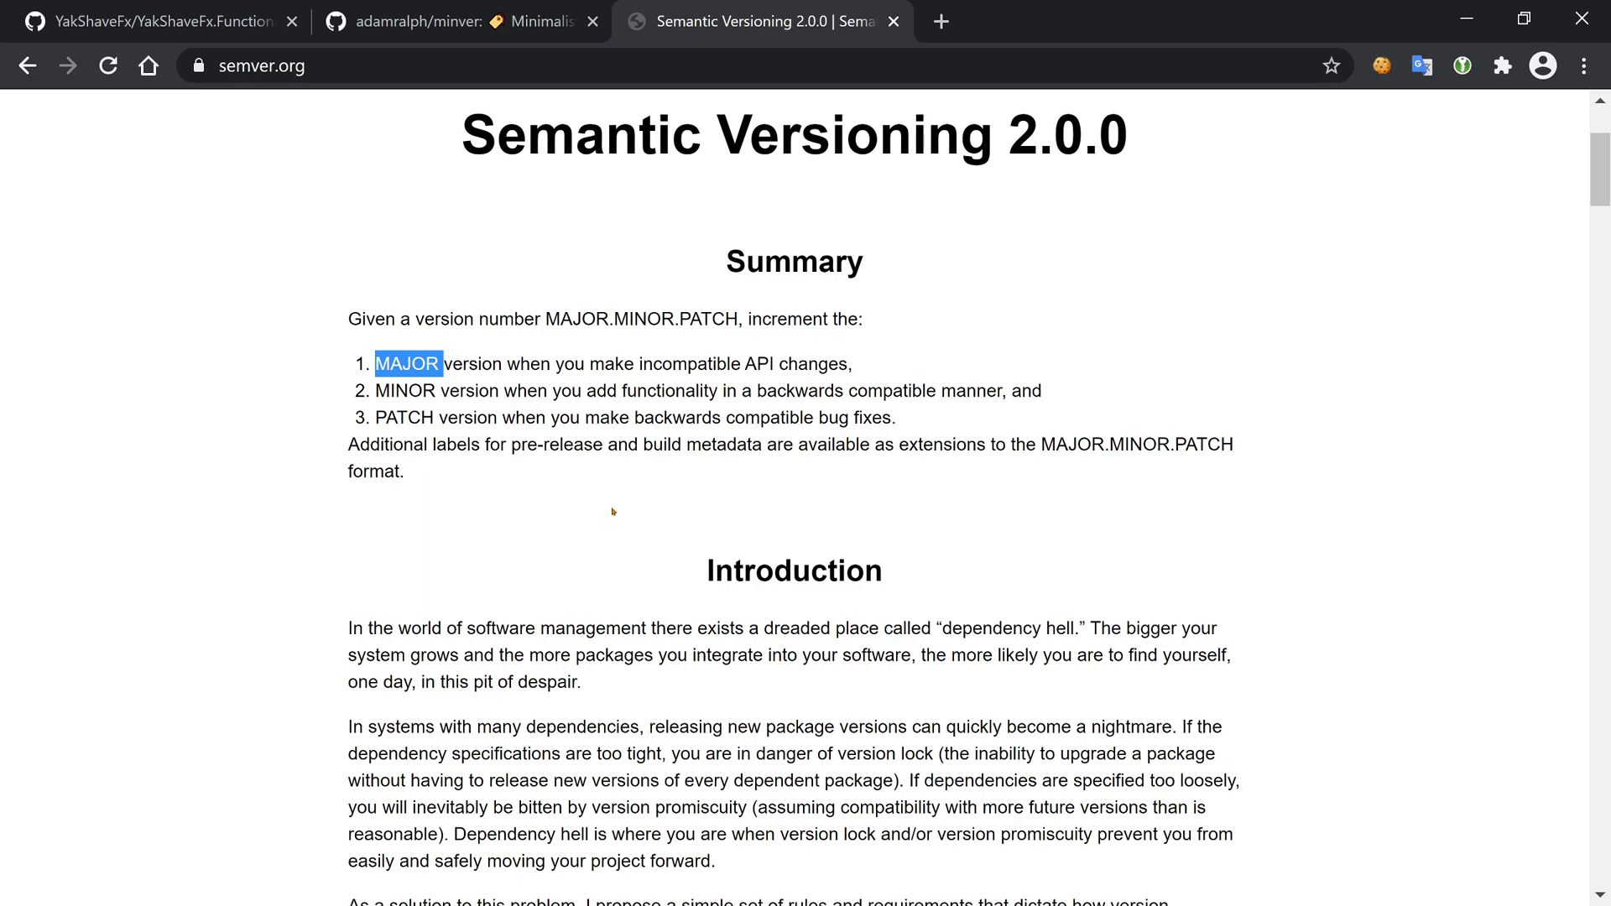
double_click(402, 391)
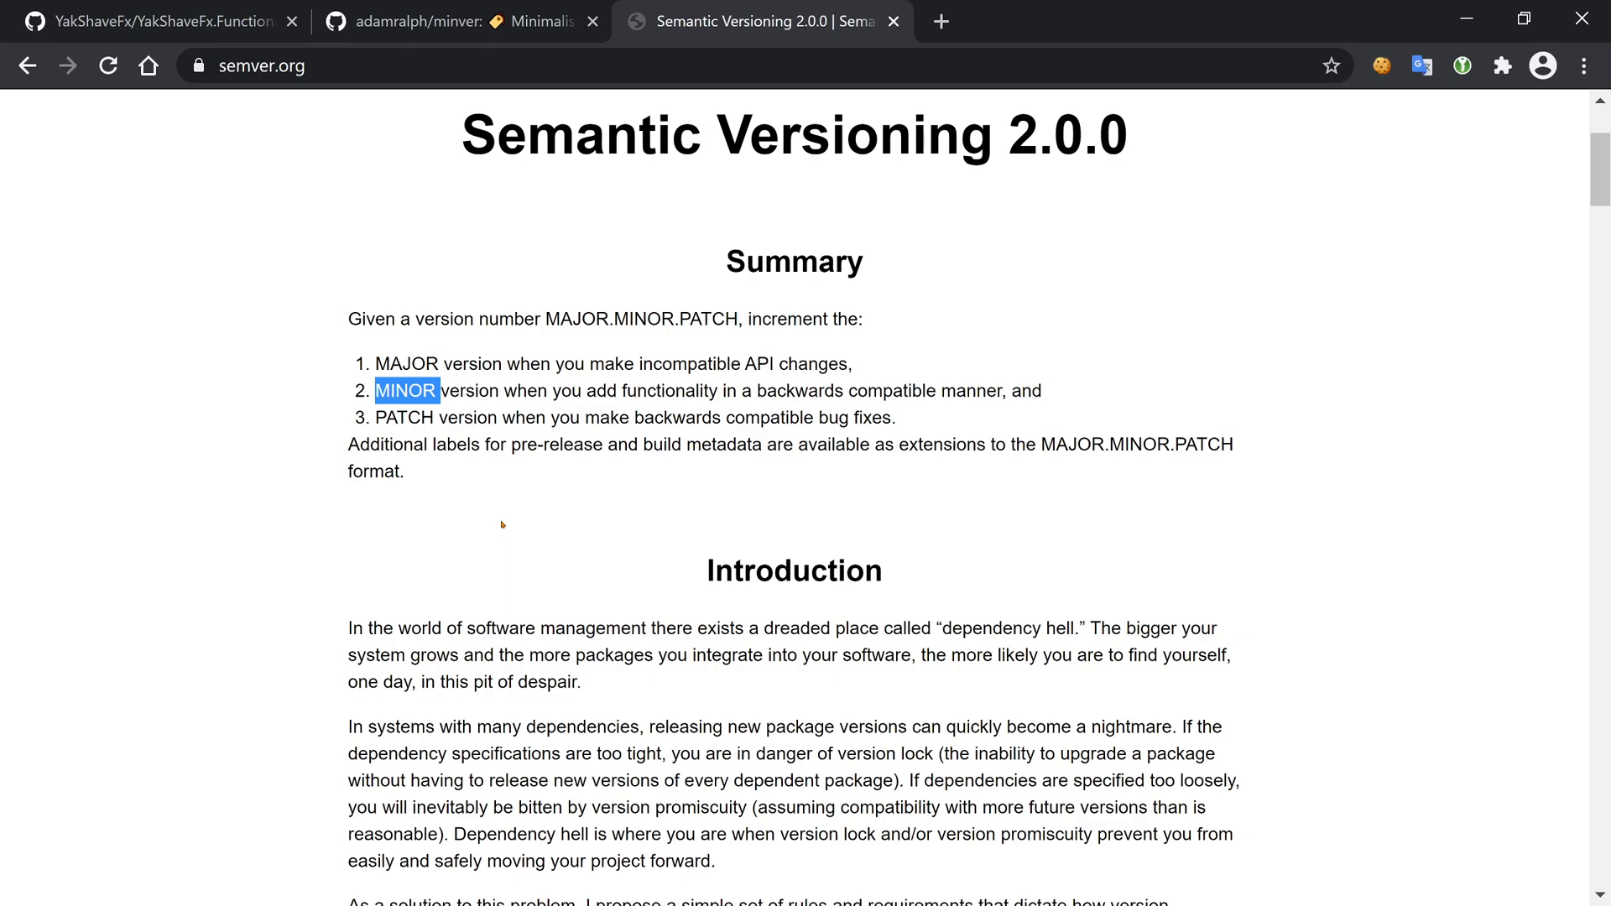
mouse_move(516, 527)
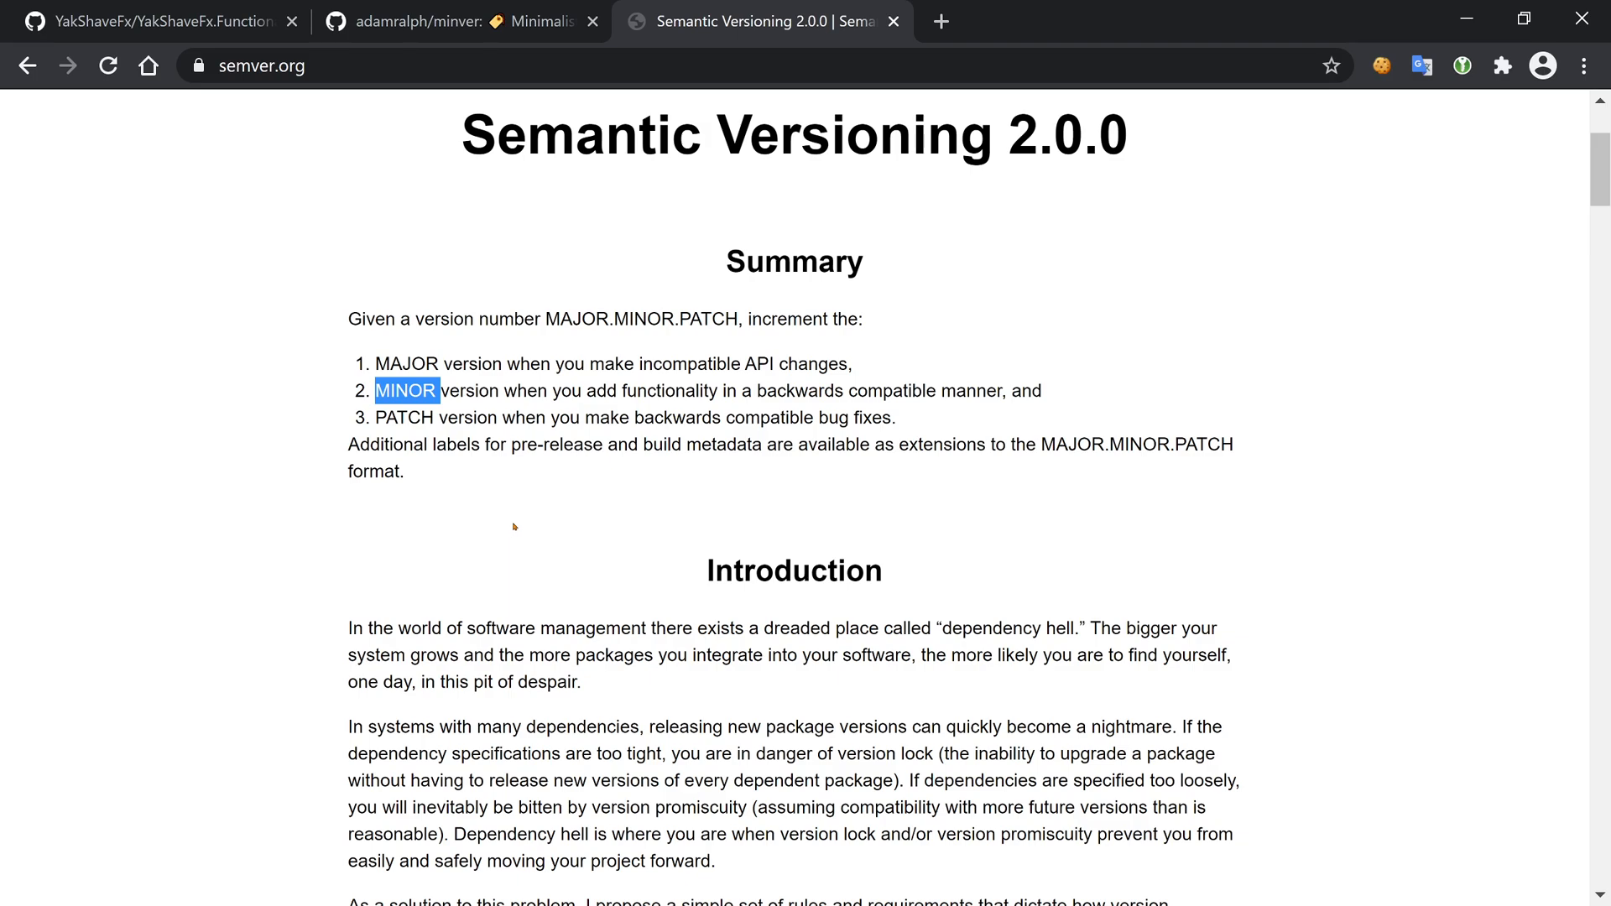
double_click(404, 418)
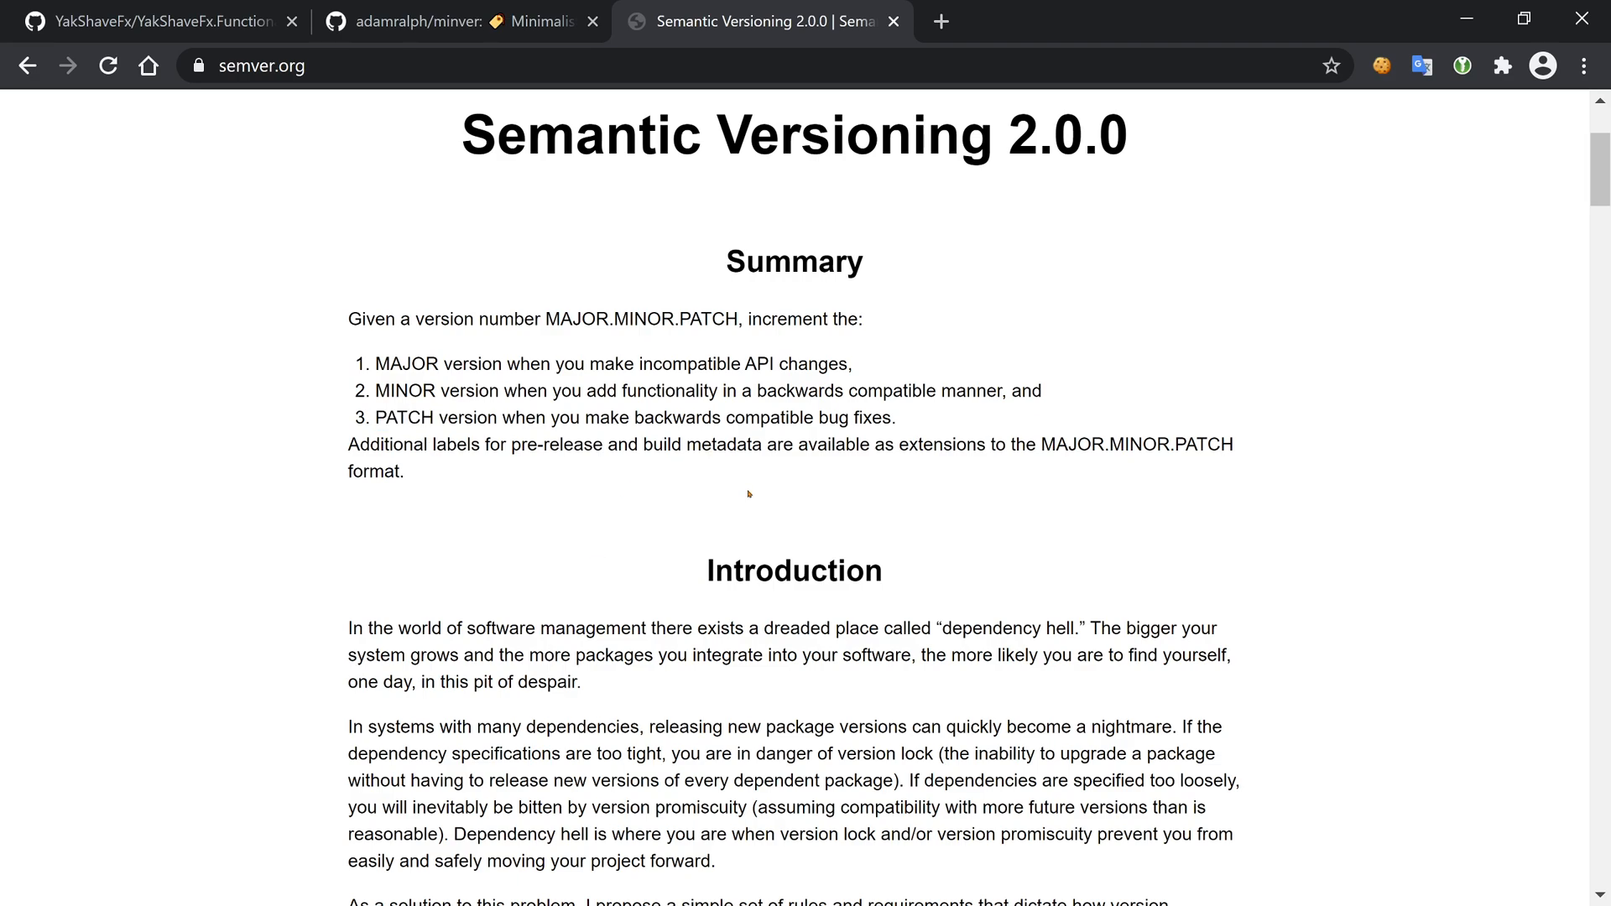
mouse_move(706, 310)
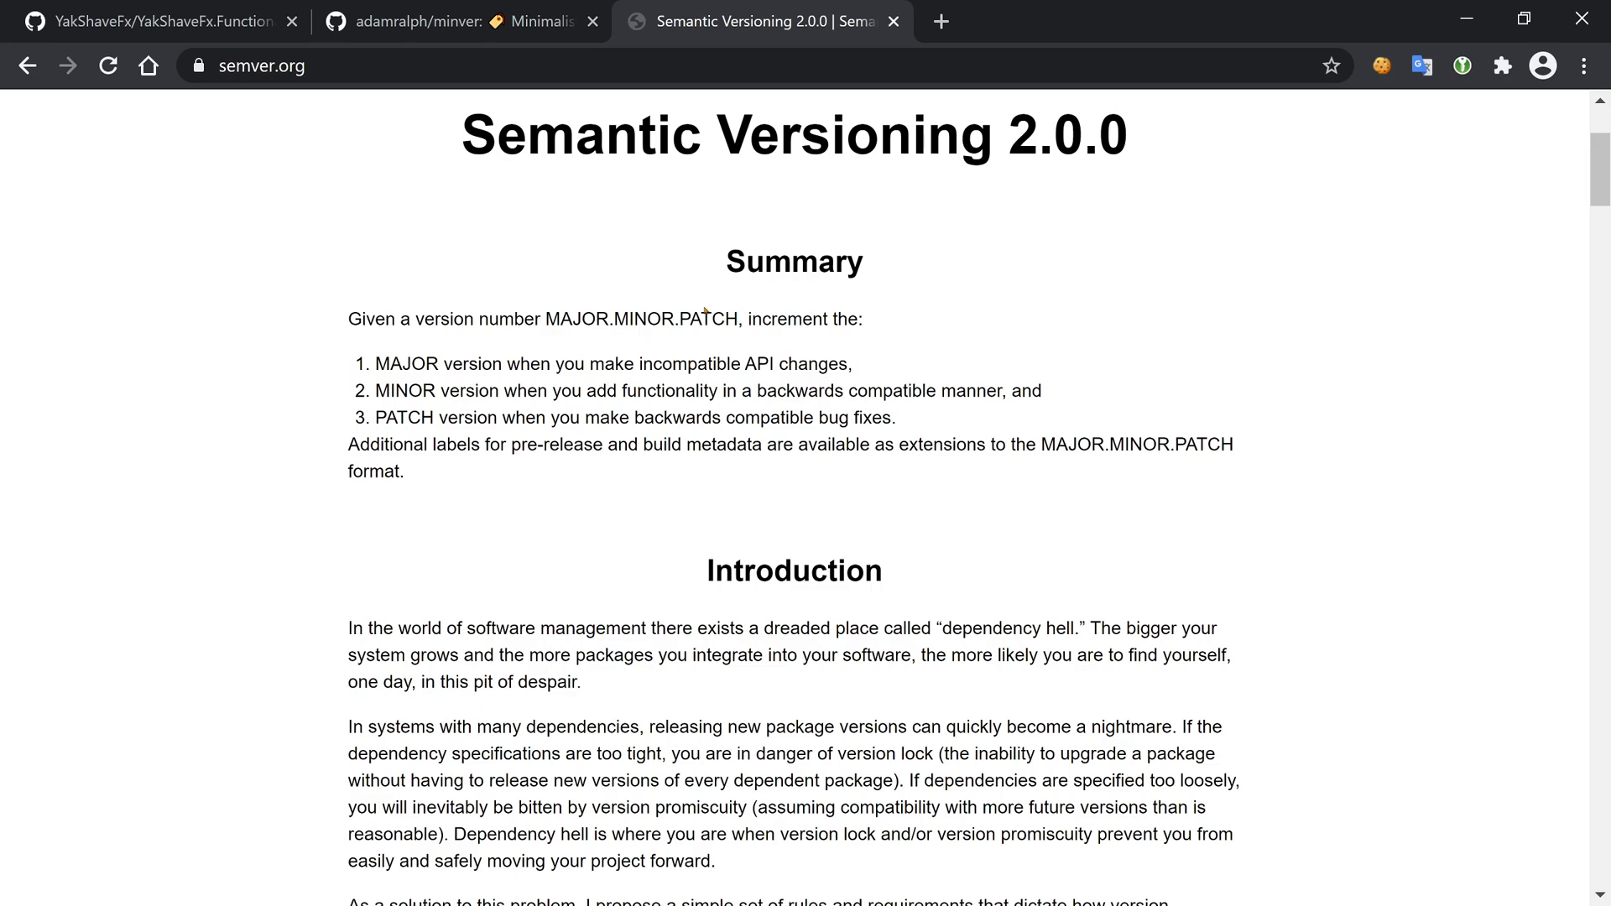
mouse_move(692, 344)
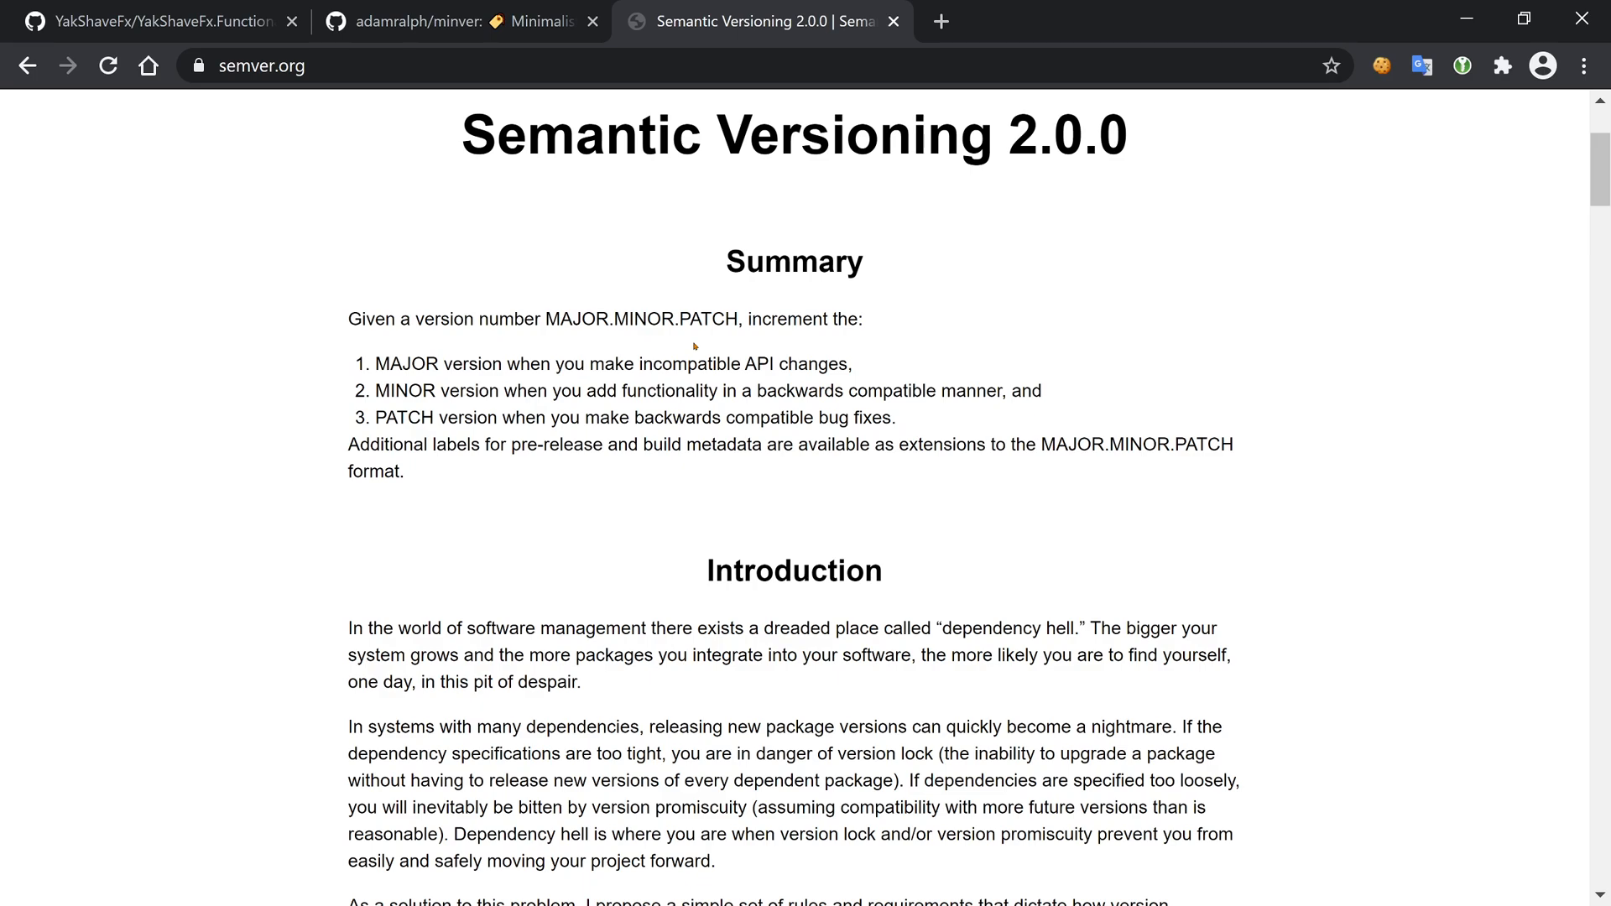
mouse_move(557, 322)
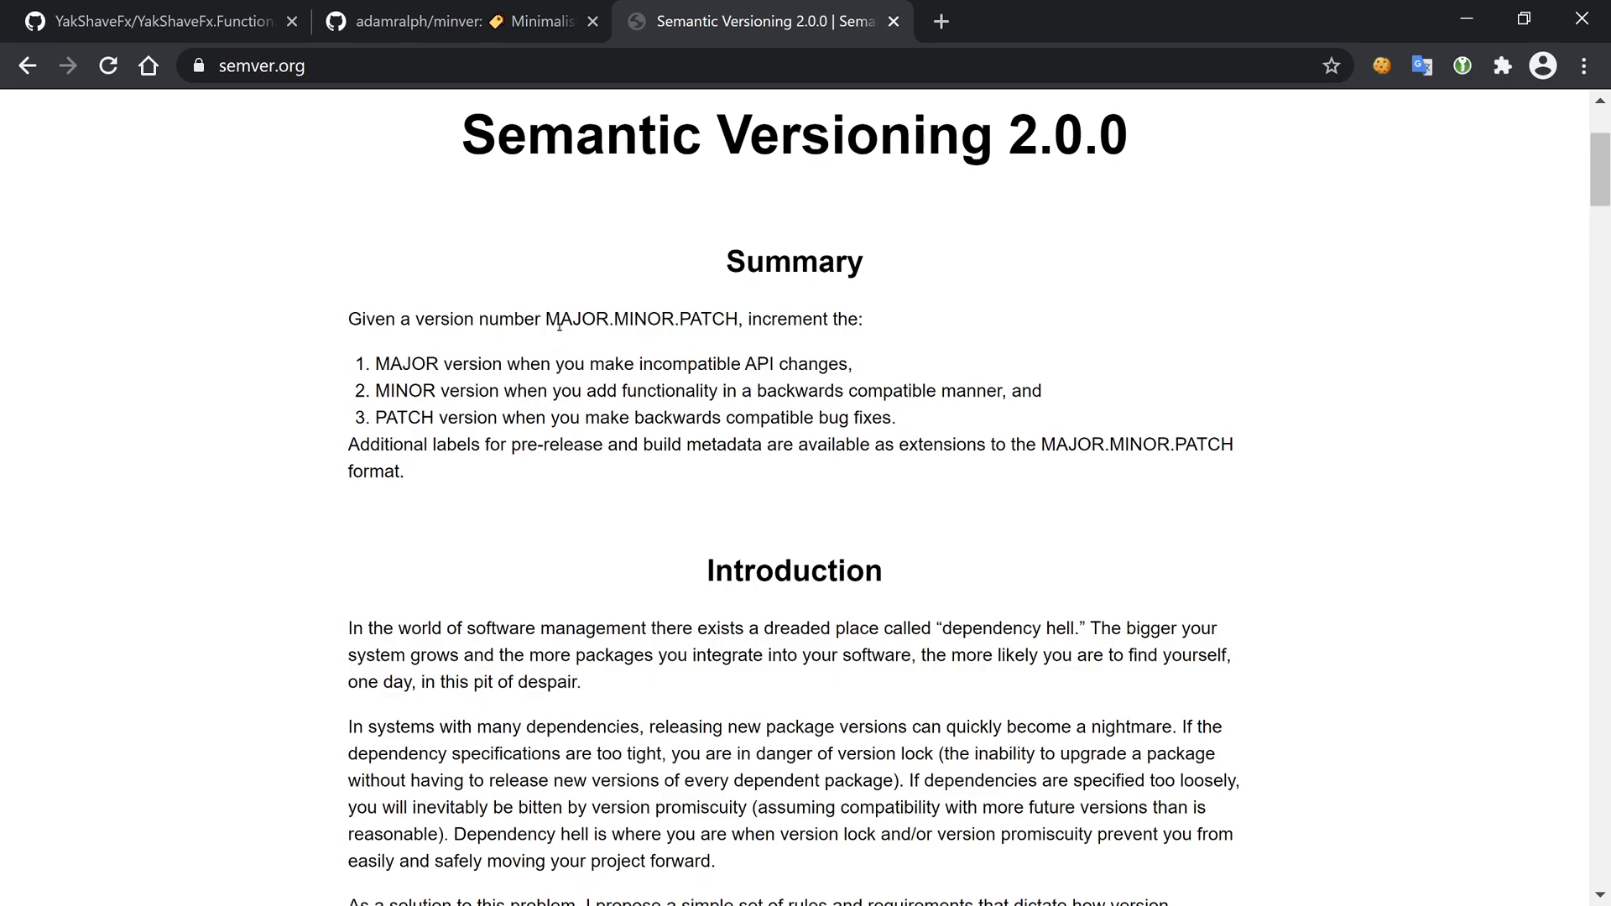
double_click(640, 318)
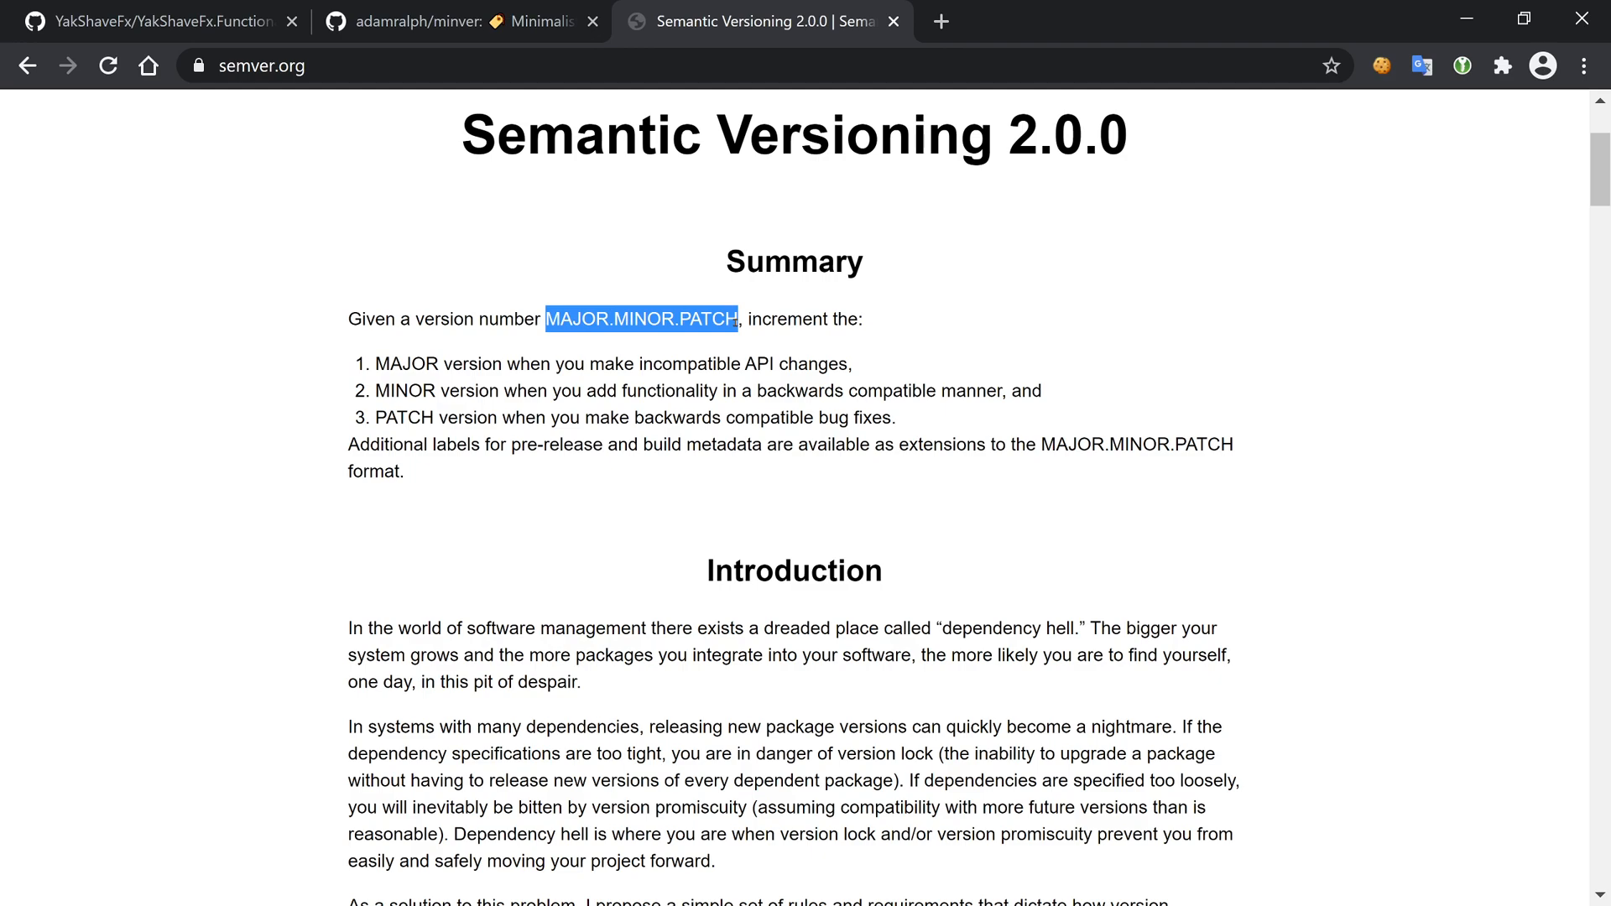
double_click(1067, 134)
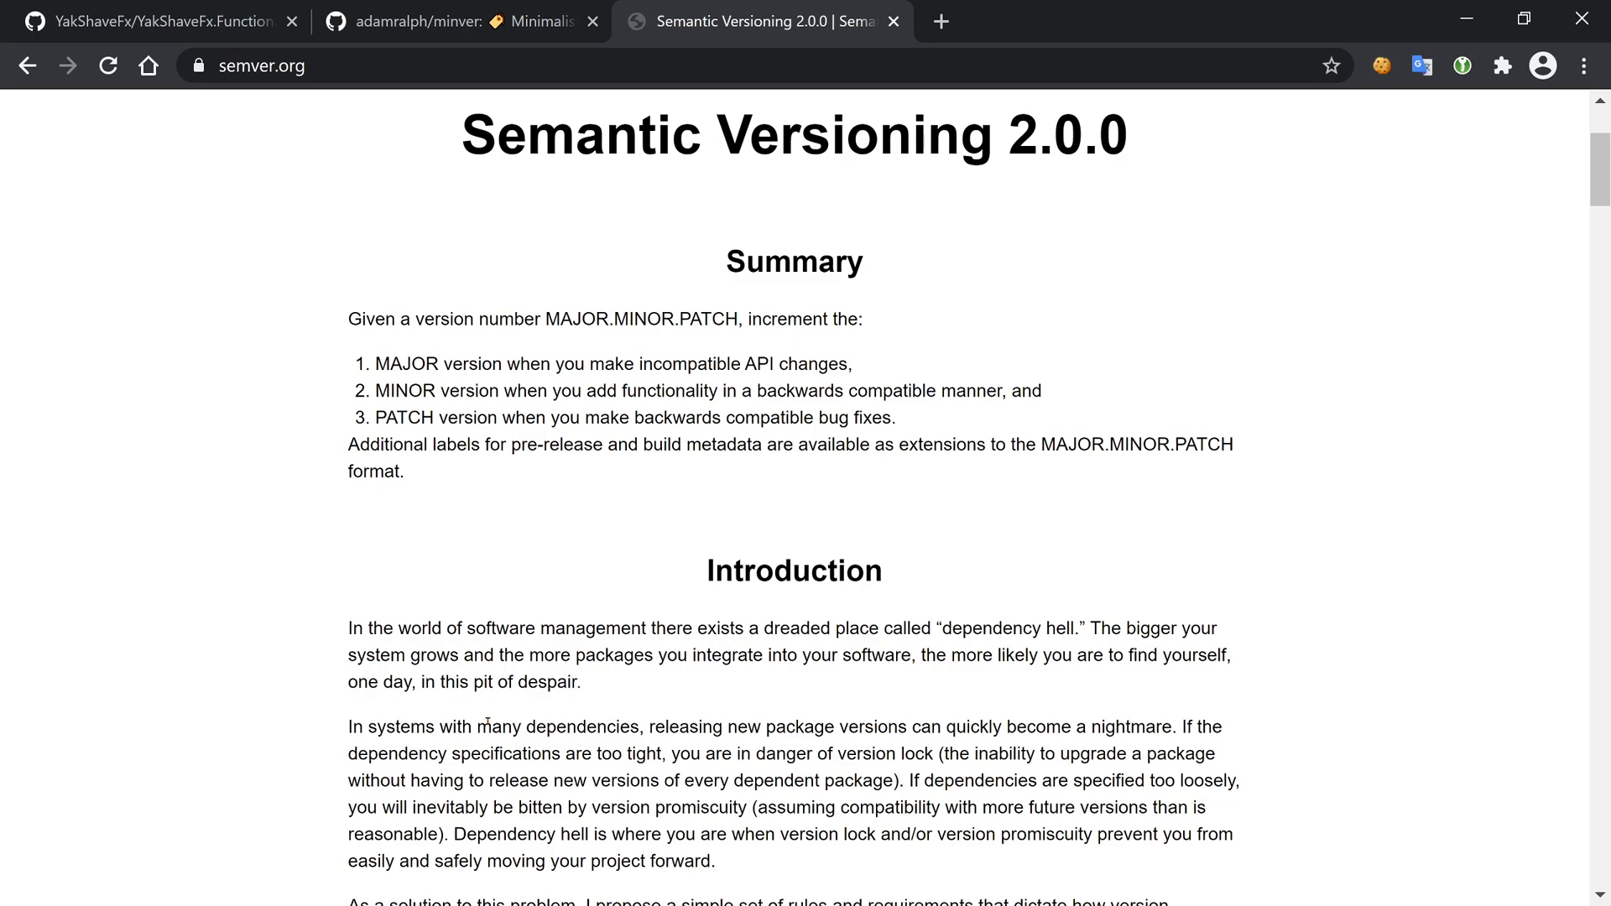
mouse_move(512, 461)
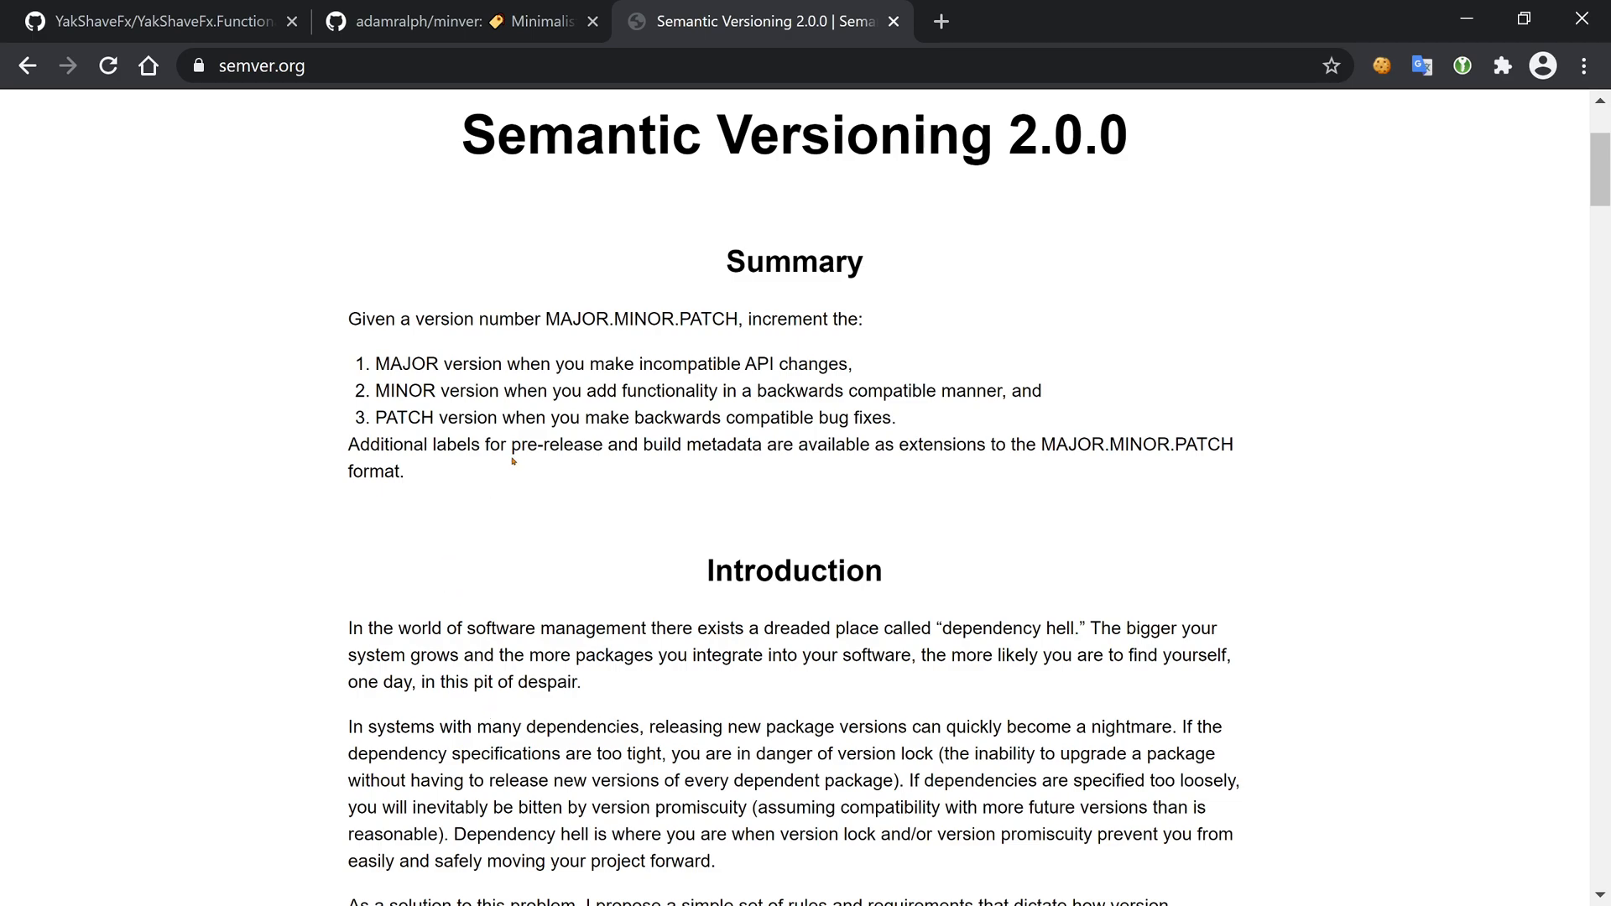
mouse_move(486, 572)
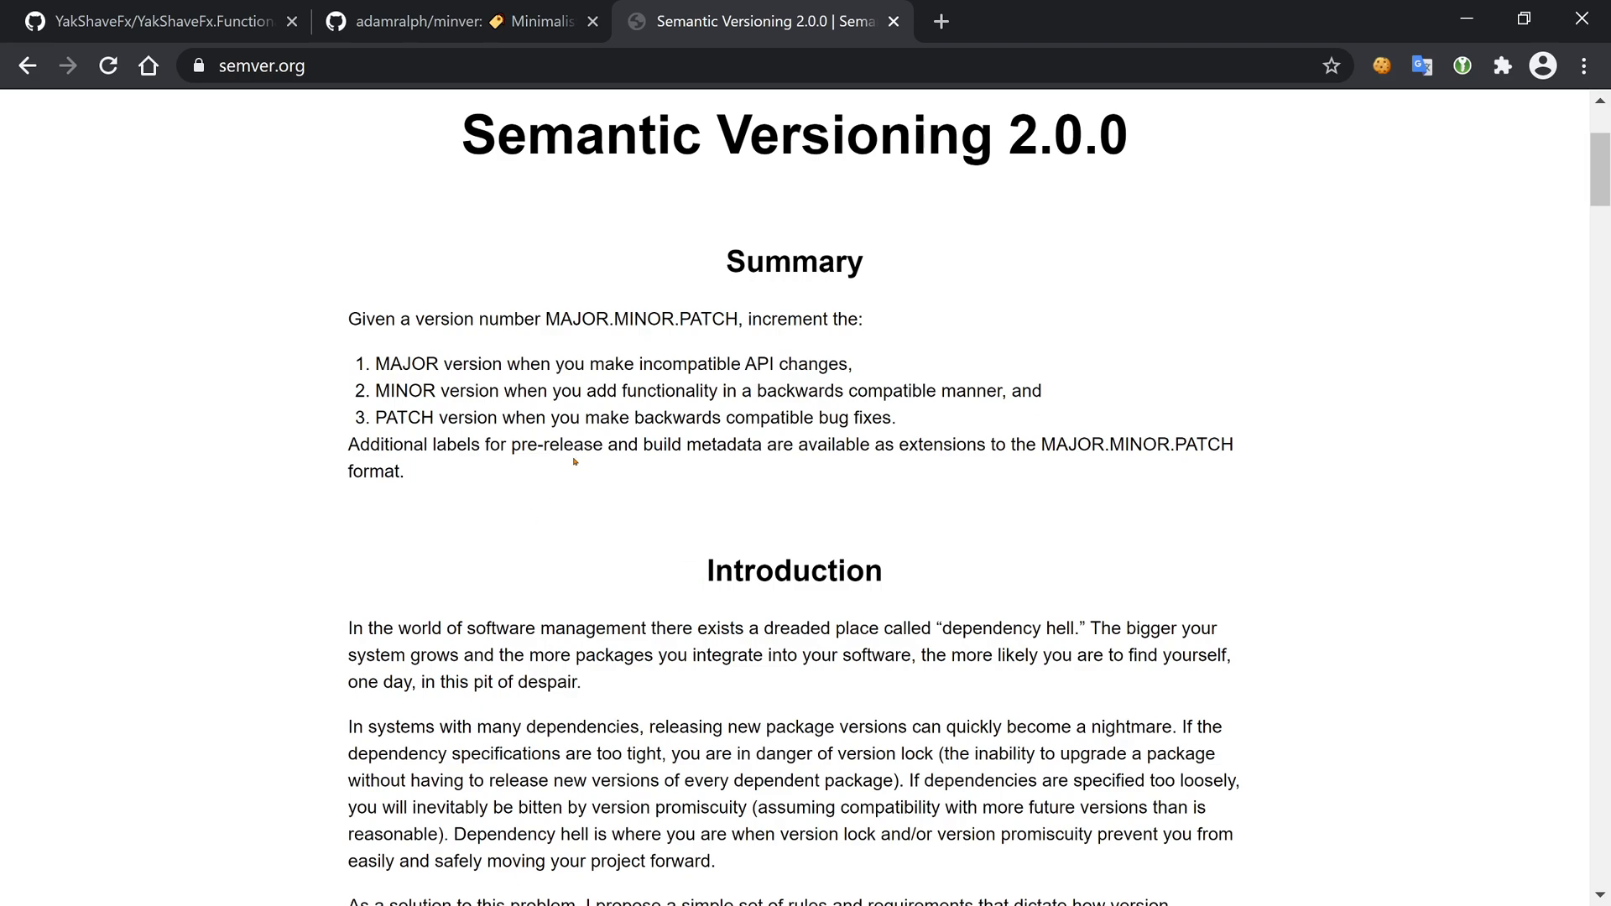
click(456, 22)
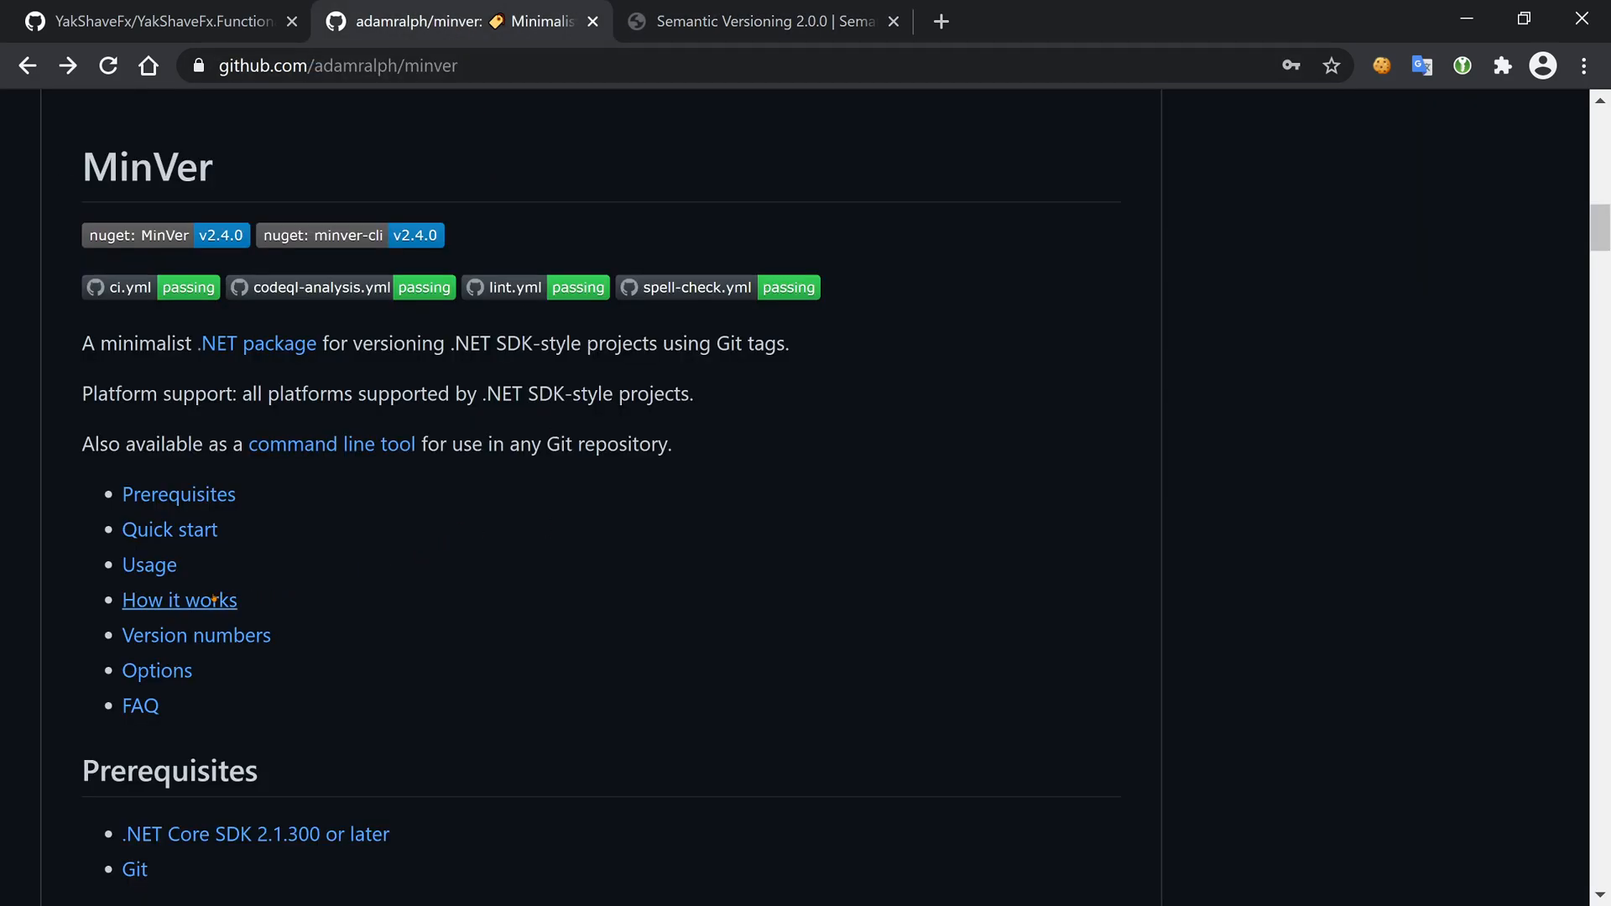
click(178, 601)
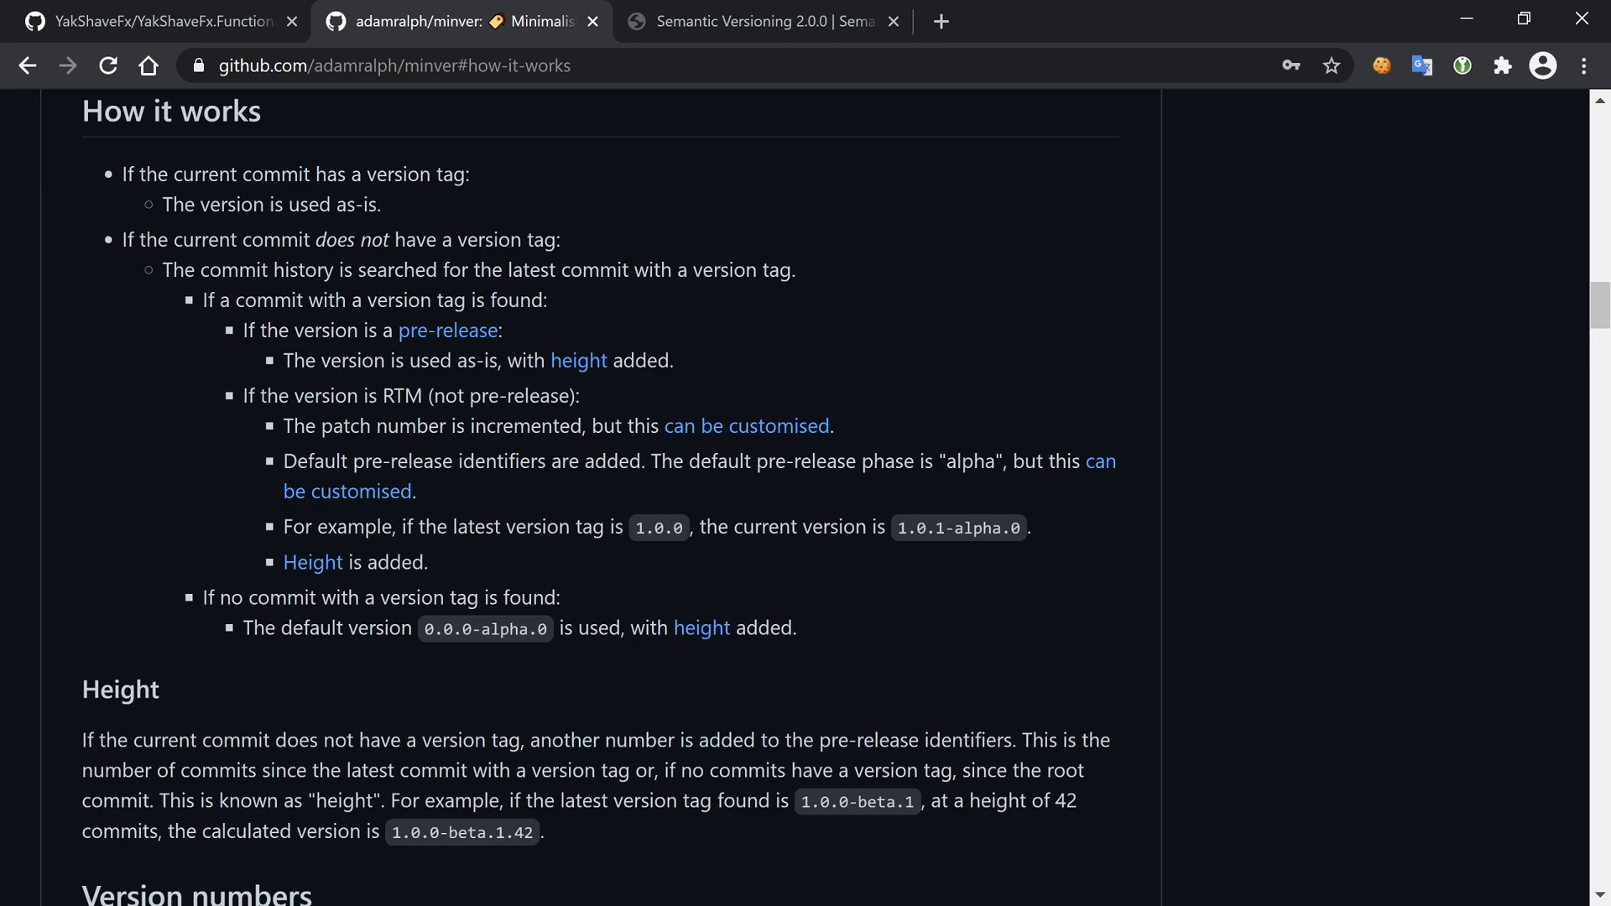
mouse_move(164, 195)
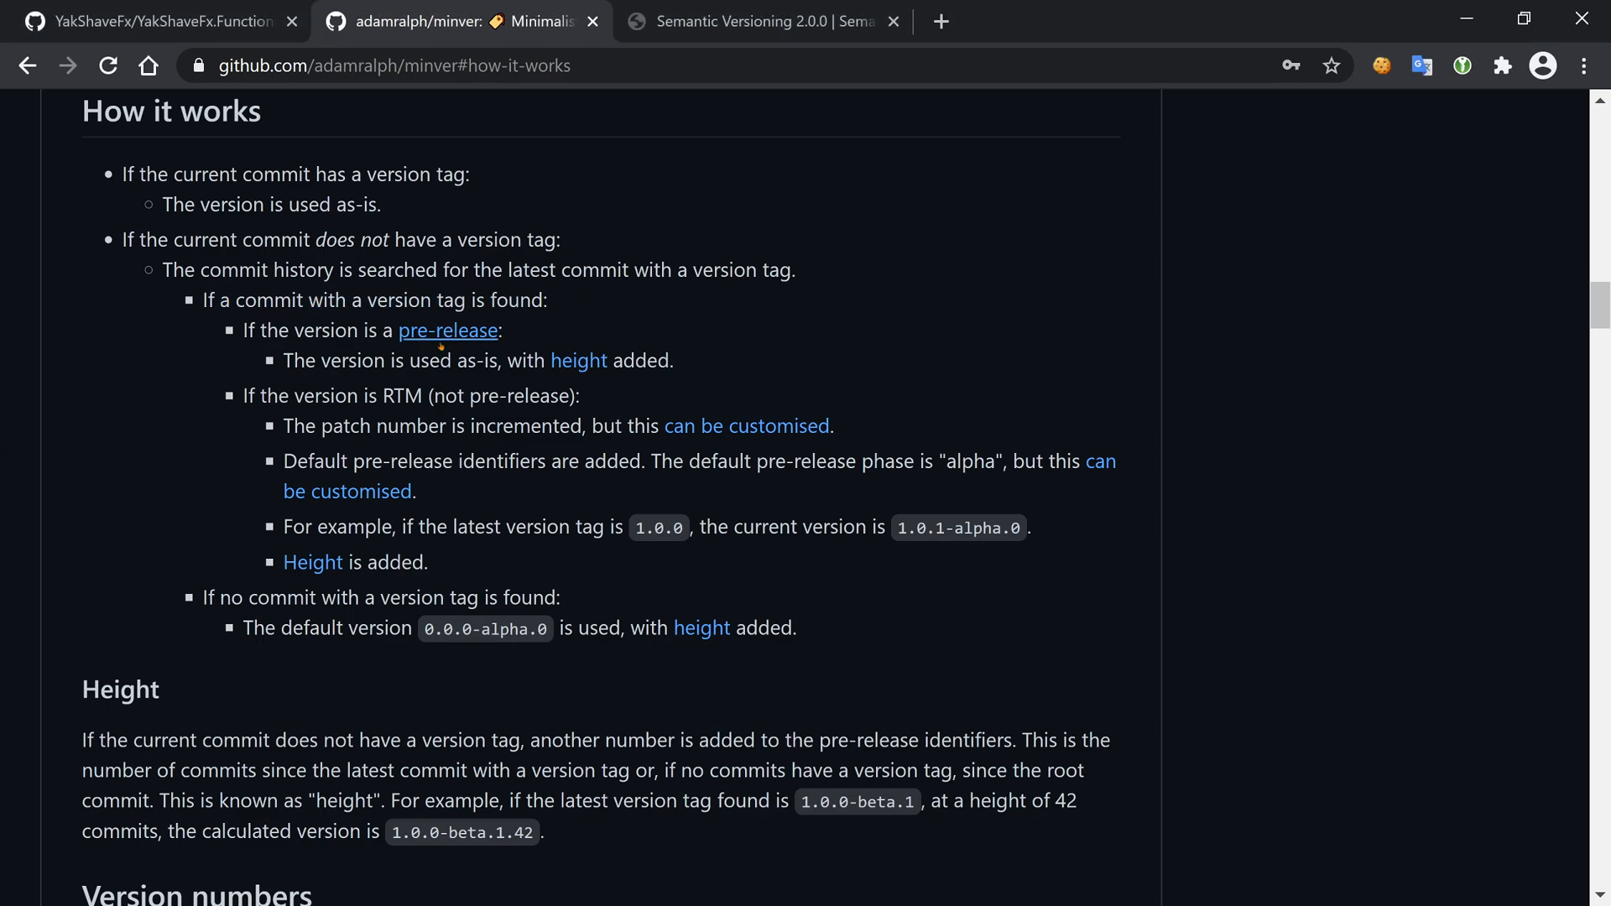
mouse_move(413, 381)
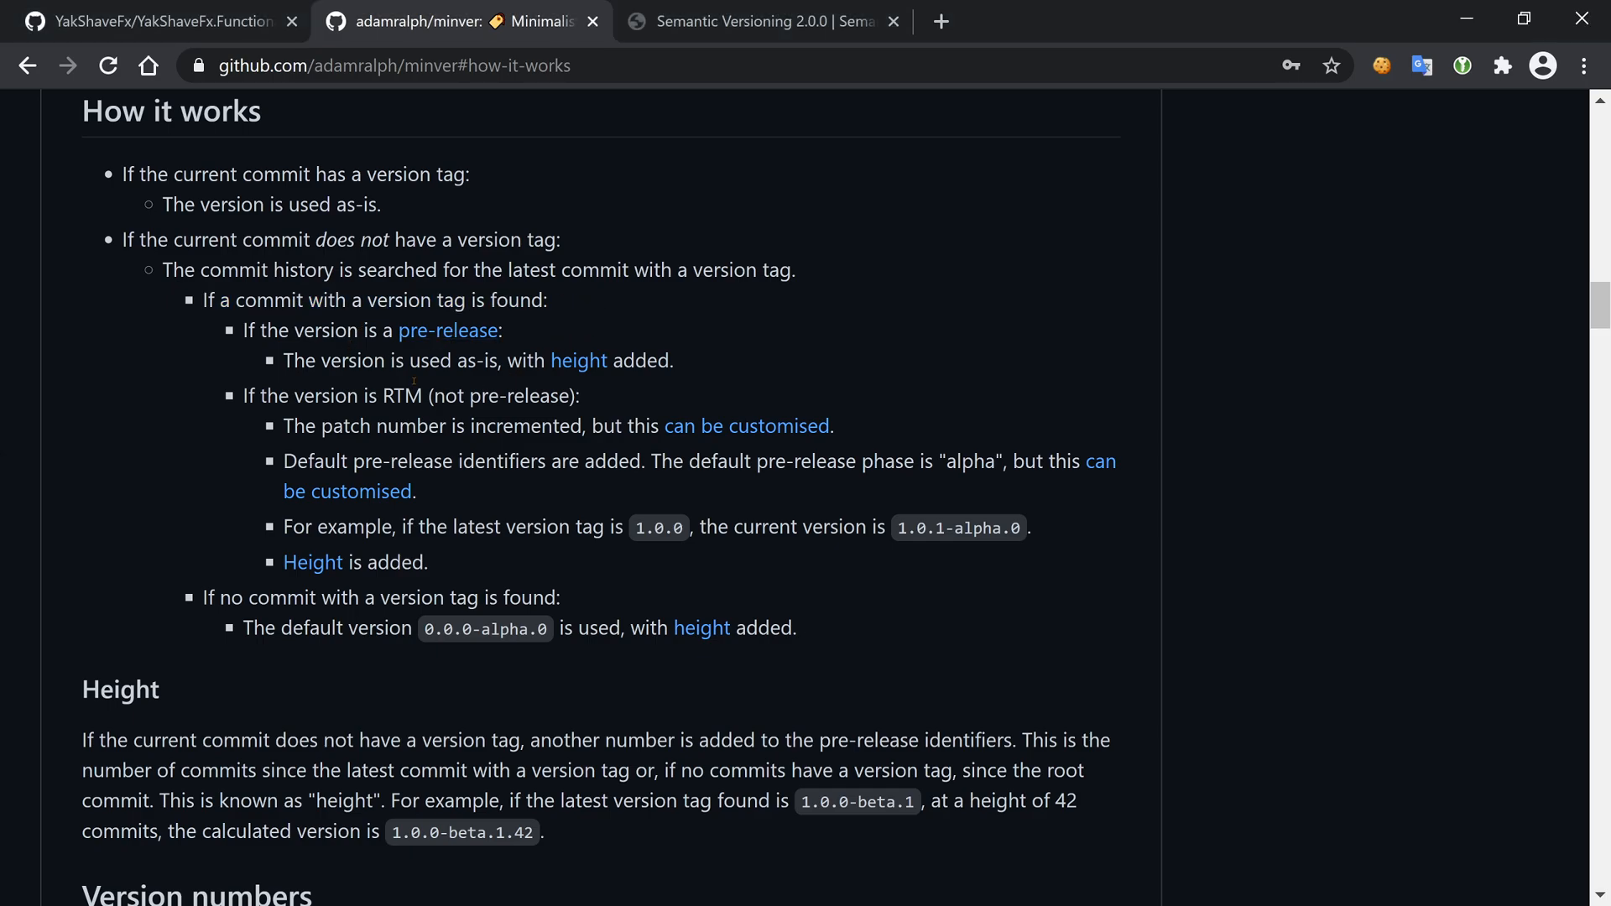
mouse_move(579, 361)
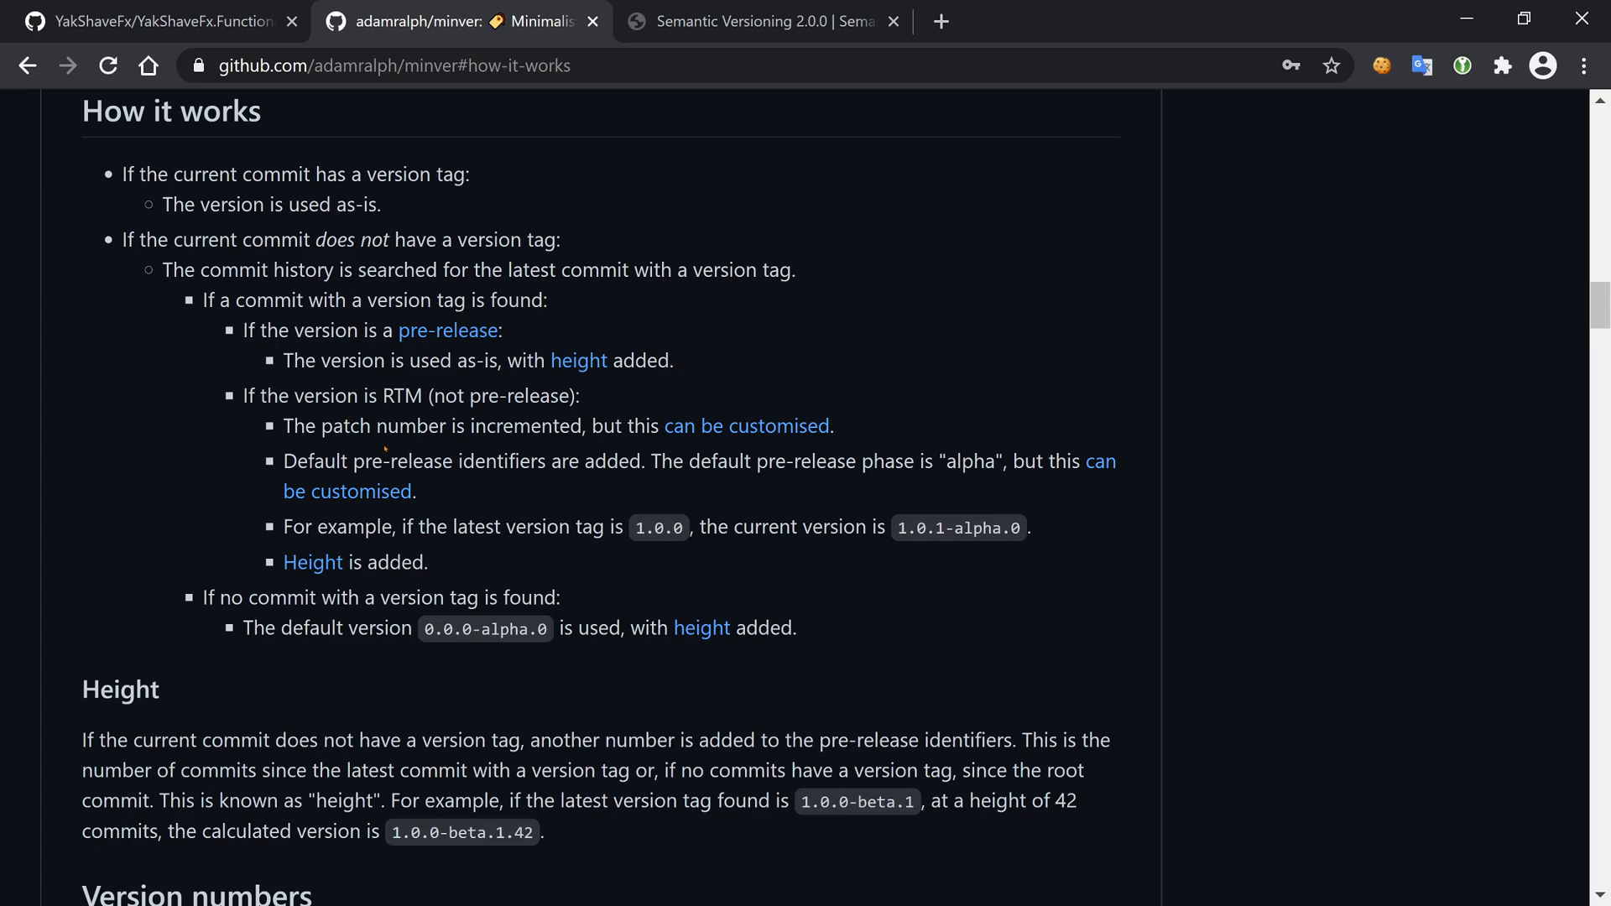
mouse_move(835, 569)
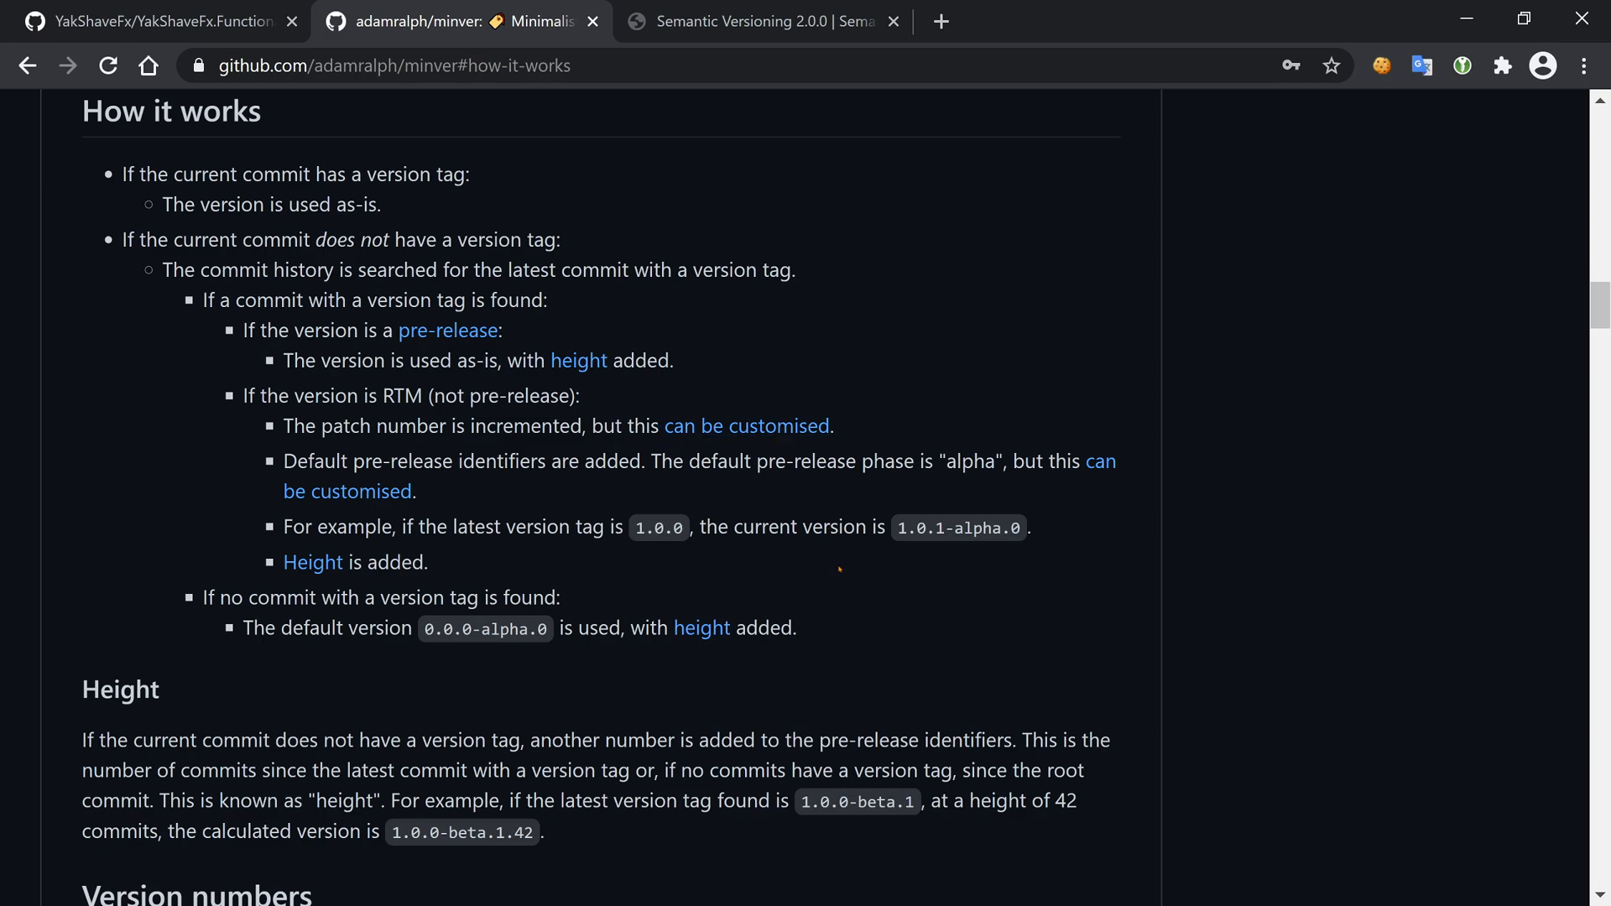
mouse_move(673, 513)
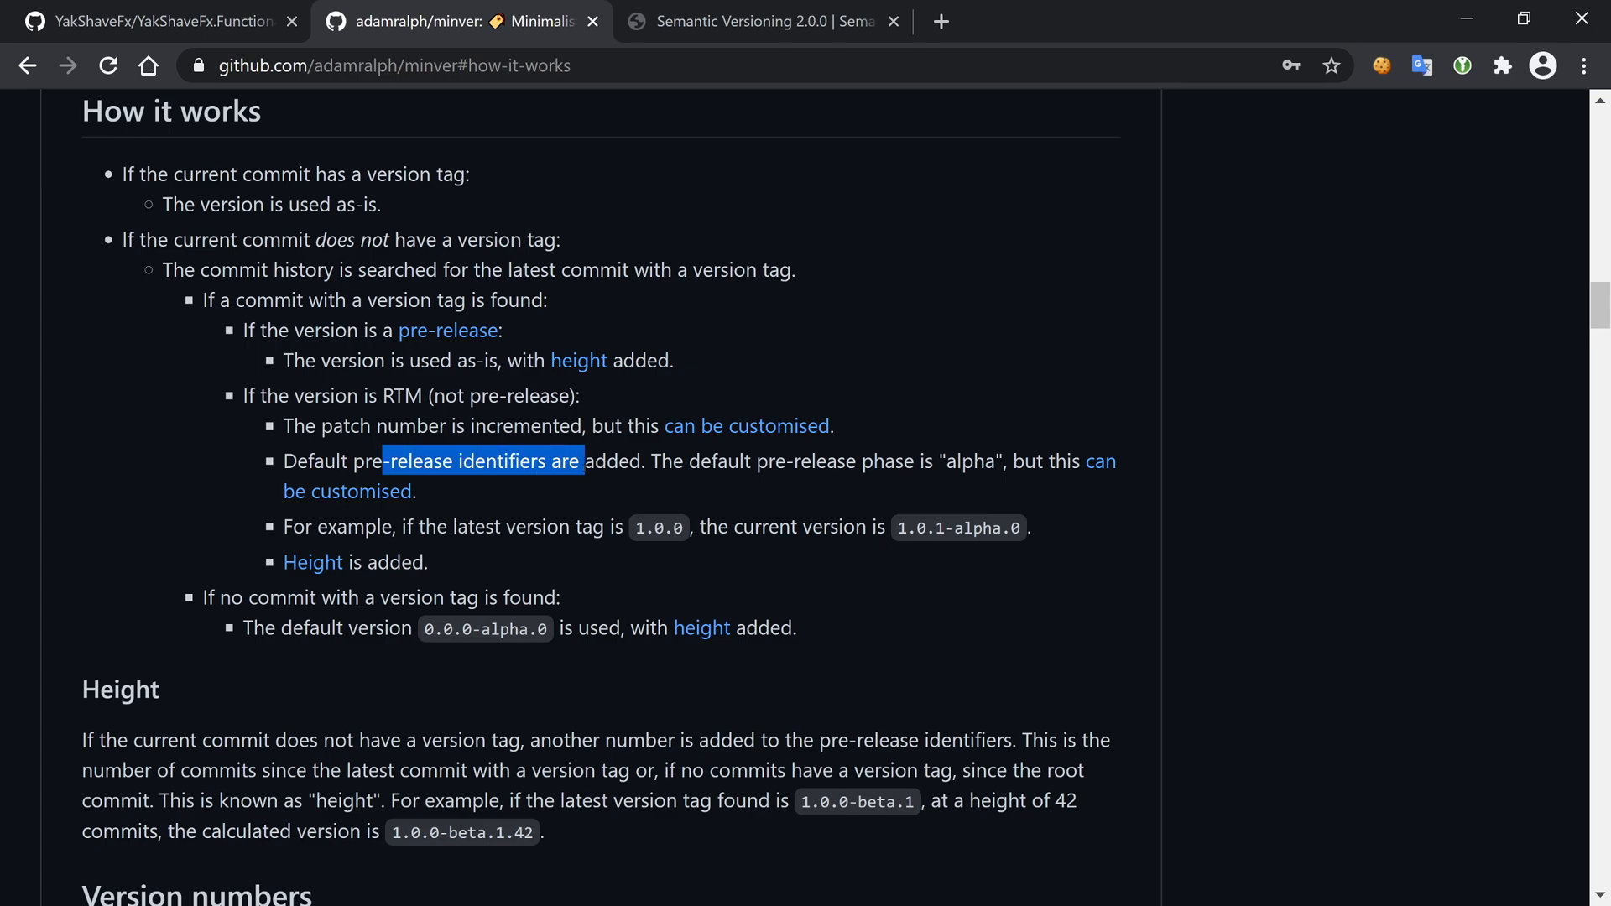
click(592, 480)
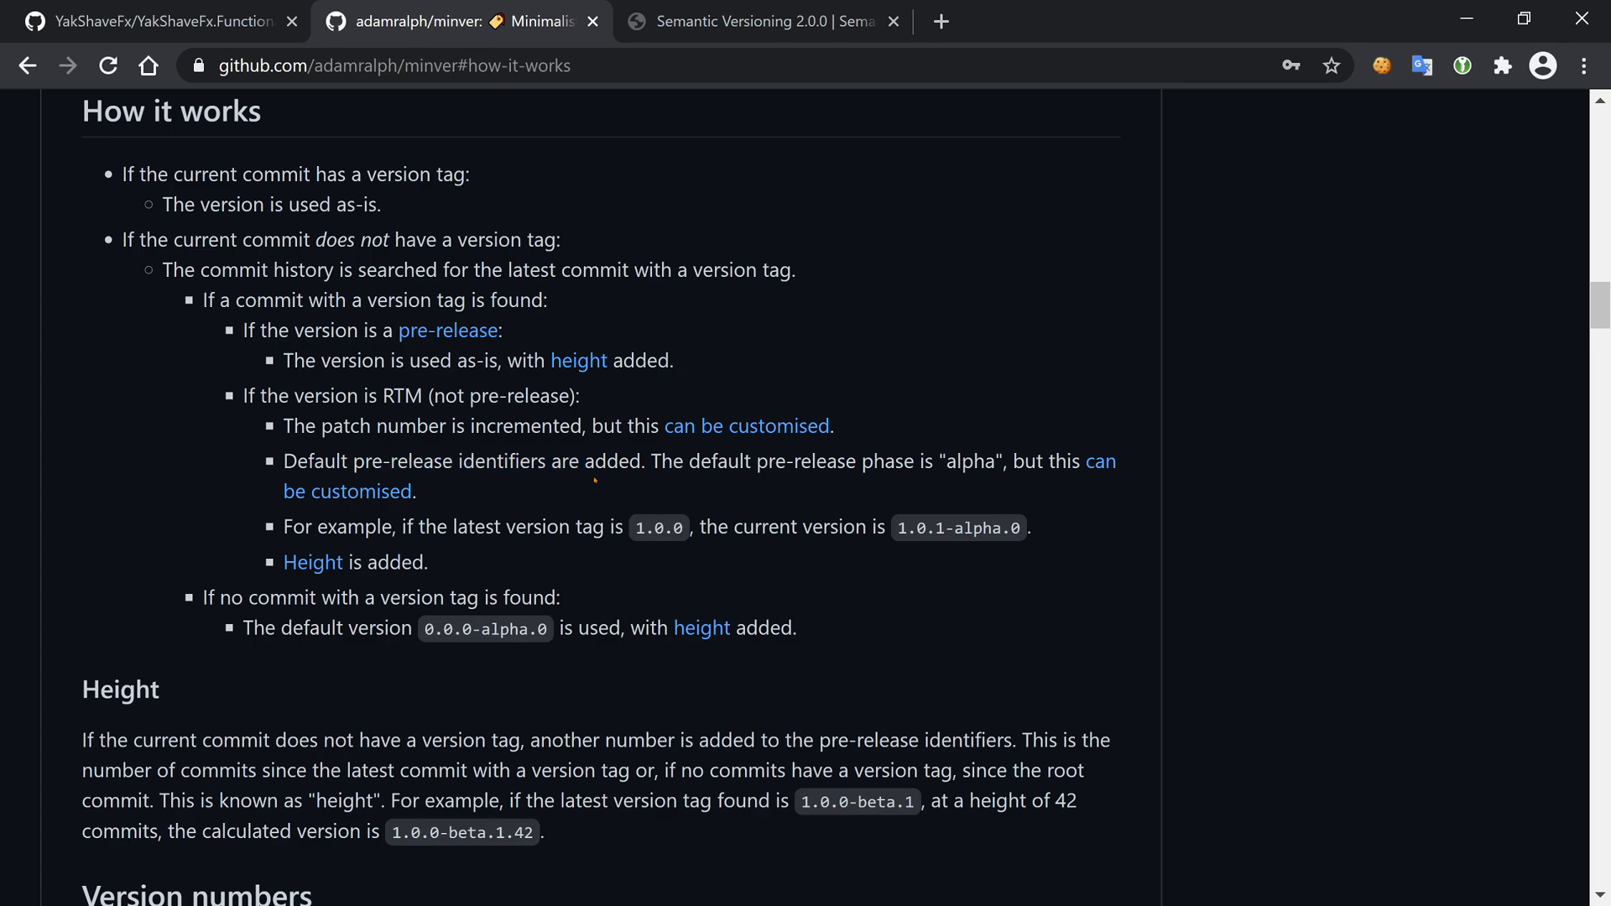
double_click(970, 461)
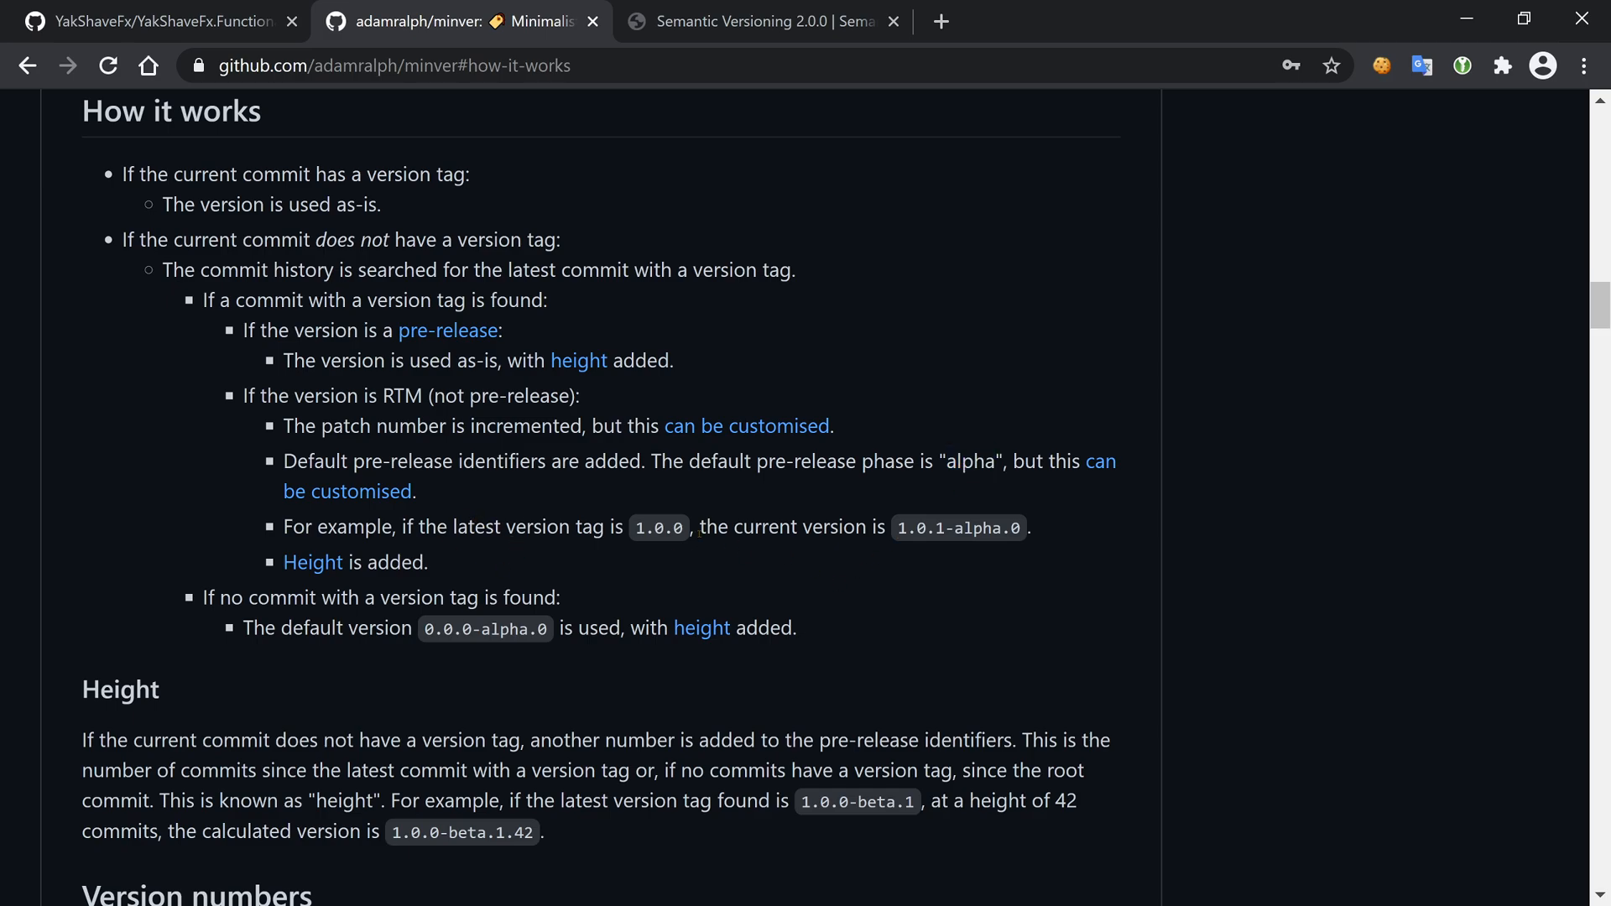
double_click(914, 527)
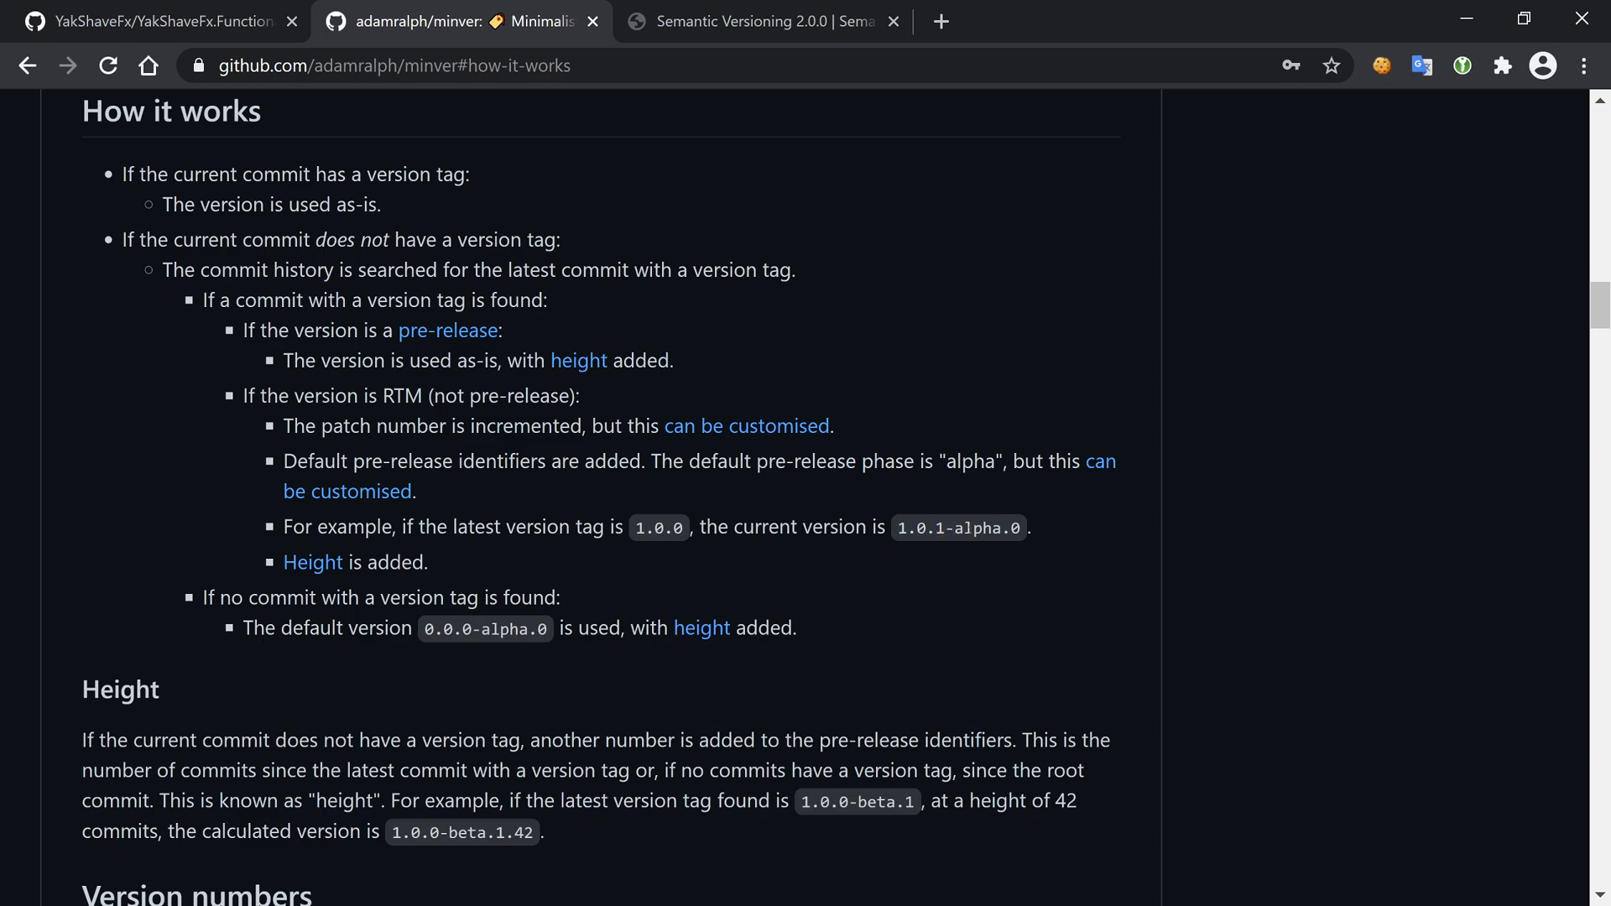
mouse_move(955, 565)
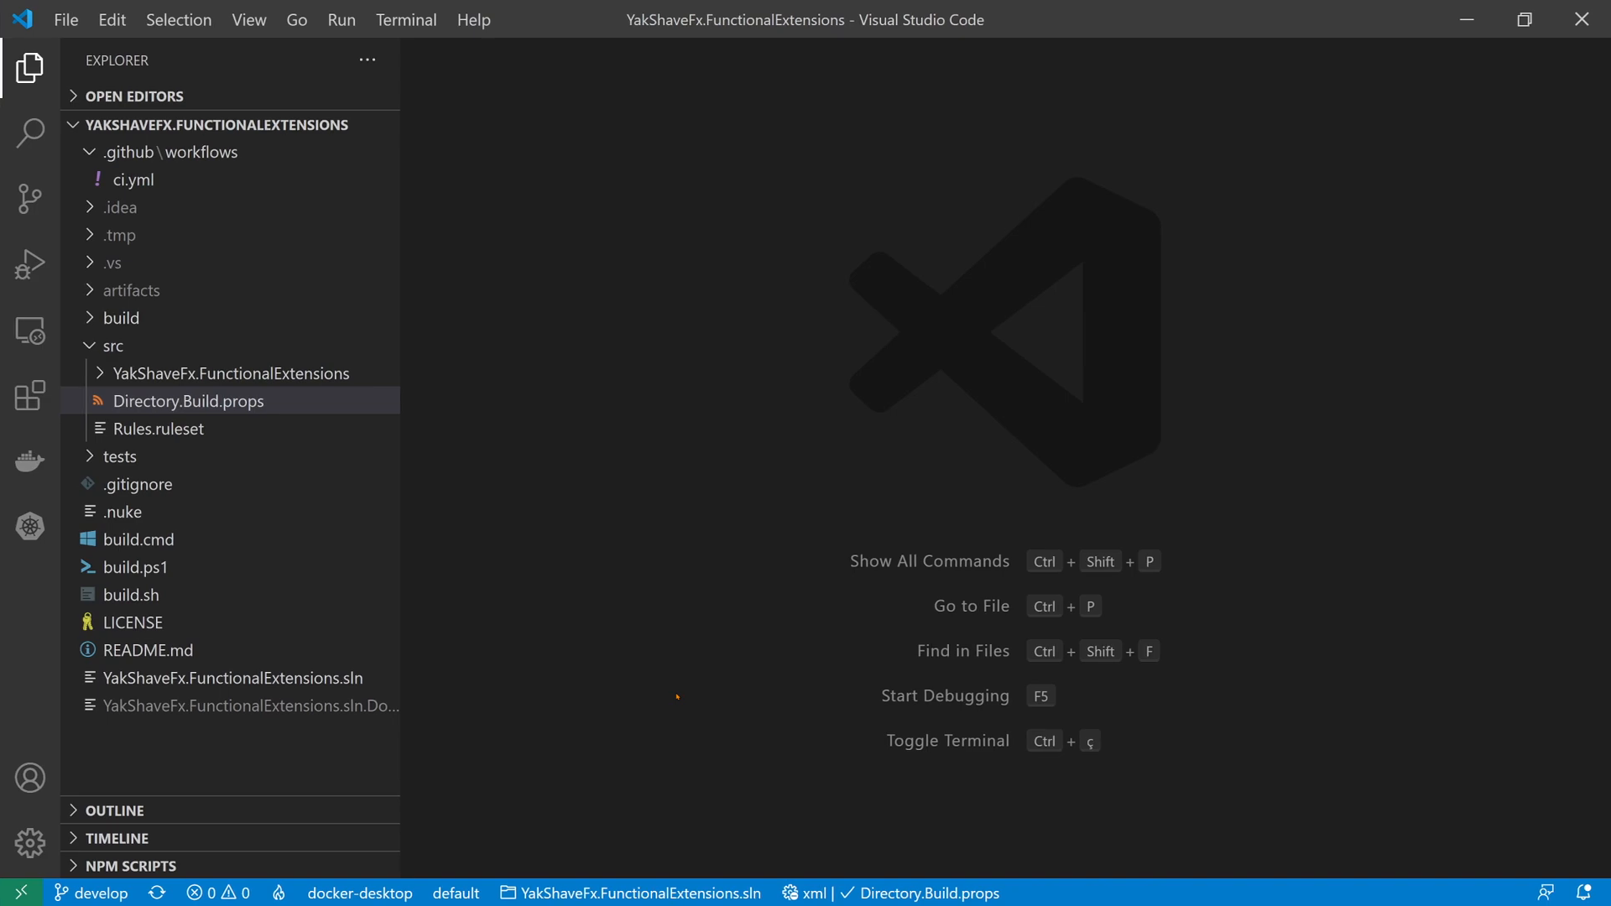
mouse_move(425, 541)
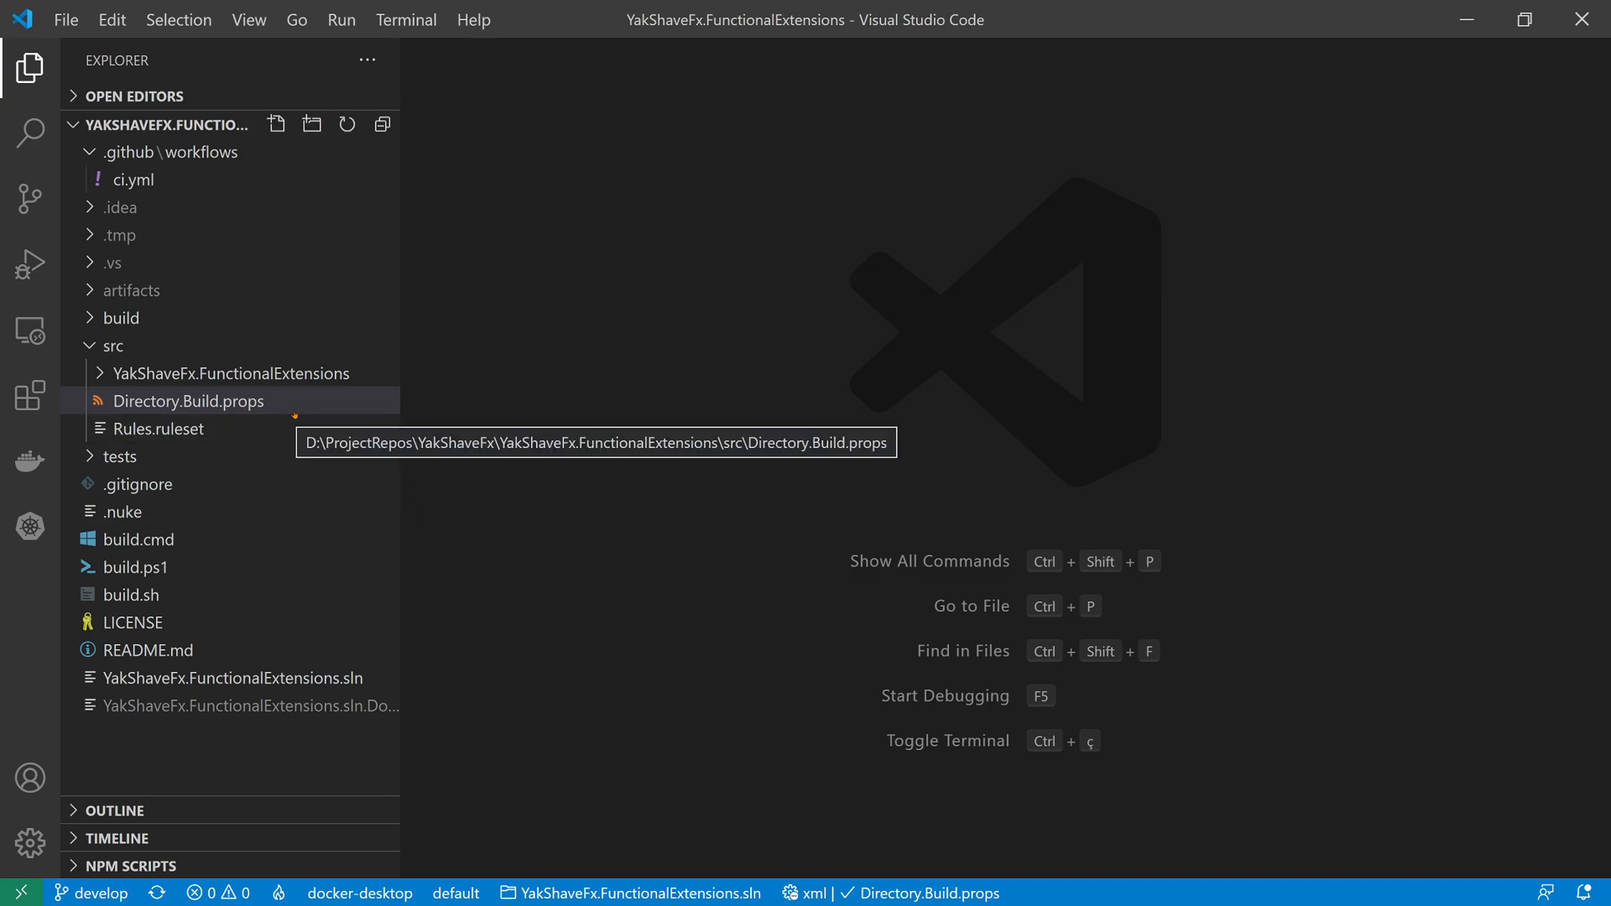
mouse_move(190, 401)
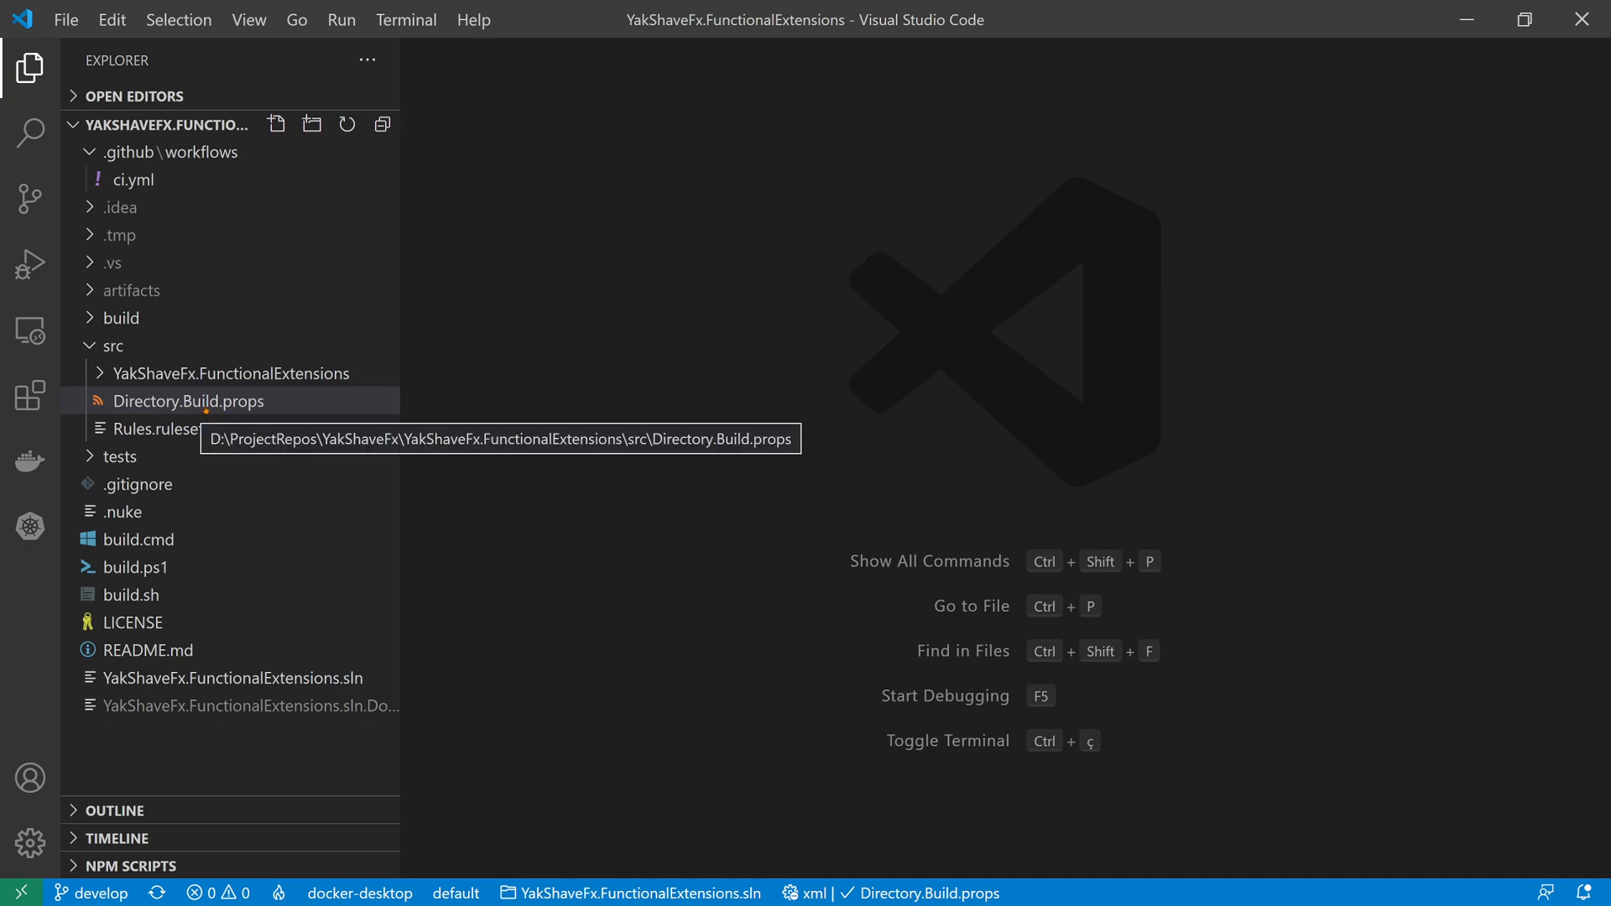
mouse_move(532, 497)
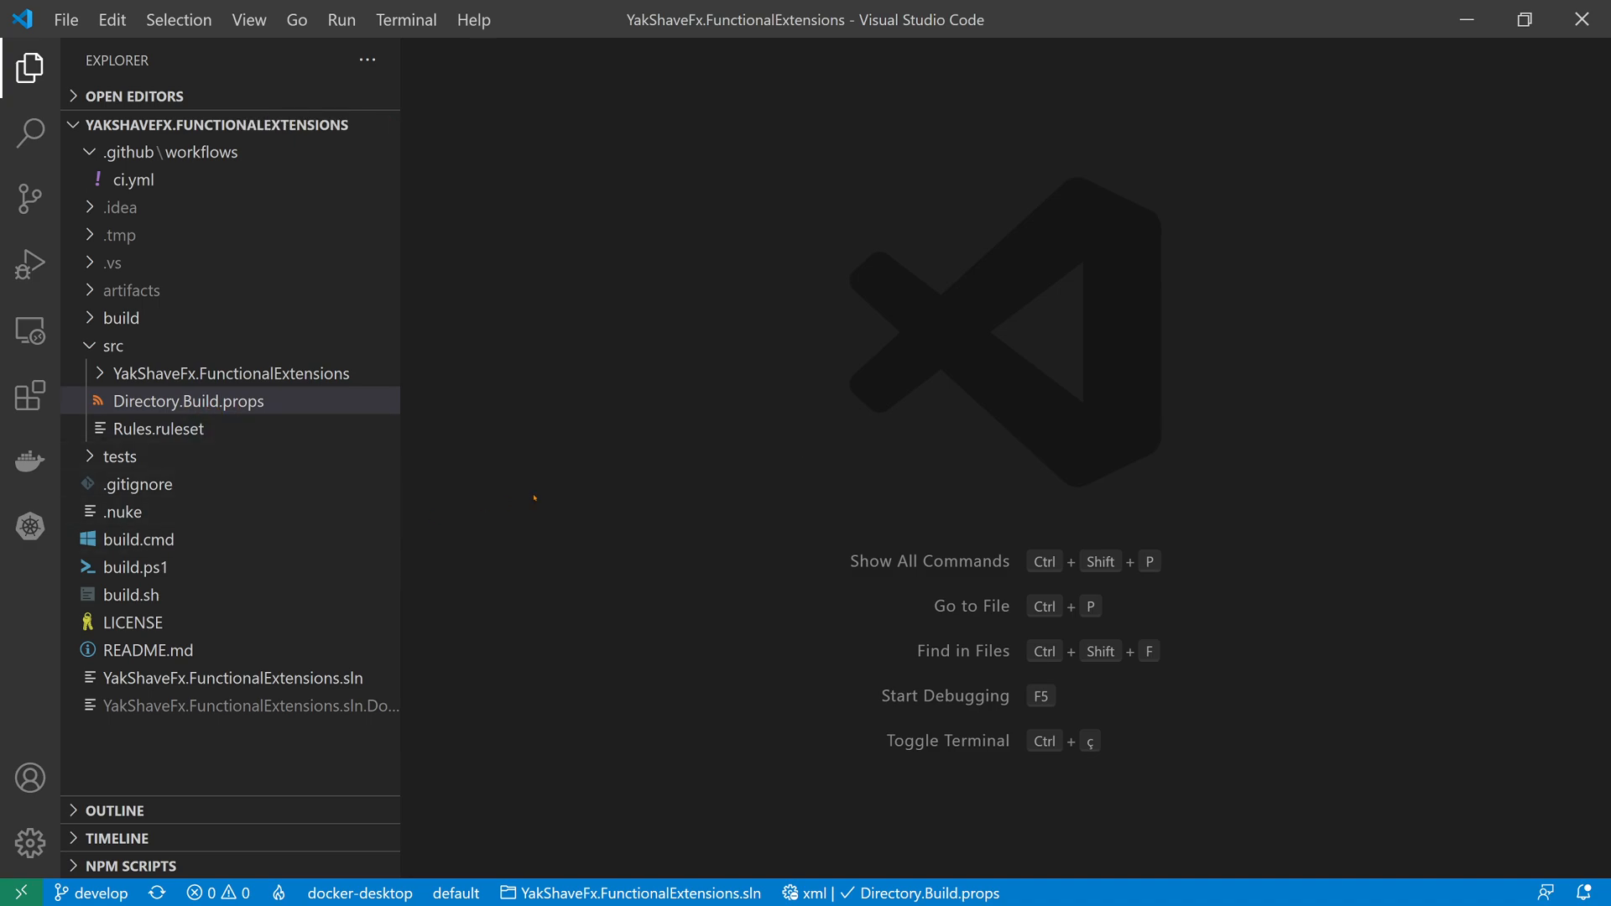
mouse_move(235, 373)
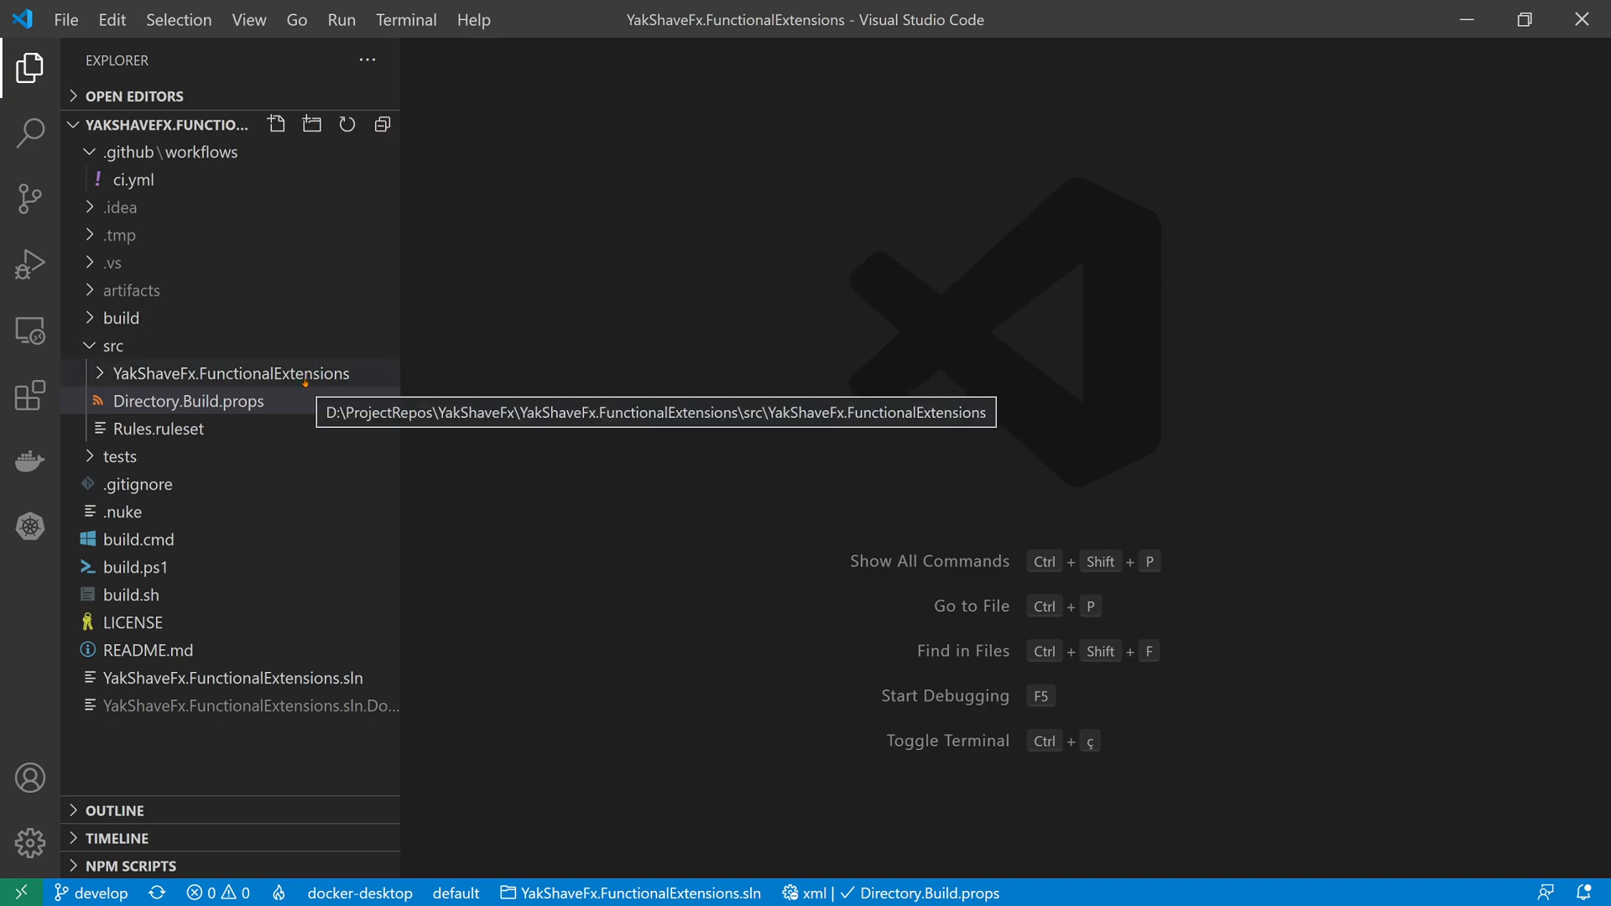
mouse_move(233, 372)
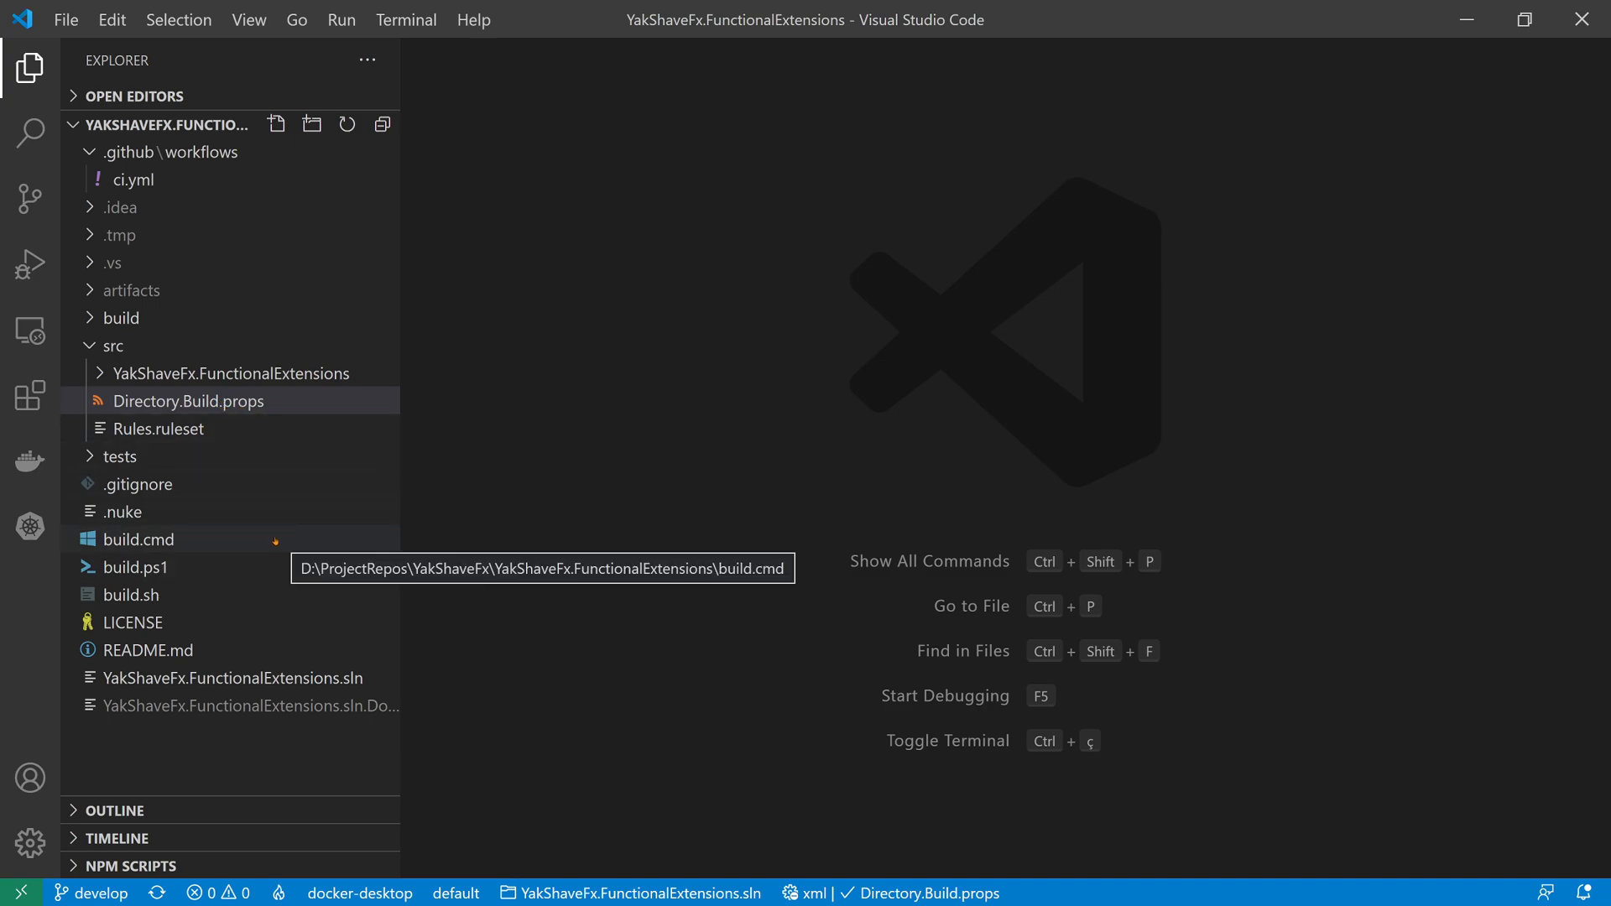
mouse_move(231, 372)
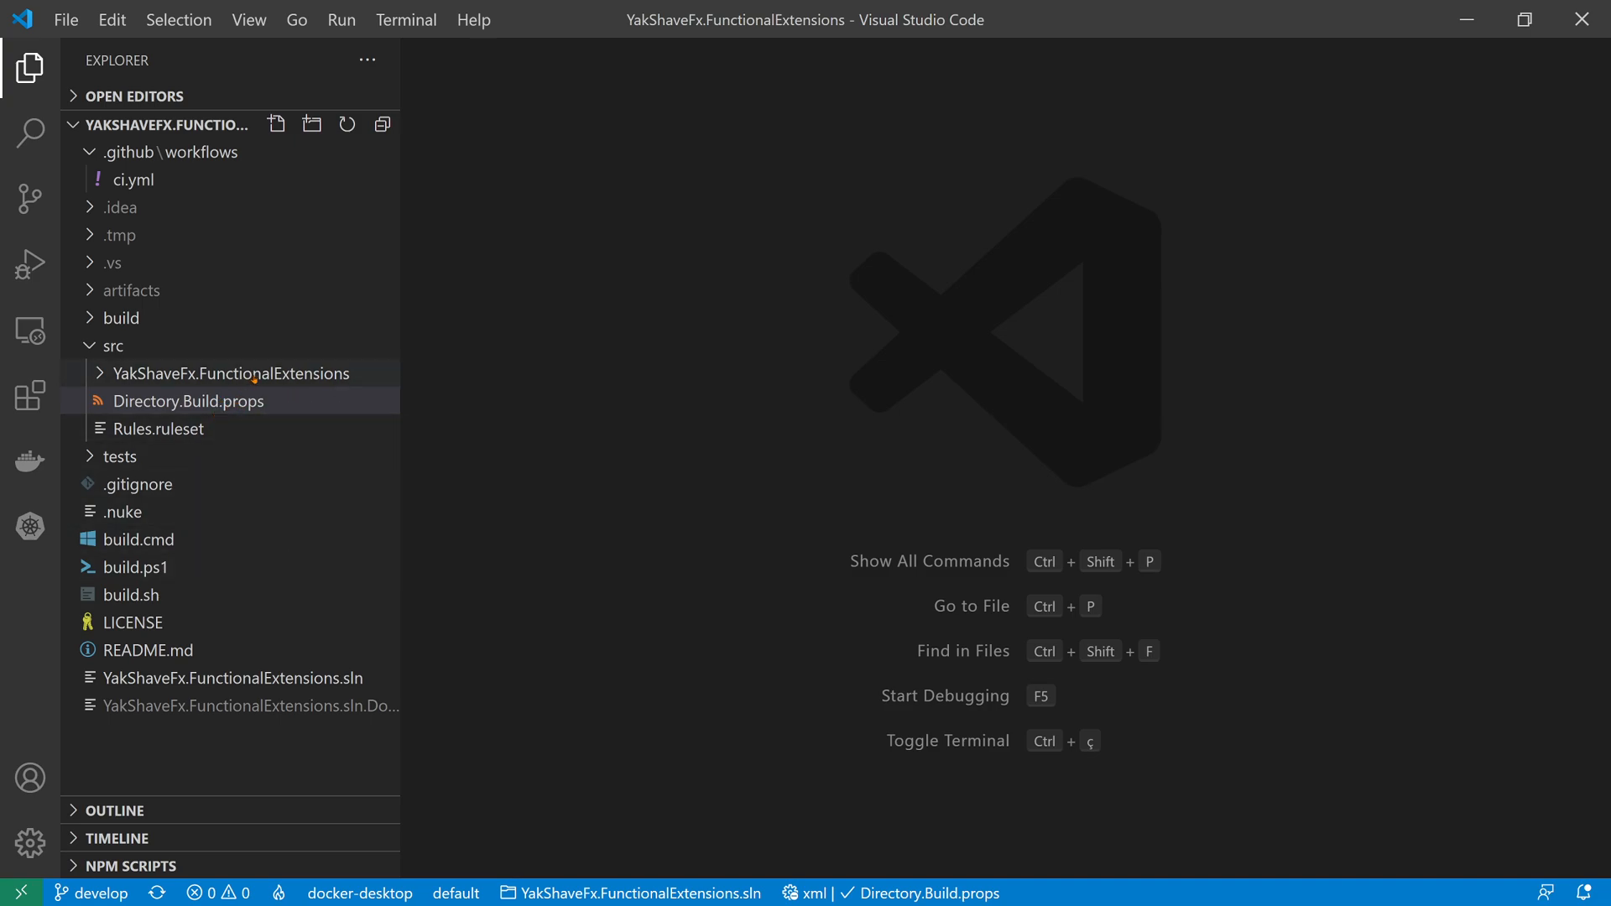
mouse_move(230, 373)
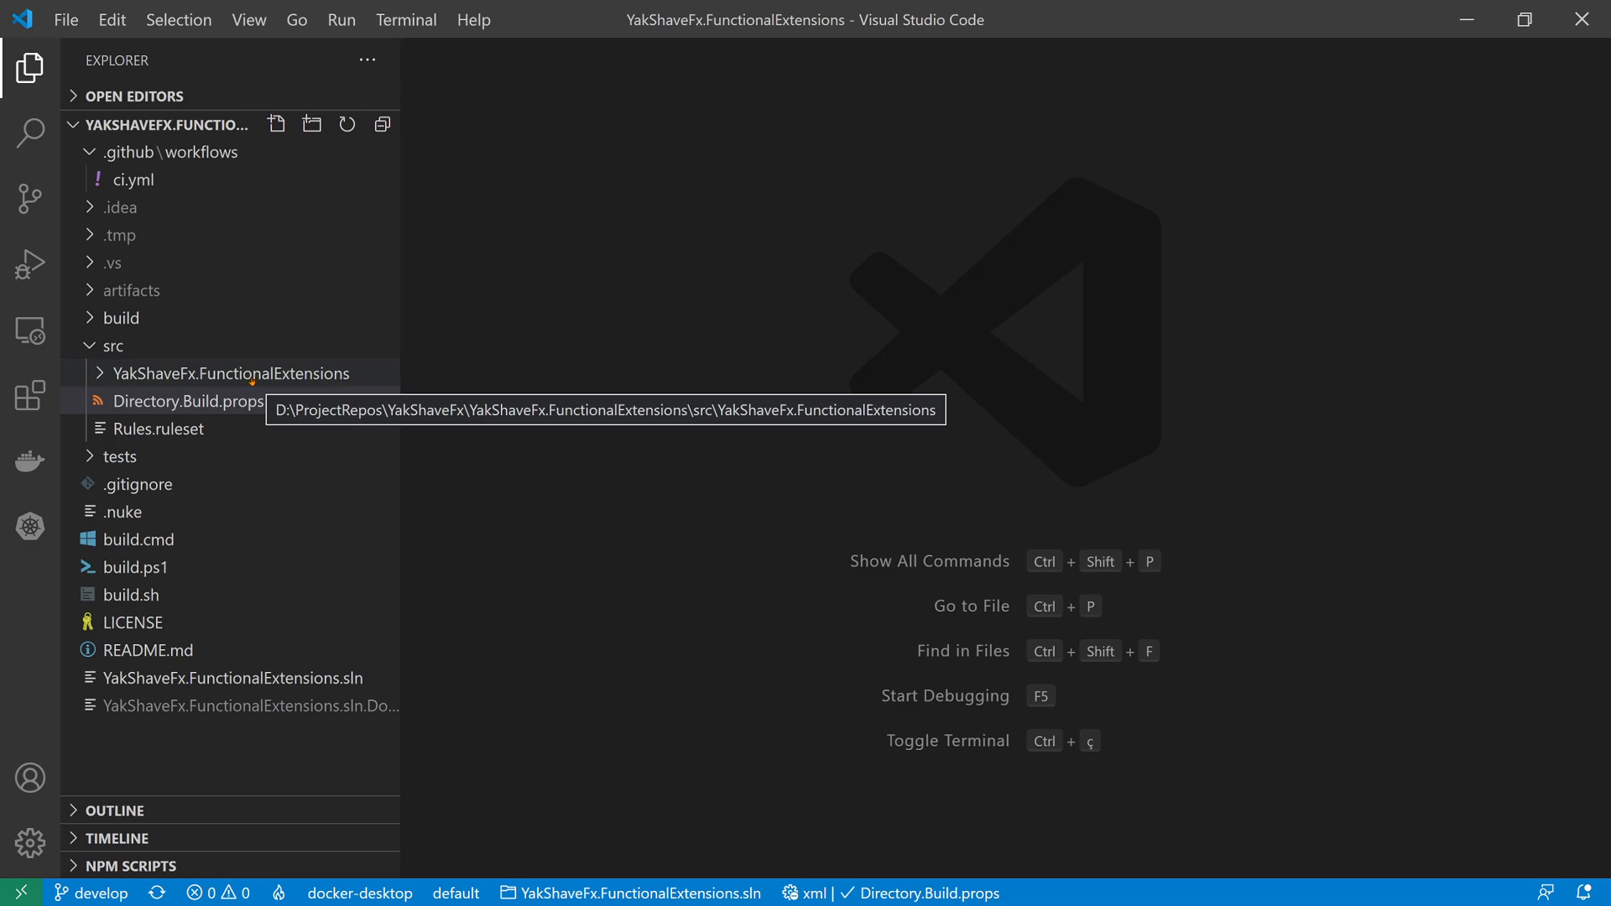
mouse_move(188, 401)
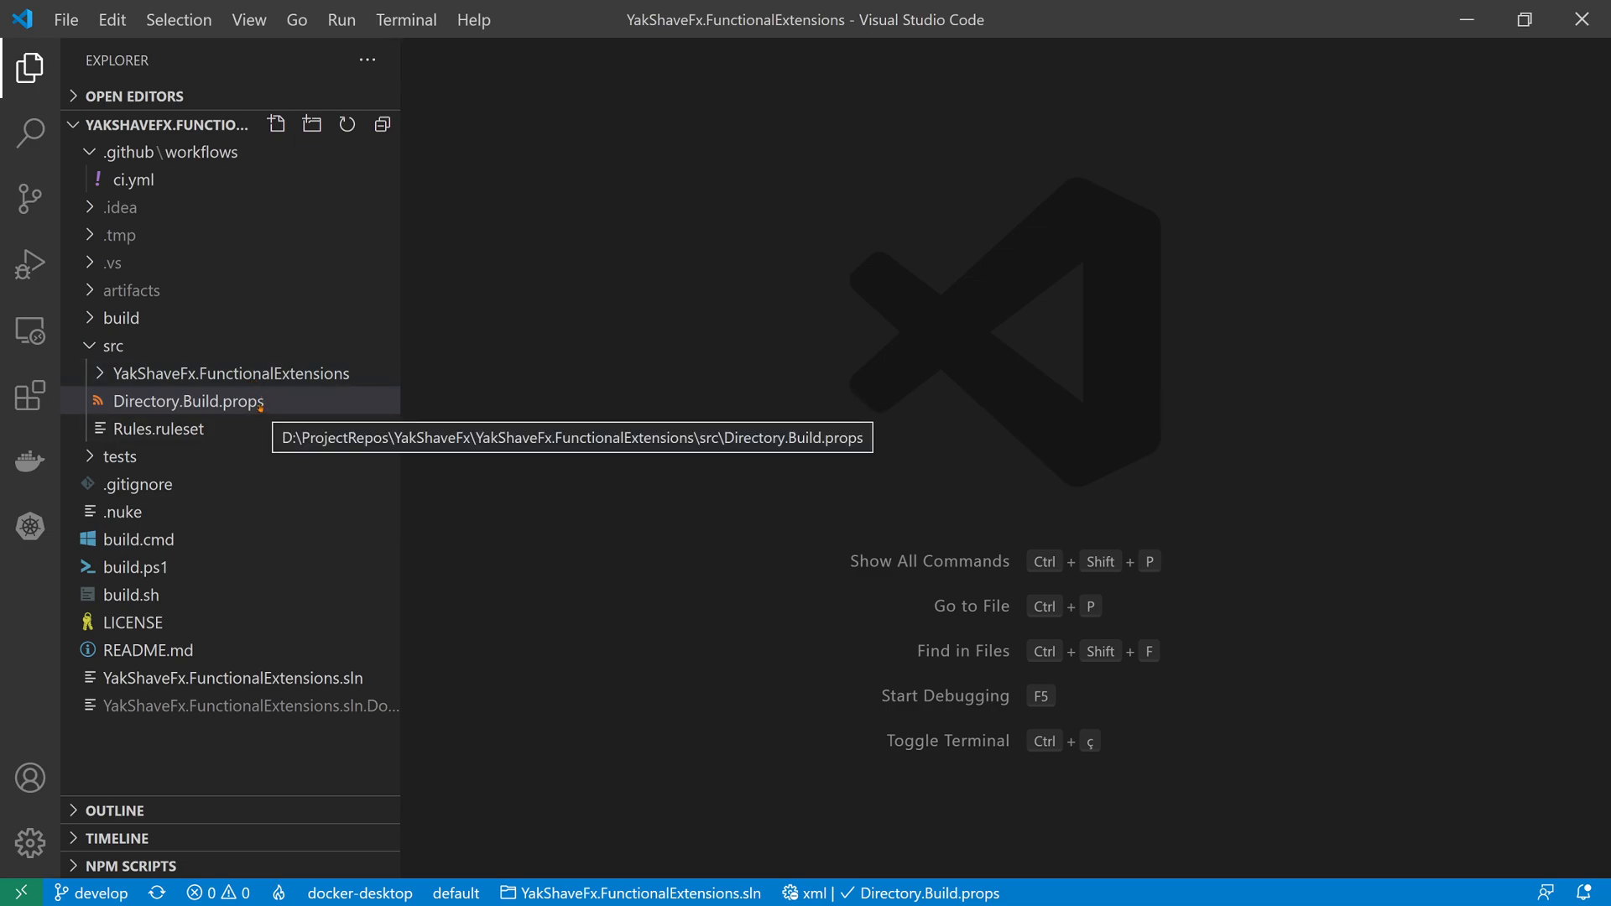
- Open Directory.Build.props from the src folder in the editor
click(188, 401)
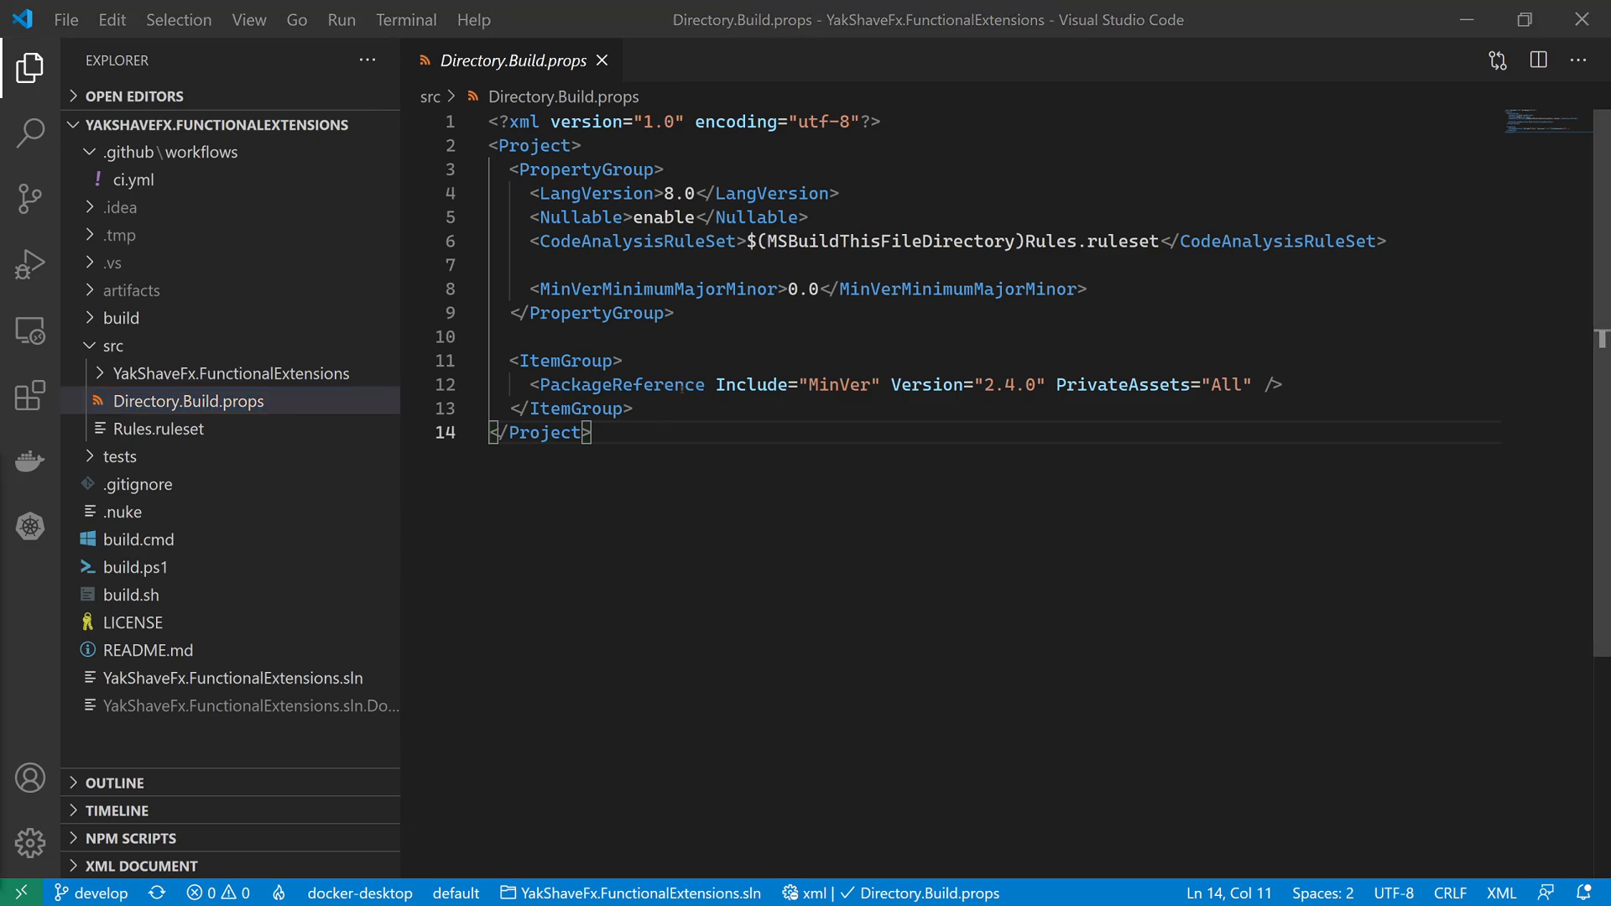
- Review the MinVer 2.4.0 PackageReference with PrivateAssets and the MinVerMinimumMajorMinor property
double_click(619, 385)
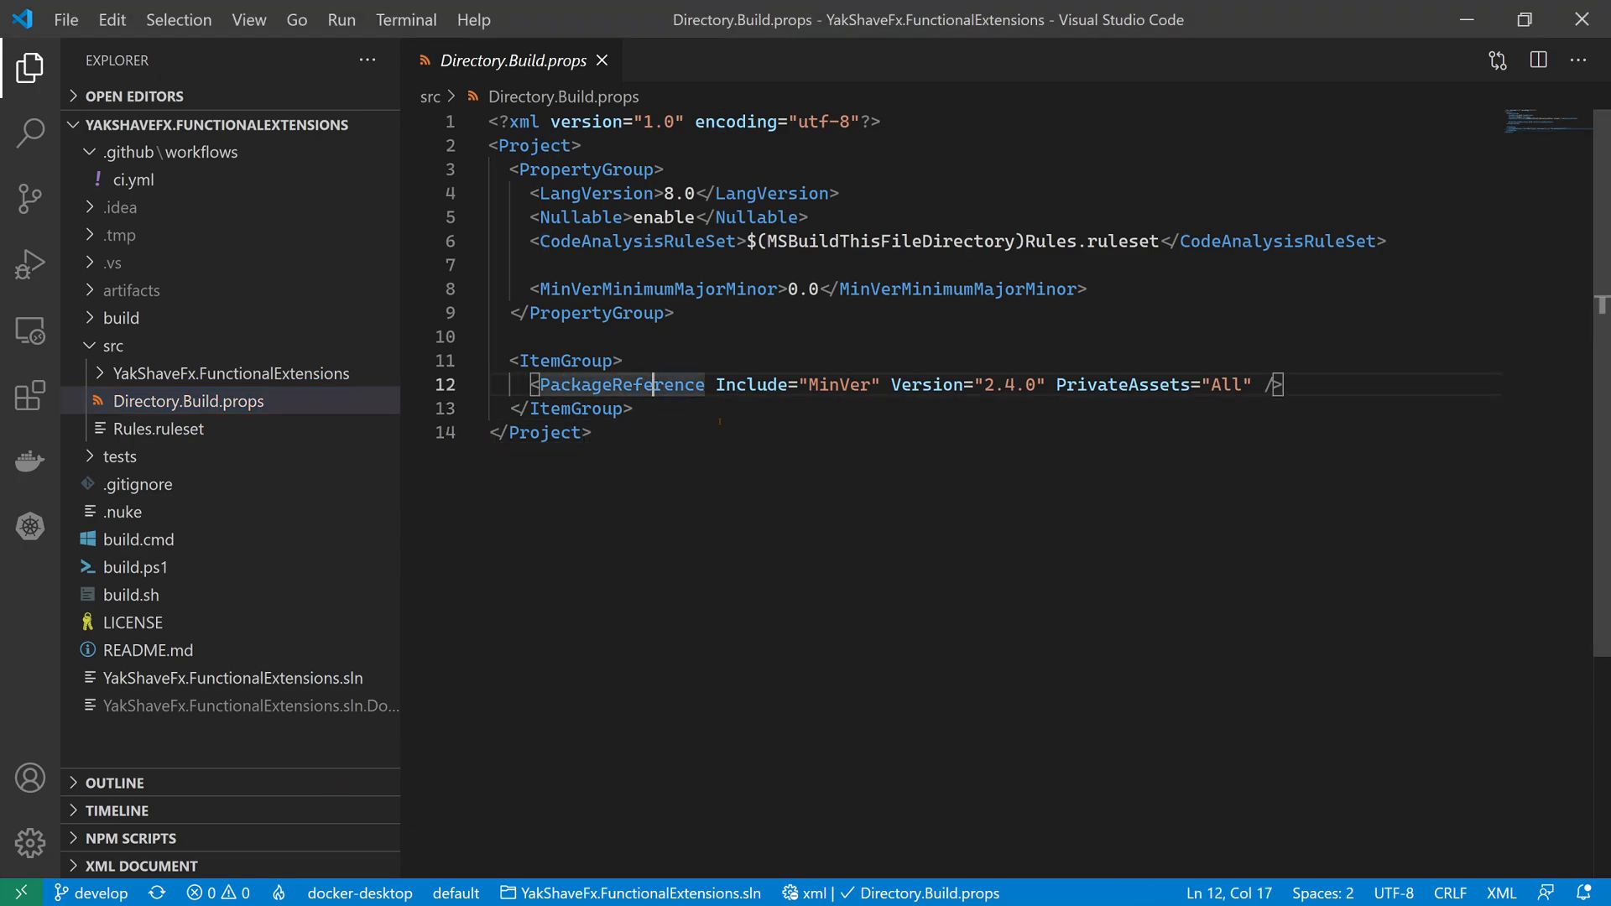
double_click(839, 385)
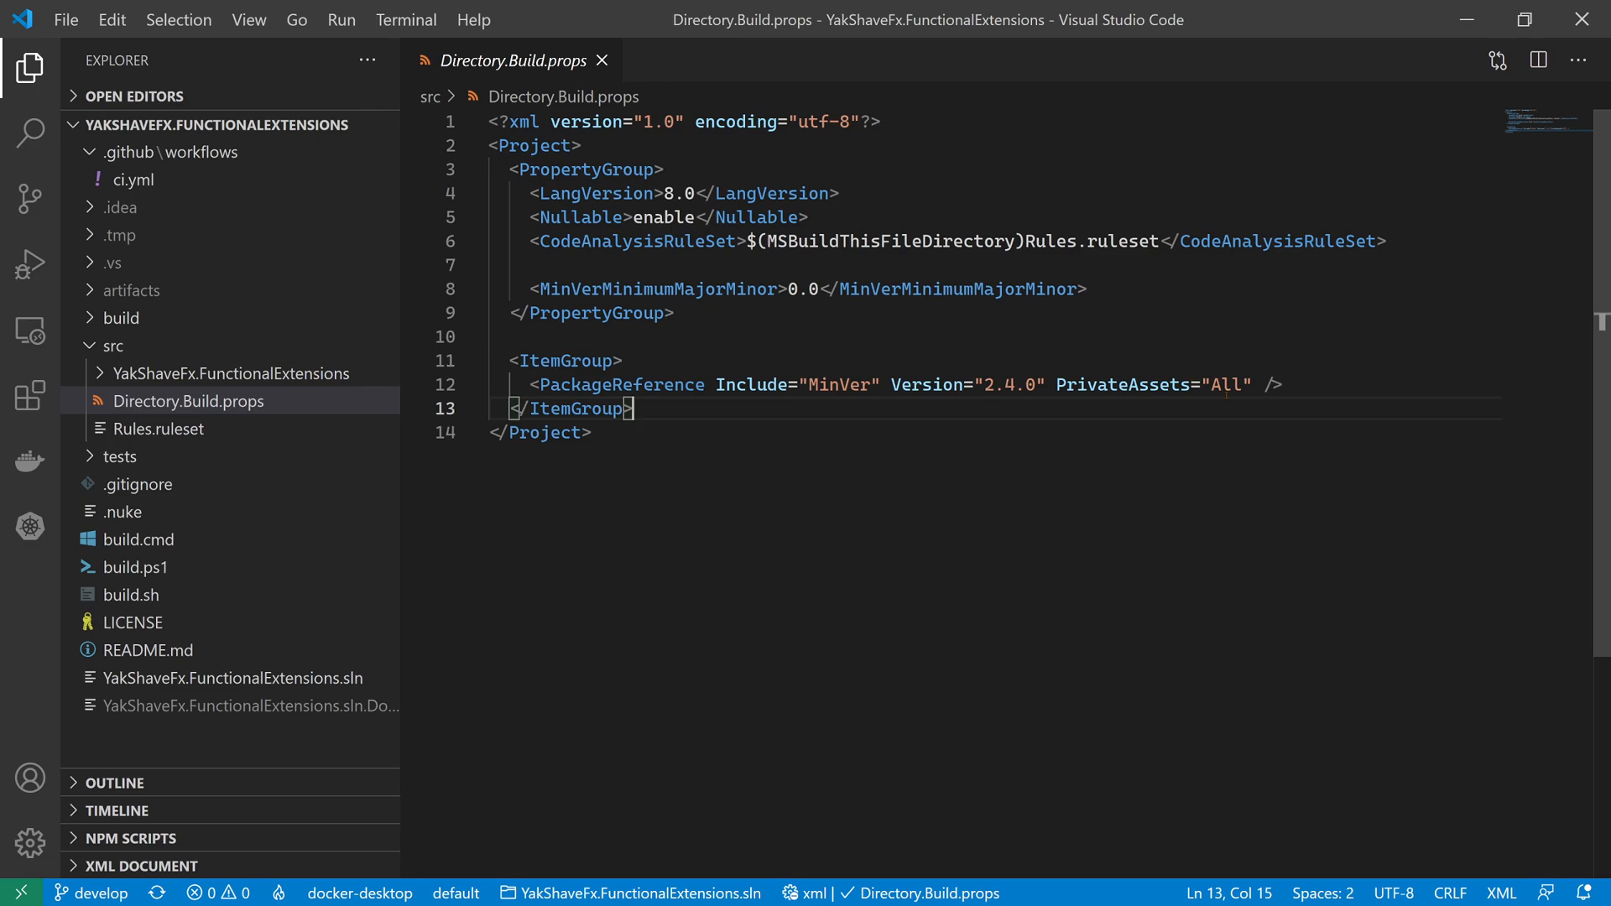
double_click(1122, 385)
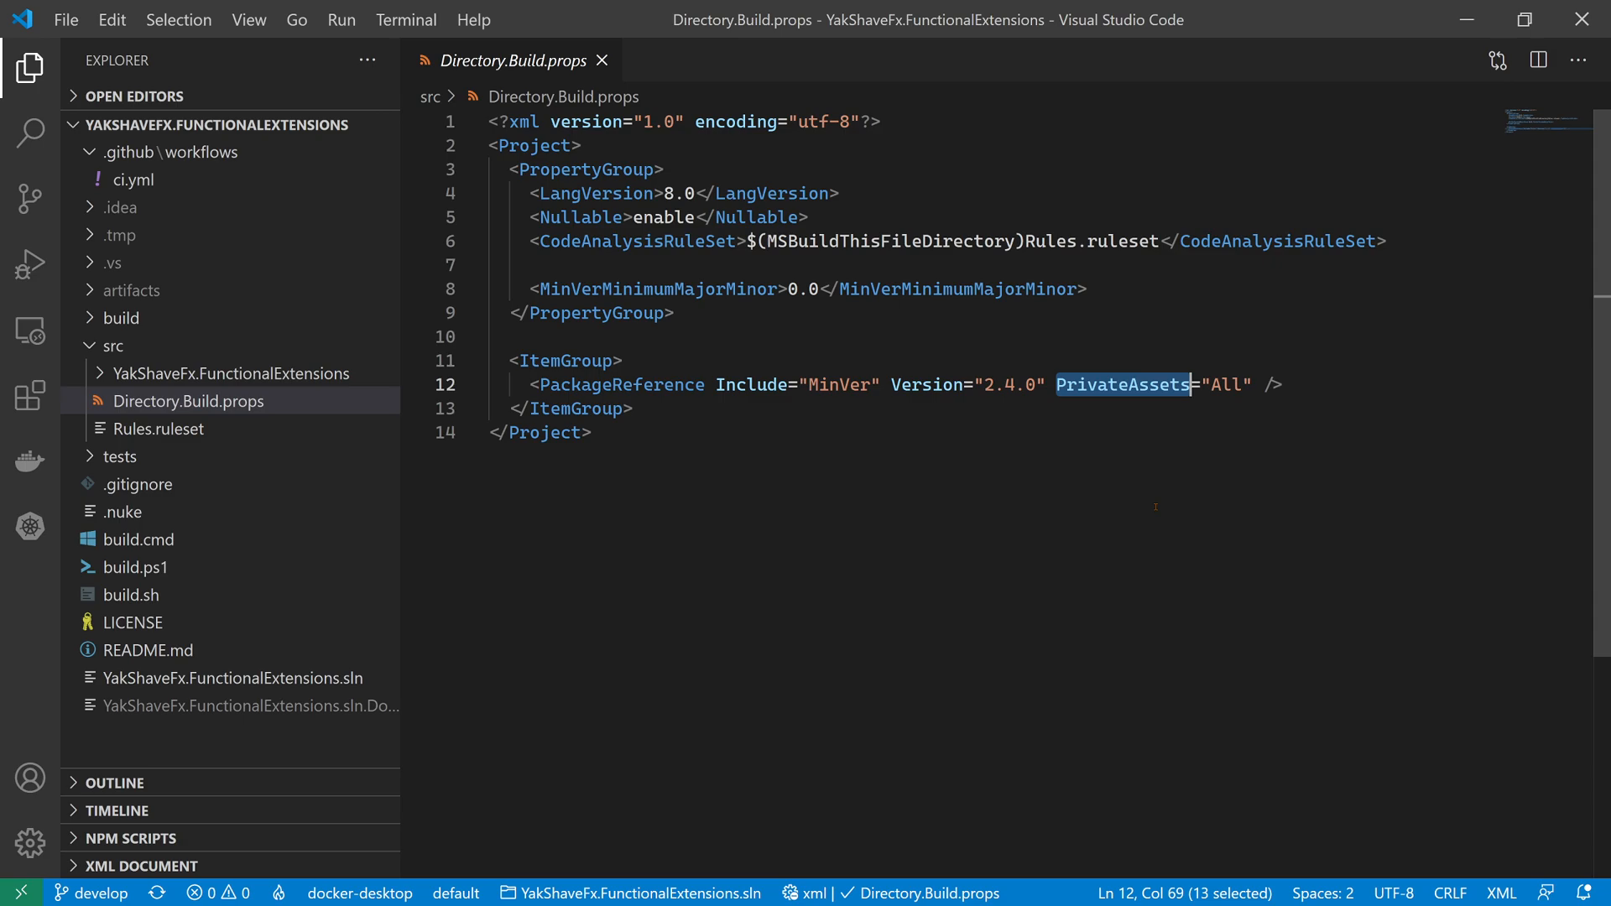
click(814, 384)
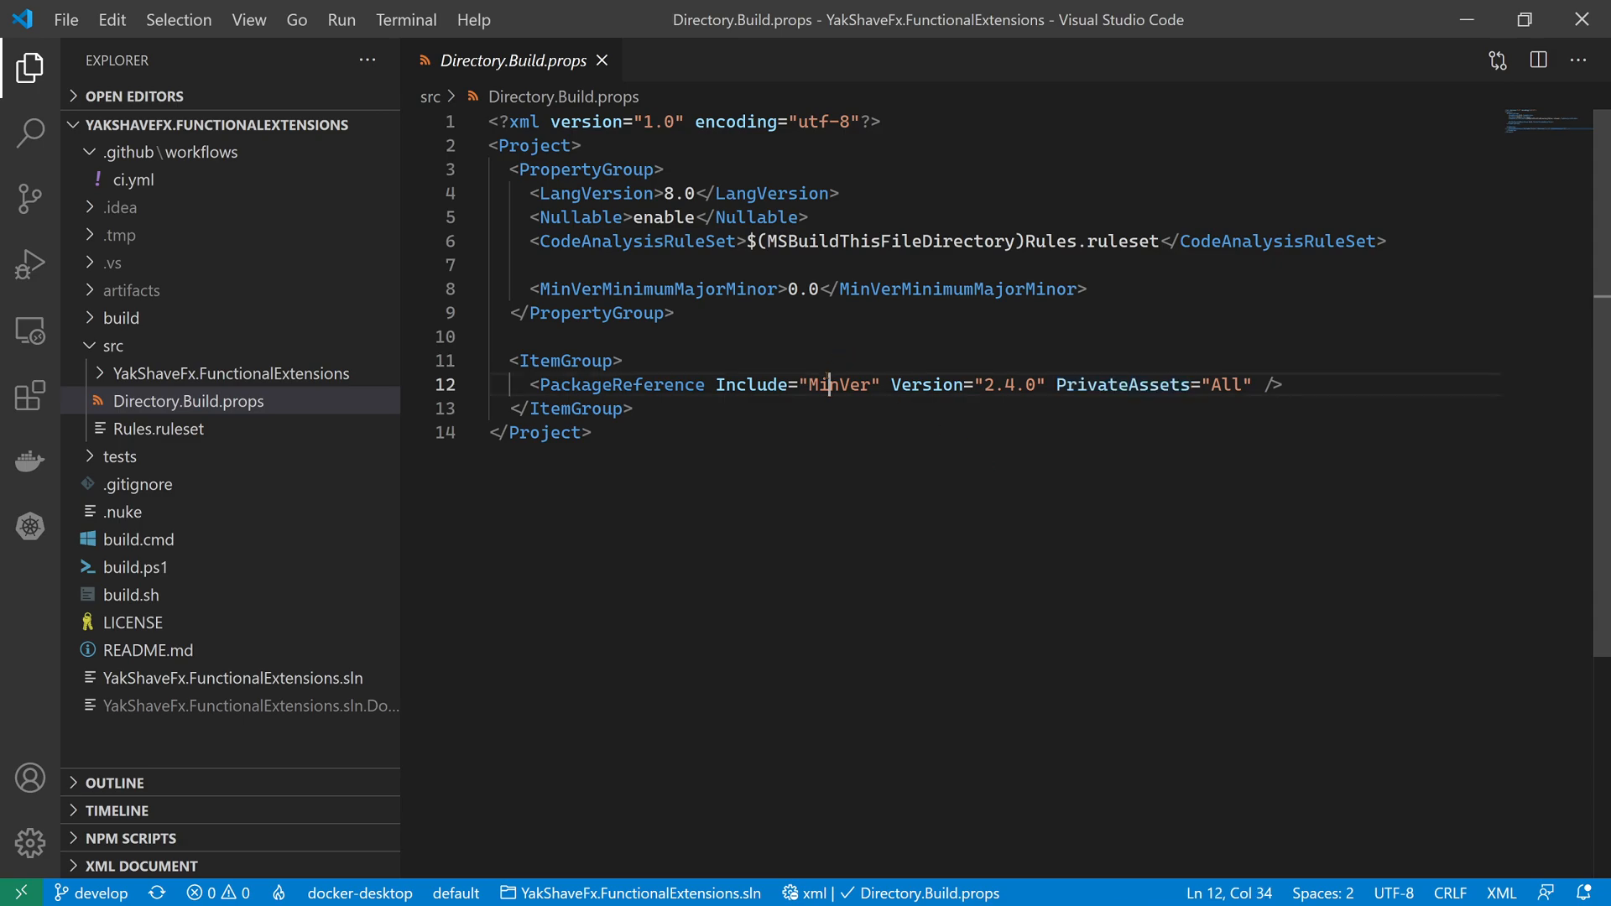
double_click(839, 384)
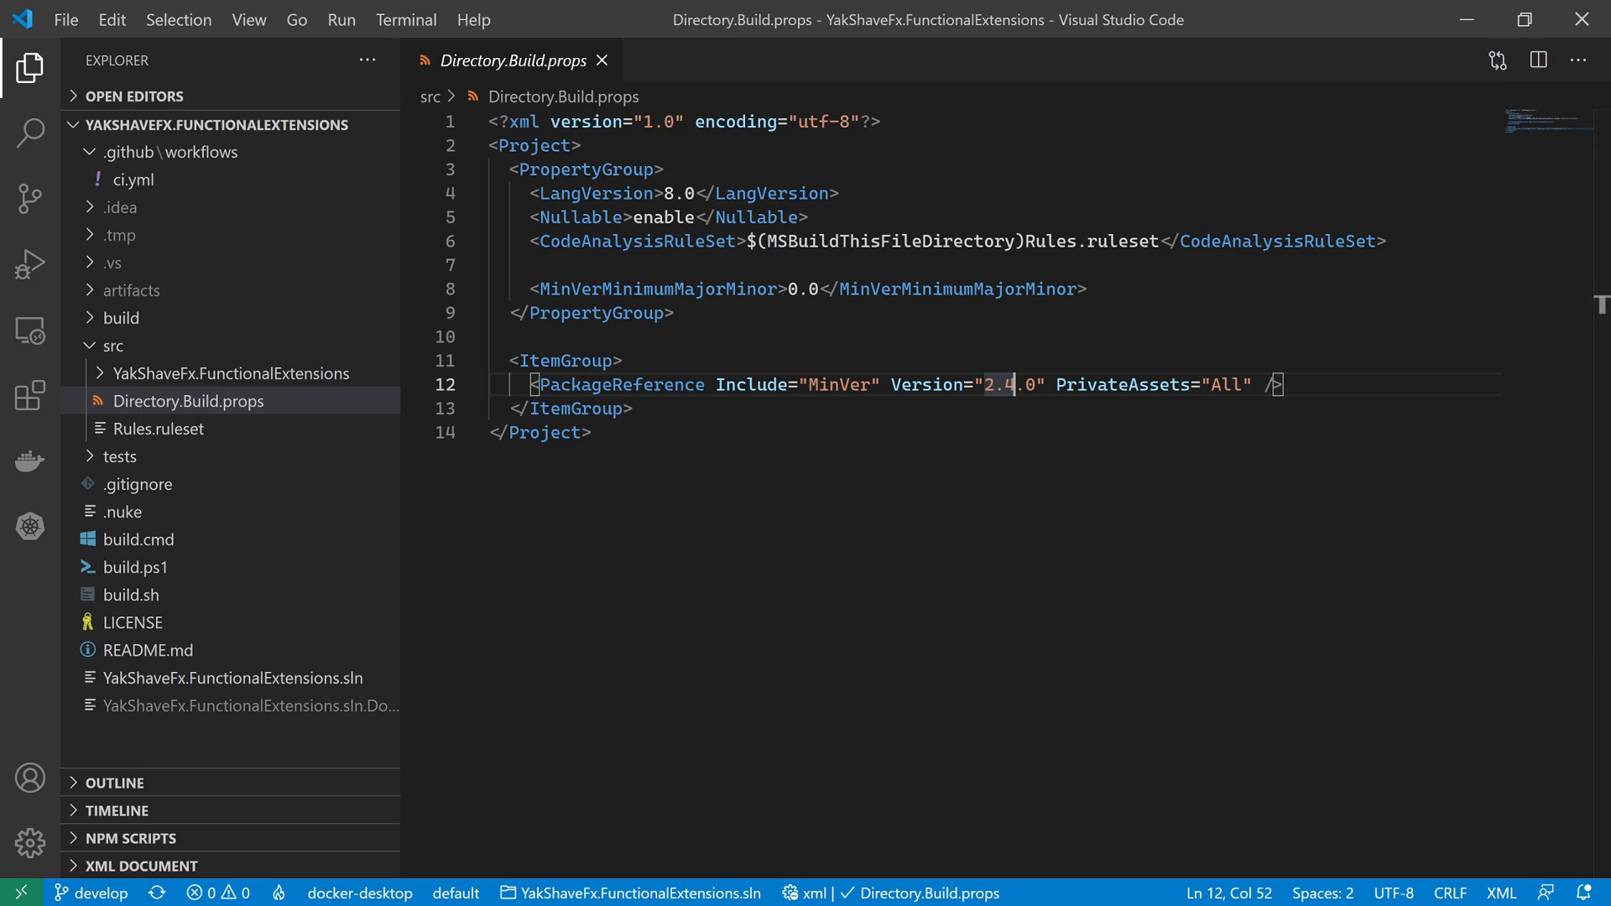
click(593, 431)
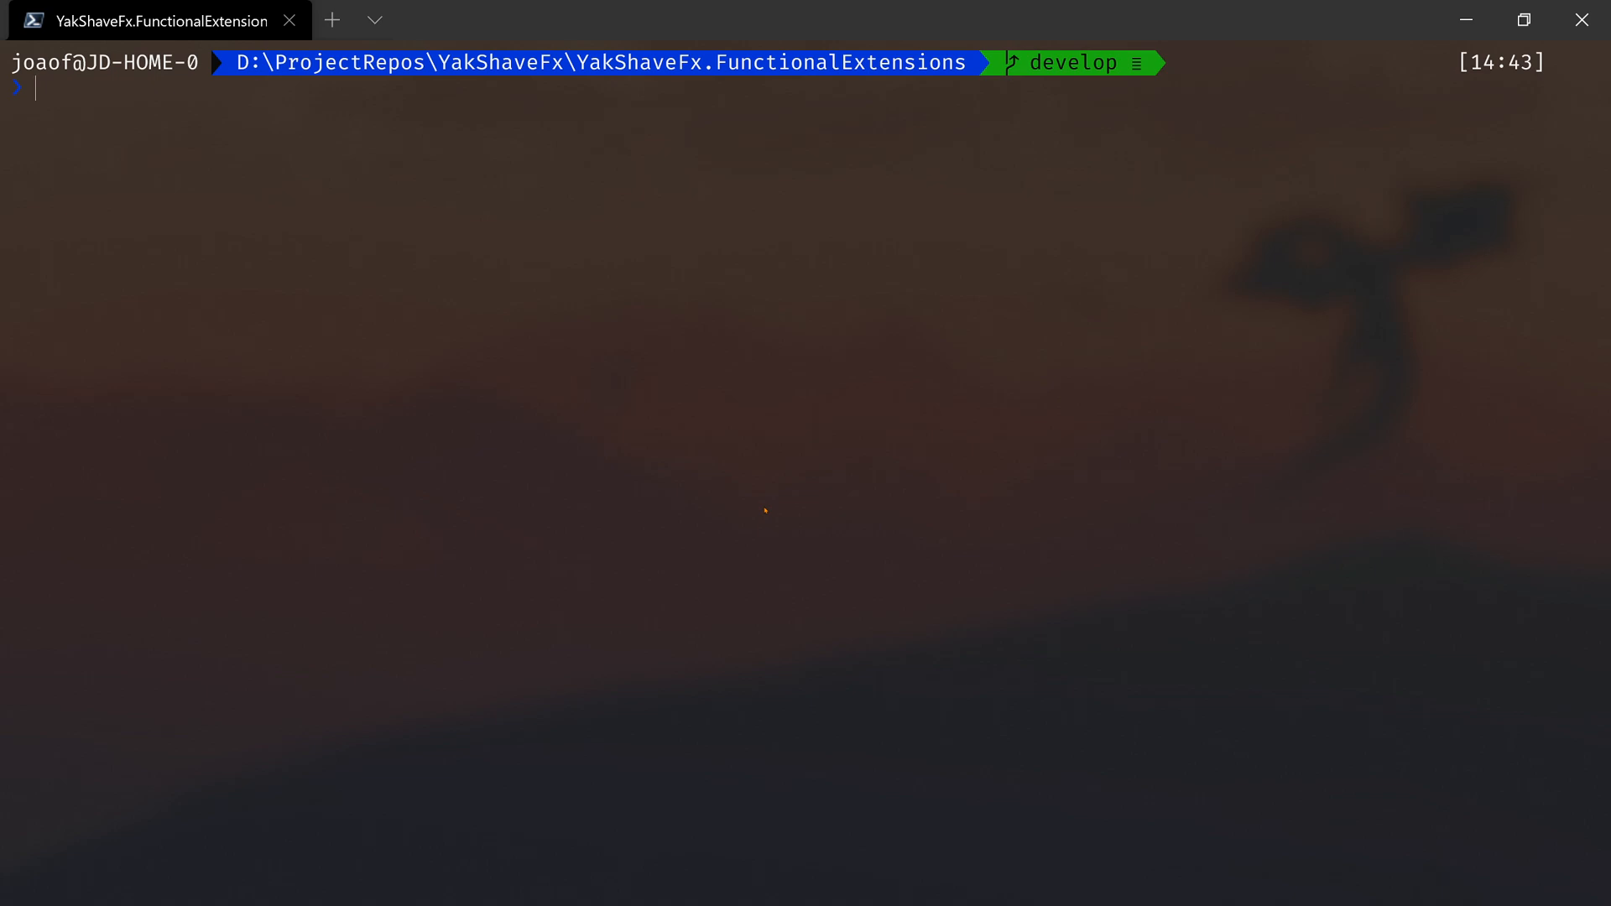
- Run .\build.ps1 pack, producing 0.0.0-alpha.0.4 packages with all 33 tests passing
text(bui)
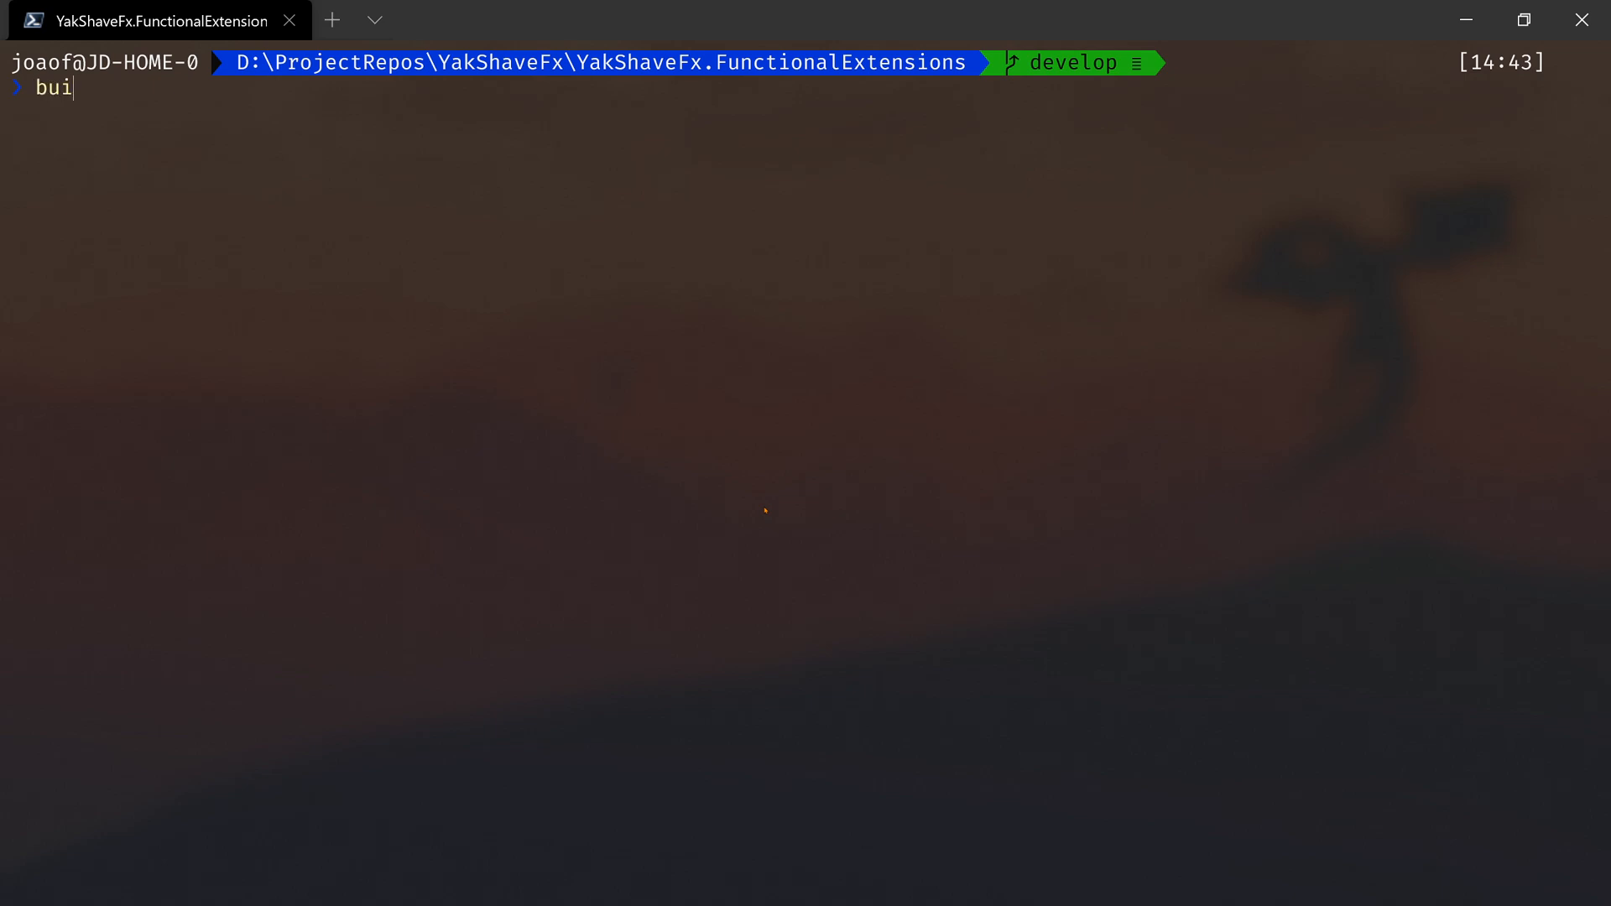
text(.\build.ps1)
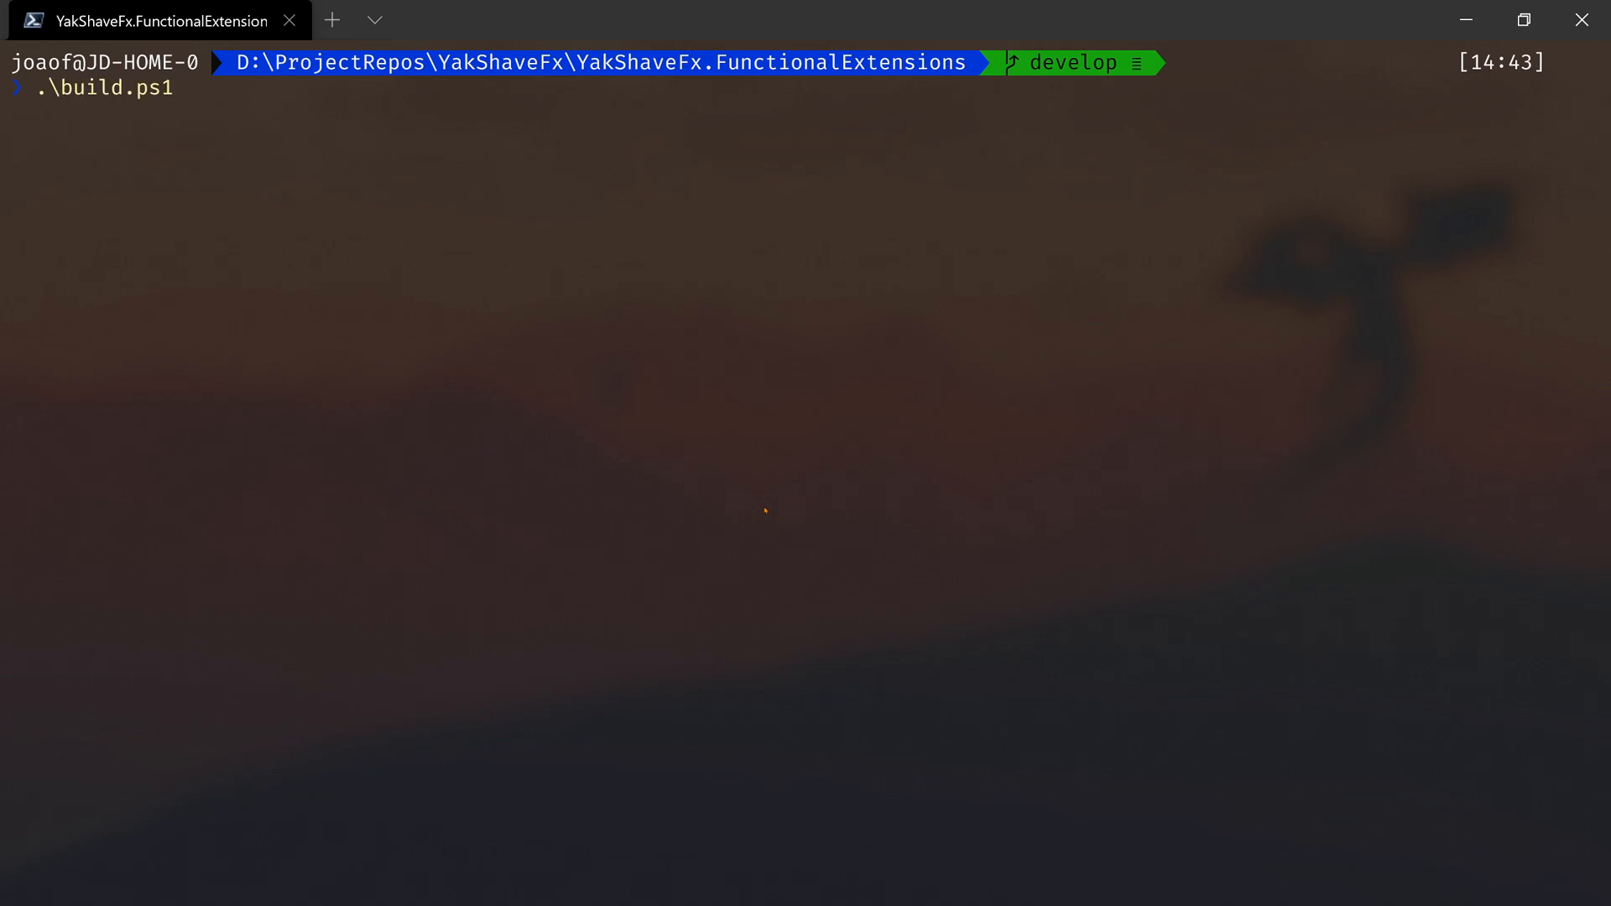
text(pack)
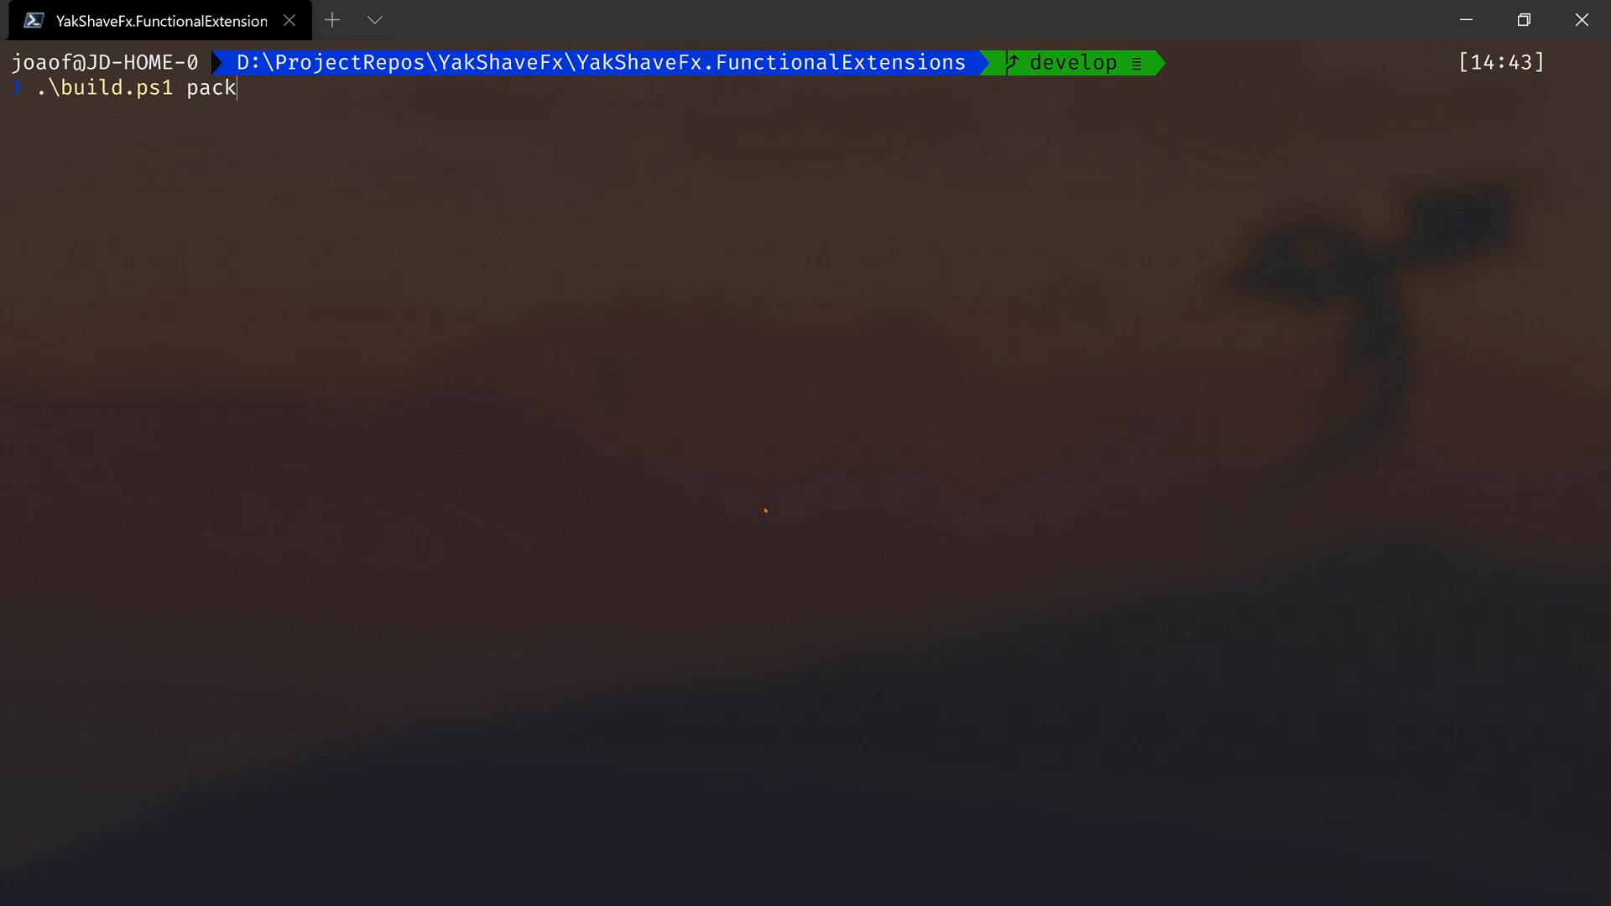
key(Return)
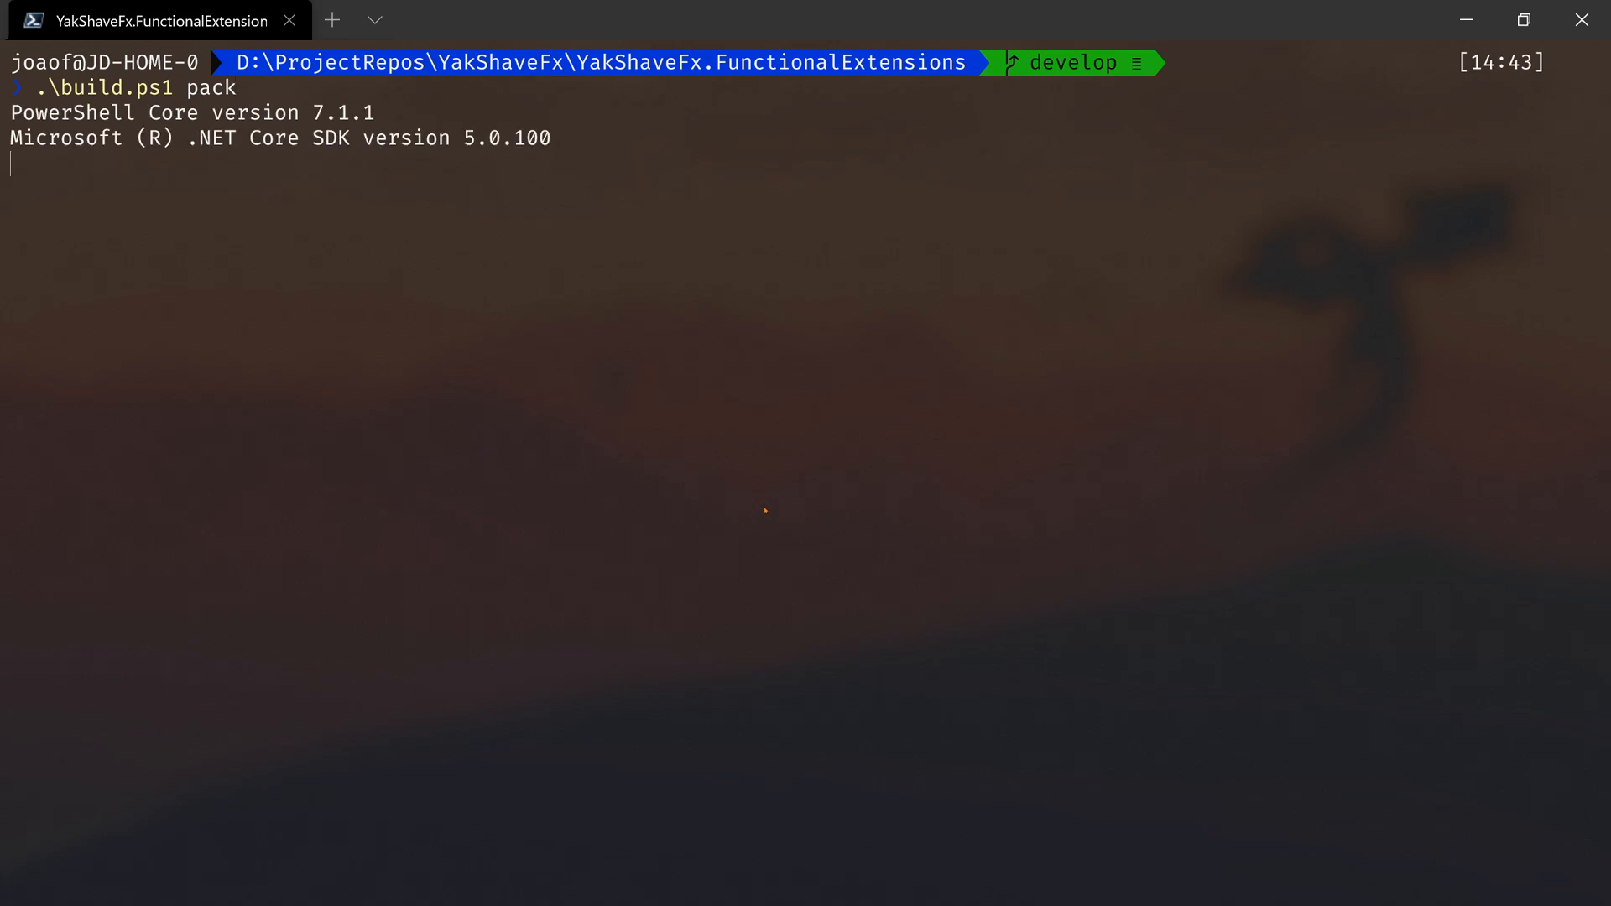
key(Return)
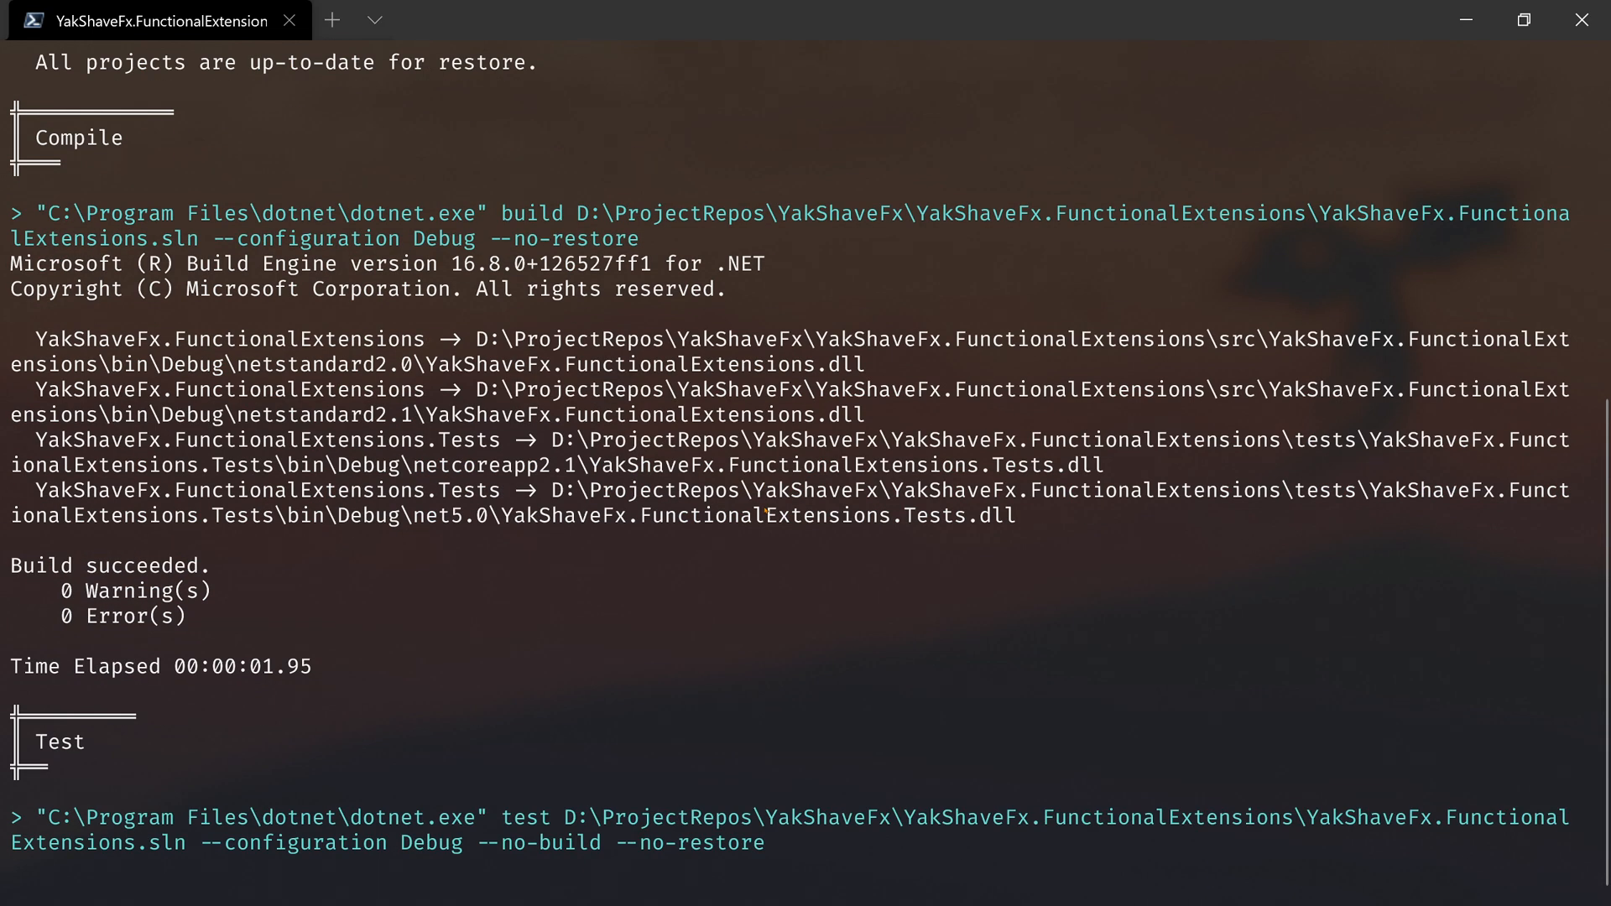
scroll(down, 3)
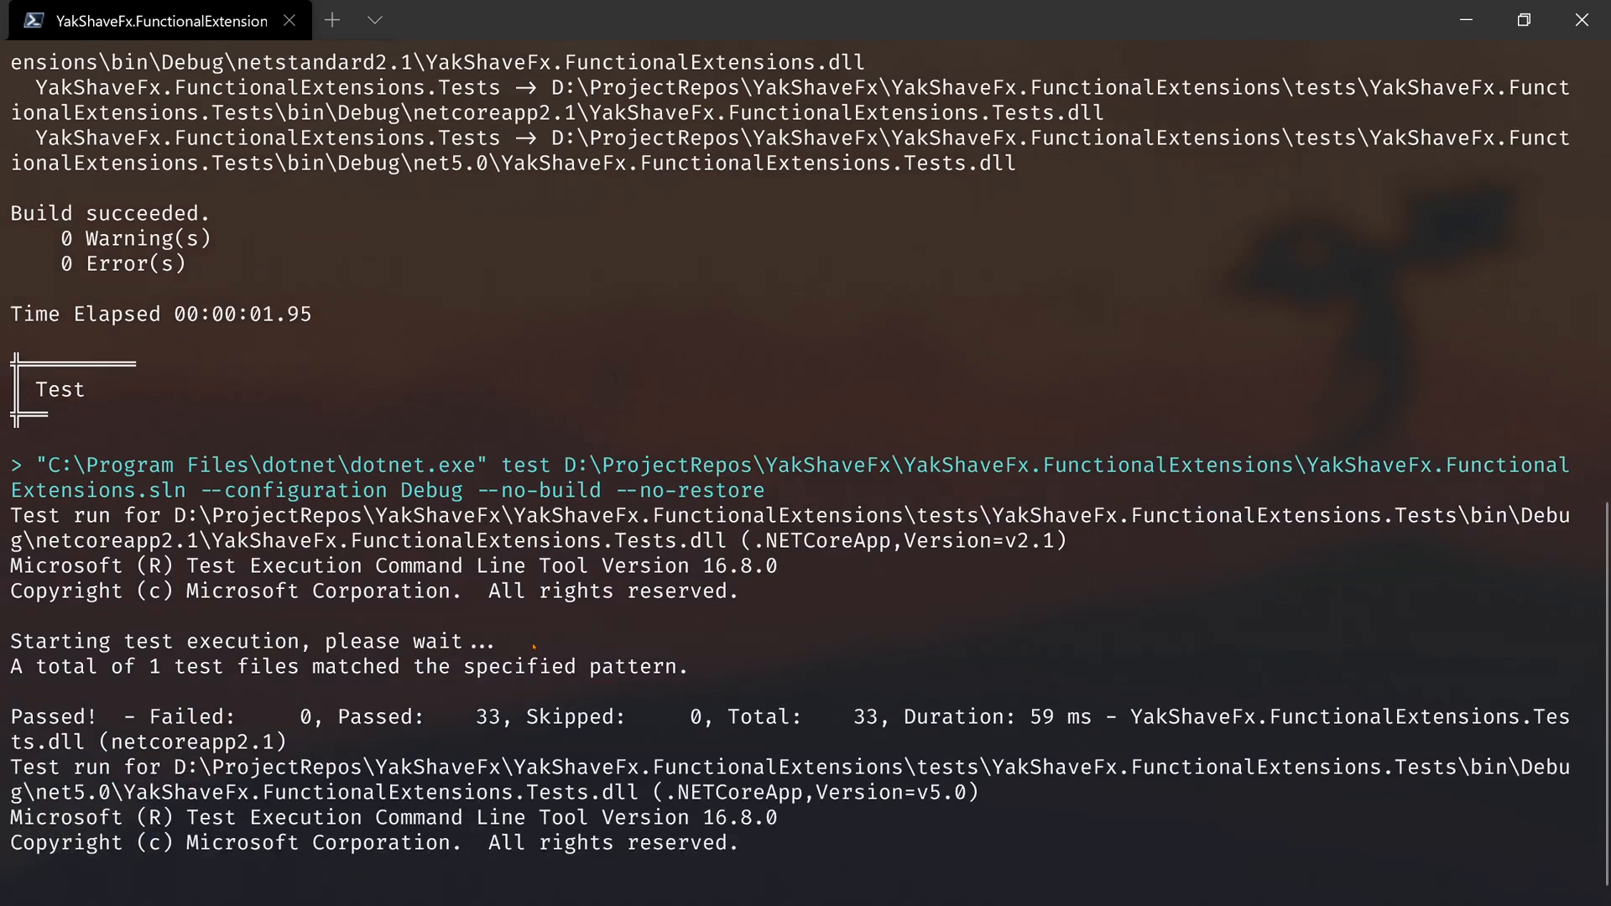
scroll(down, 3)
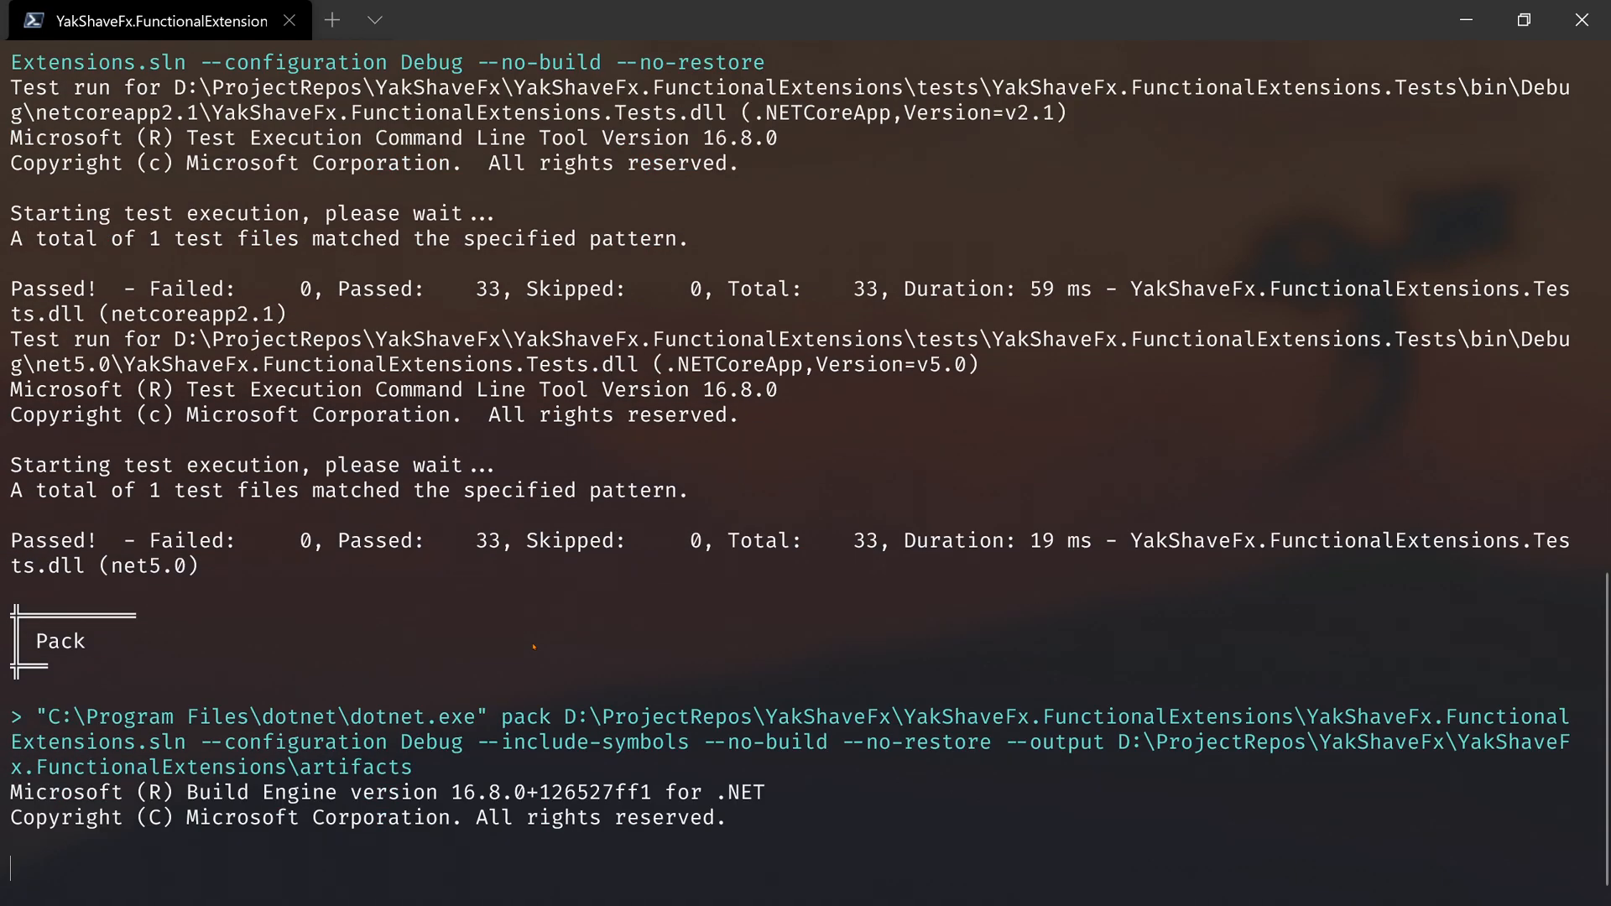
scroll(down, 3)
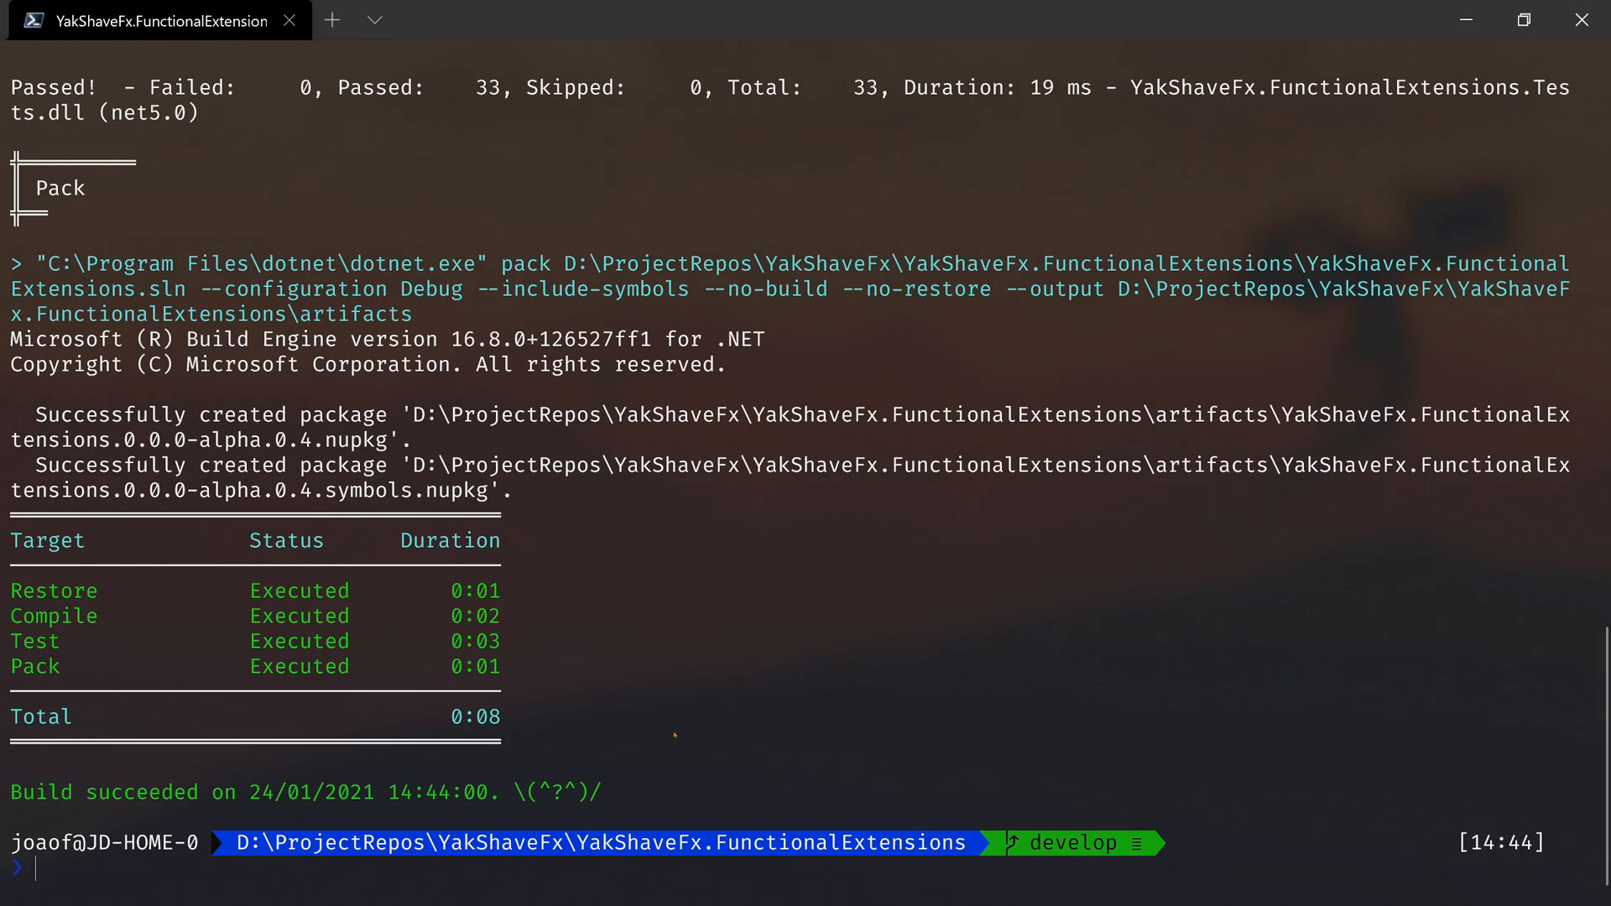
text(git log)
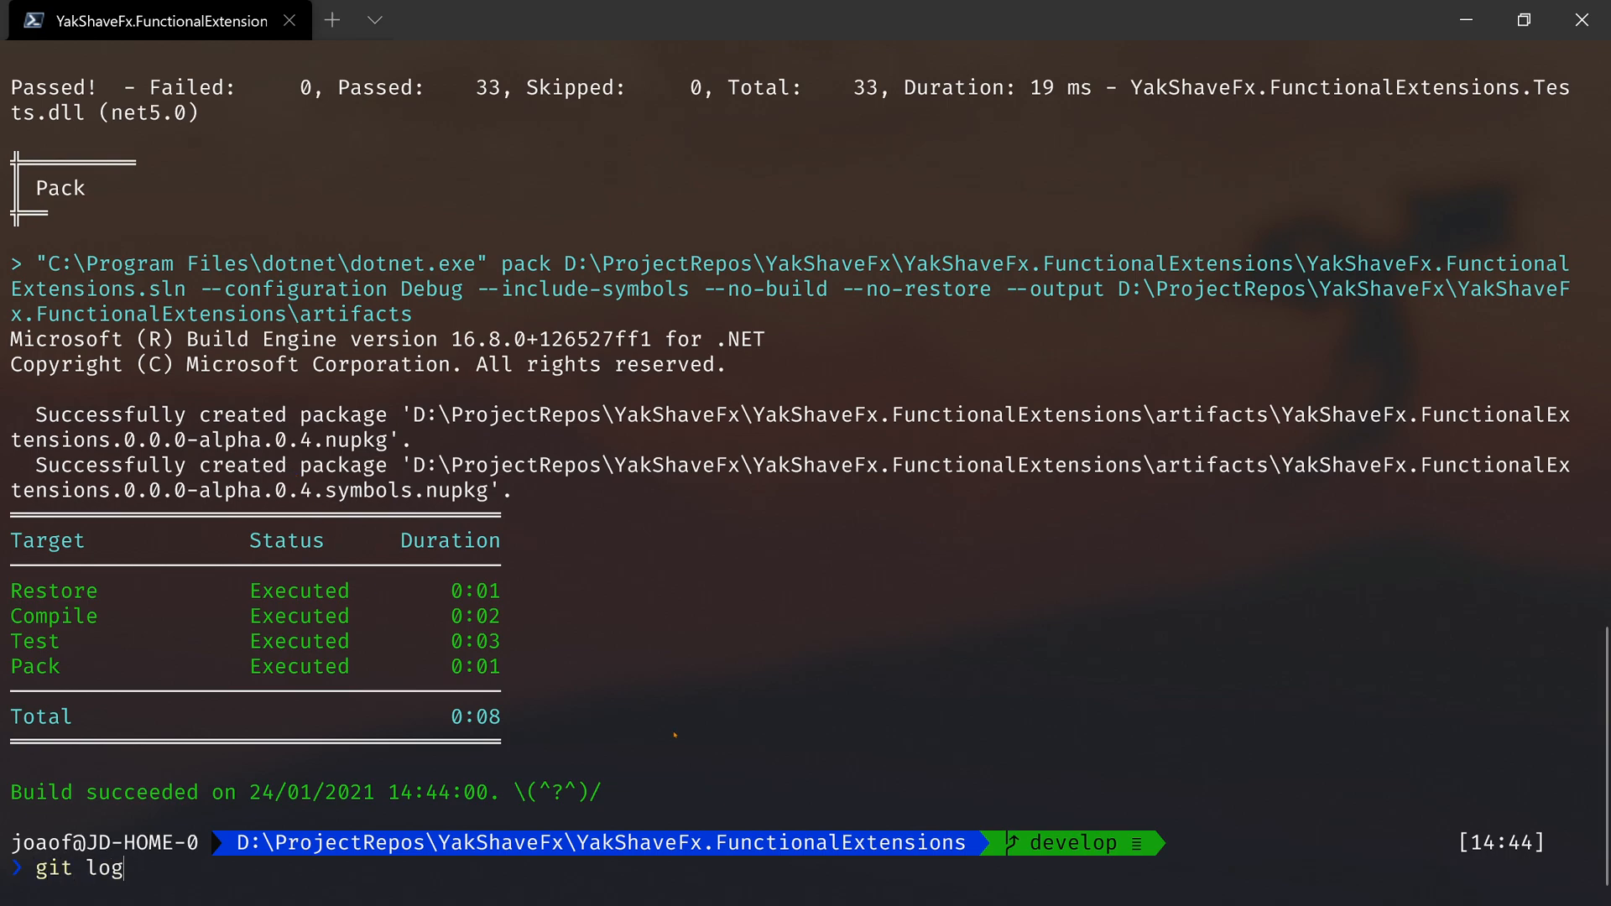
- Show git log with the commit history and tags, including the versioning-tagged develop commit
key(Return)
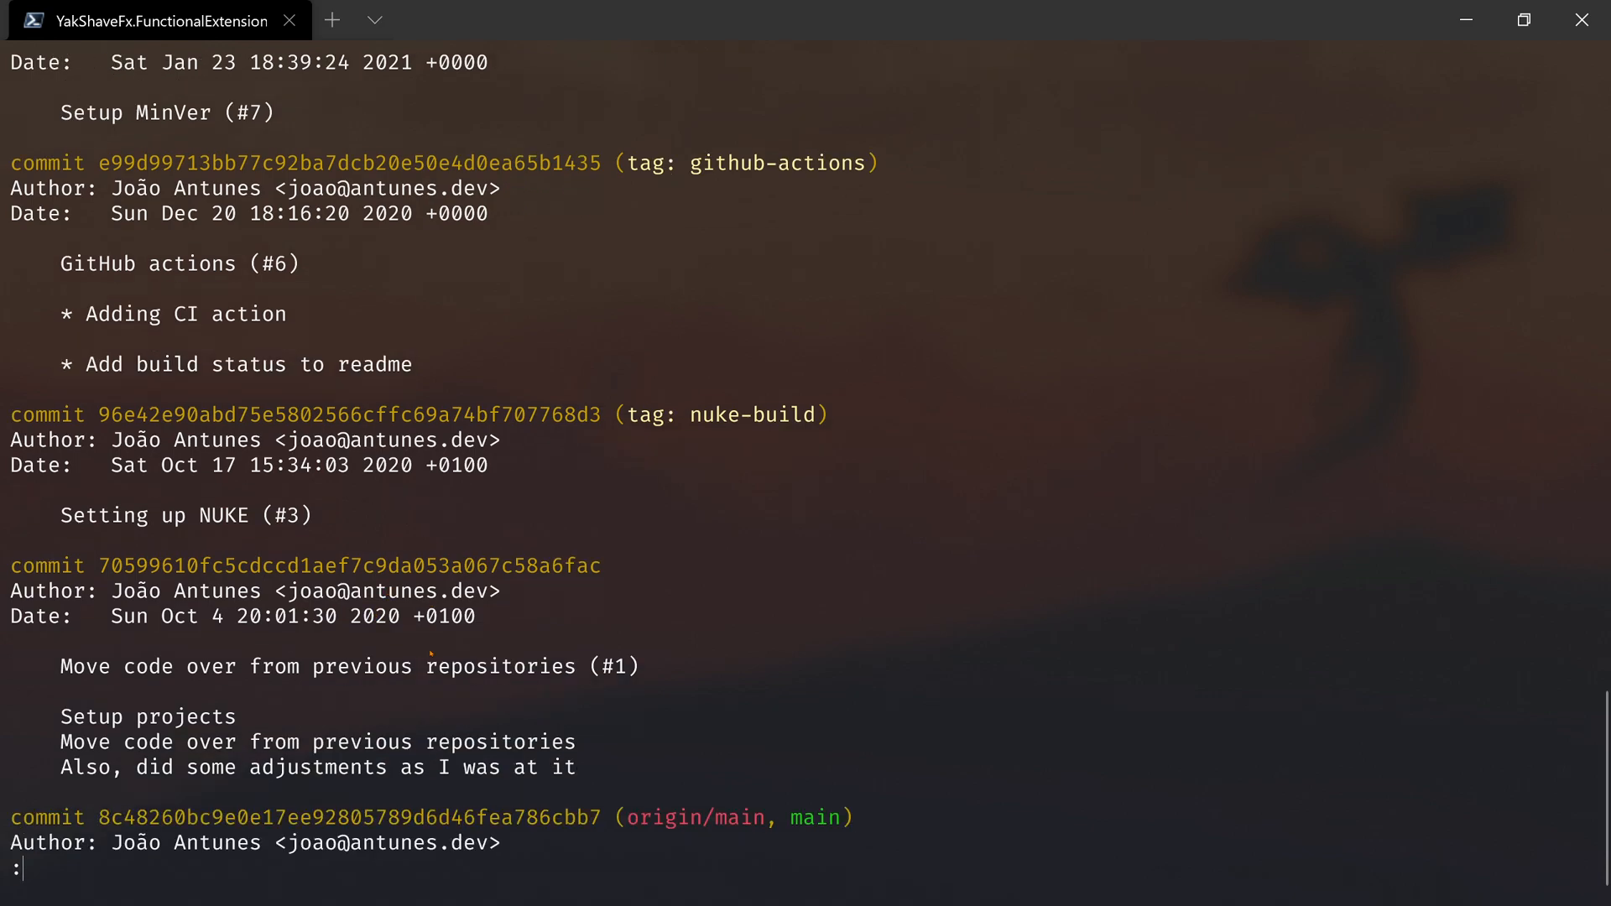
scroll(down, 3)
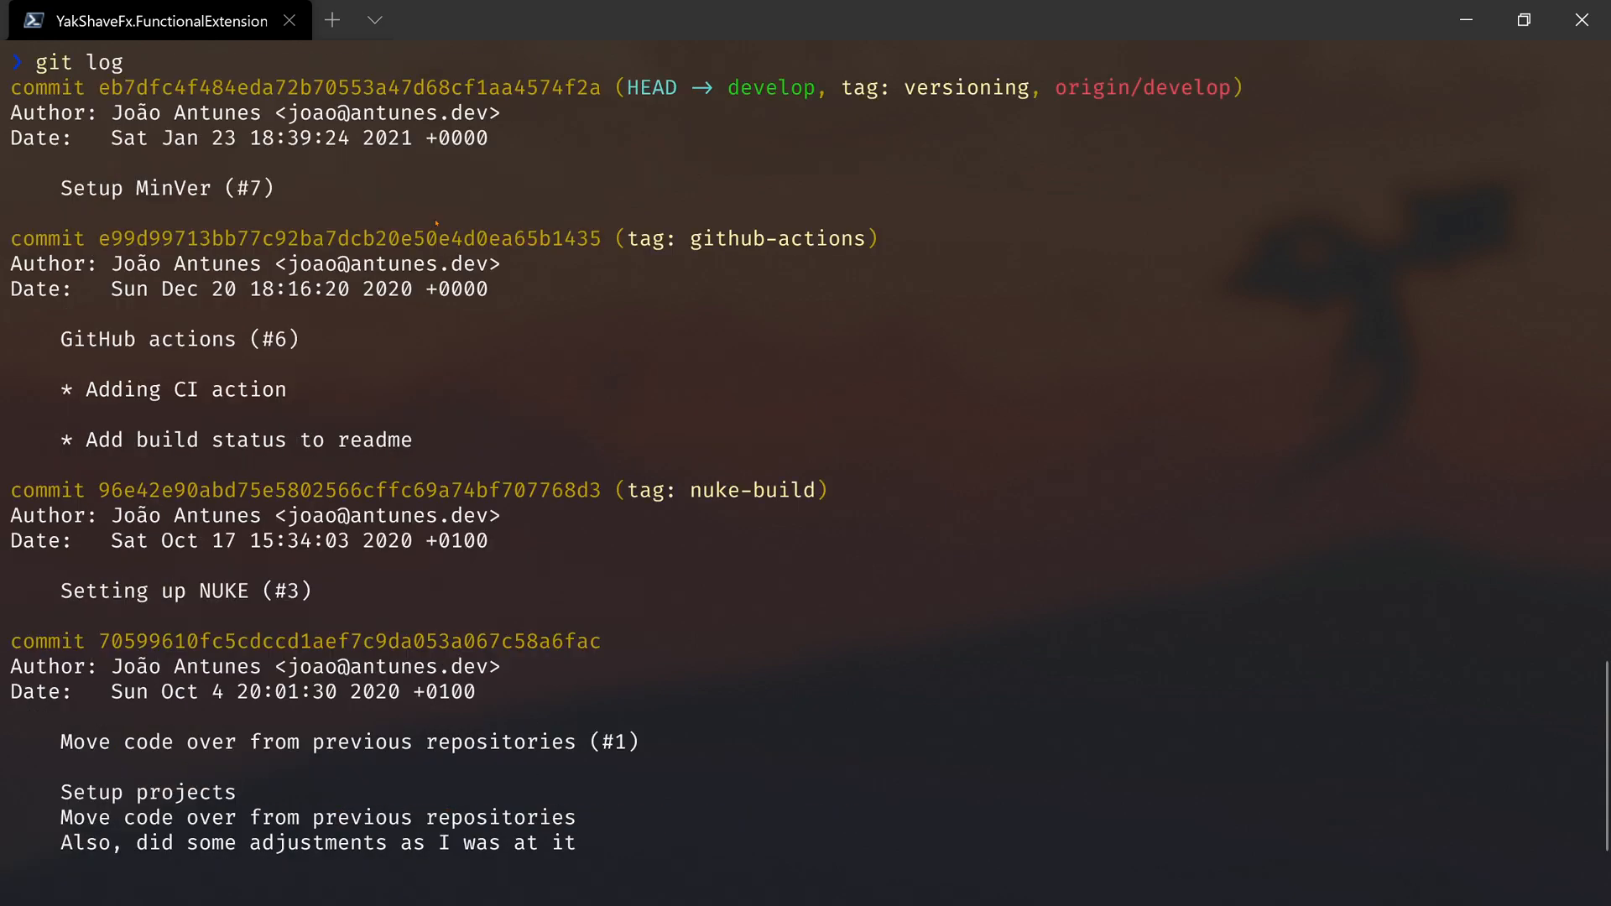
scroll(down, 3)
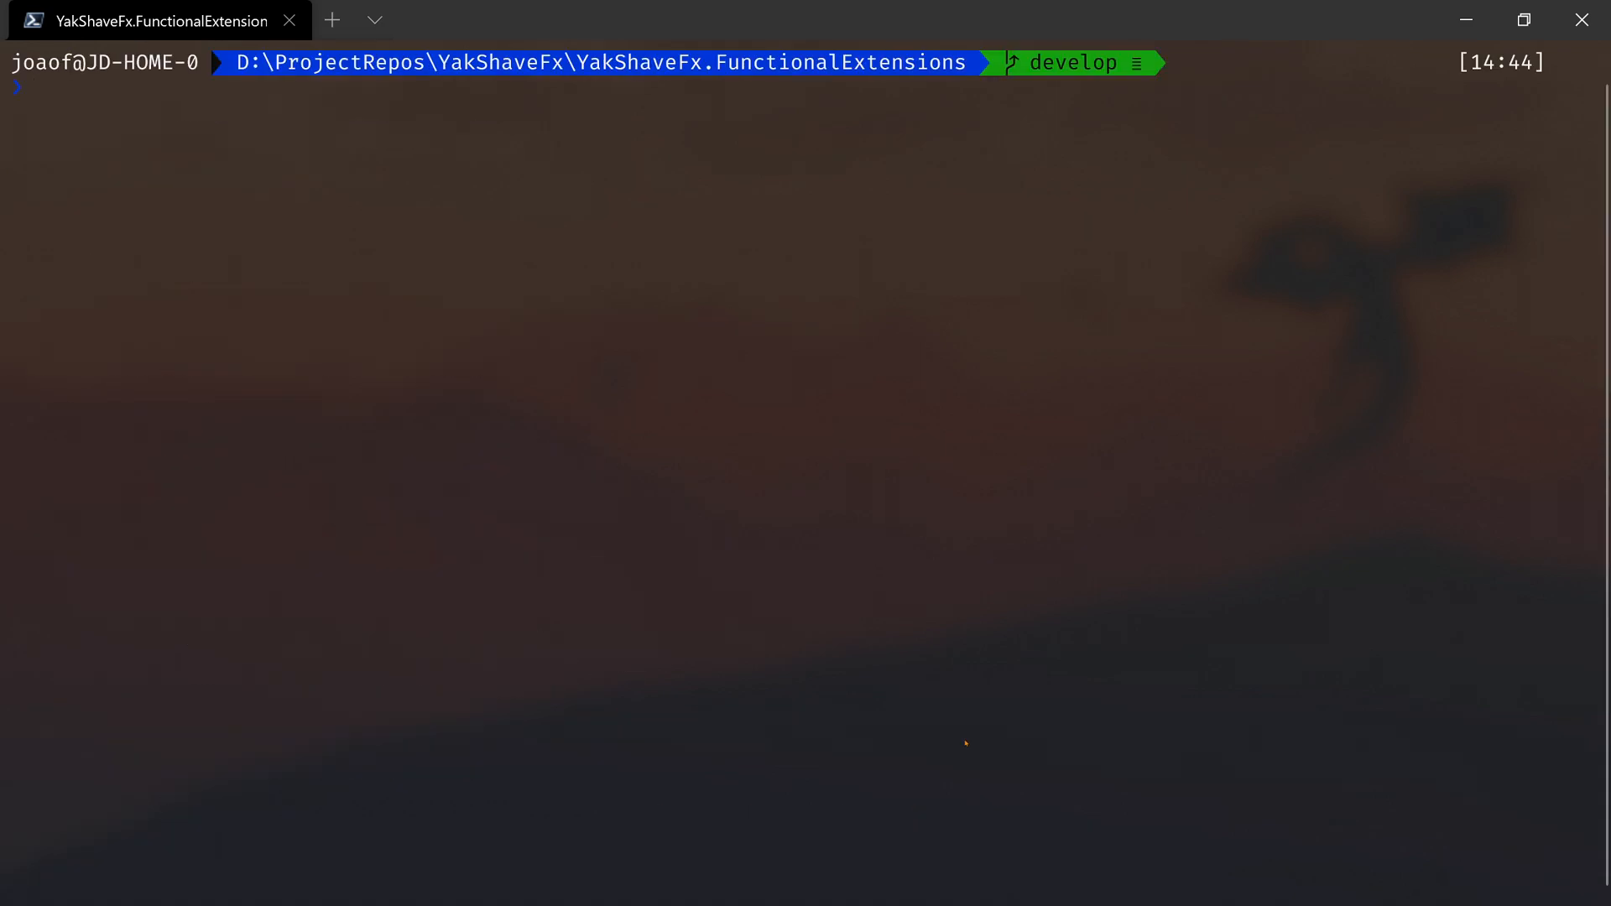
- Tag the latest commit 0.1.0 and repack, producing 0.1.0 package and symbols package
text(git ta)
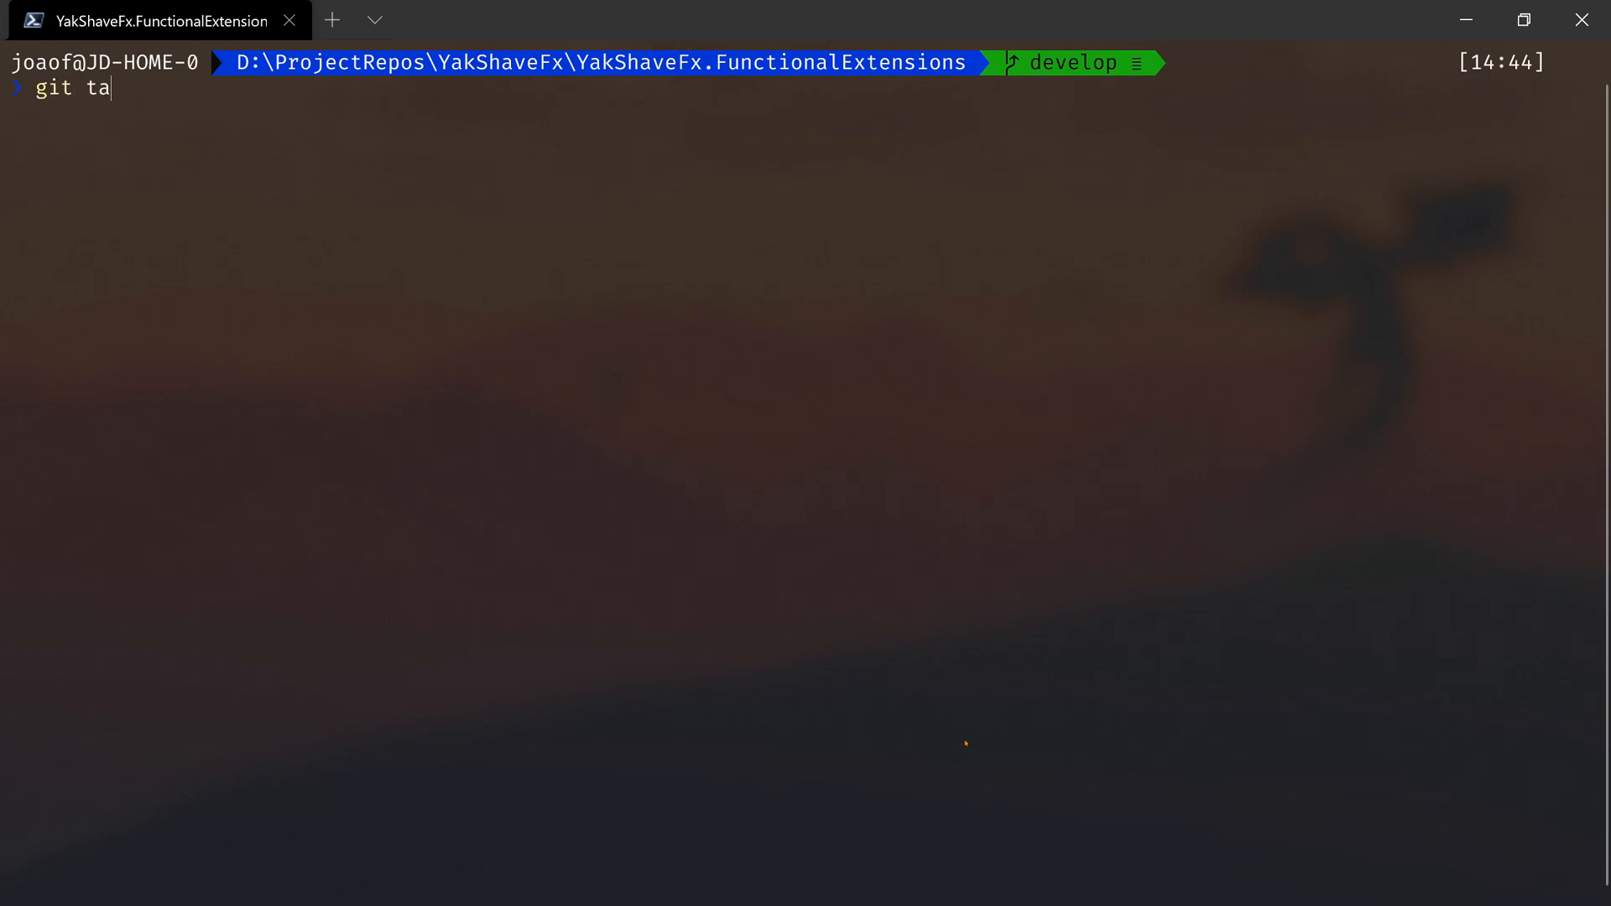
text(g 0.1.0)
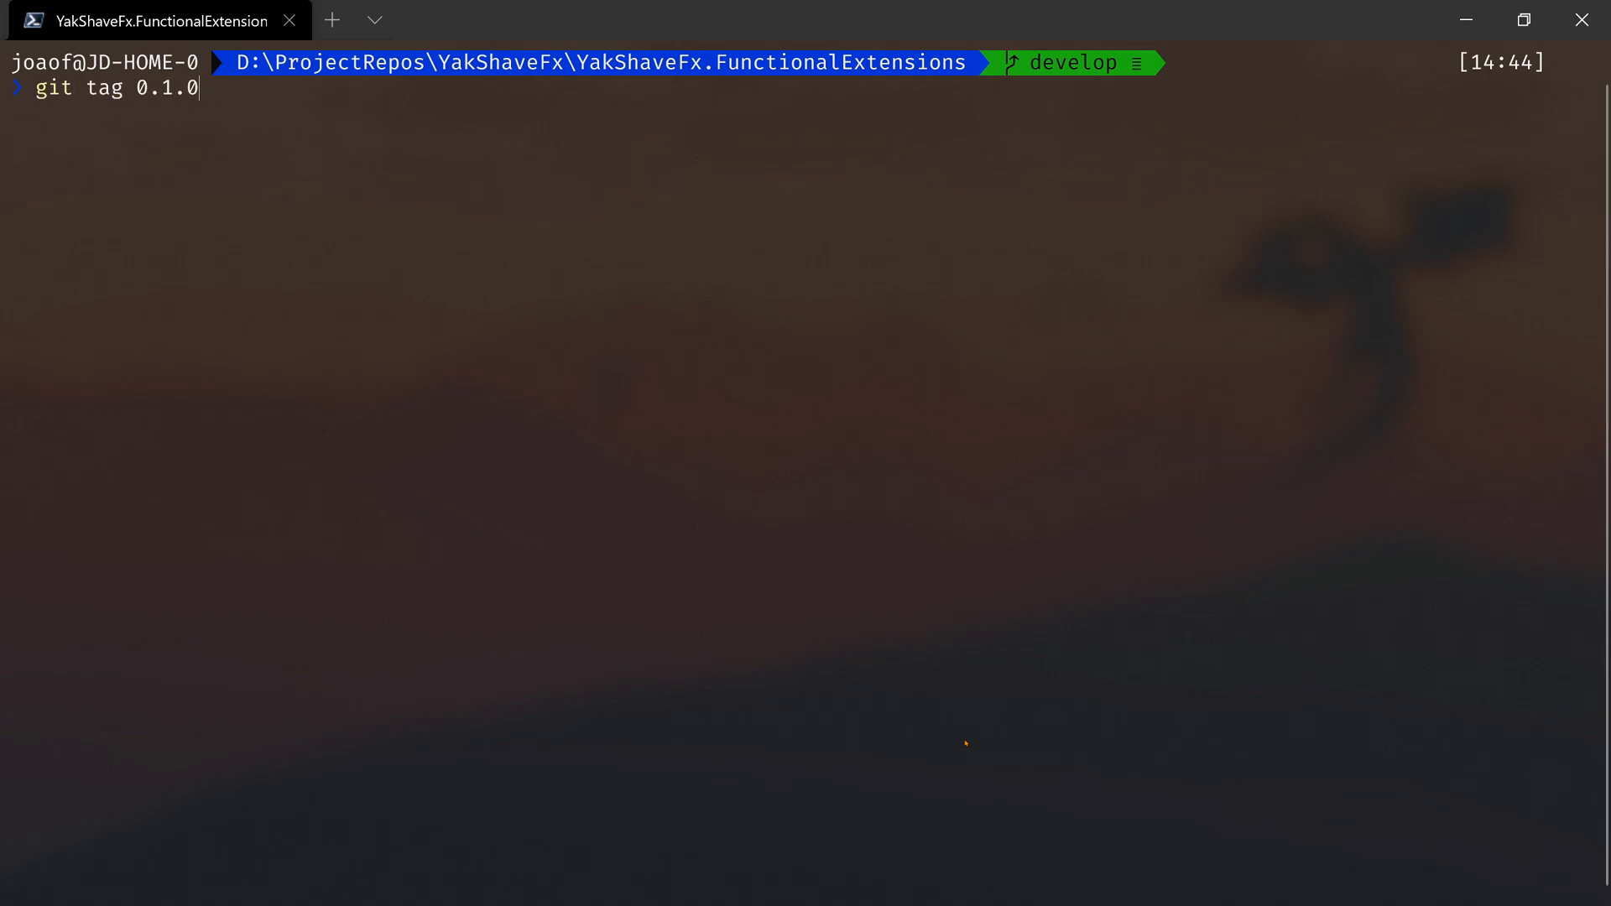
key(Return)
text(.\build.ps1 pack)
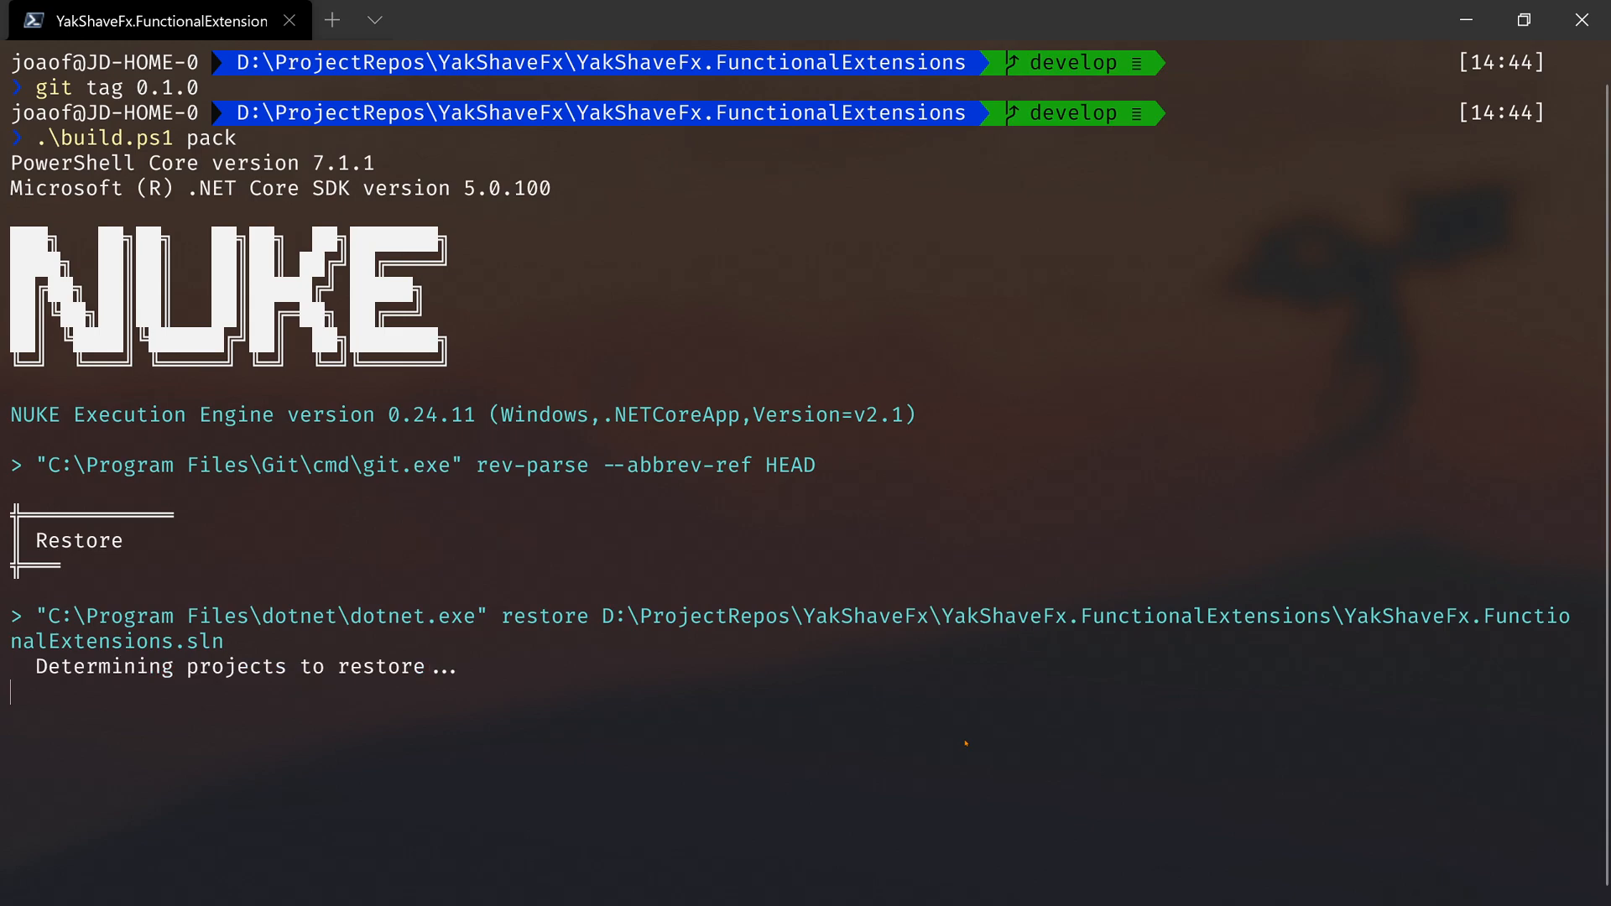
scroll(down, 3)
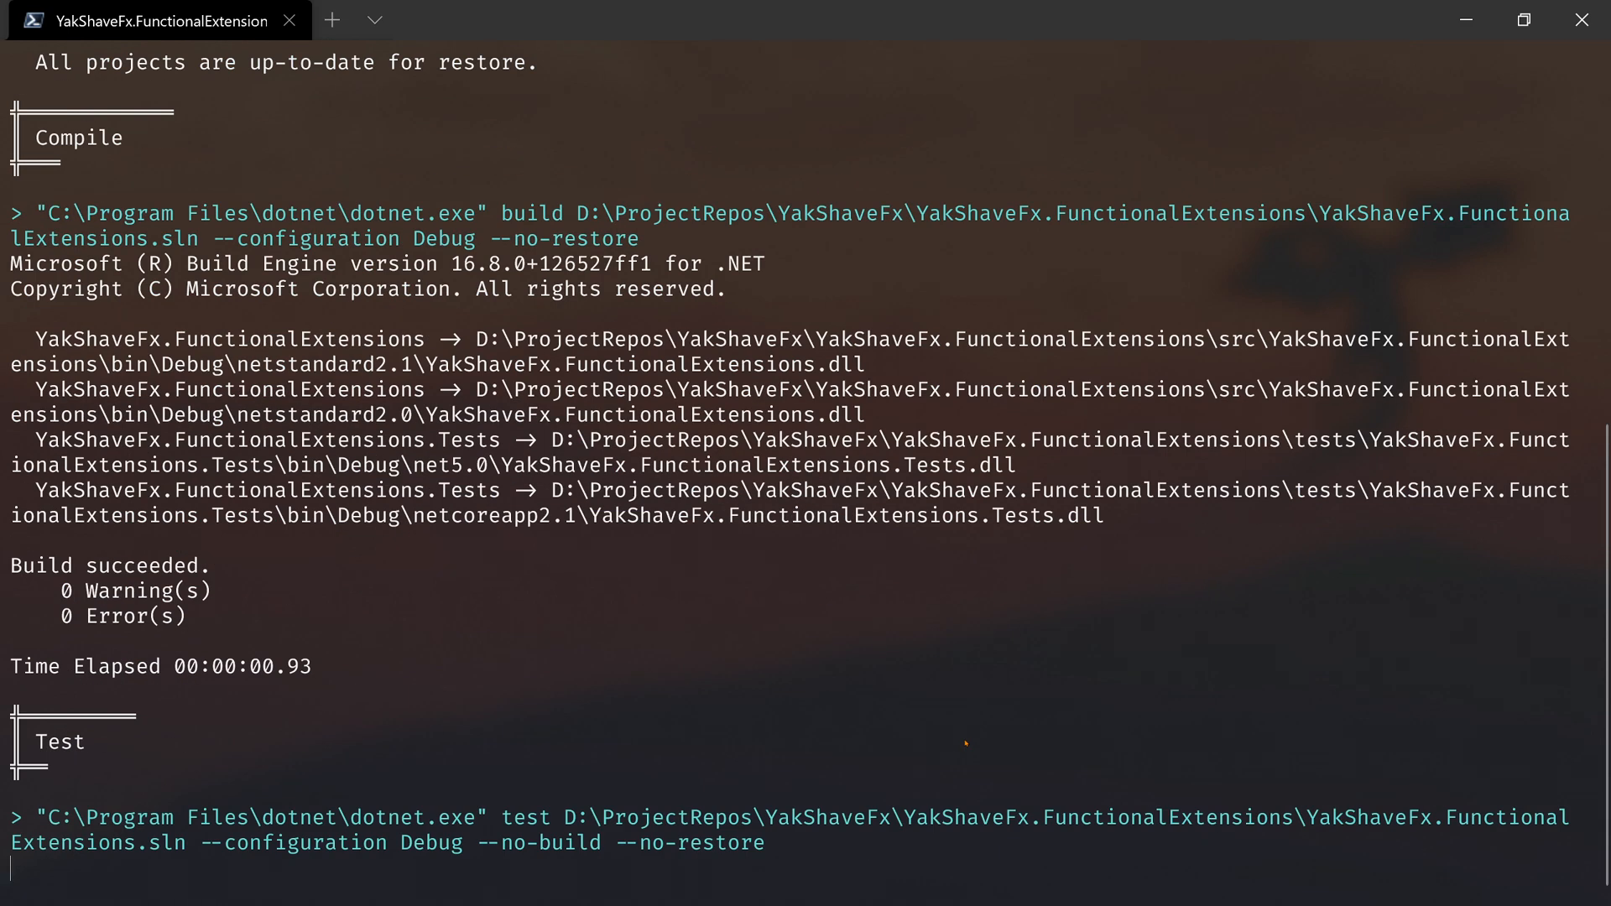
scroll(down, 3)
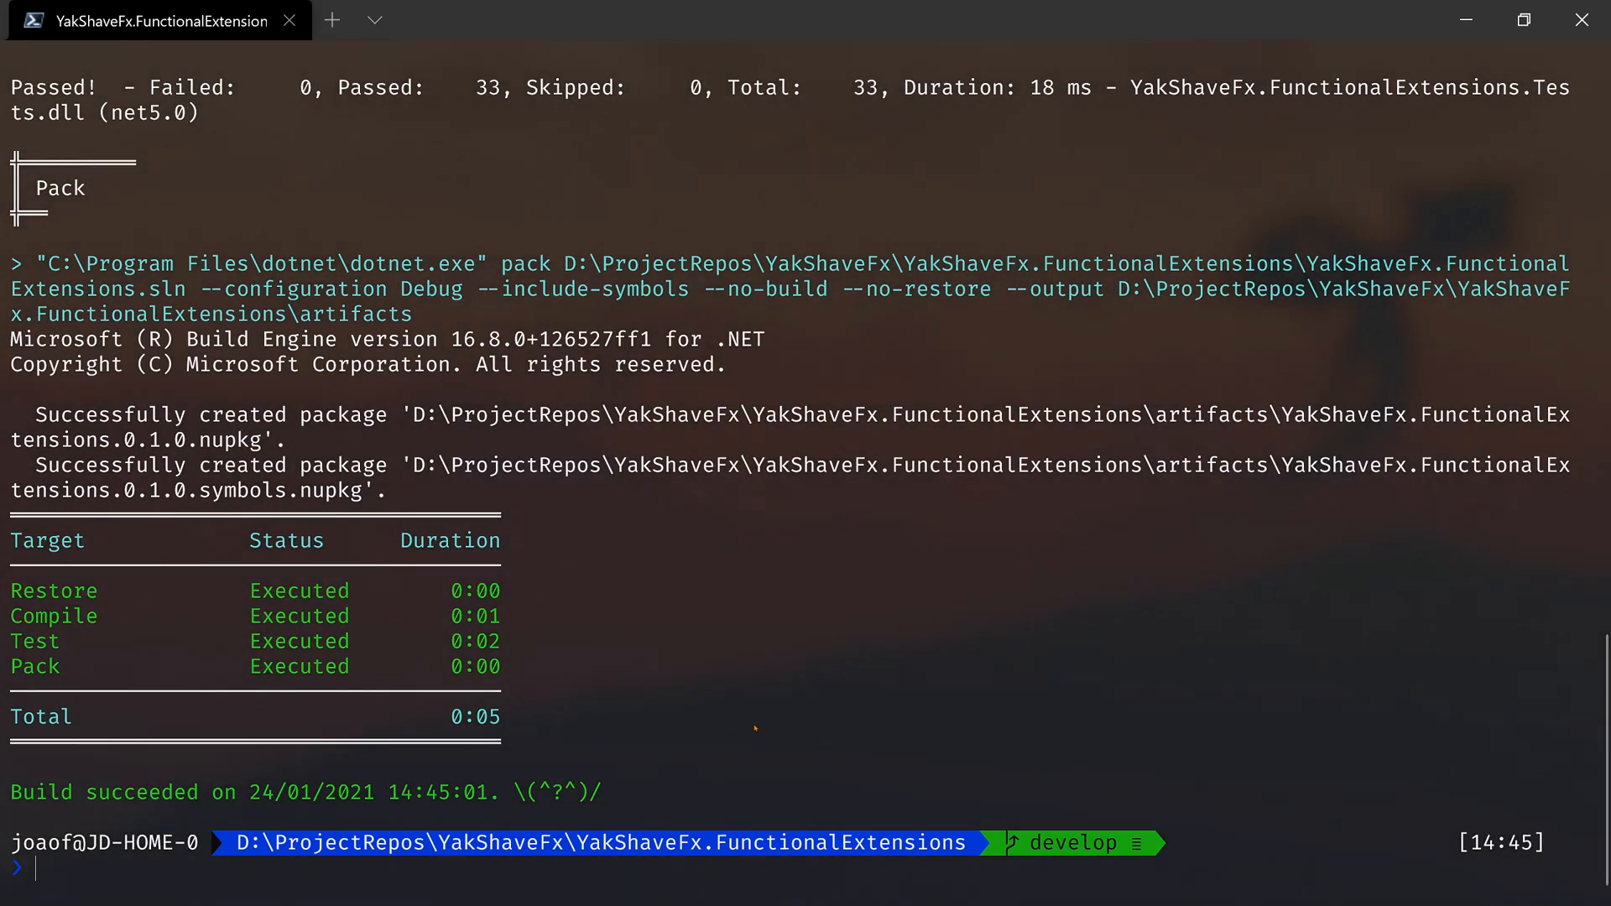
- Start a git tag -d 0.1.0 command to remove the tag again
text(git)
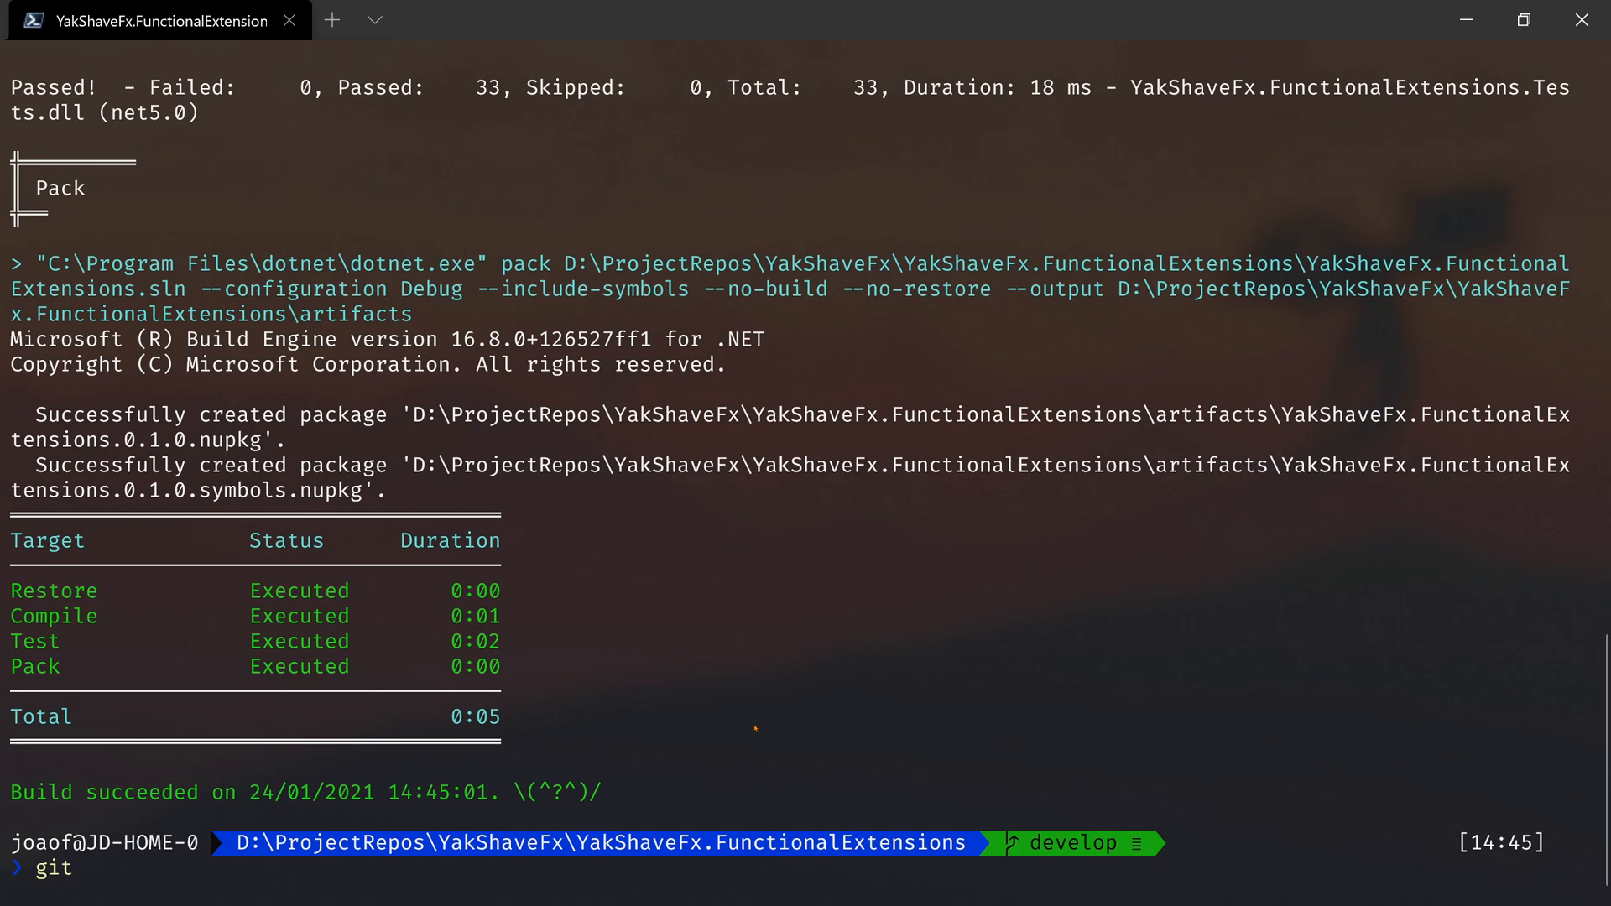
text(t)
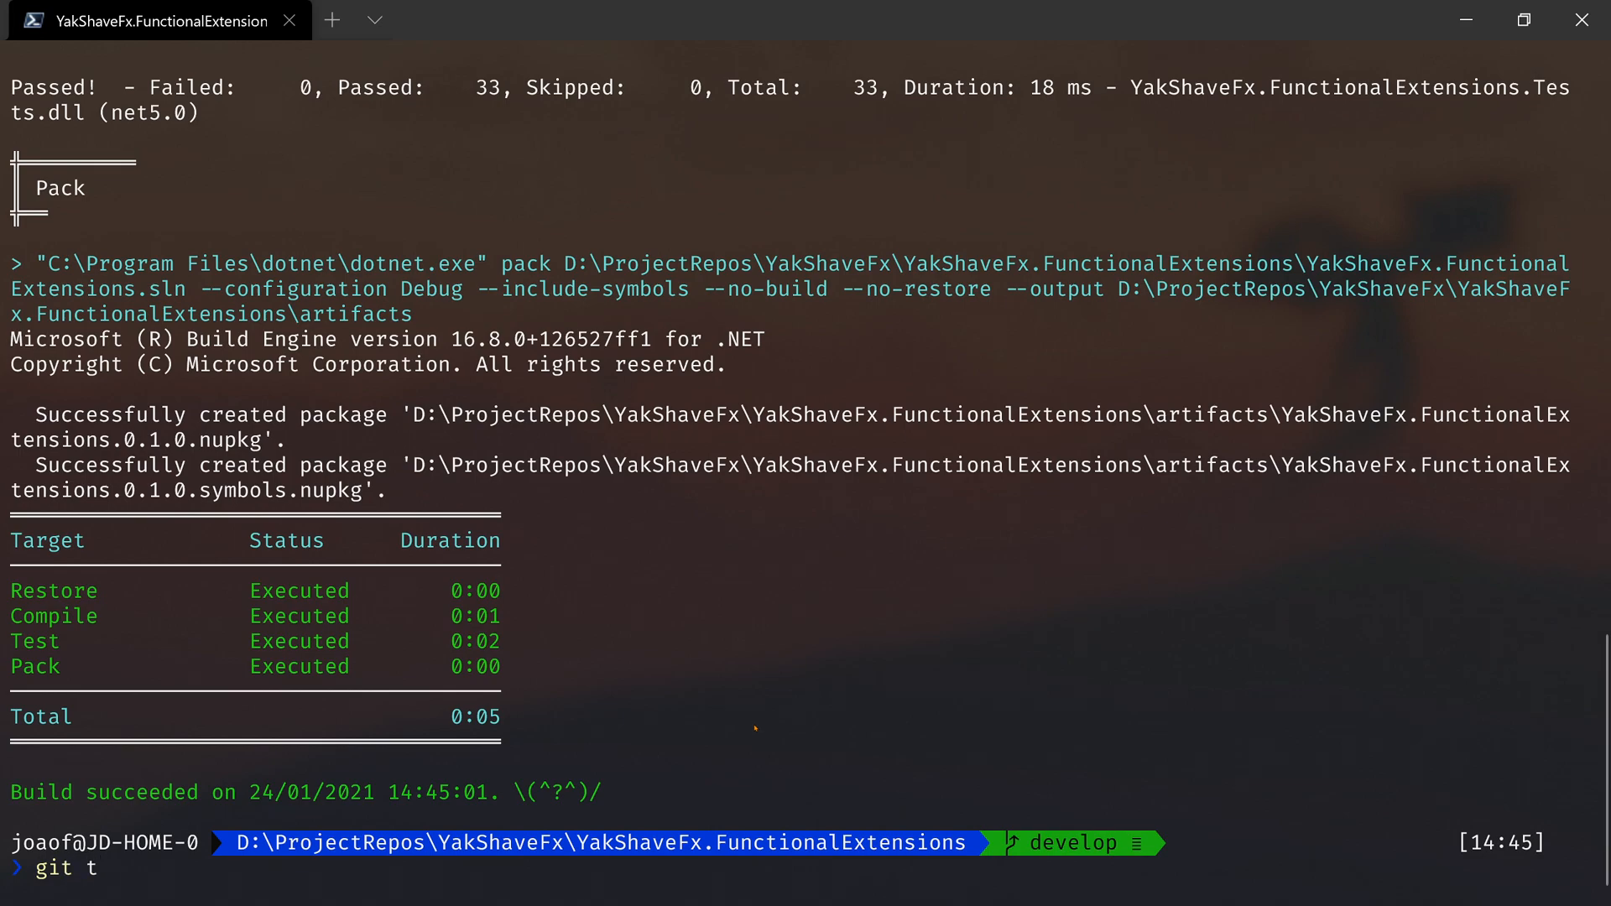
text(ag -d 0.1)
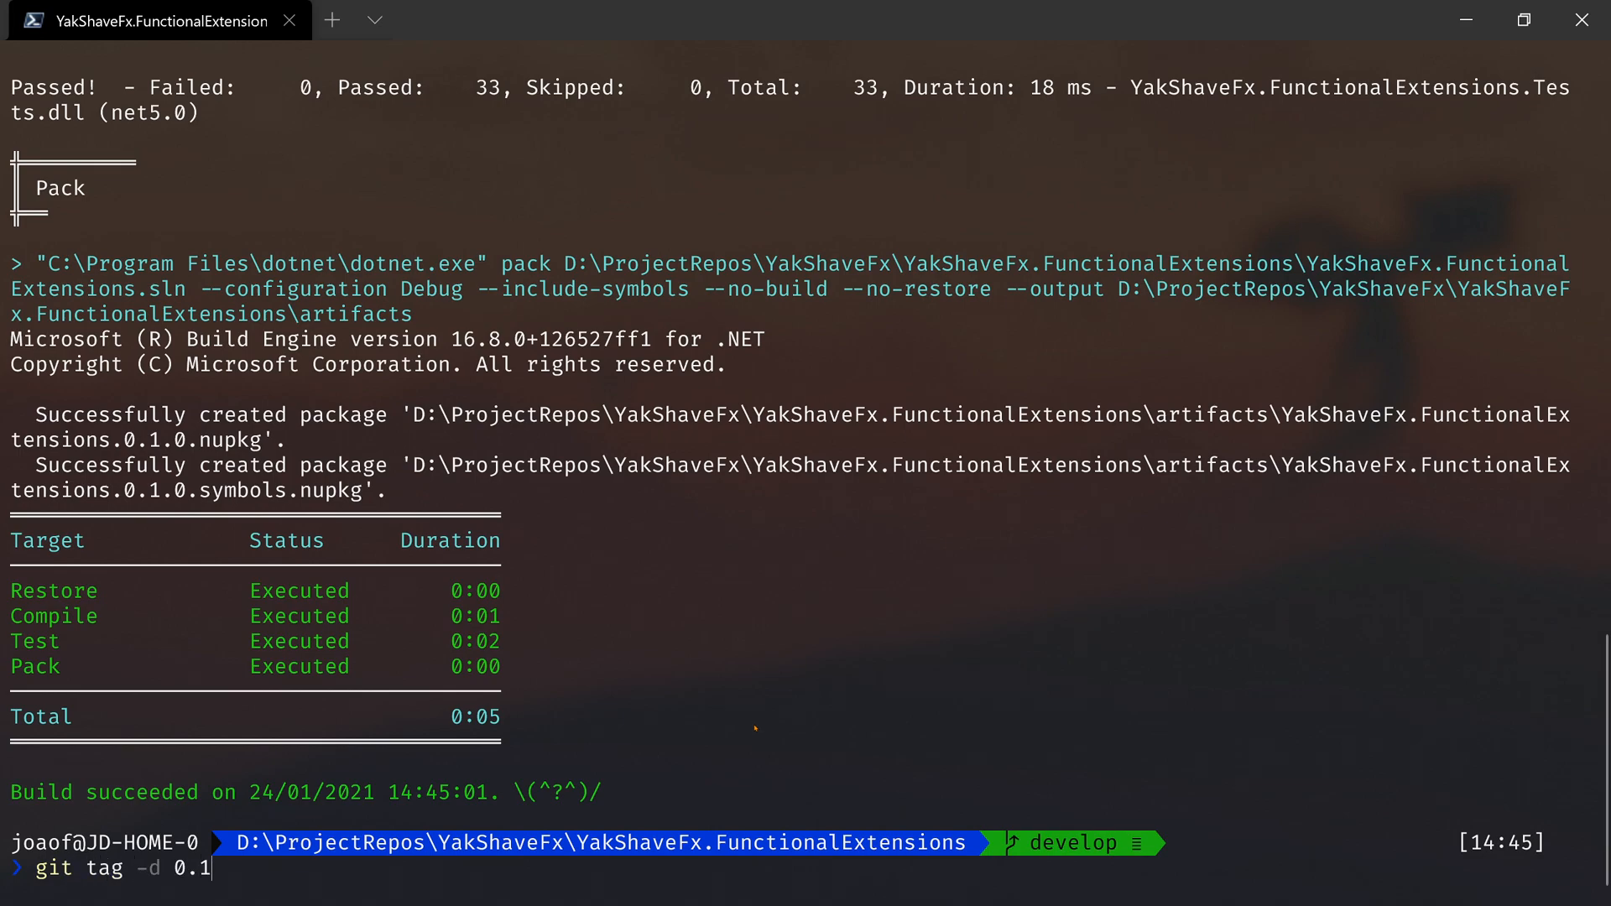
- Delete the 0.1.0 tag and list commits to pick the GitHub actions commit
key(Return)
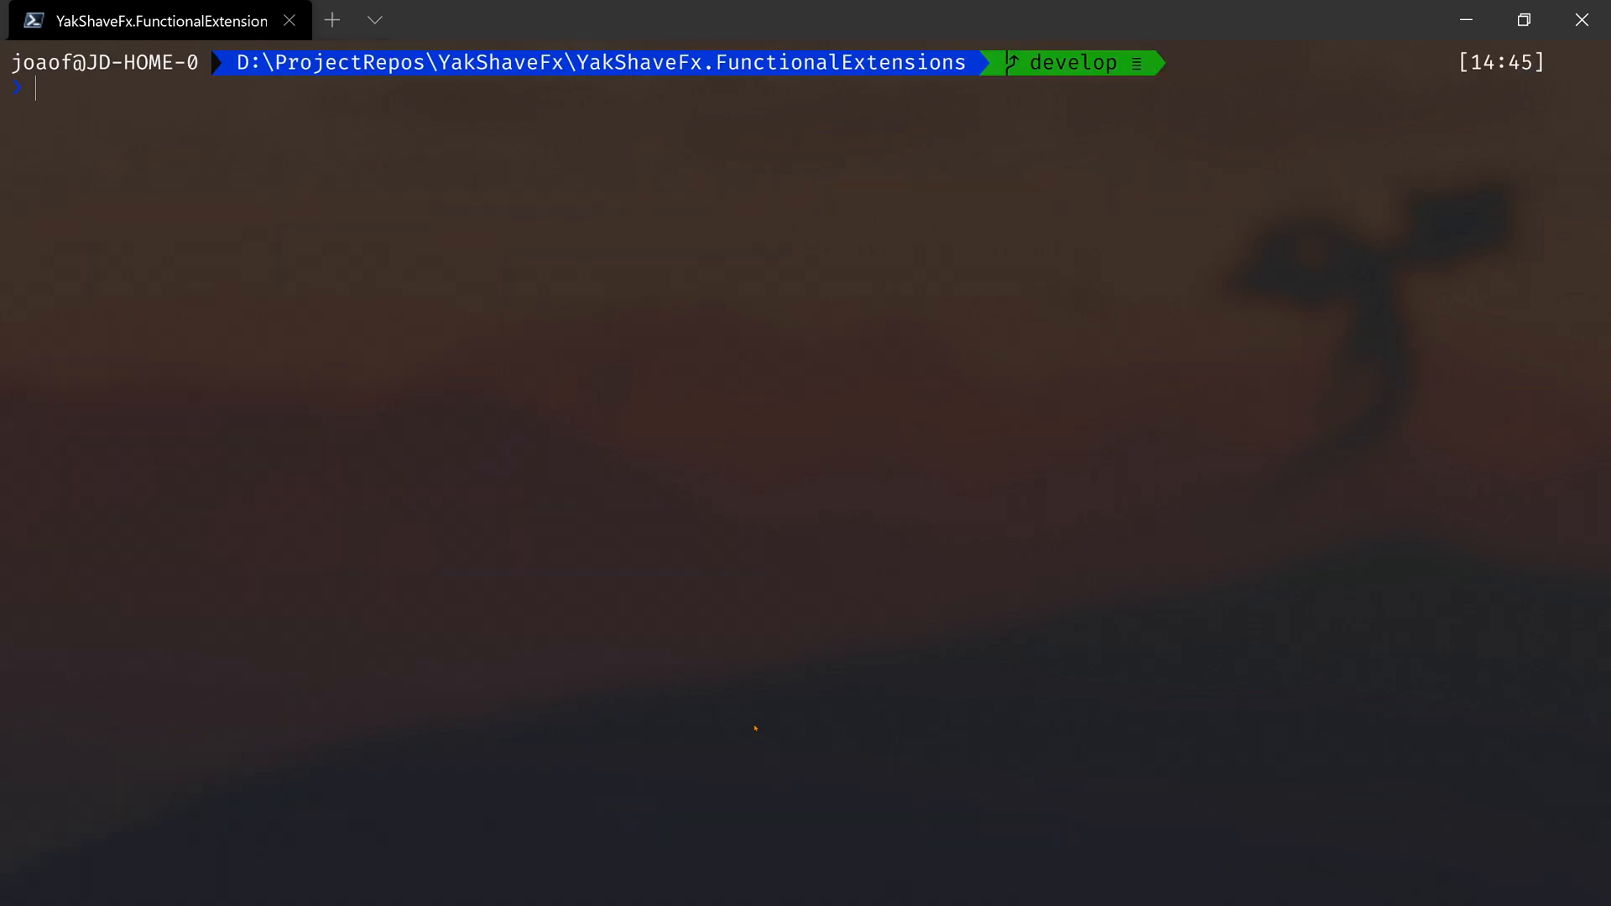
text(git log)
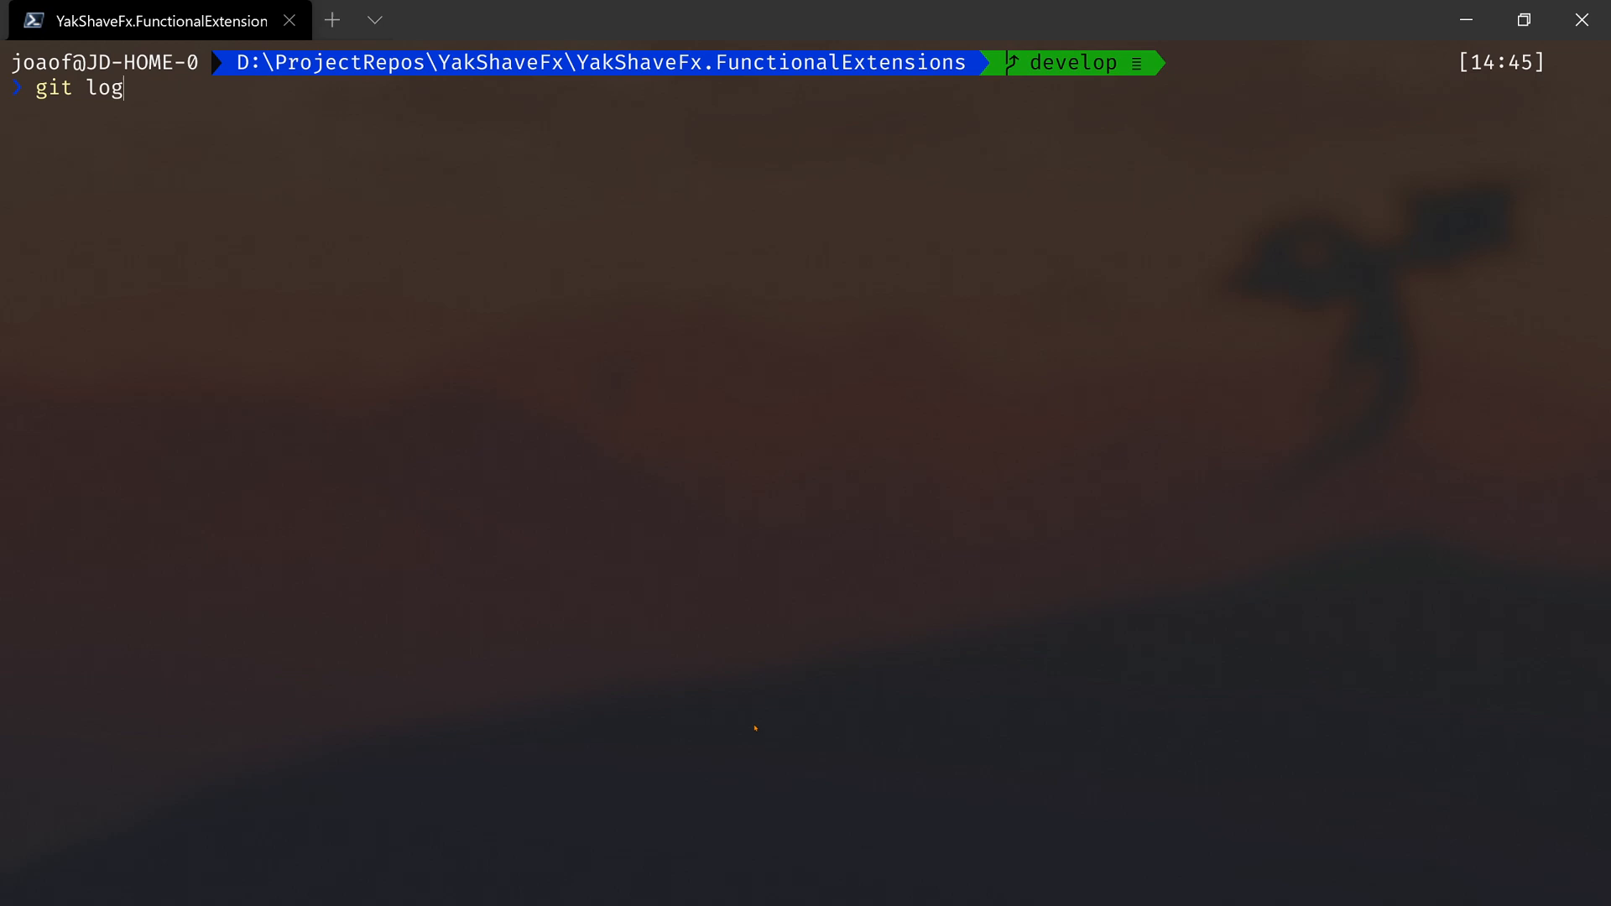
key(Return)
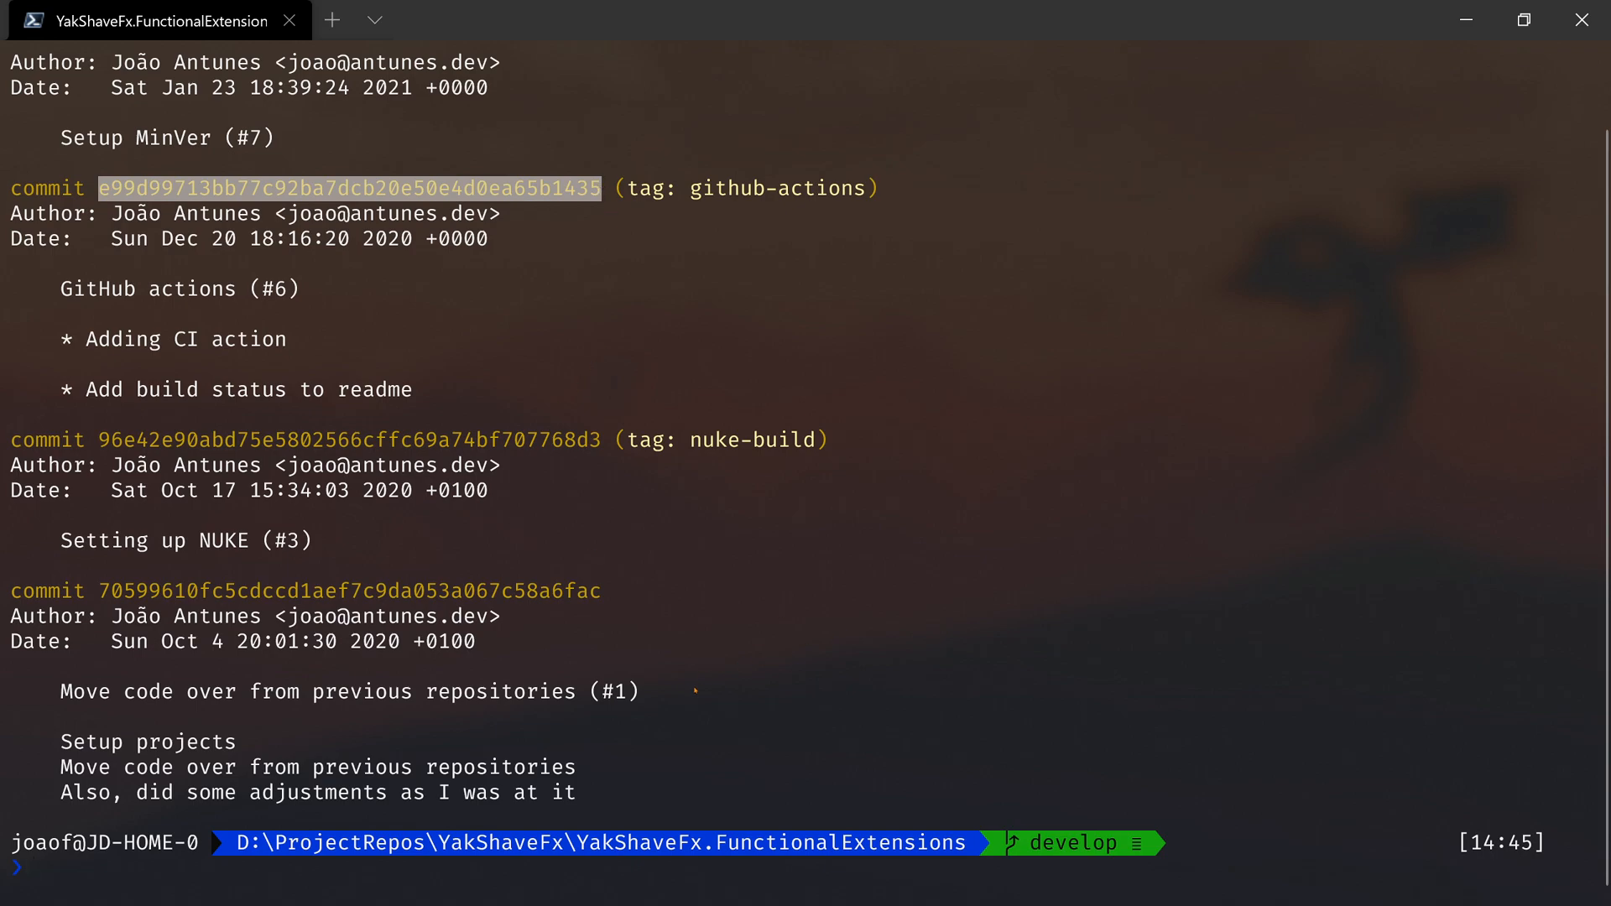
- Tag commit e99d99713bb7 as 0.1.0 and repack, yielding 0.1.1-alpha.0.1 packages
text(git tag)
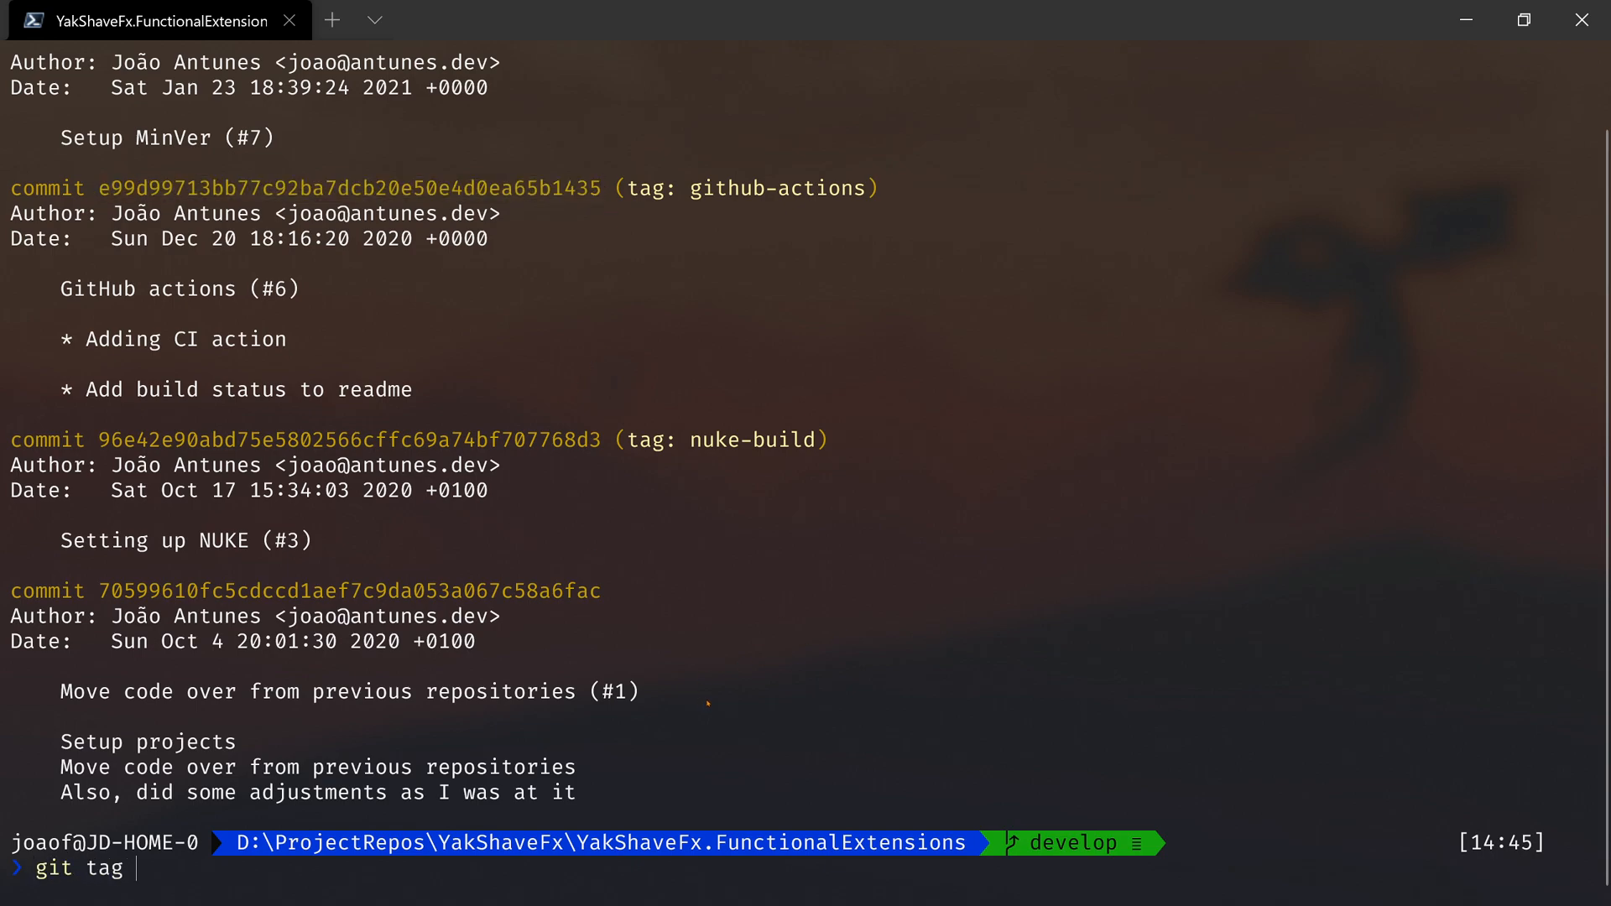
text(0.1.0)
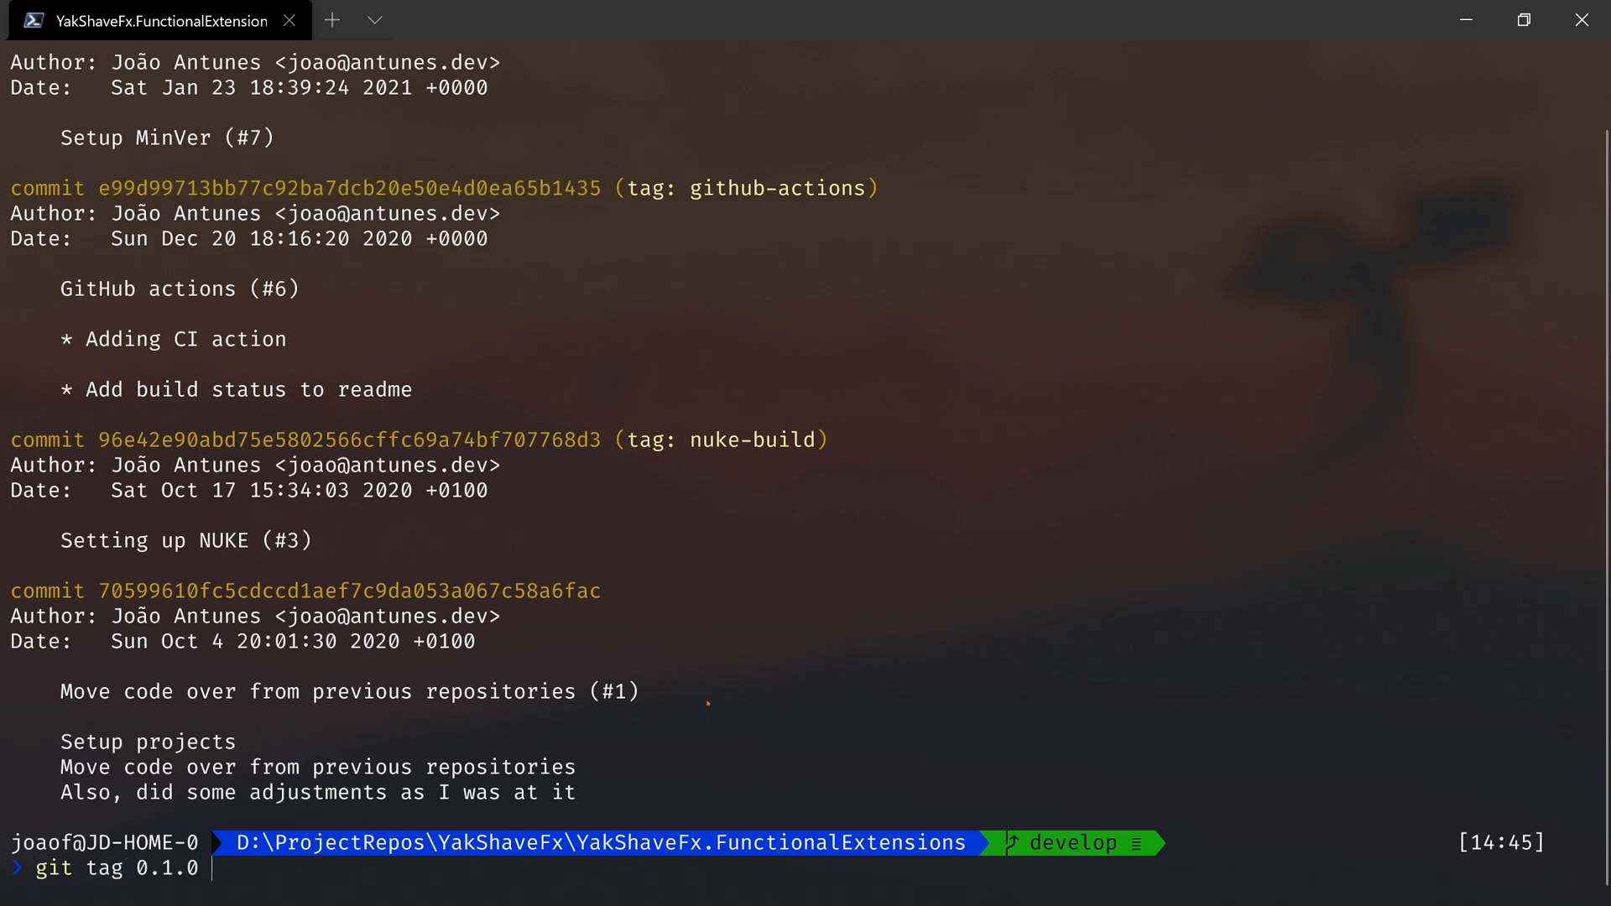
text(e99d99713bb77c92ba7dcb20e50e4d0ea65b1435)
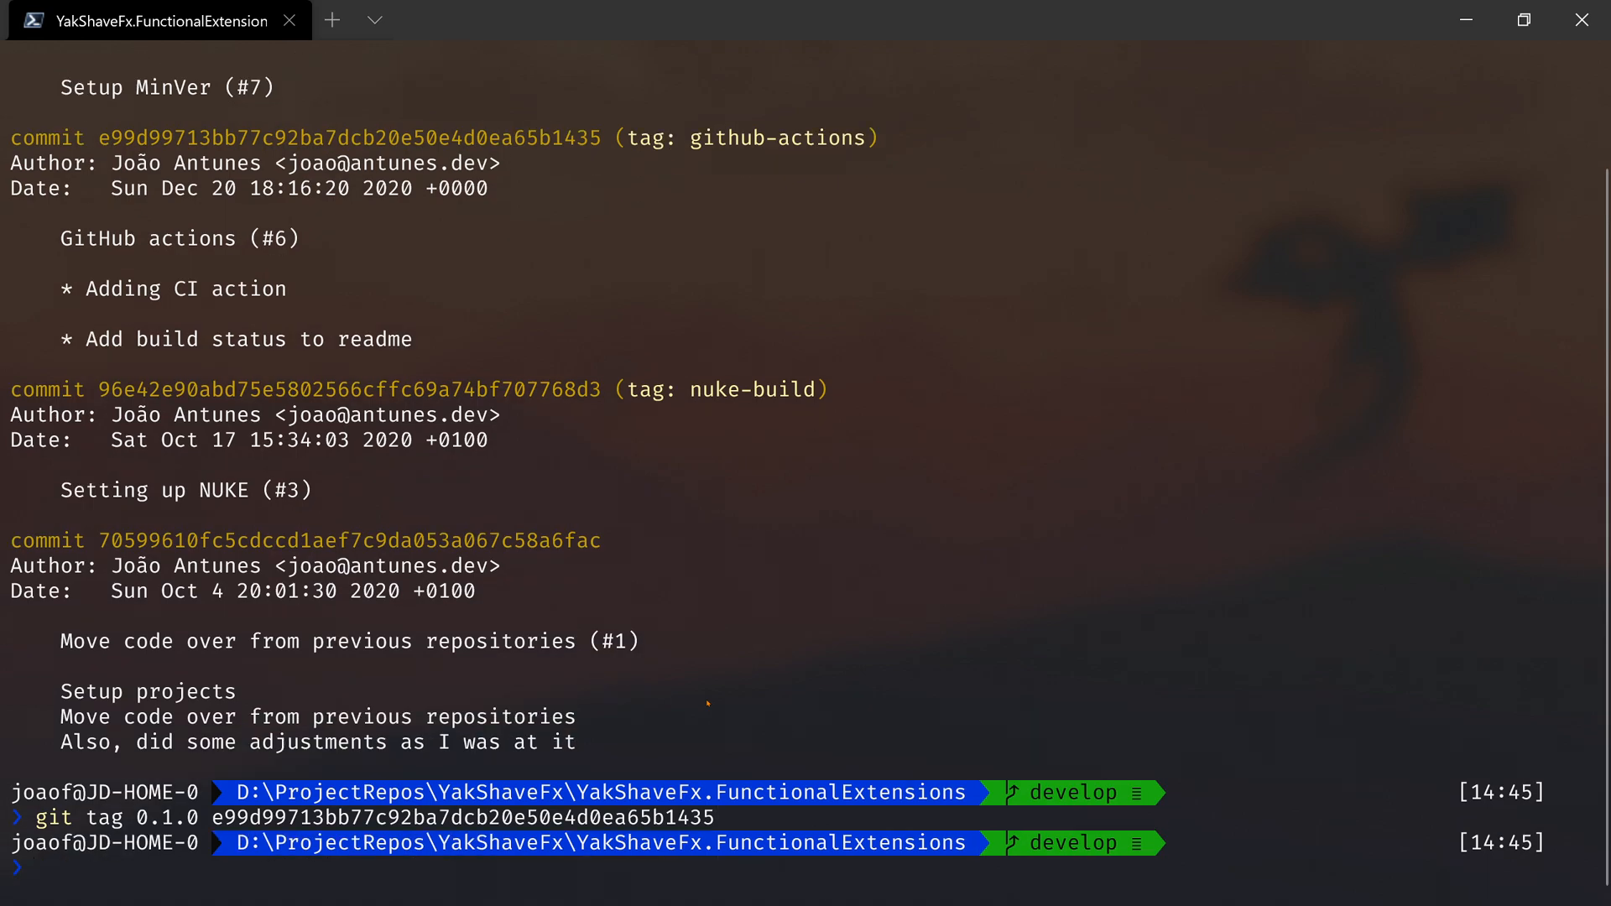
text(cls)
text(.\build.ps1 pack)
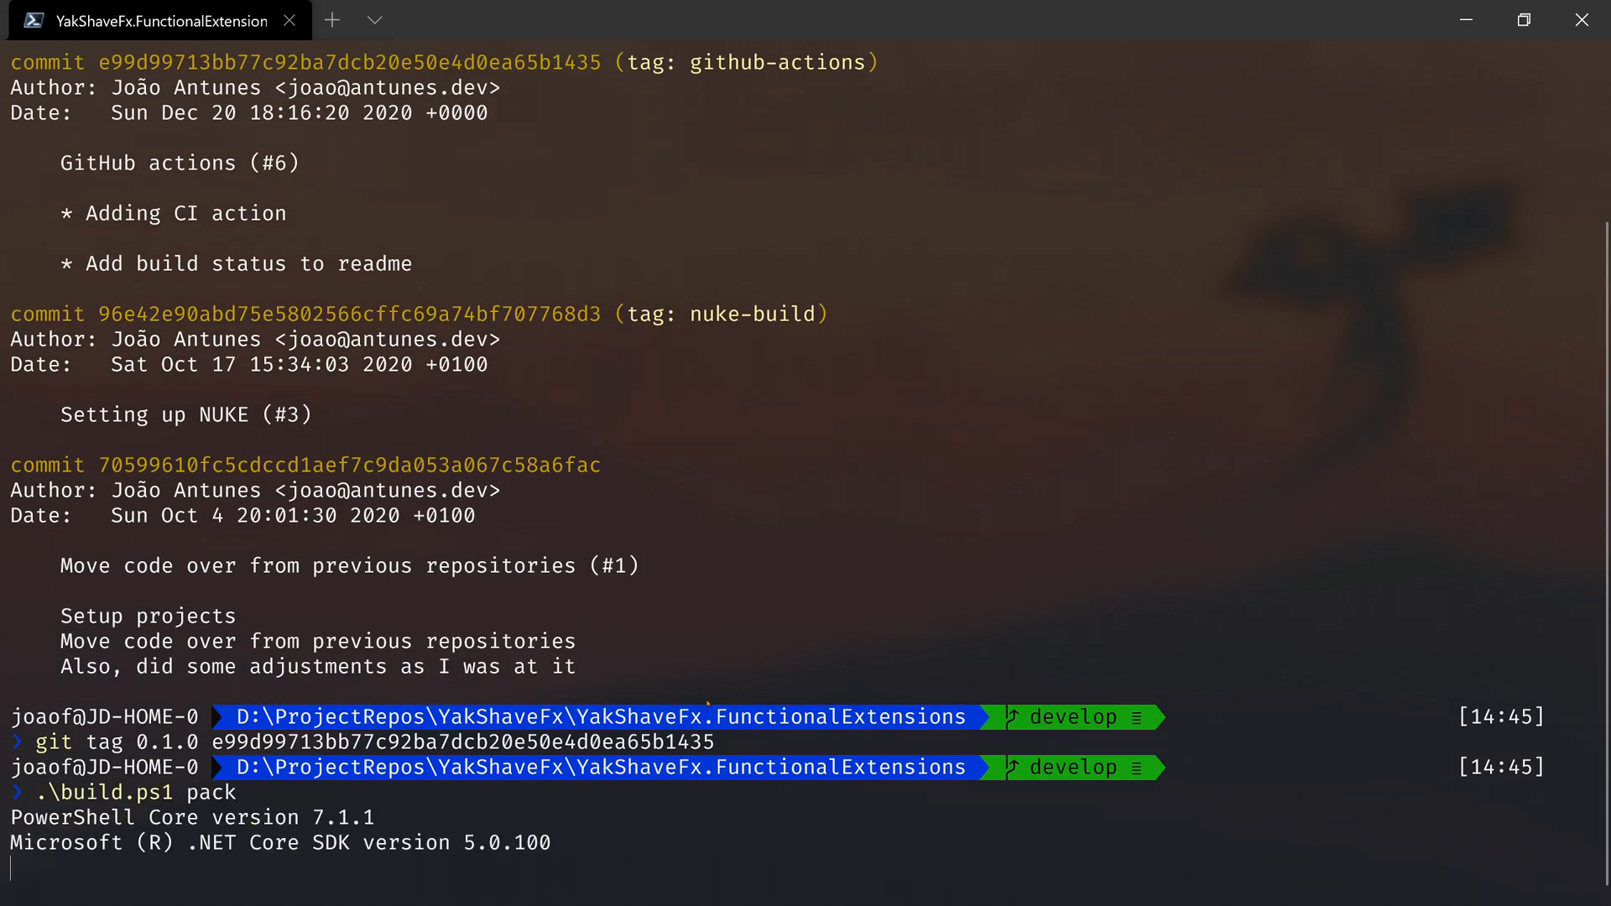
scroll(down, 3)
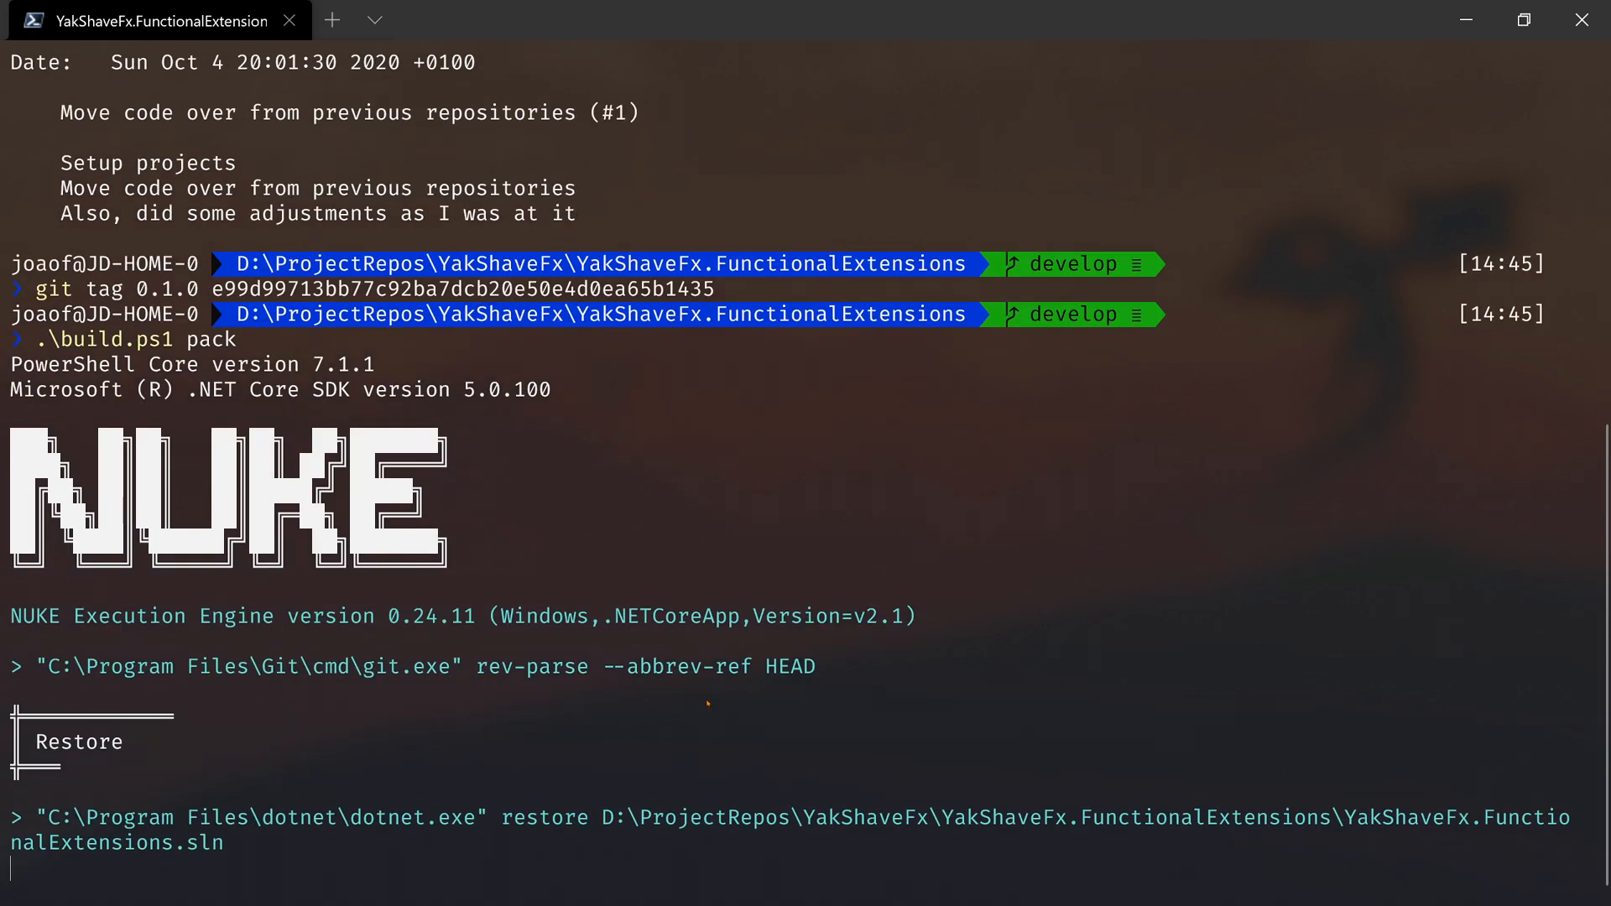
scroll(down, 3)
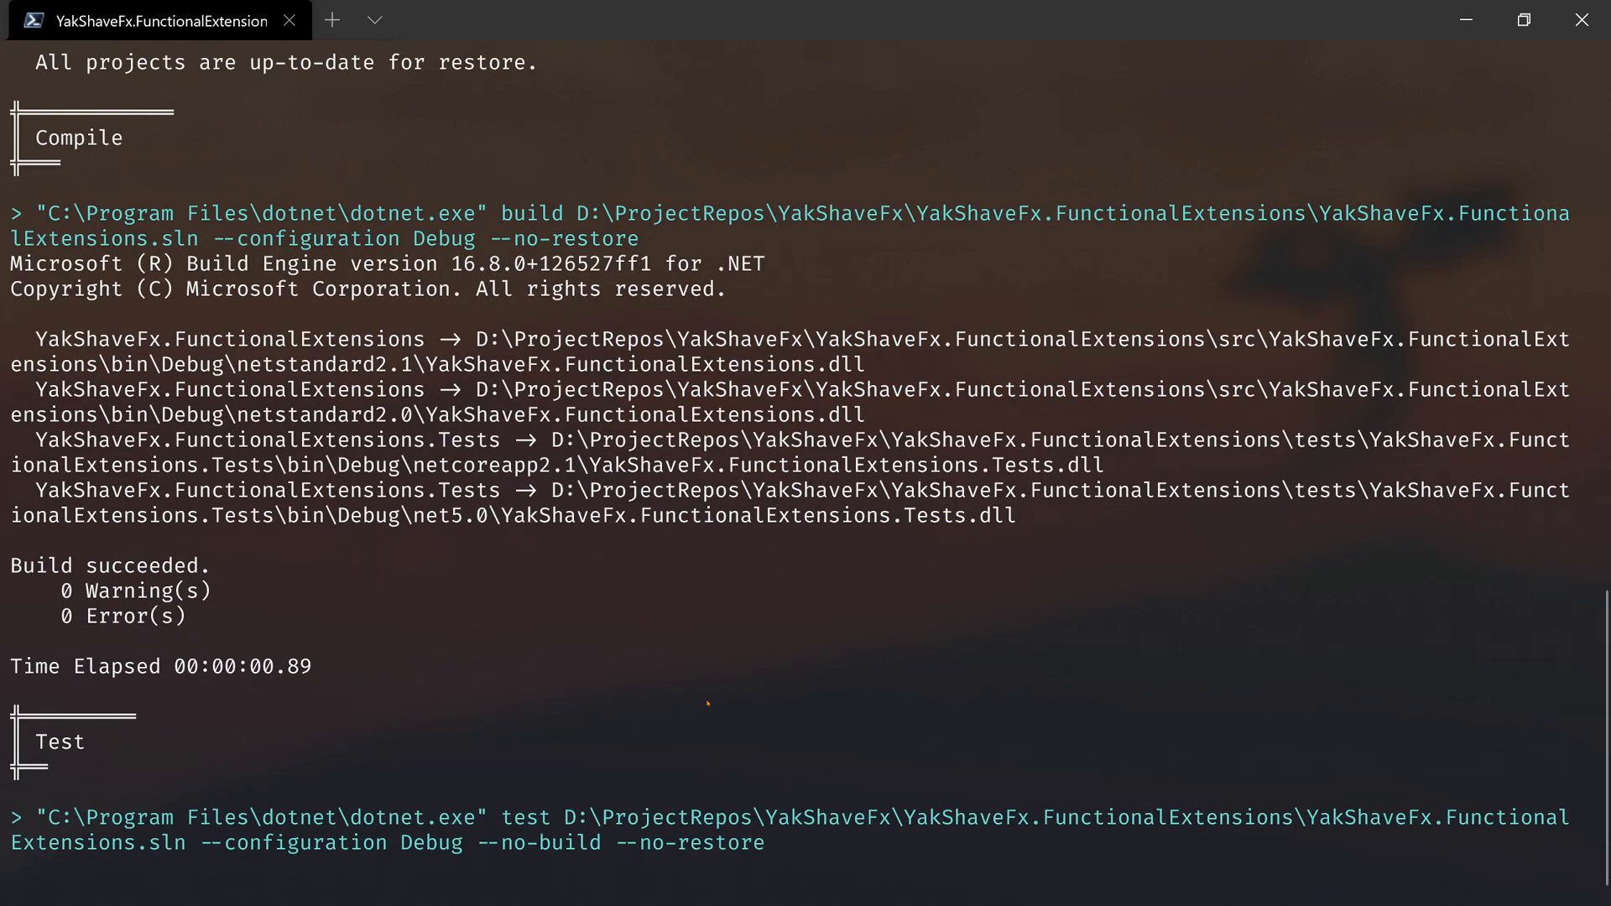
scroll(down, 3)
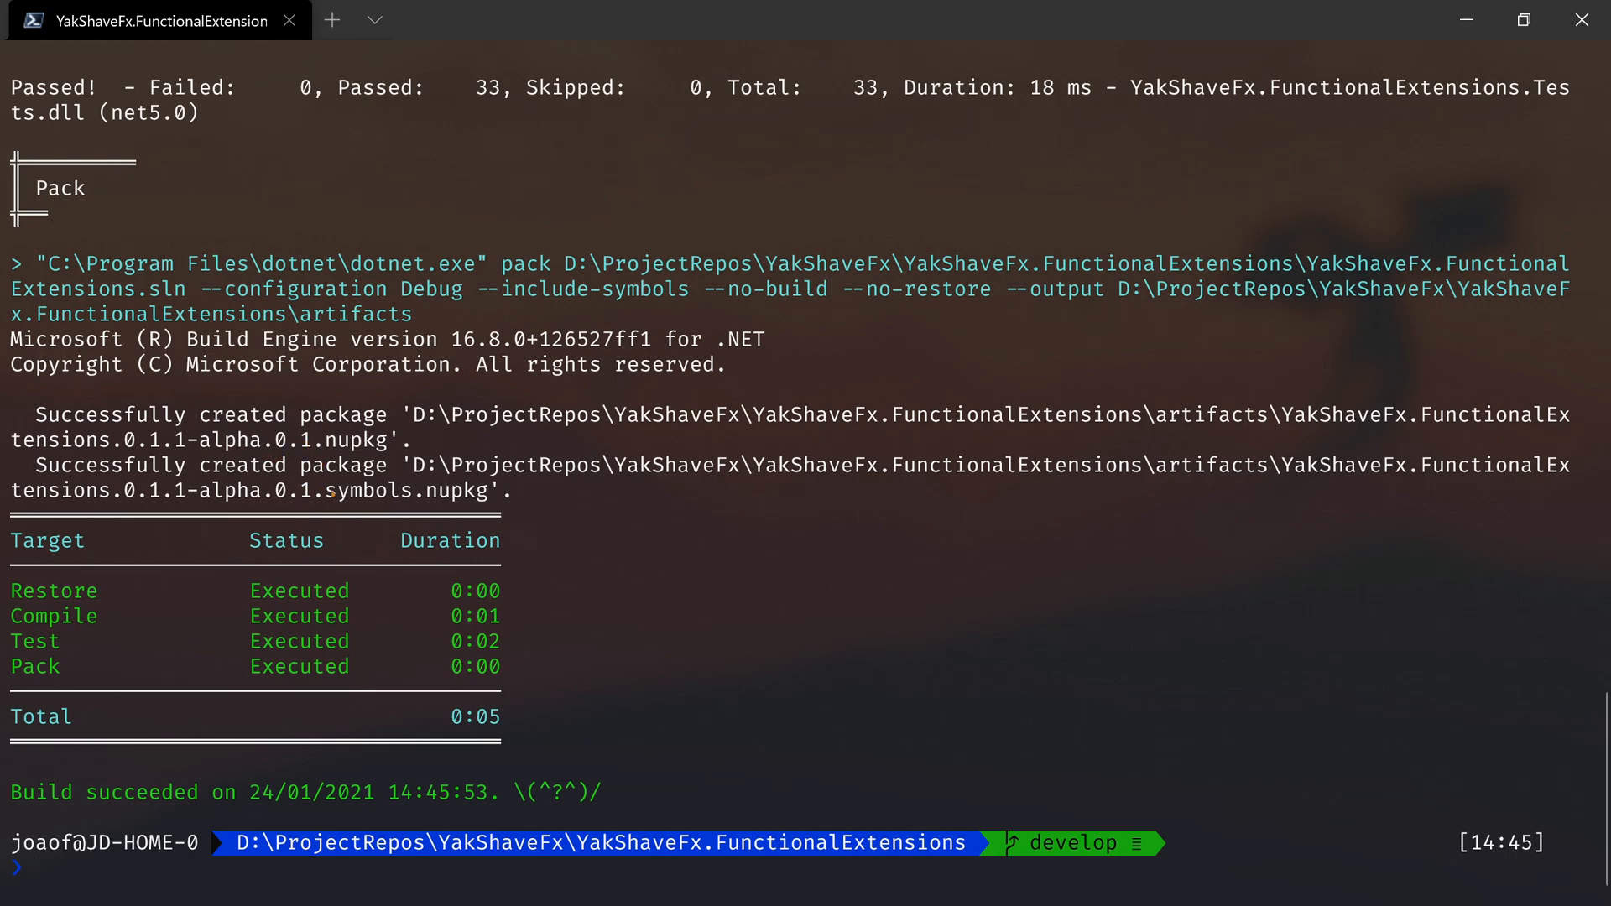
mouse_move(814, 689)
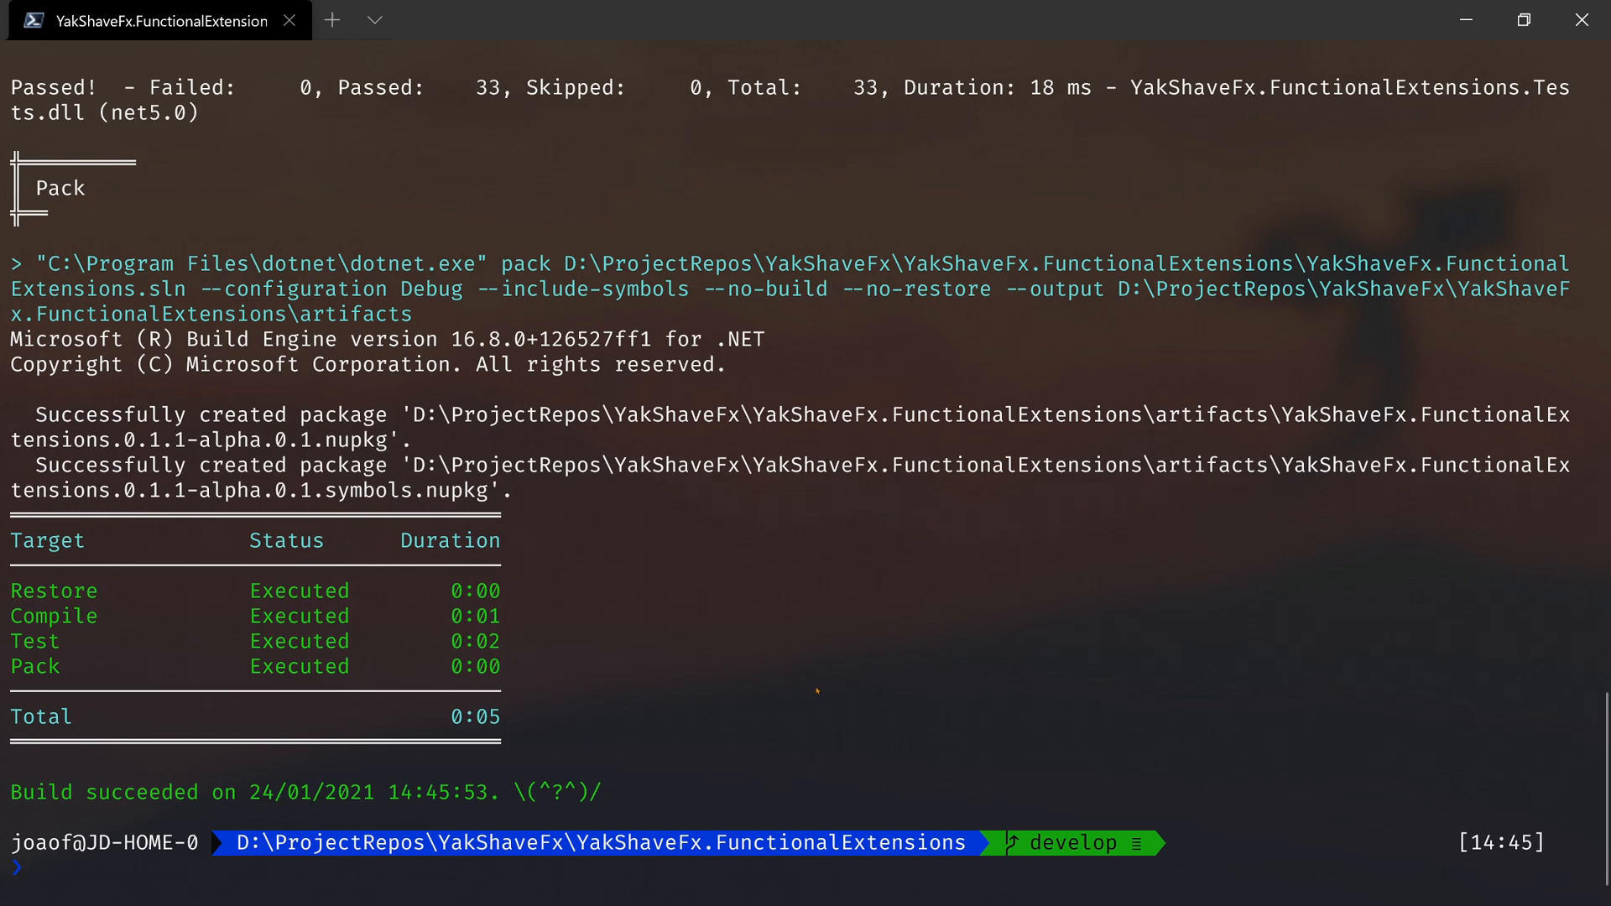
- Tag the Setting up NUKE commit 96e42e90 as 0.1.0 and repack, producing 0.1.1-alpha.0.2 packages
text(cls)
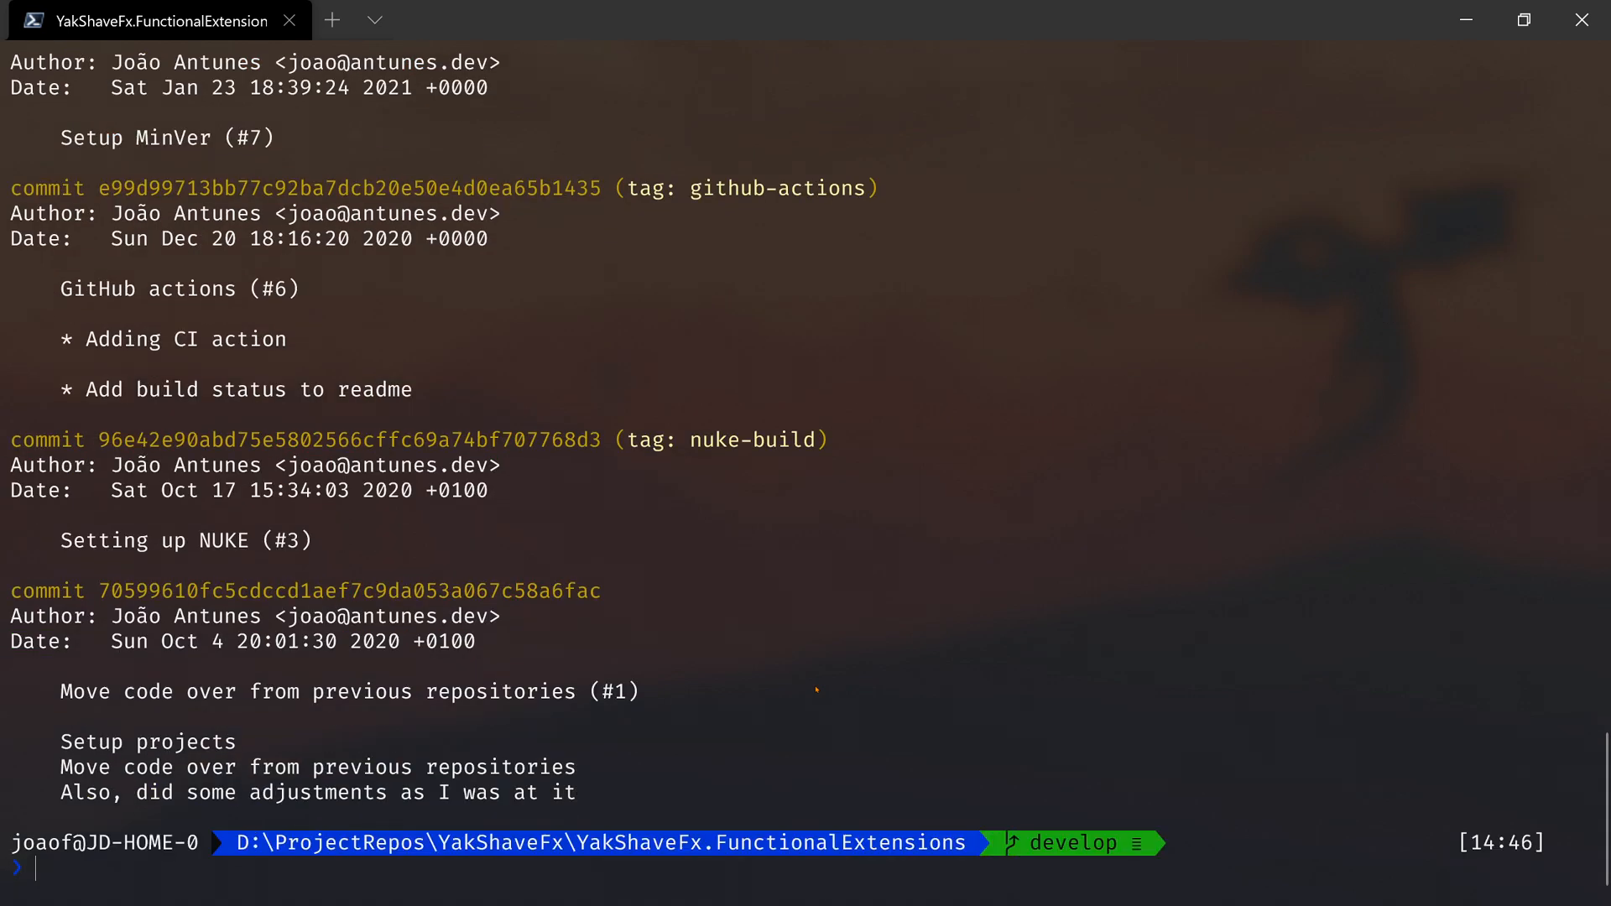
double_click(134, 439)
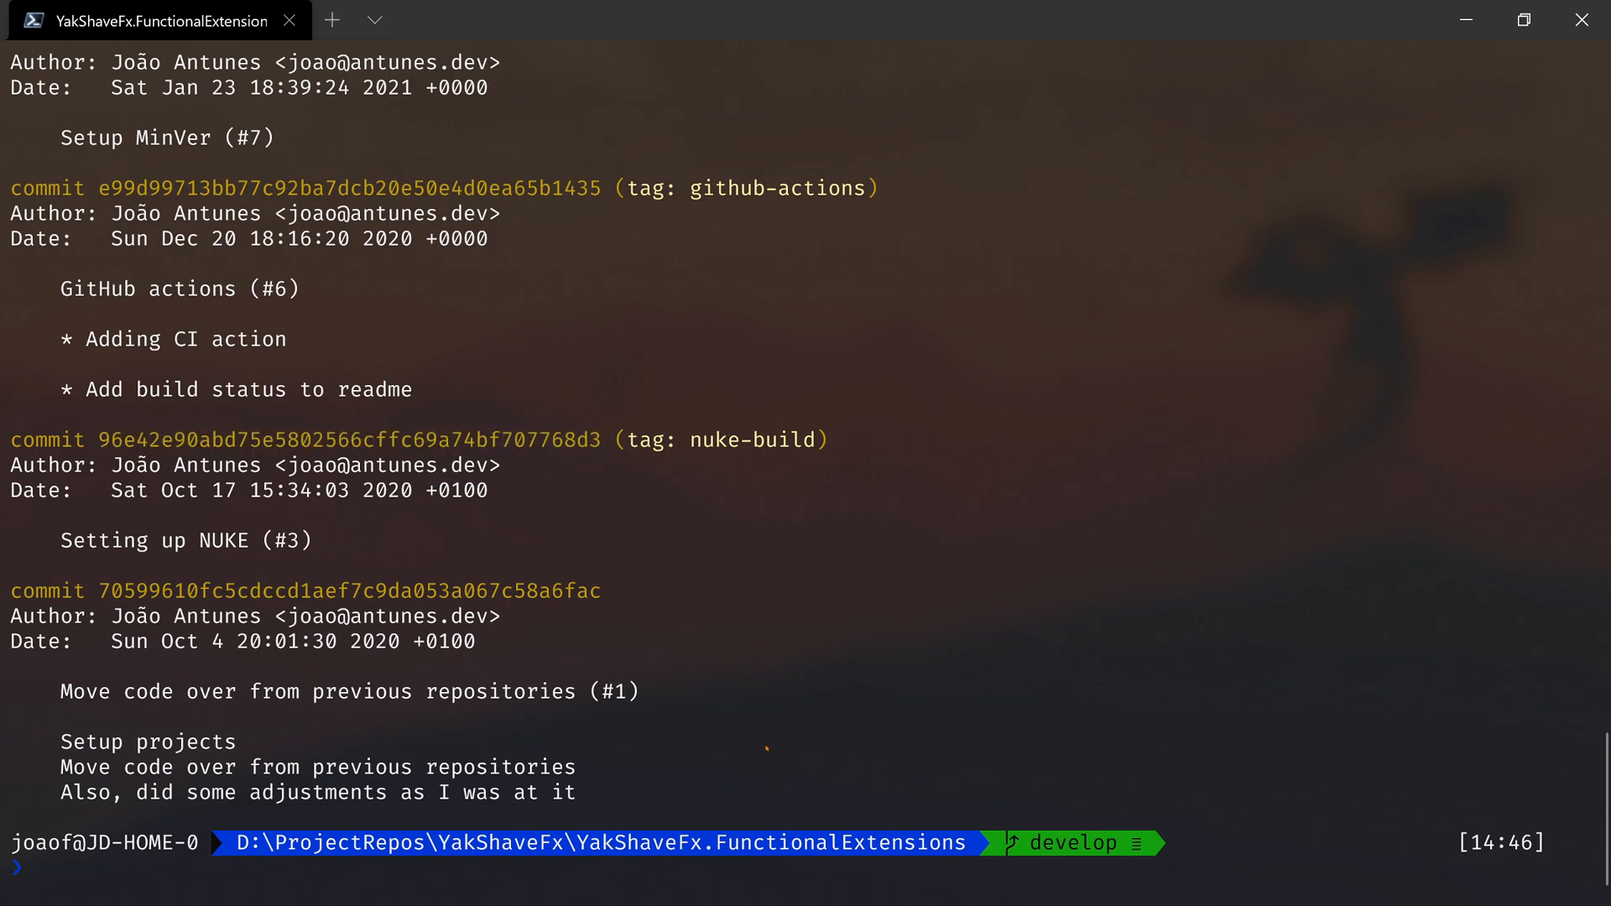
text(git tag)
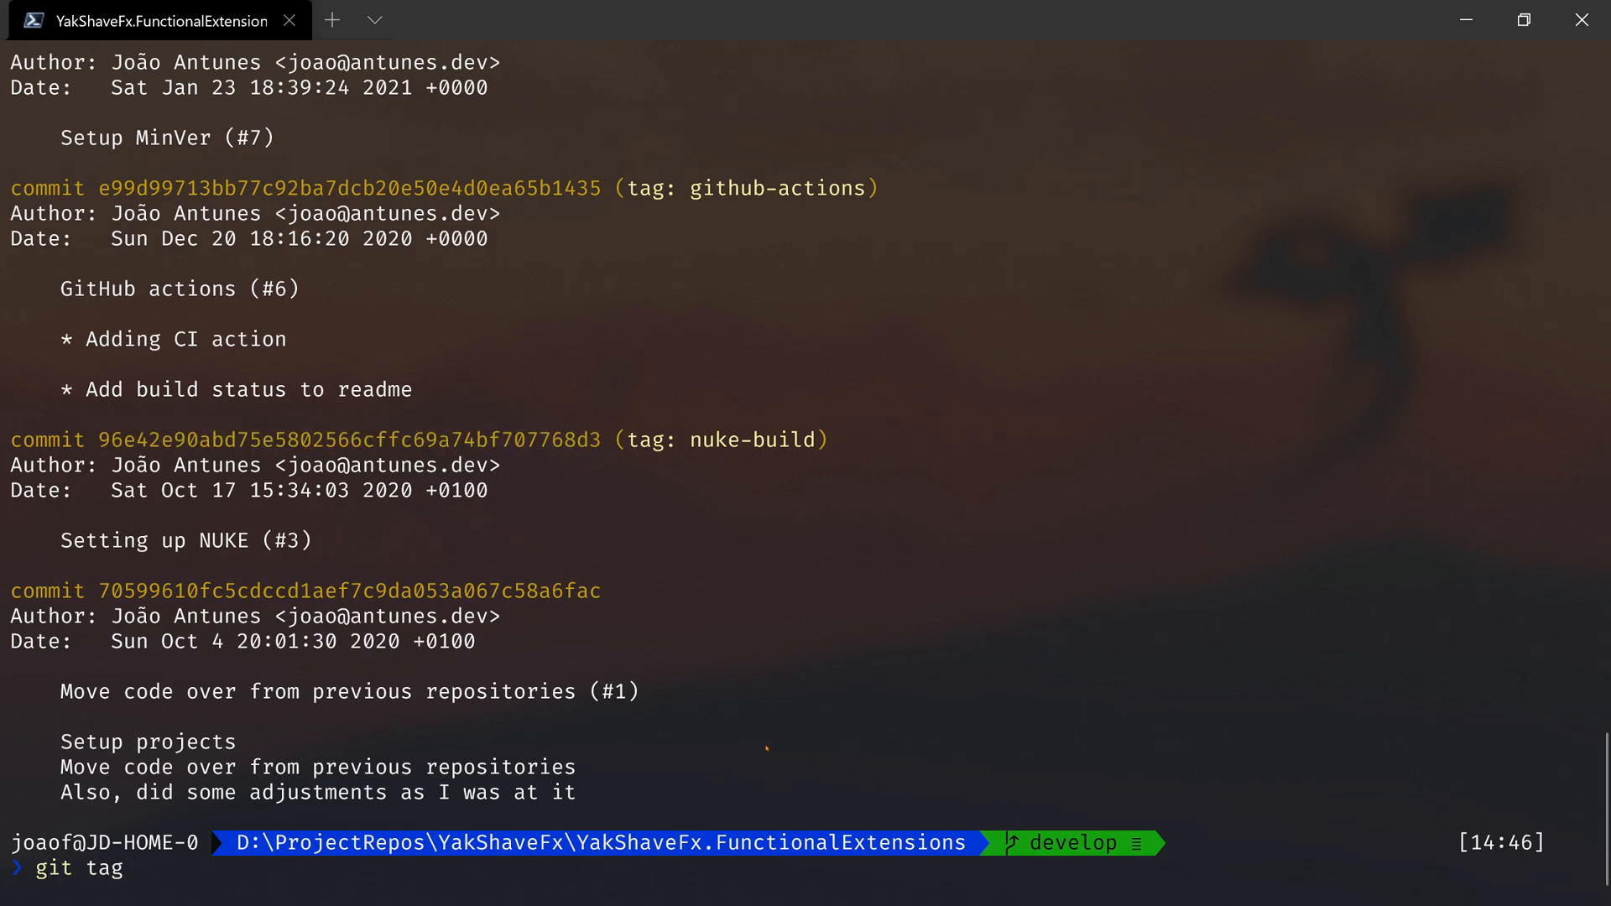
text(0.1.0)
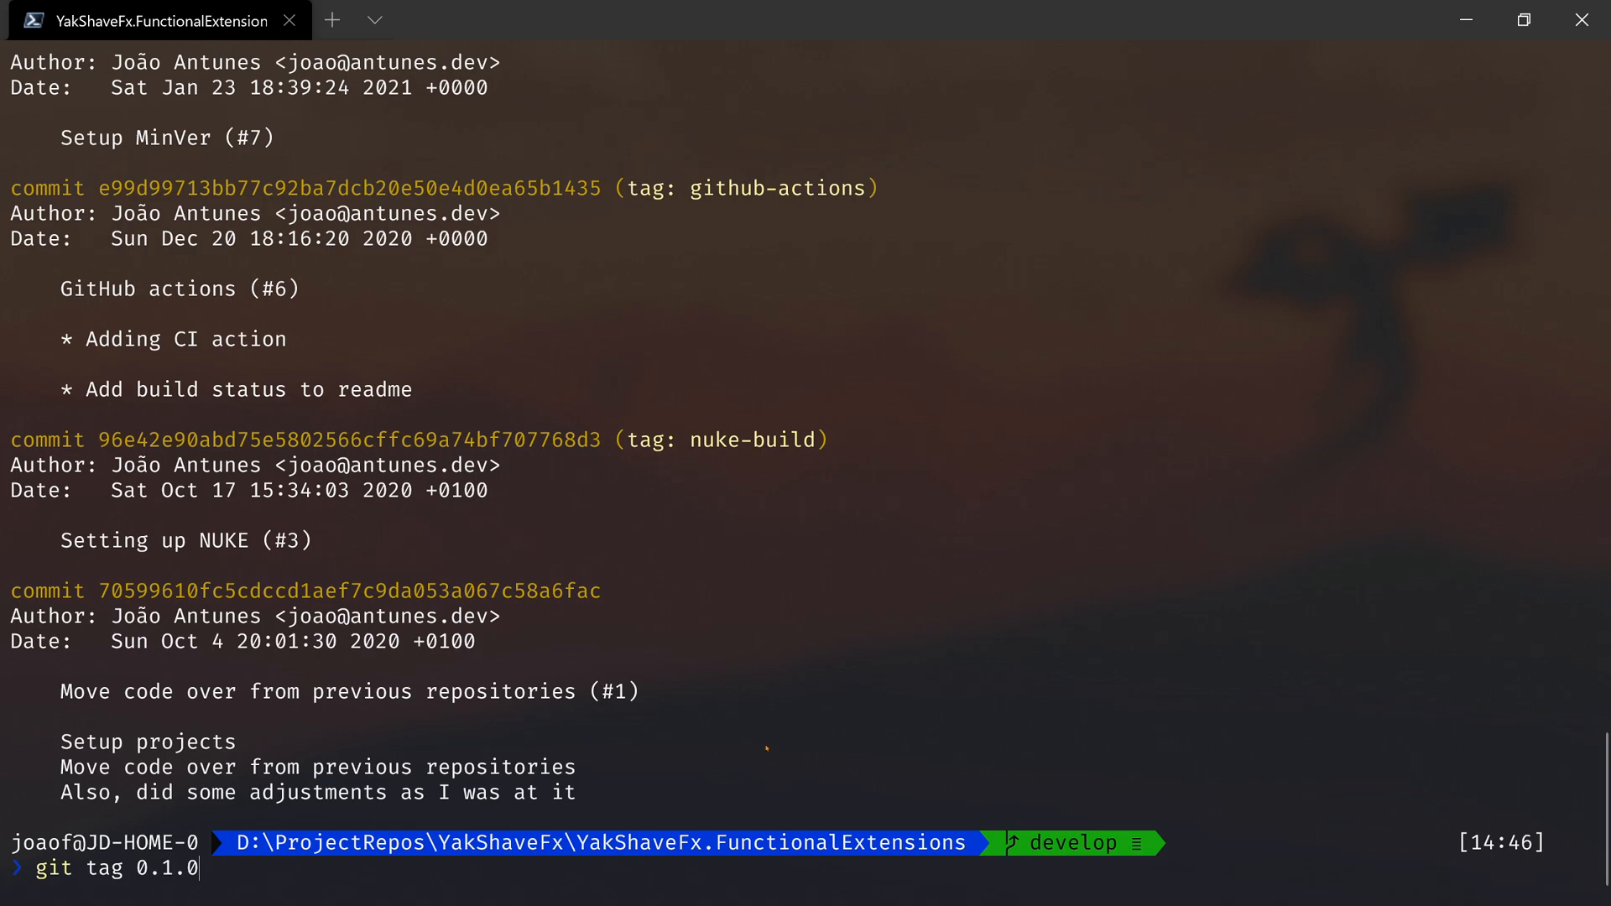
text(96e42e90abd75e5802566cffc69a74bf707768d3)
text(git tag -d 0.1.0)
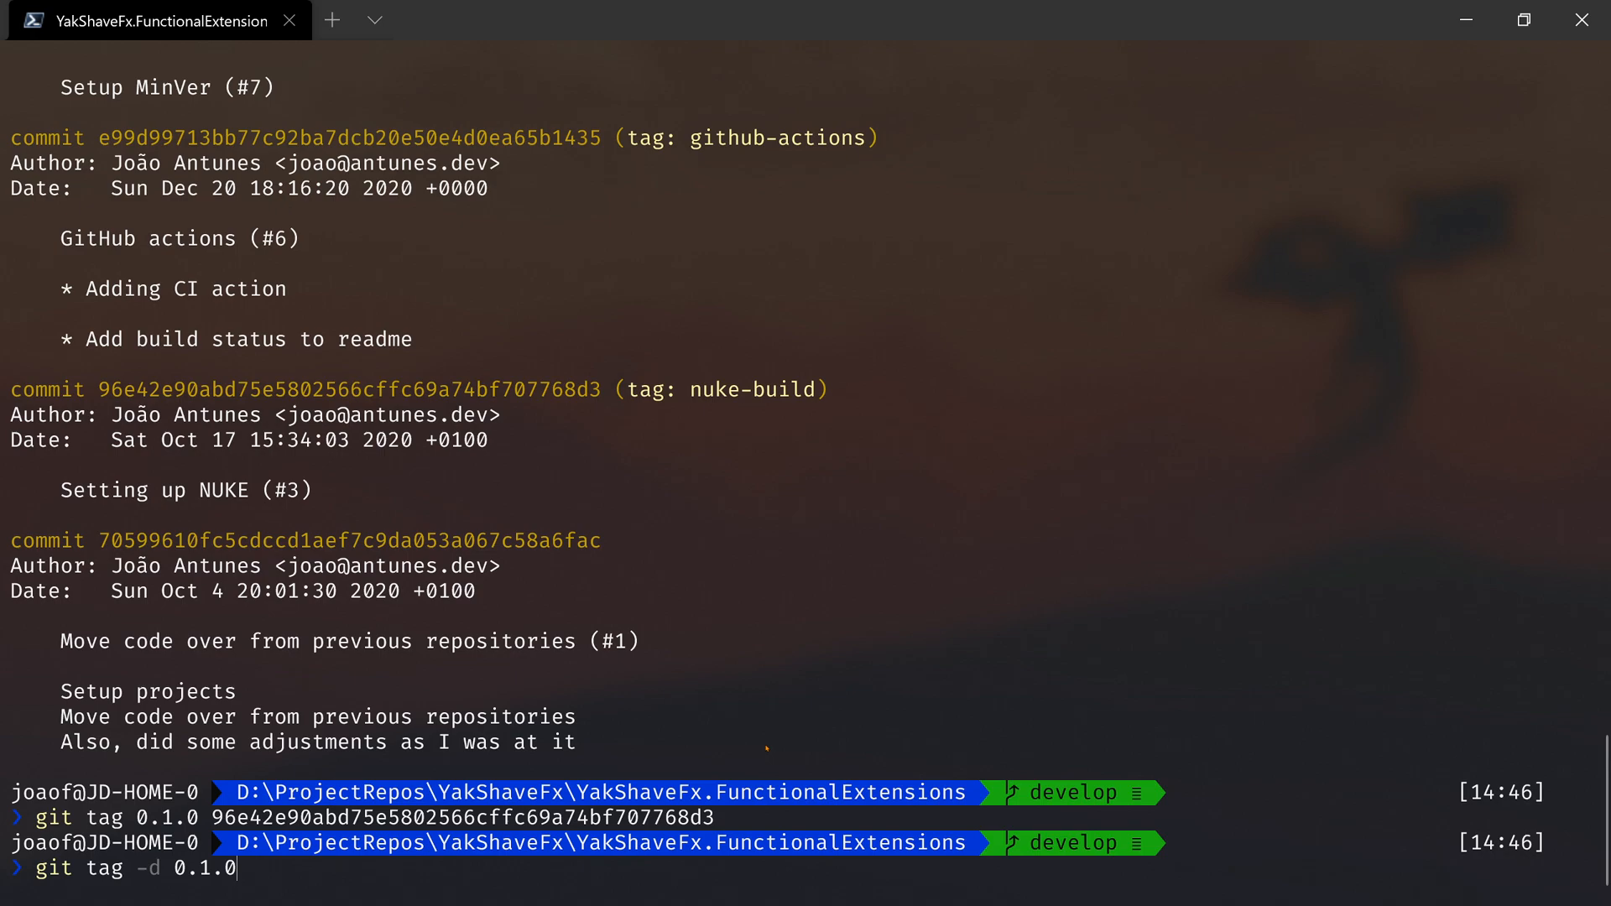
key(Return)
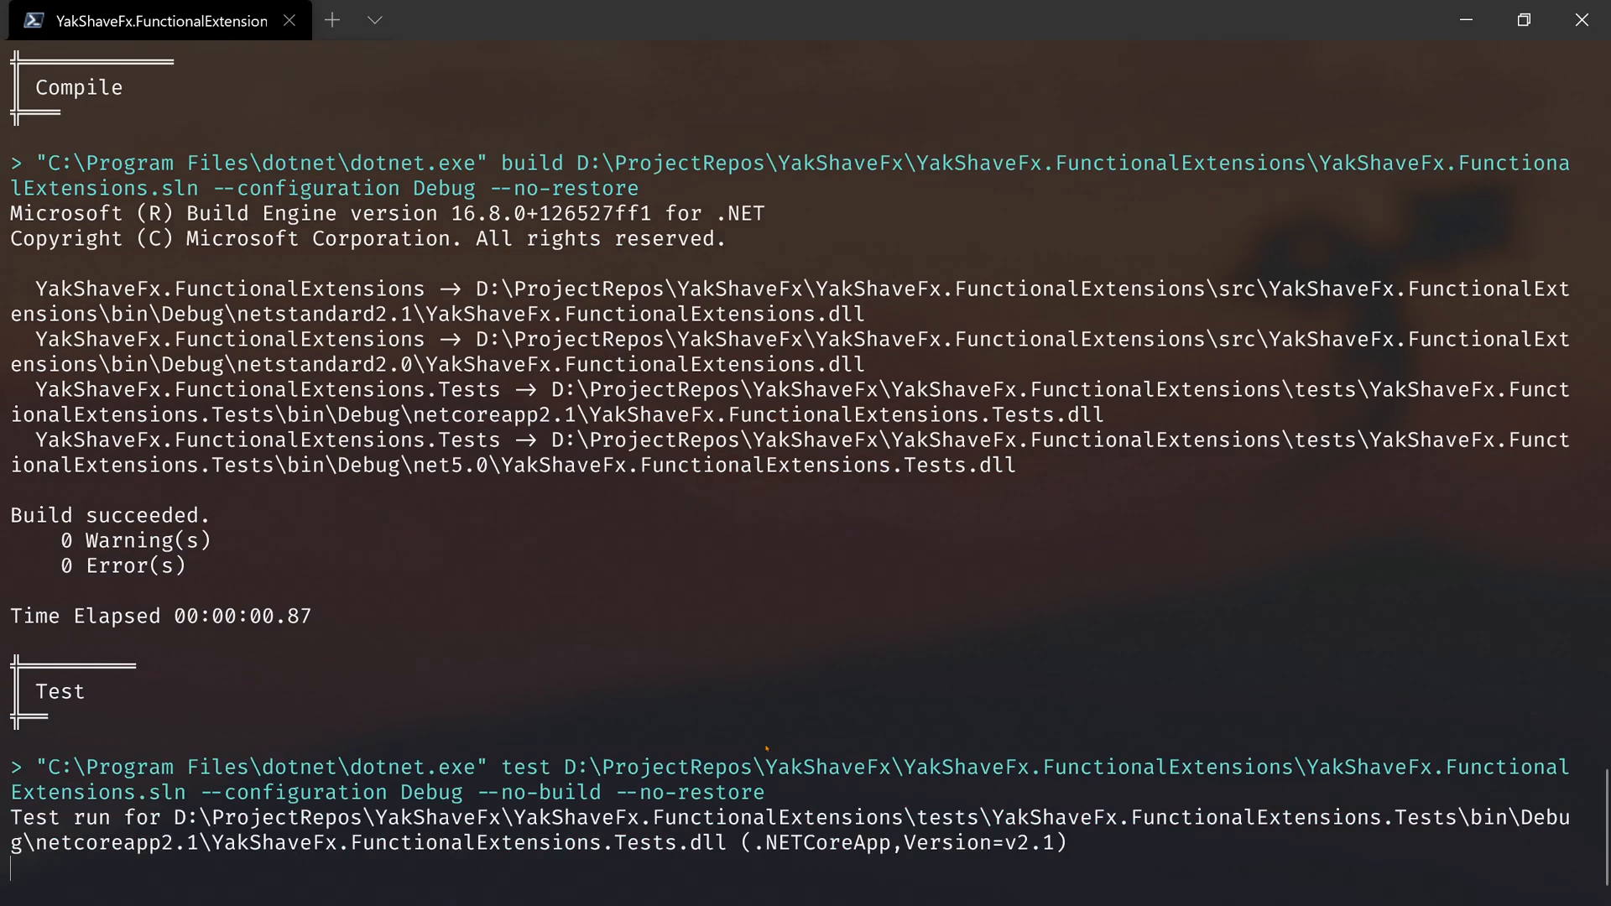
scroll(down, 3)
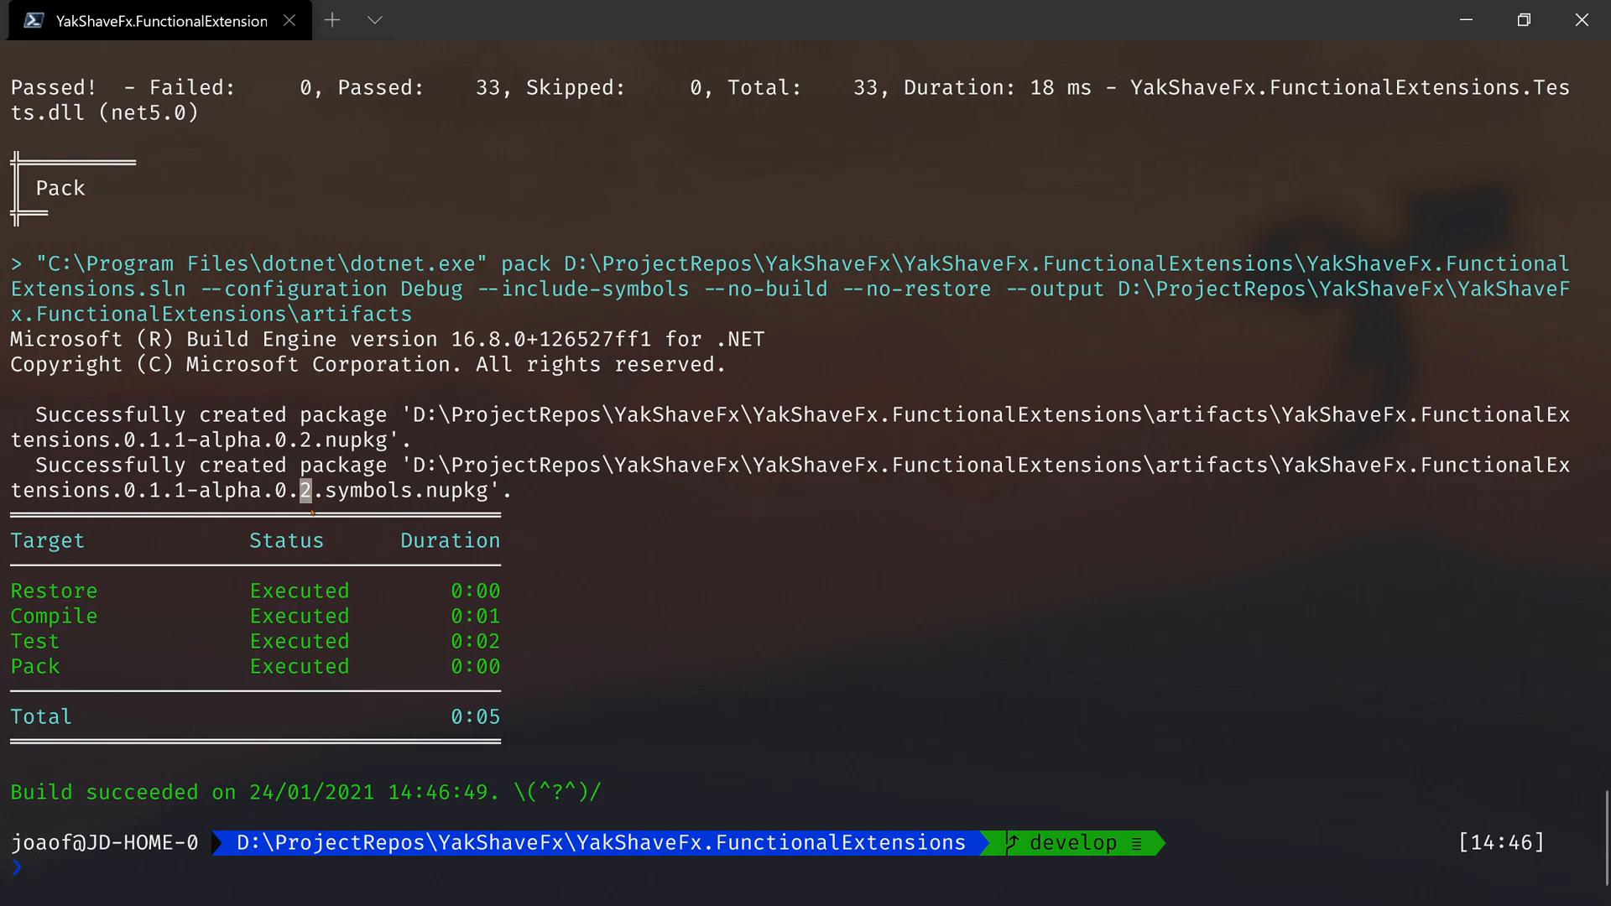
mouse_move(730, 686)
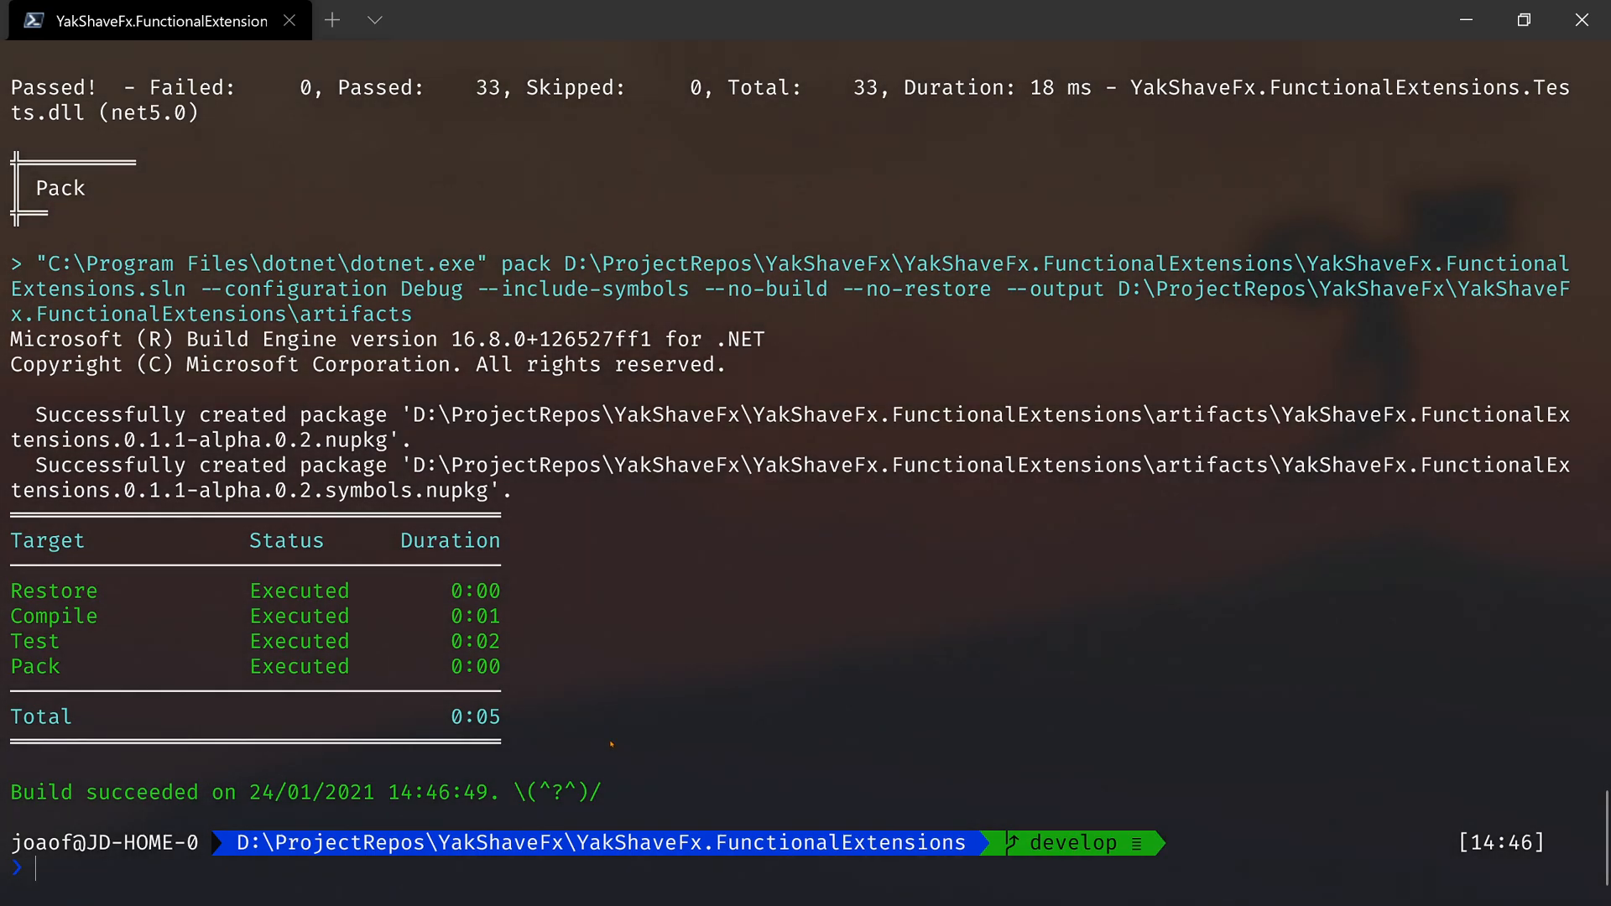
- Retag 0.1.0 as 0.1.0-alpha.0 on the same commit and repack, producing 0.1.0-alpha.0.2 packages
text(git tag -d 0.1.0)
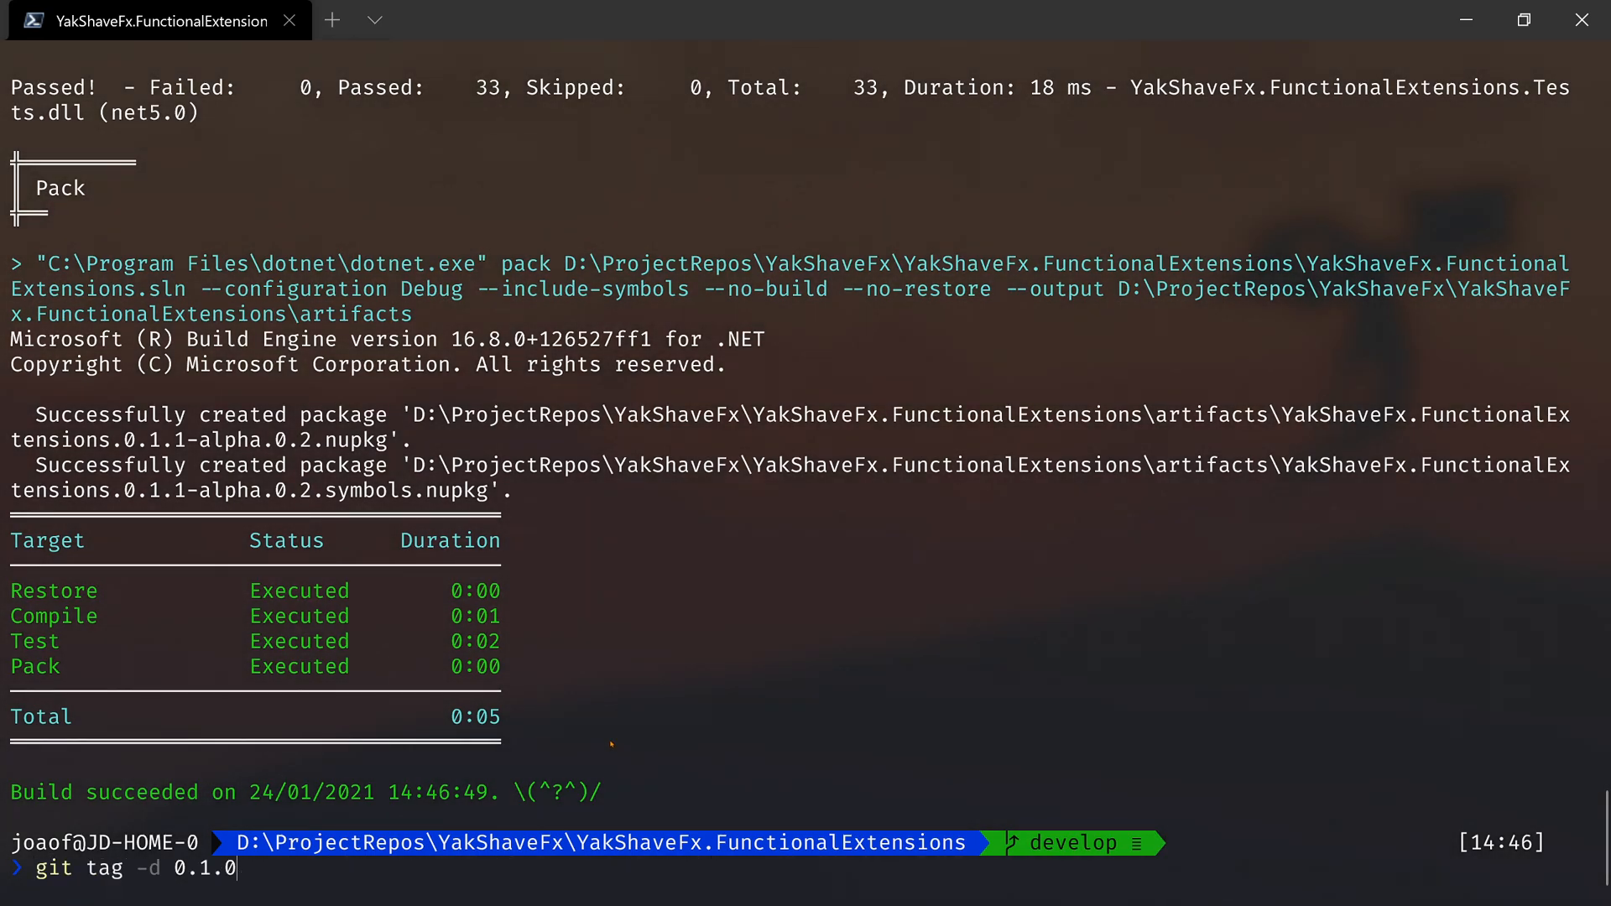
key(Return)
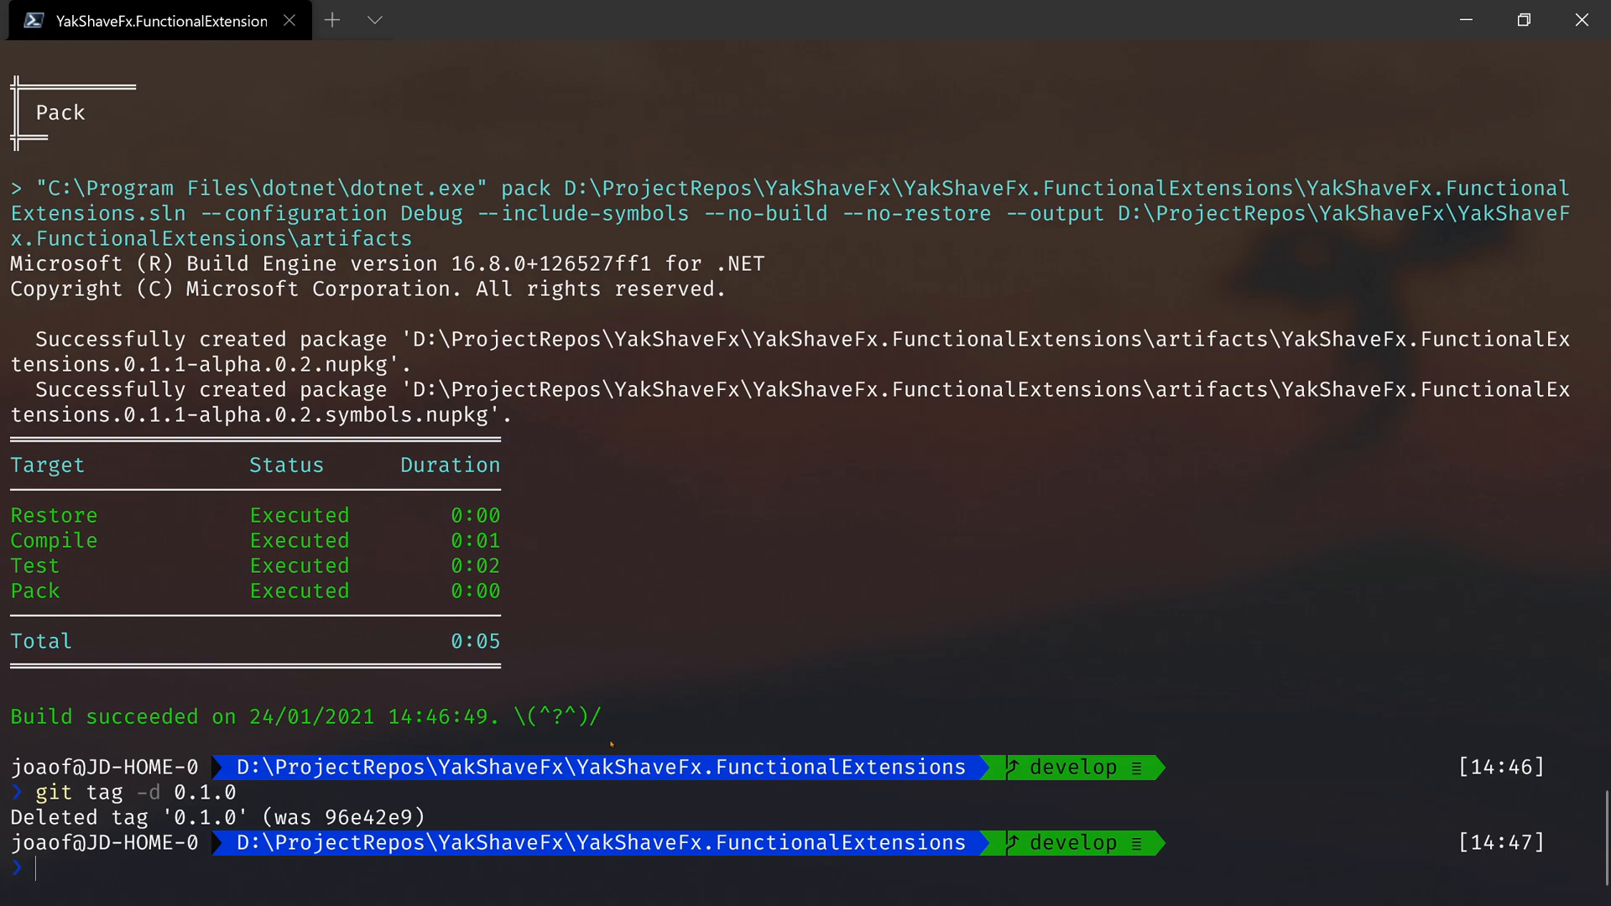
text(git tag -d 0.1.0)
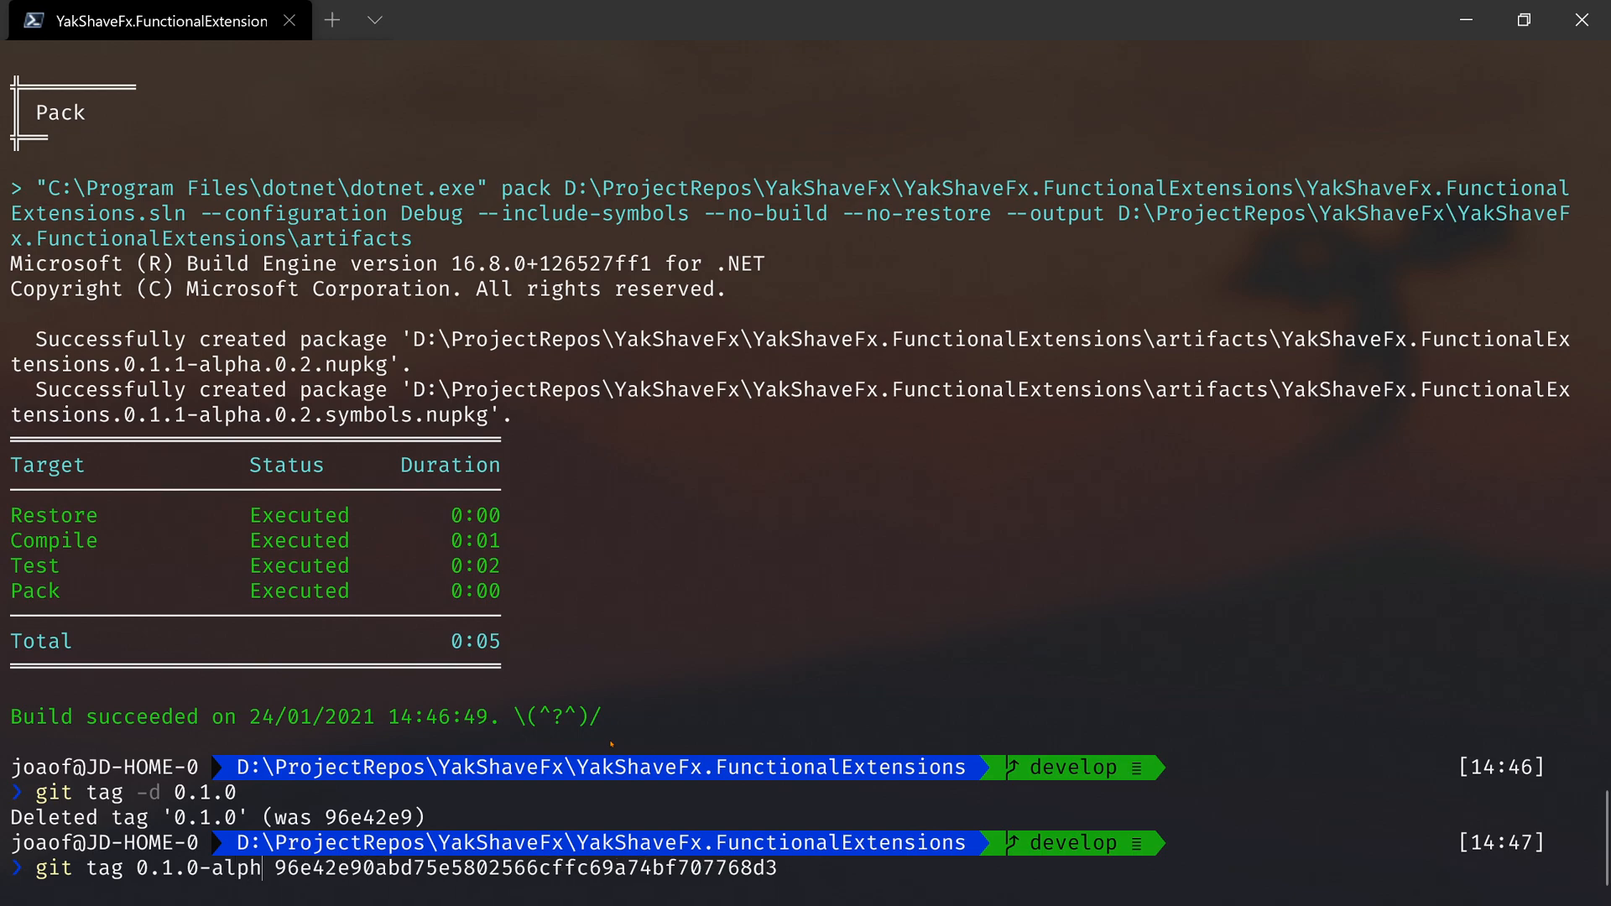
text(a.0)
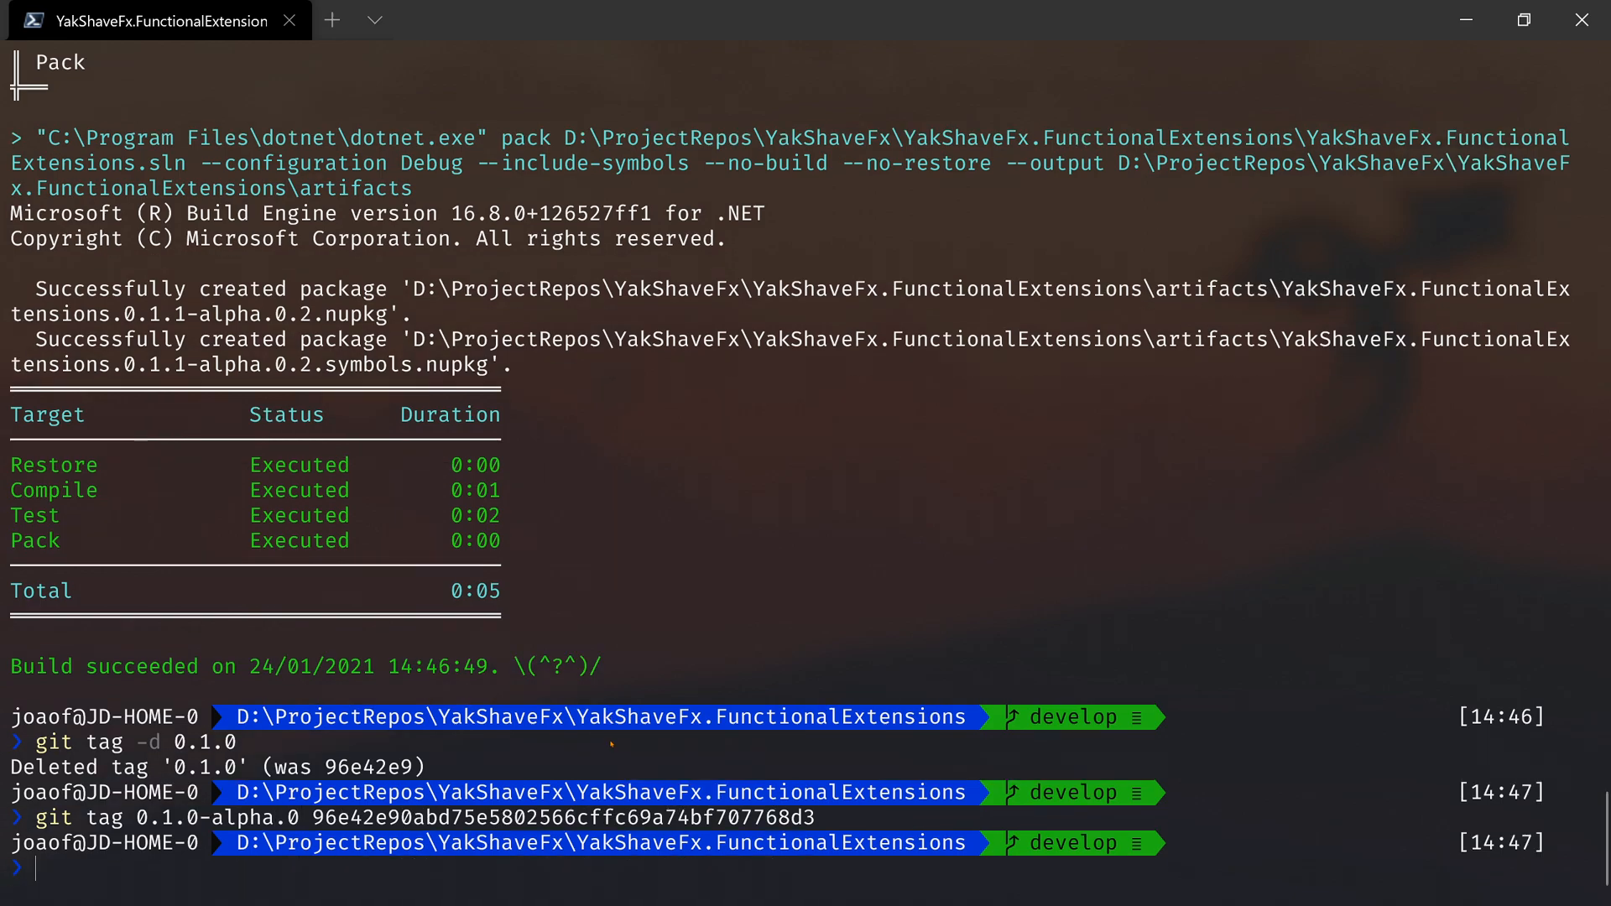
text(.\build.ps1 pack)
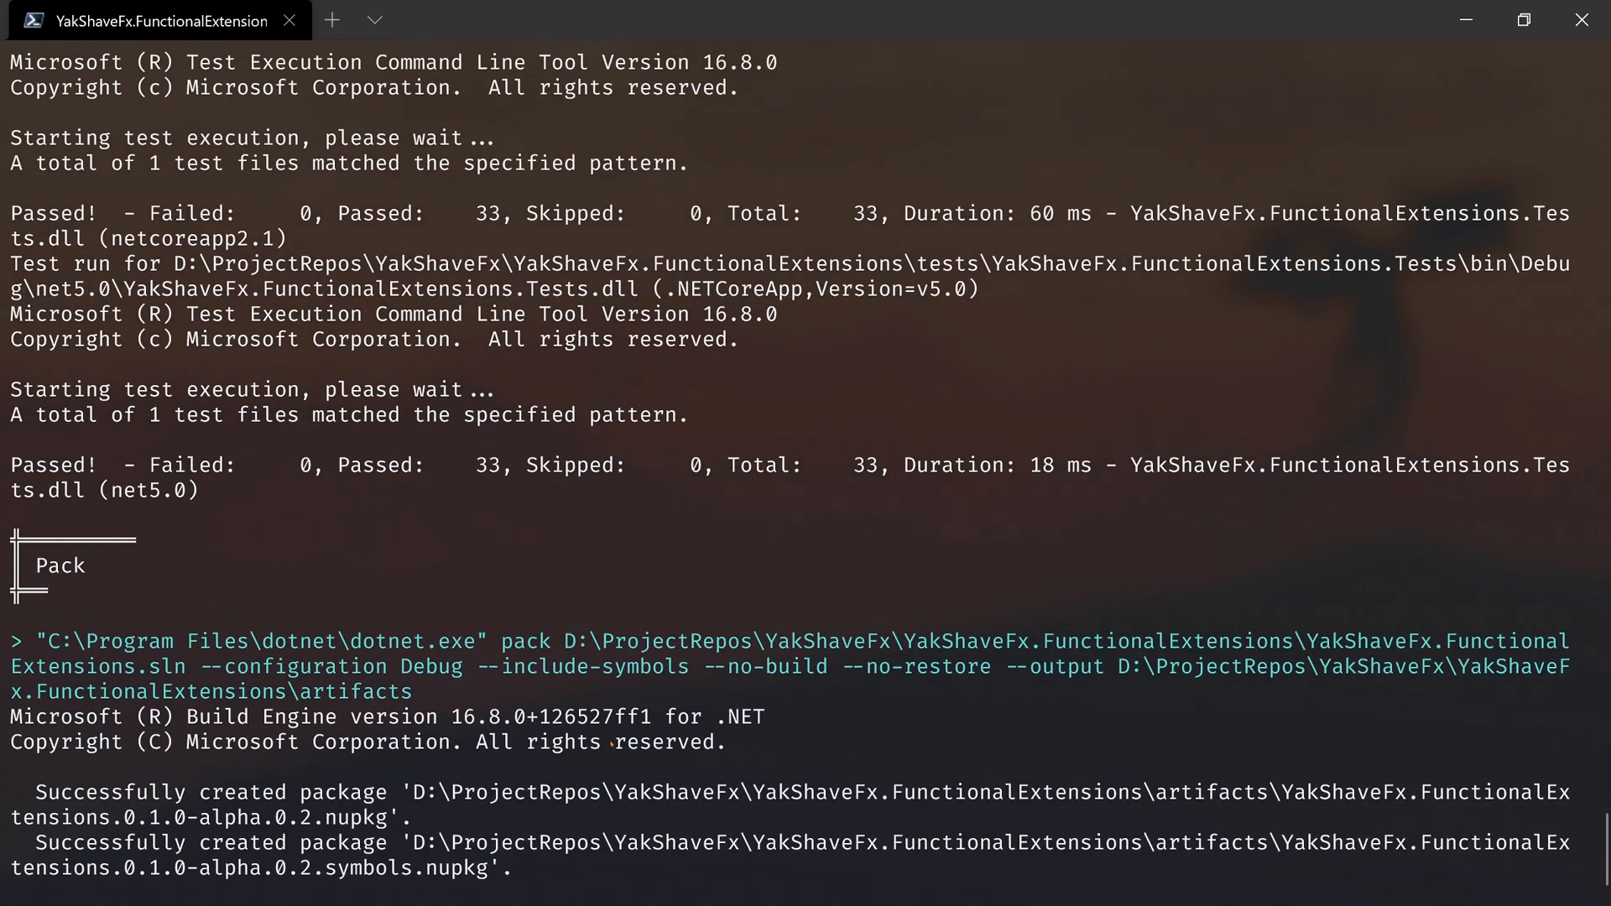
scroll(down, 3)
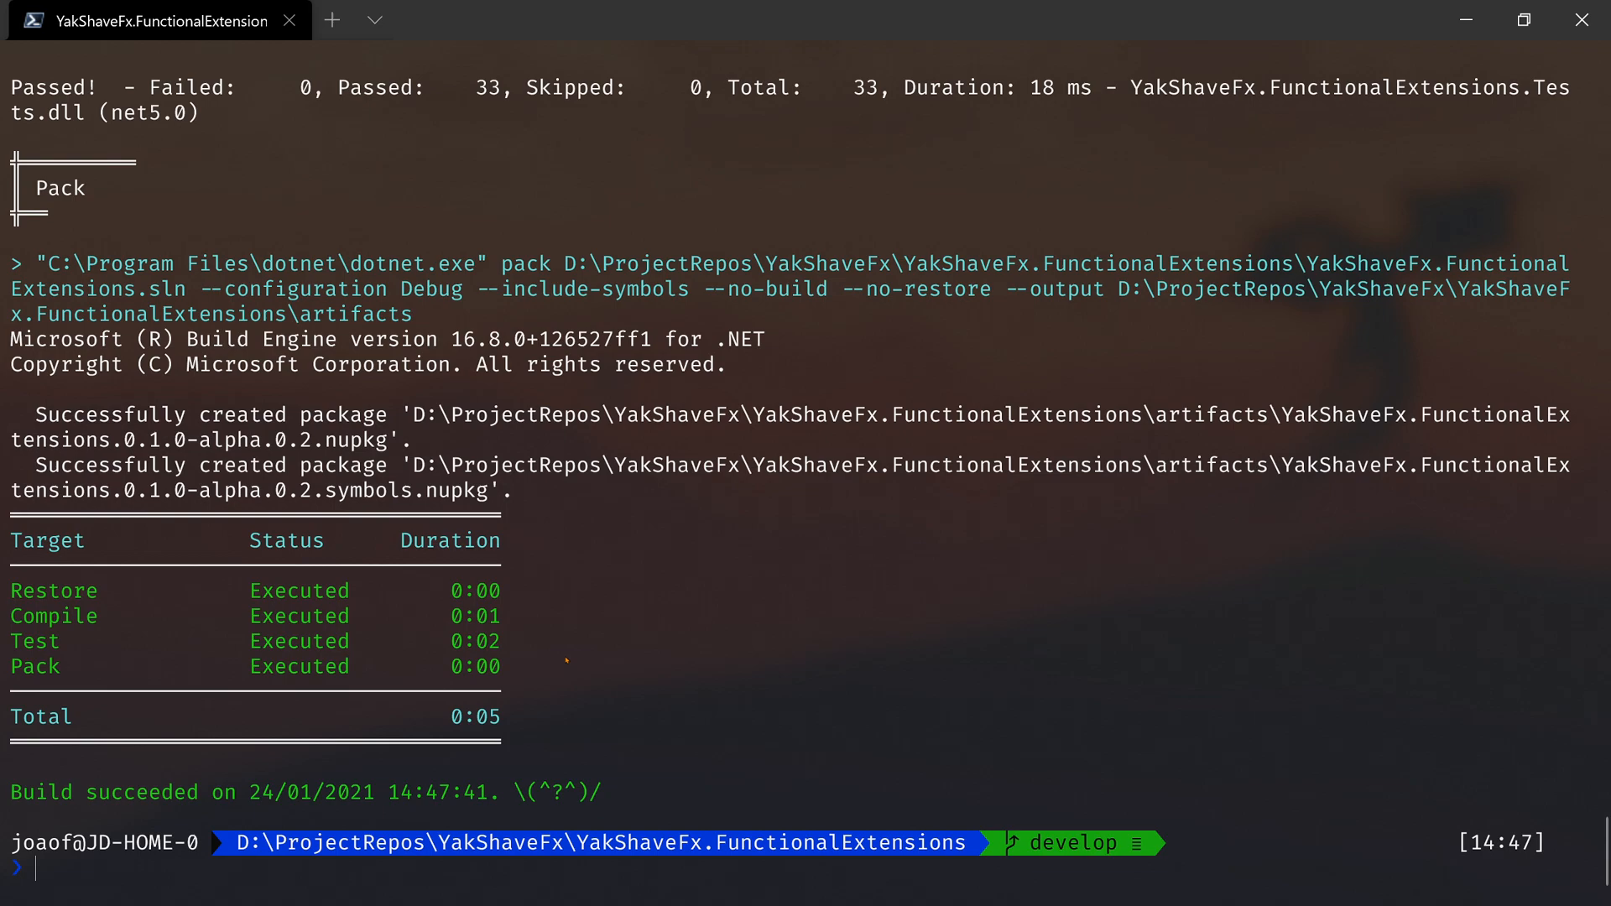
text(cl)
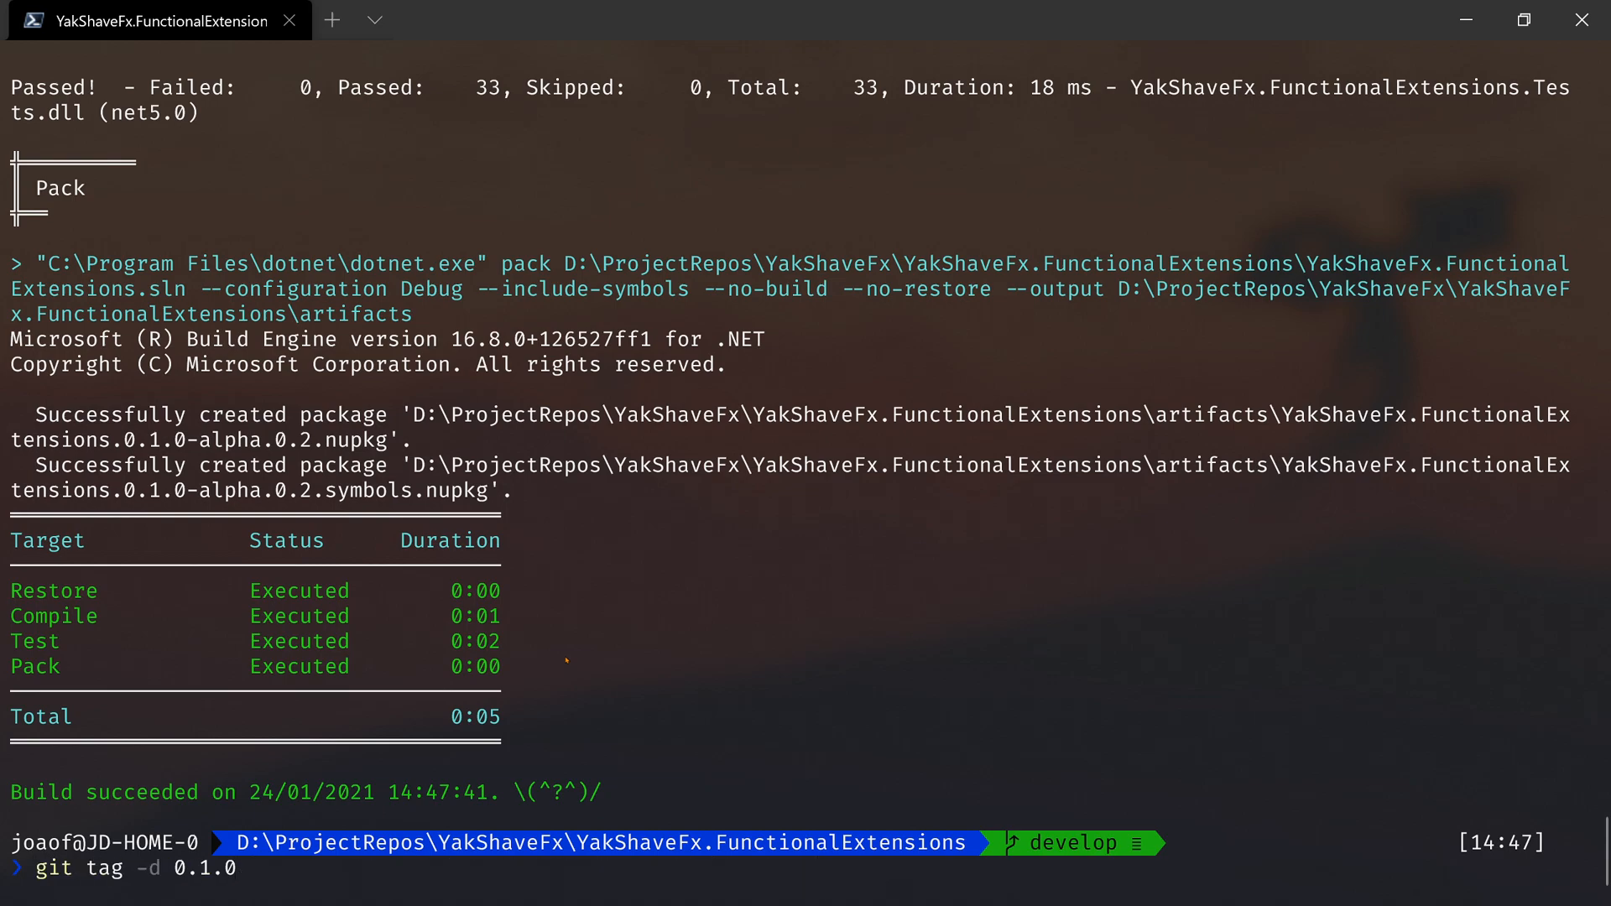
- Delete the 0.1.0-alpha.0 tag after 0.1.0 is reported not found, leaving a cleared terminal
key(Return)
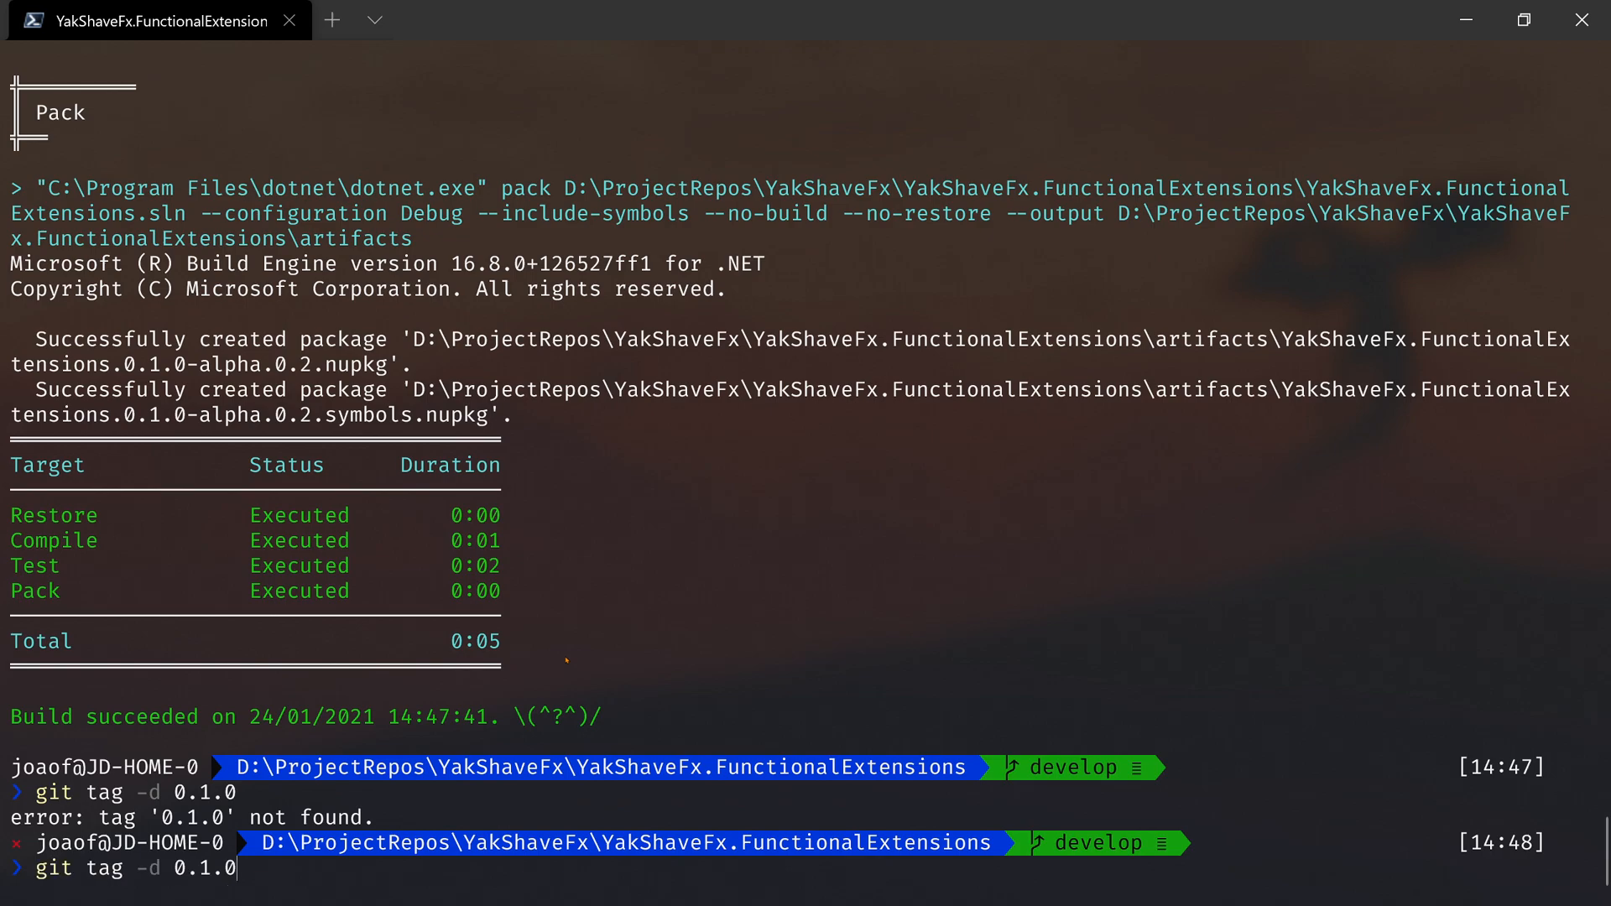
text(-alph)
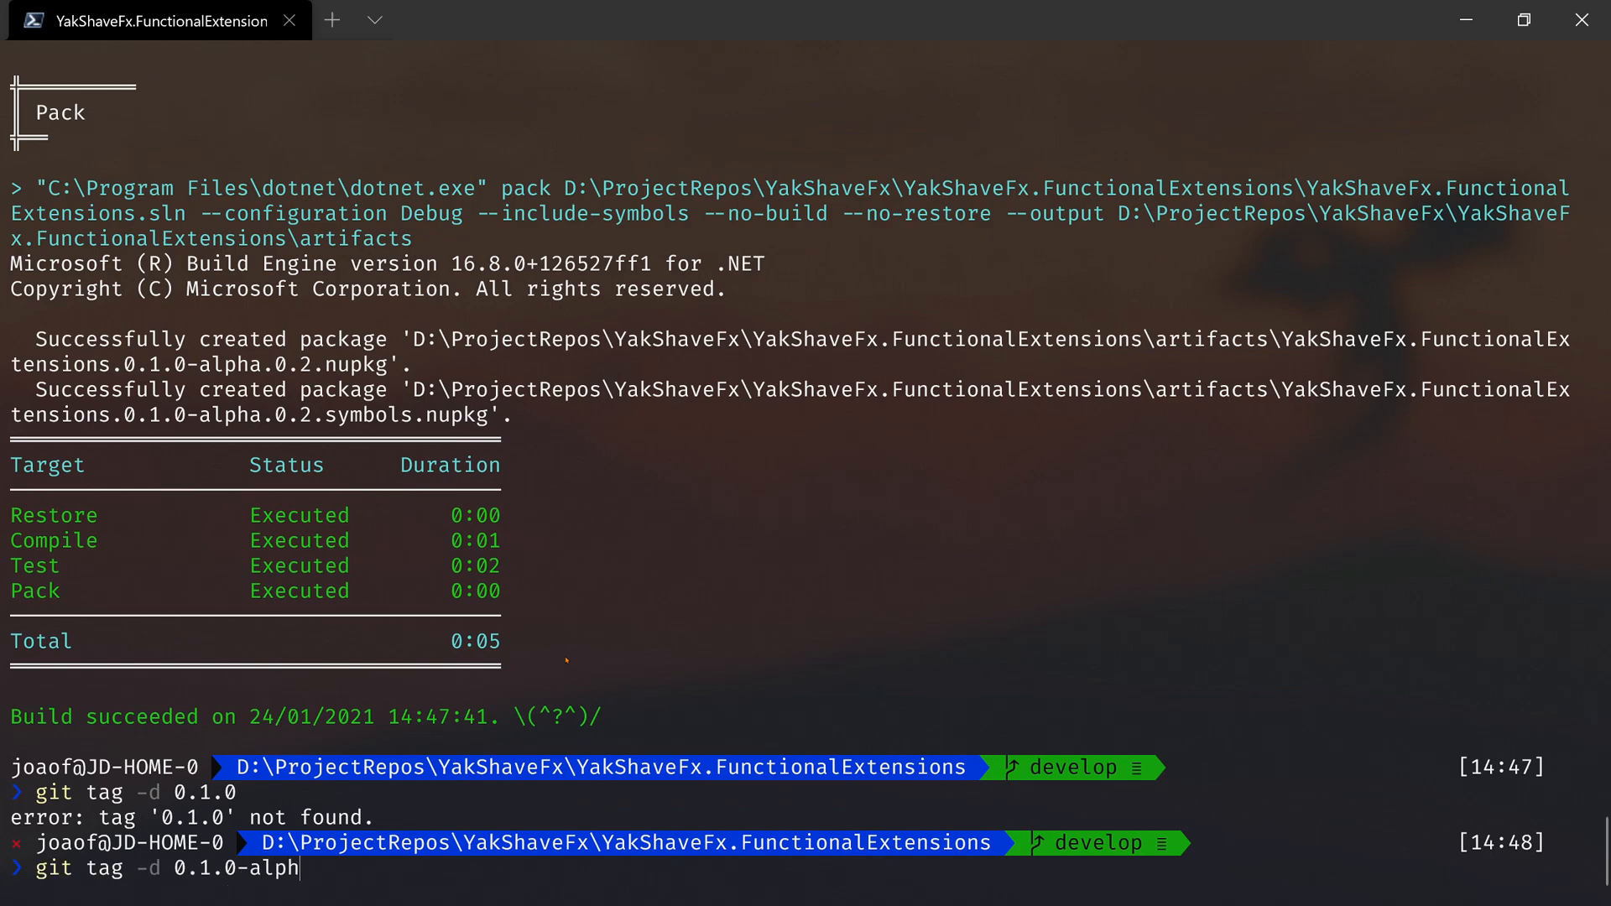
key(Return)
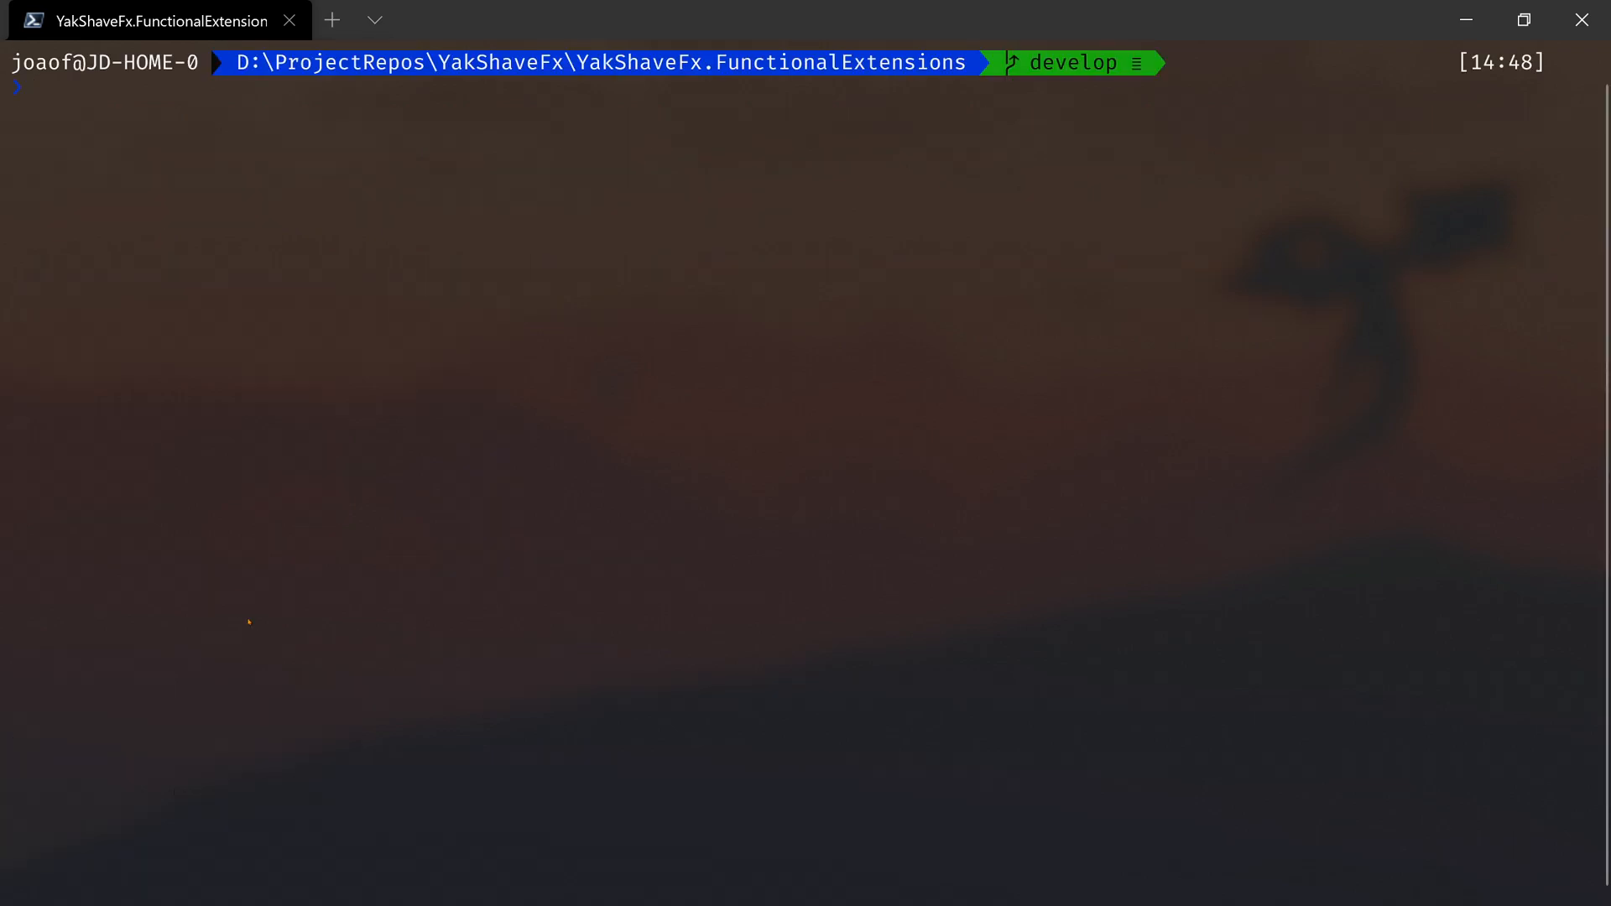
mouse_move(280, 812)
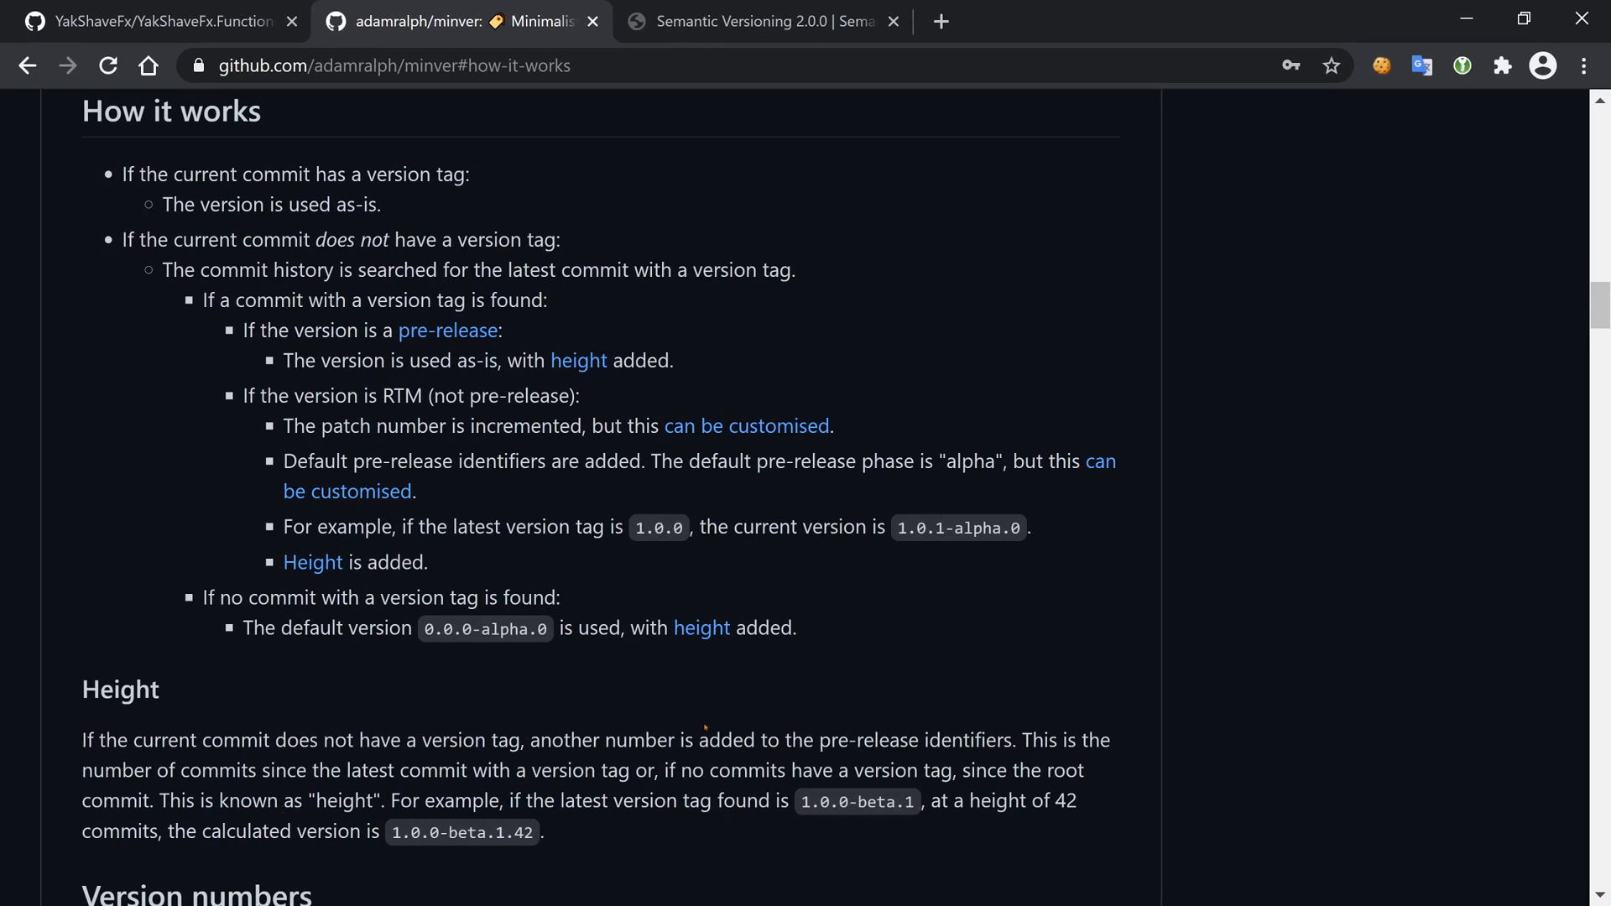
- Scroll the MinVer README up to the 'Can I bump the major or minor version?' FAQ and highlight 'major'
scroll(up, 3)
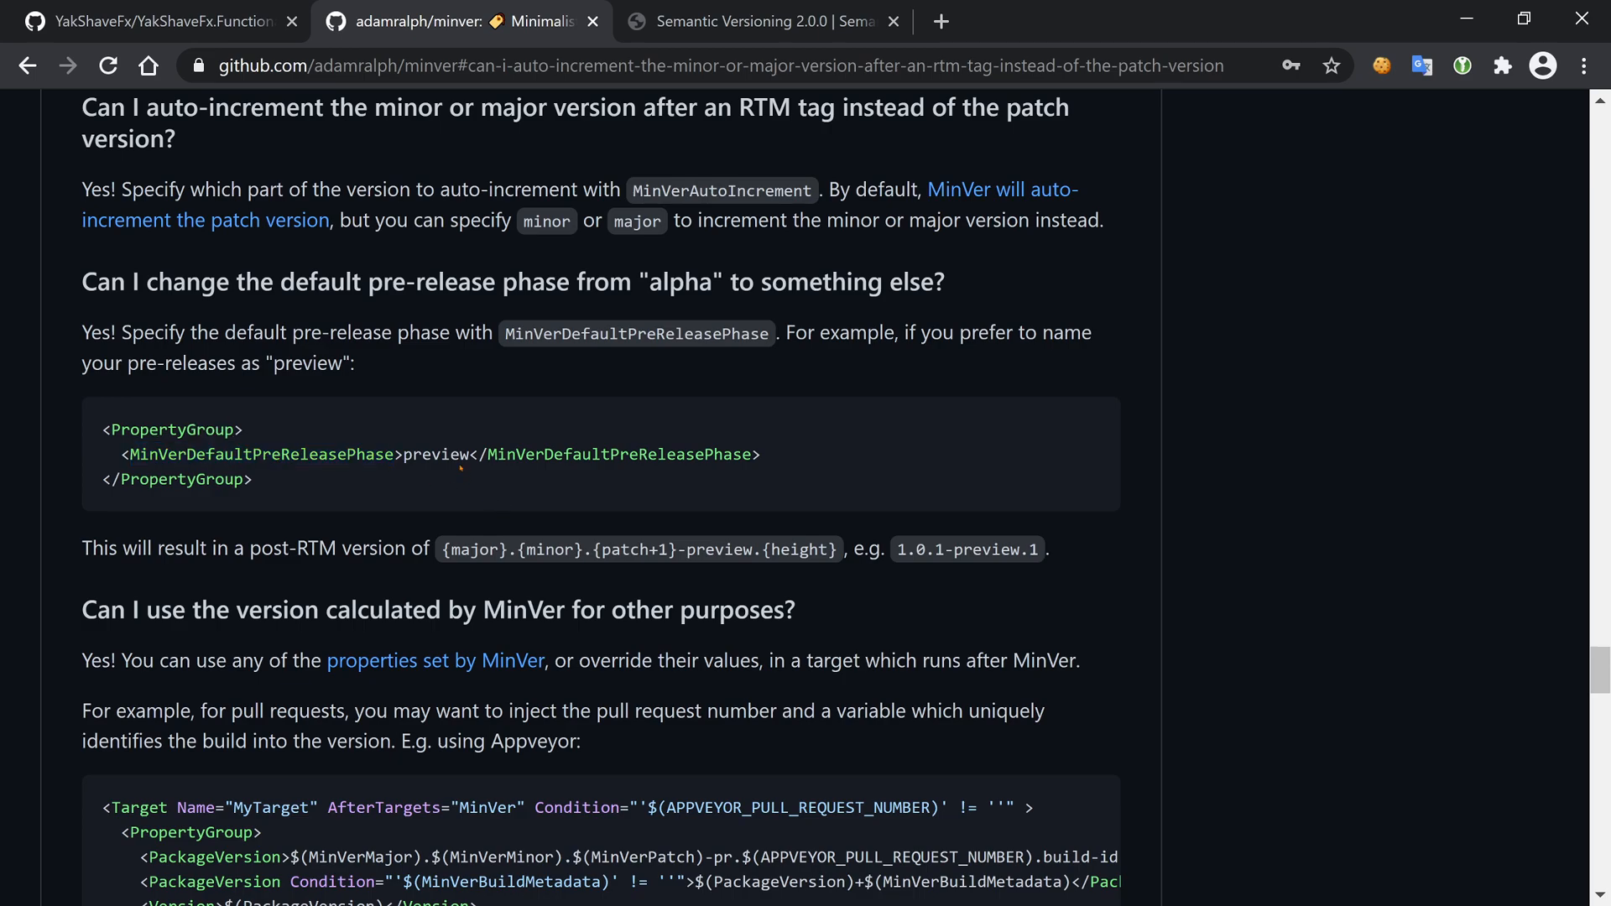
scroll(up, 3)
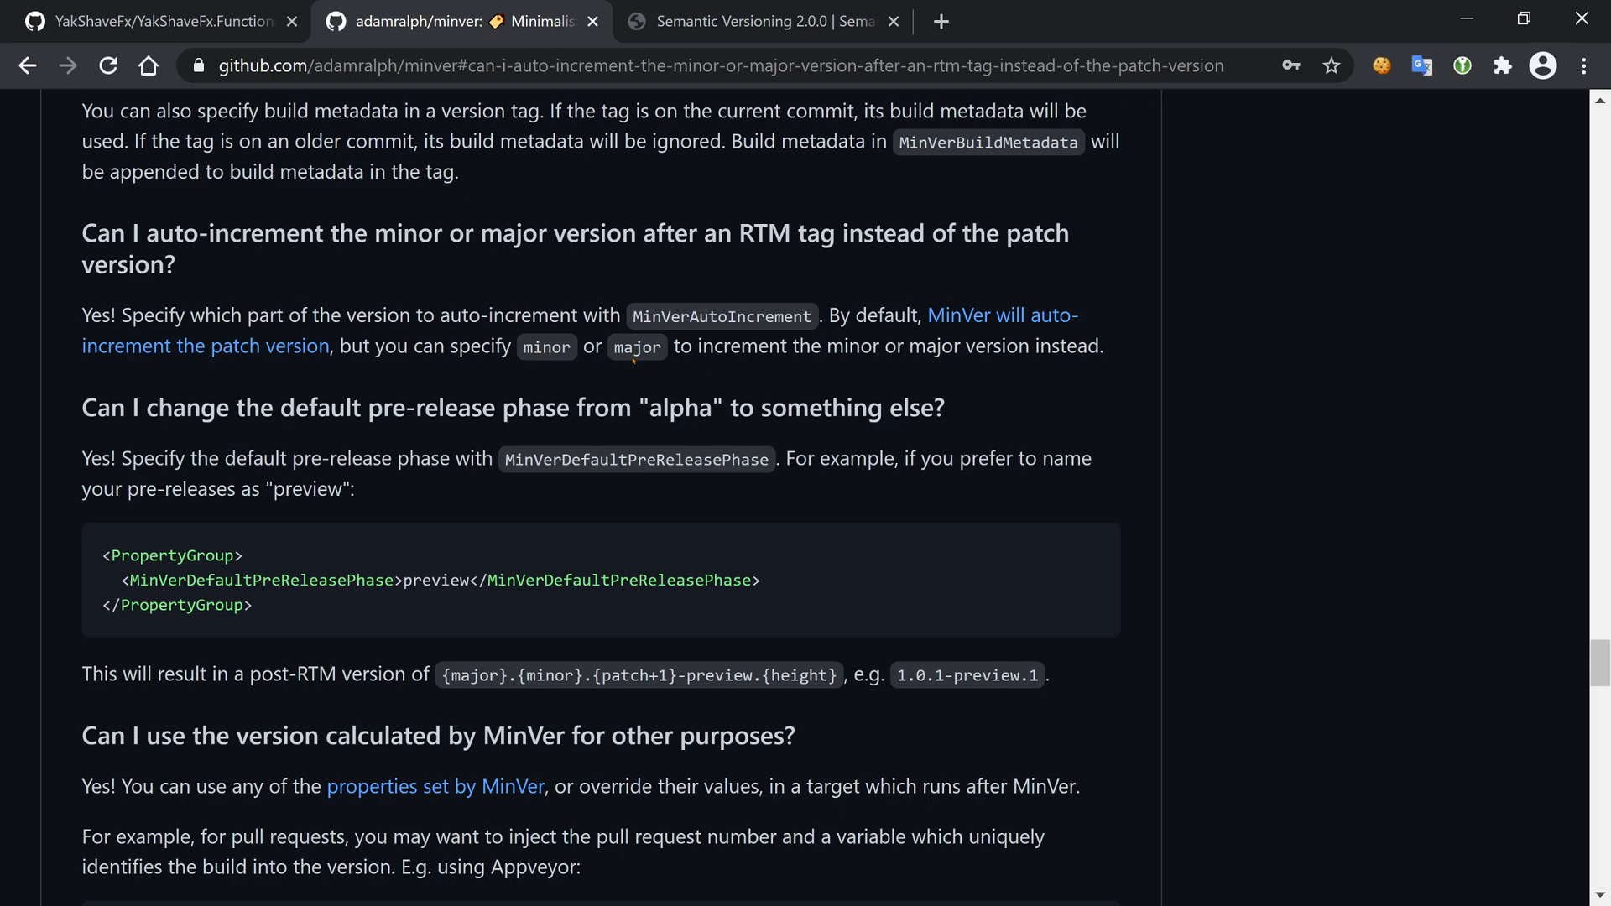
double_click(637, 345)
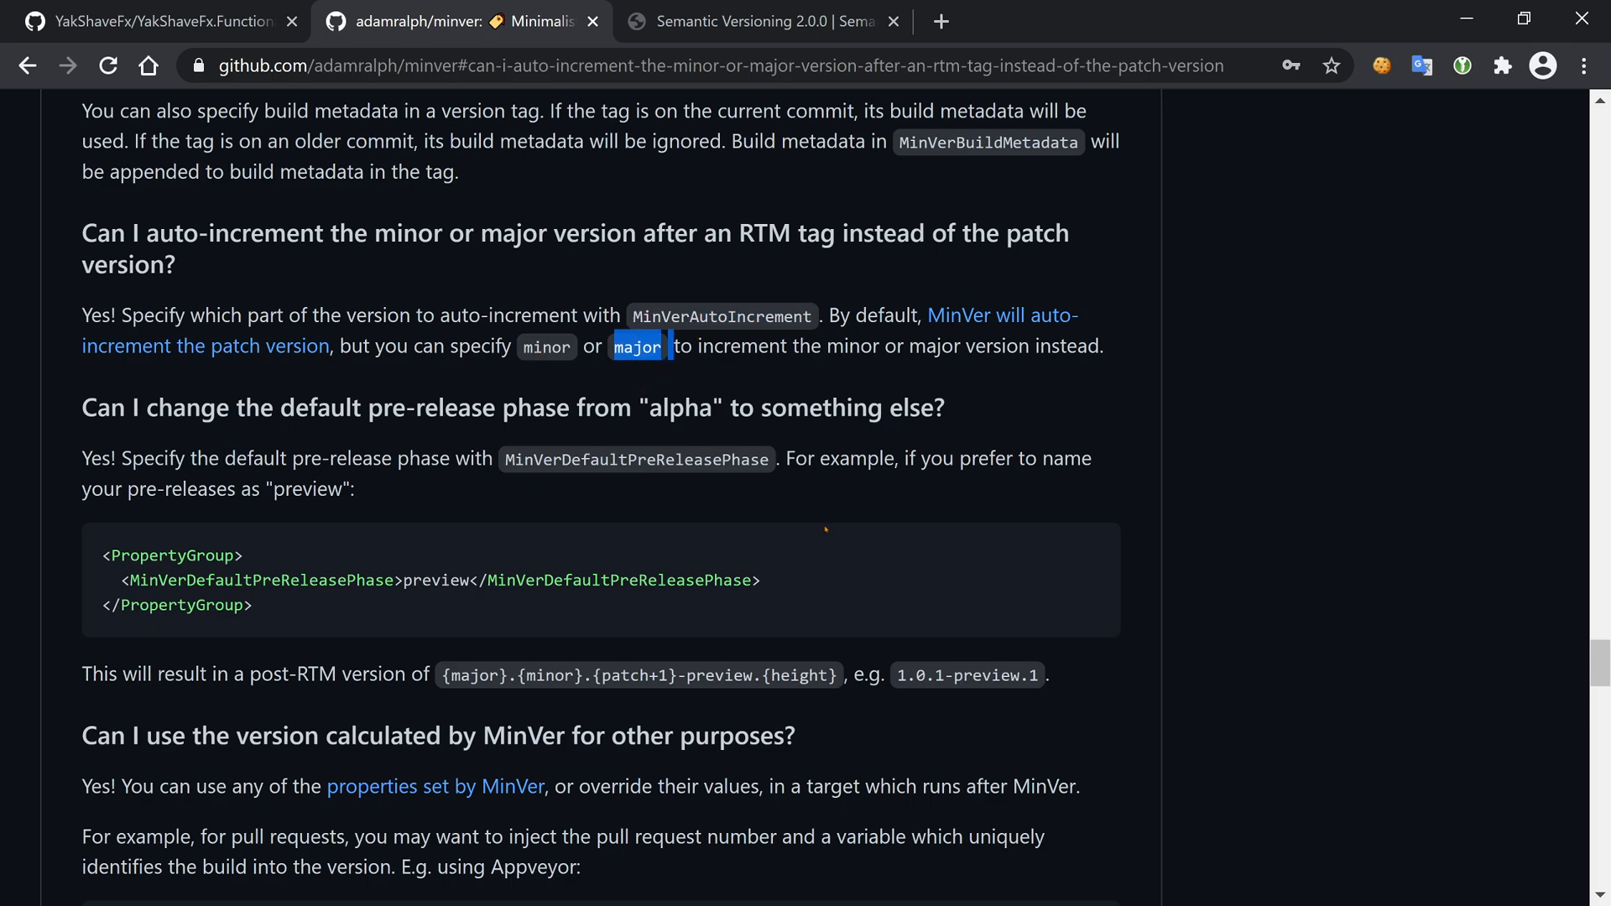
scroll(down, 3)
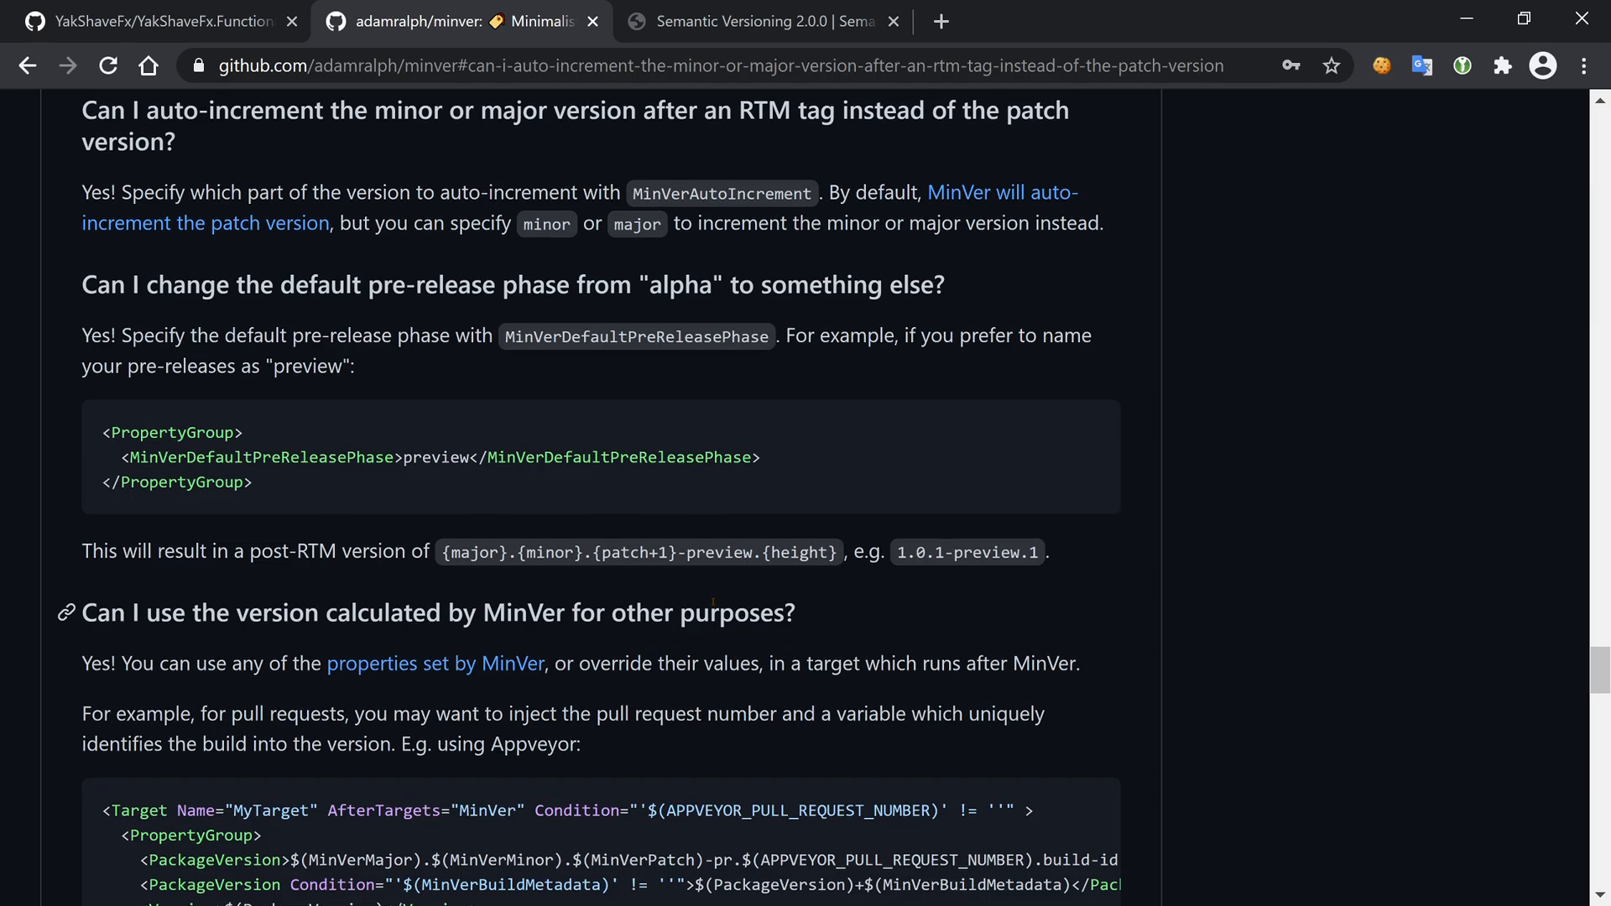
scroll(up, 3)
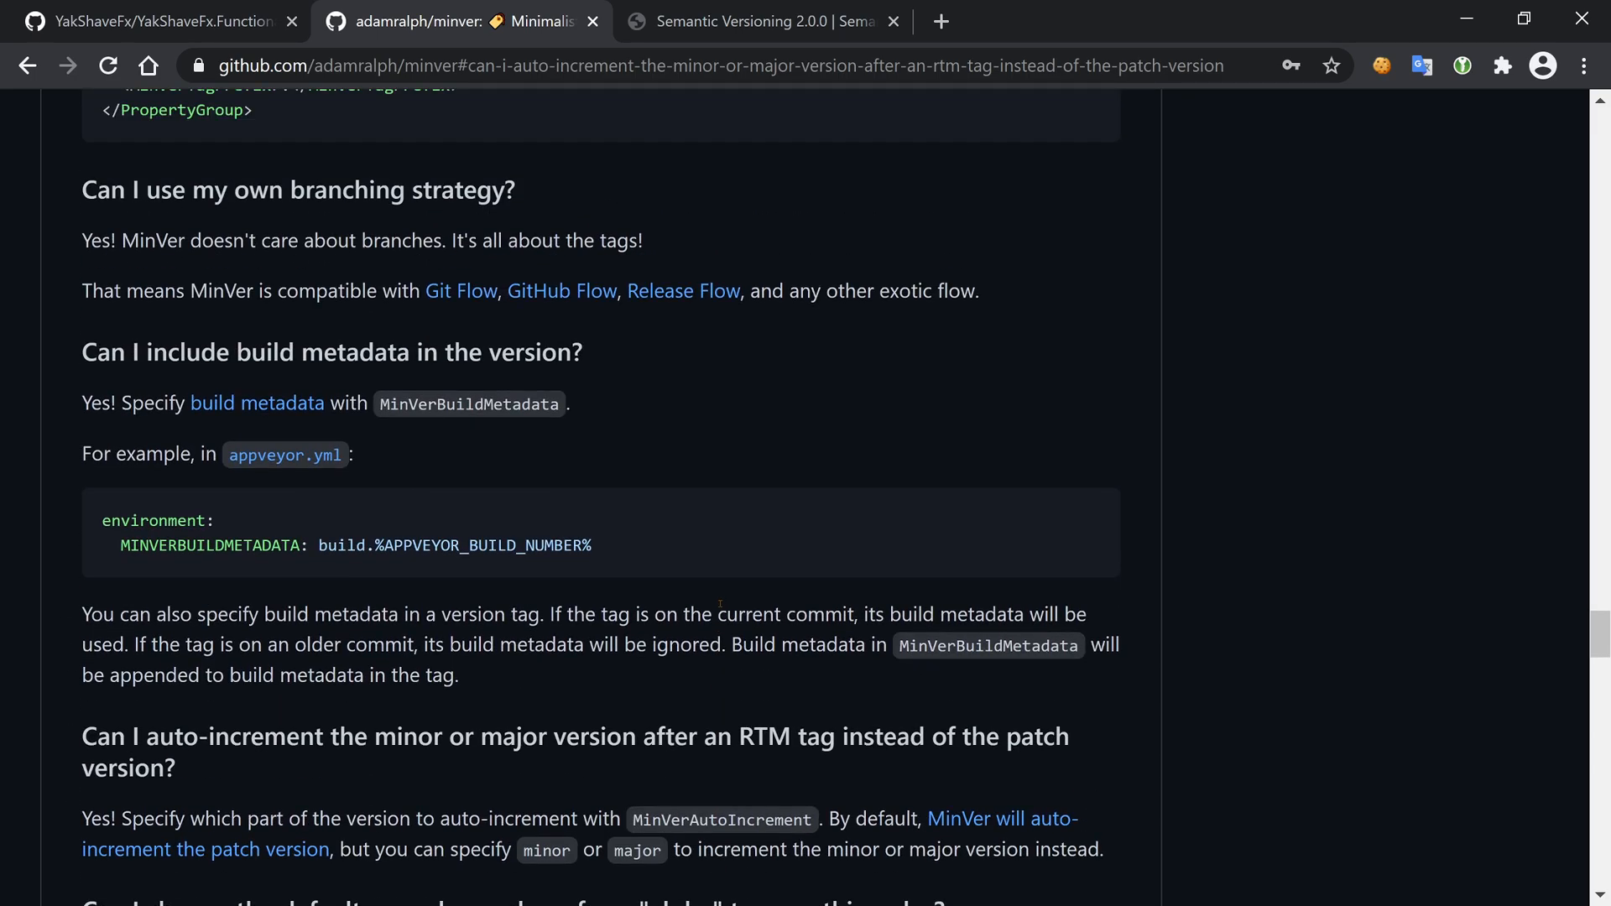
scroll(up, 3)
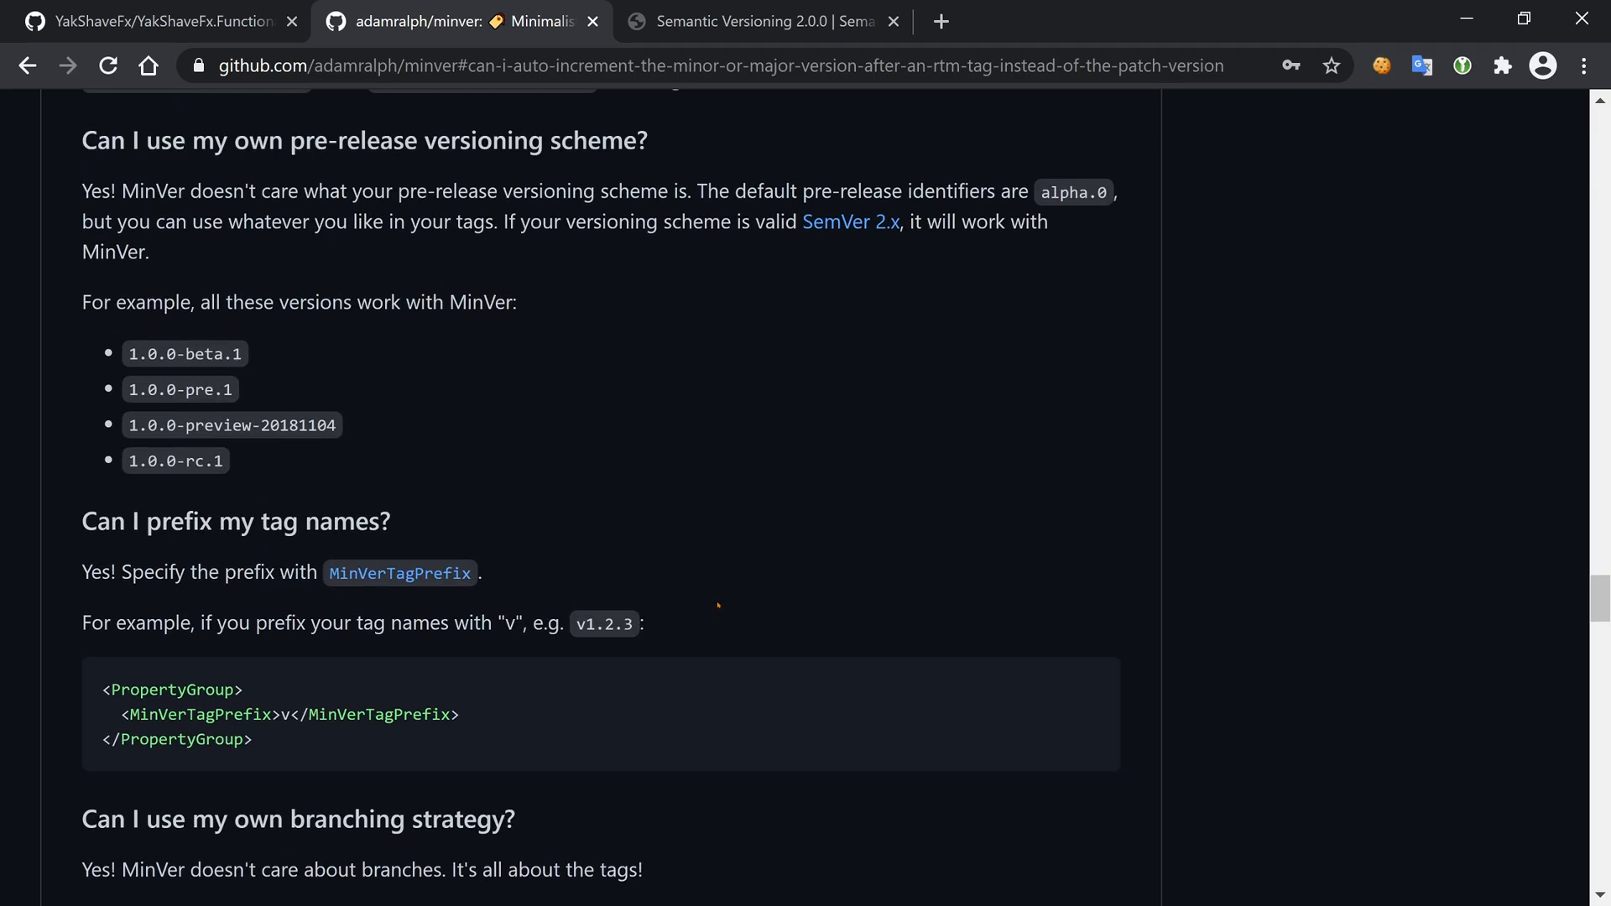
scroll(down, 3)
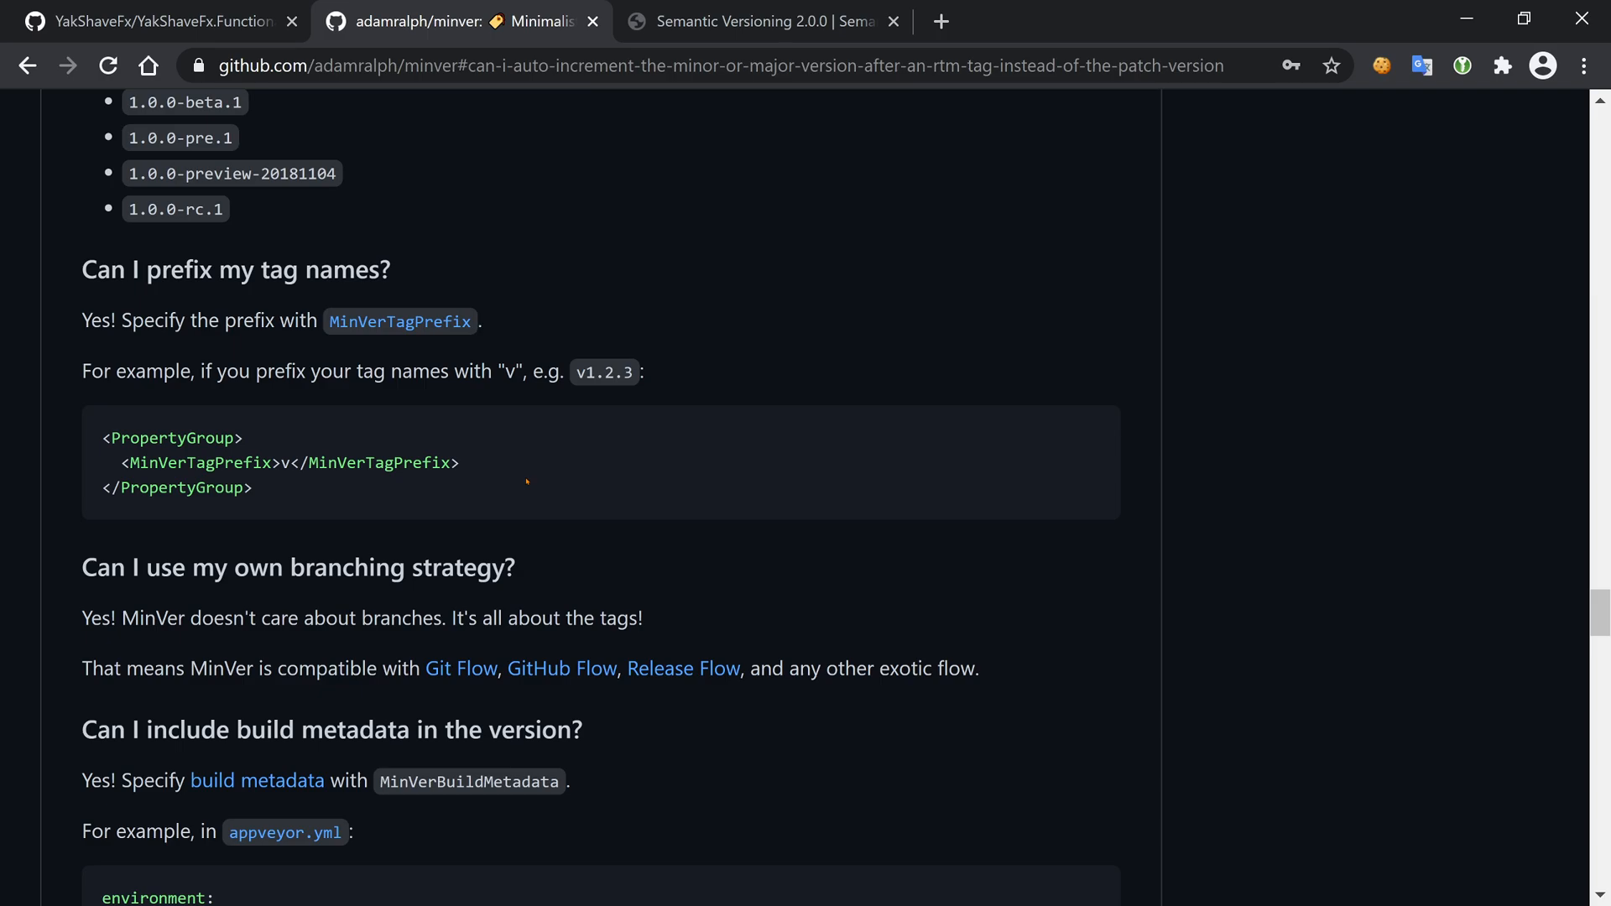
mouse_move(452, 423)
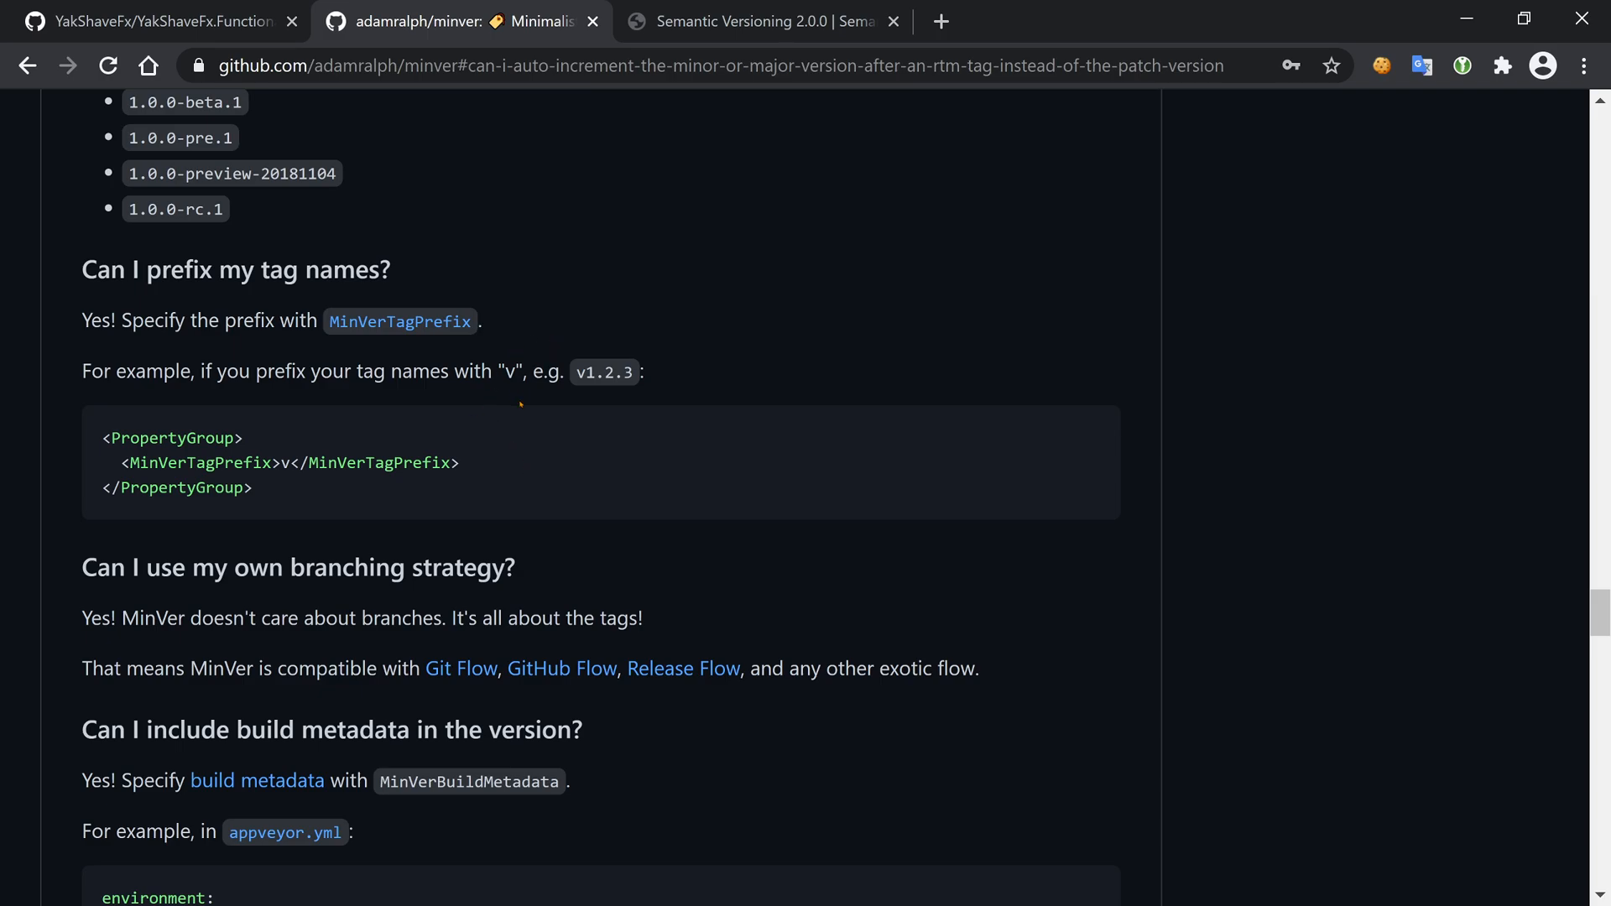
mouse_move(566, 475)
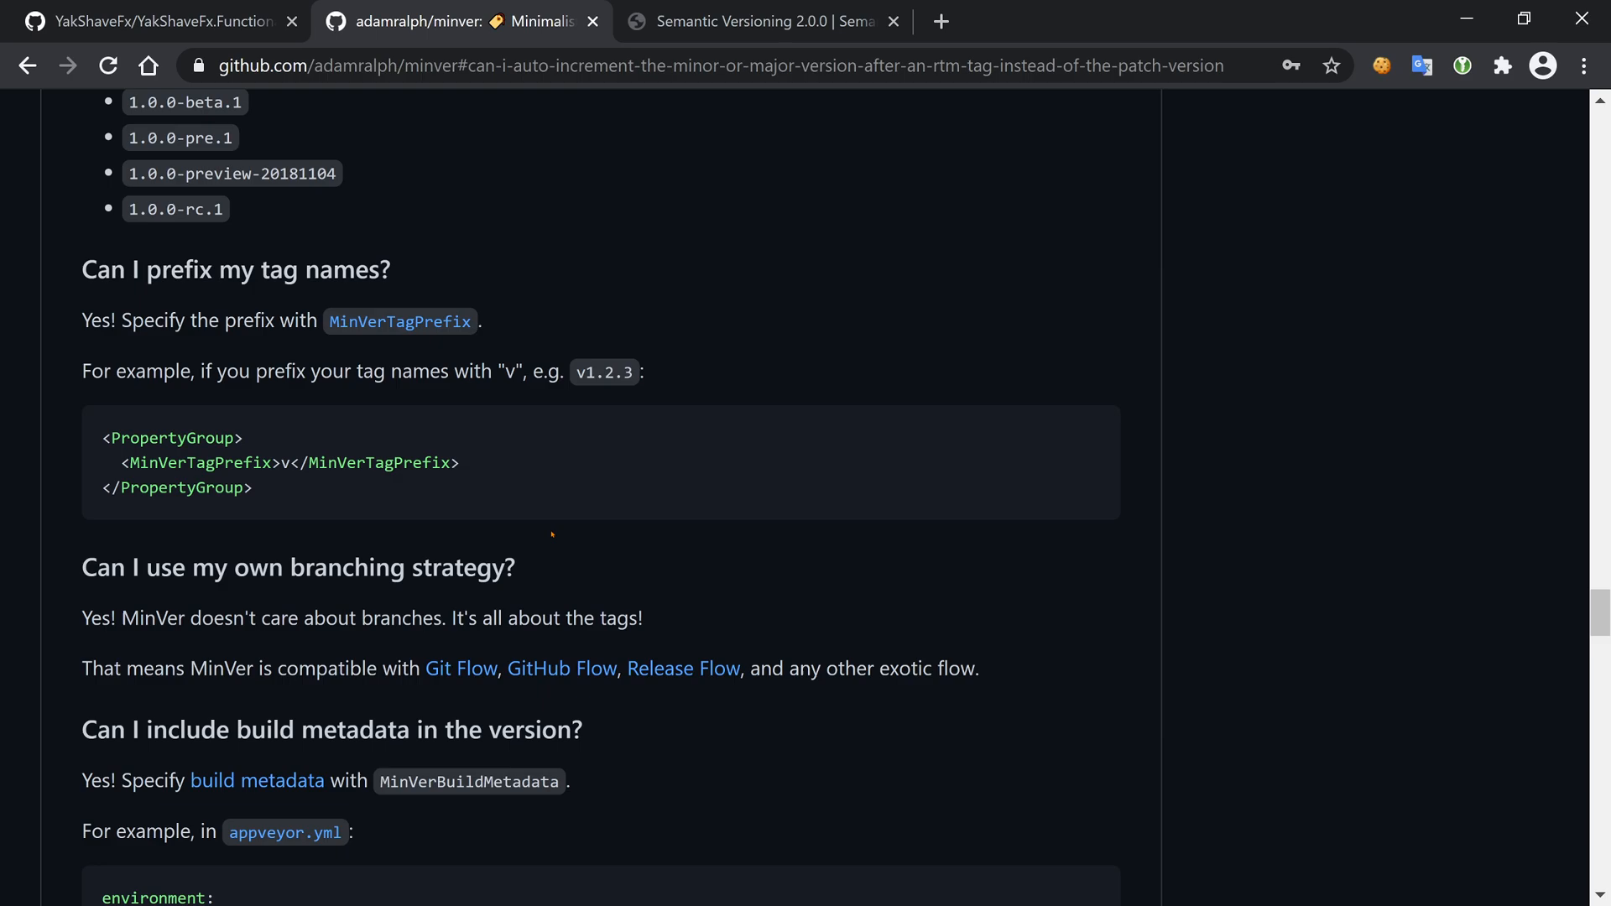
- Scroll further through the FAQ to the Nerdbank.GitVersioning comparison section
scroll(up, 3)
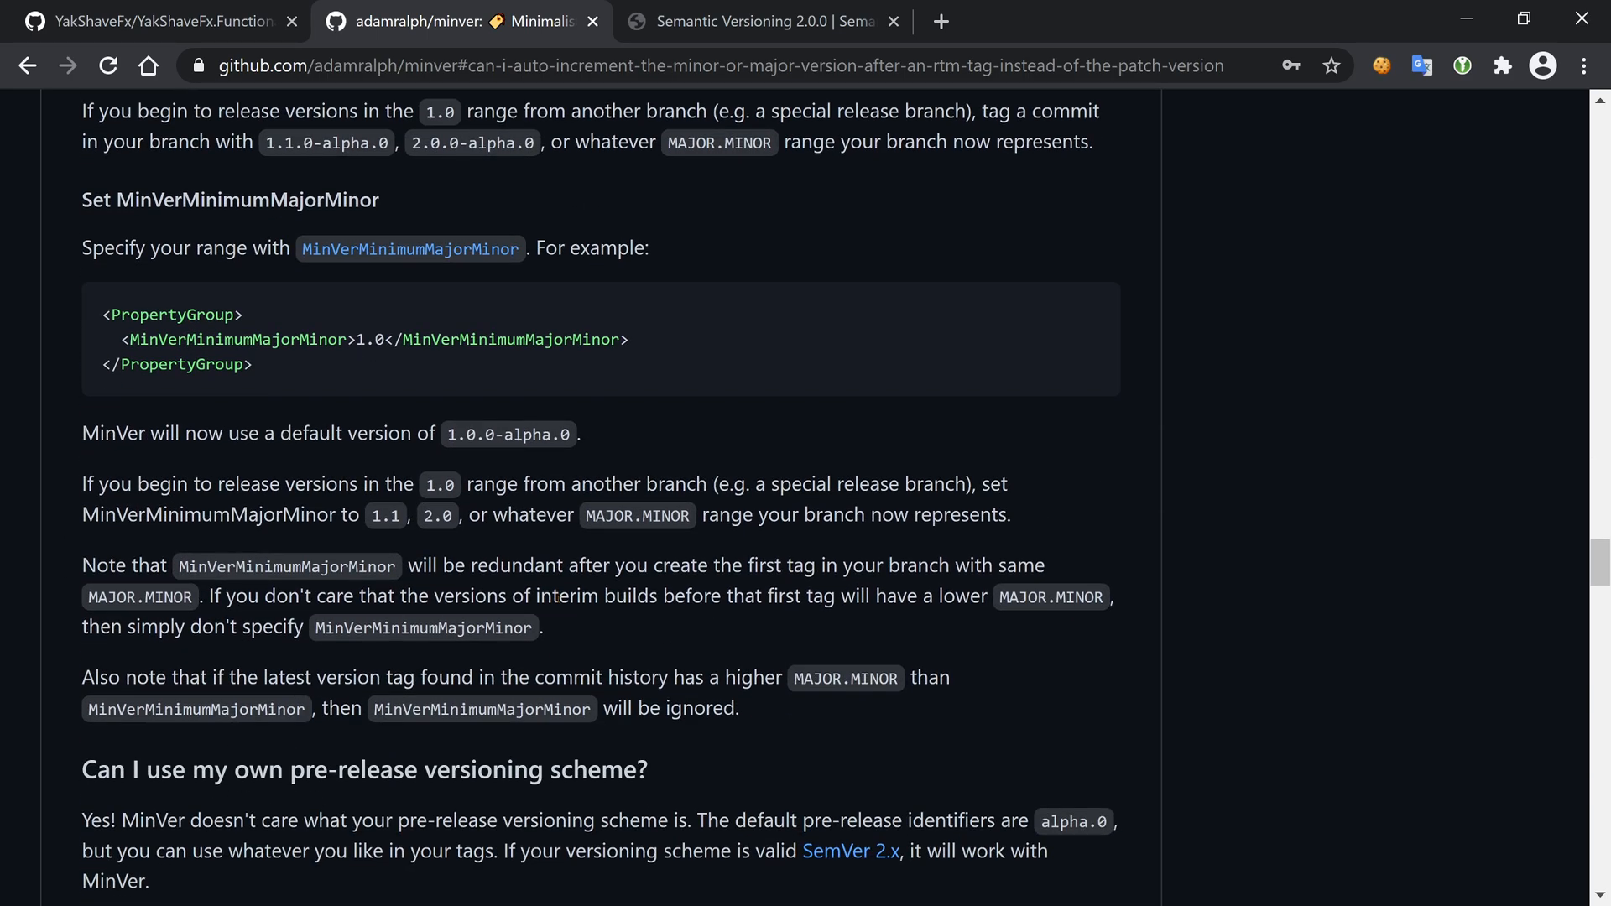
scroll(down, 3)
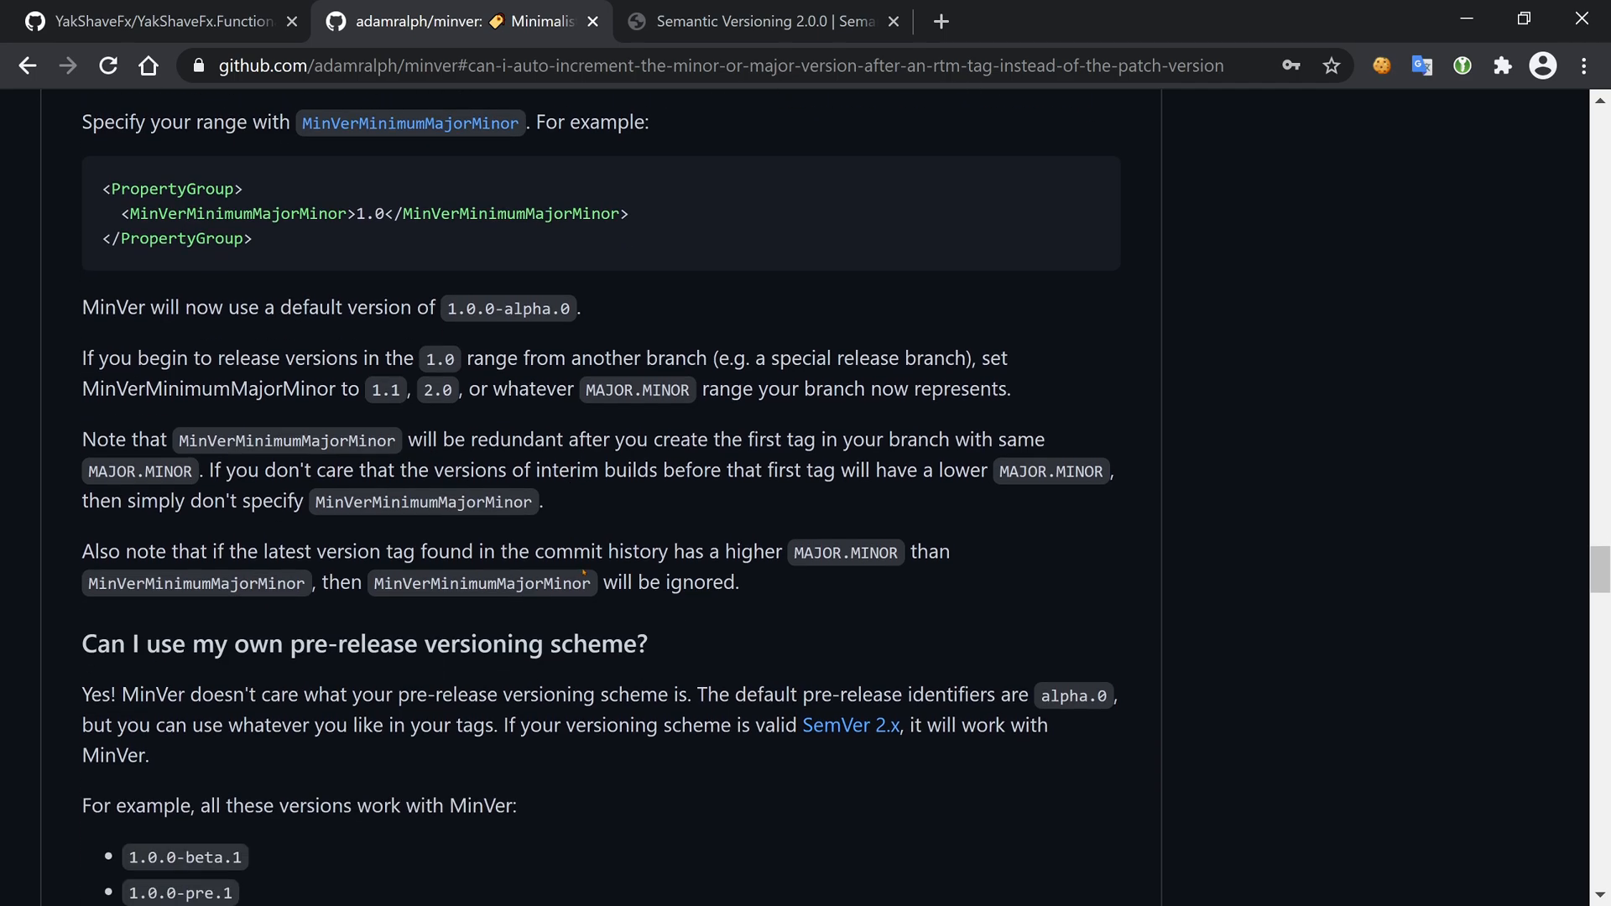
mouse_move(461, 624)
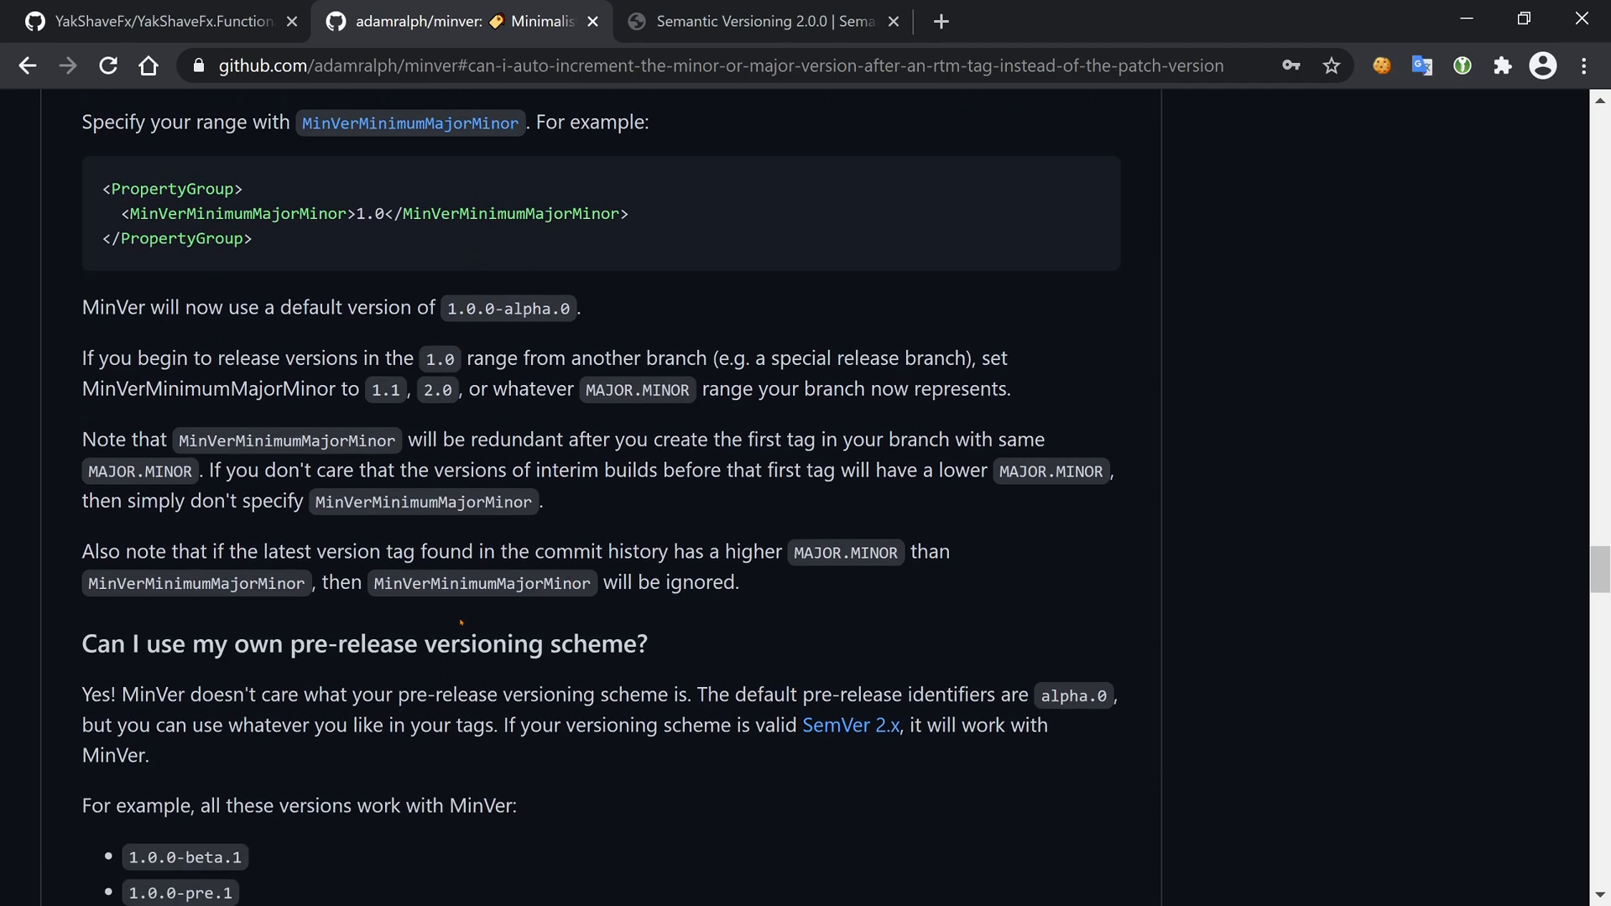
scroll(up, 3)
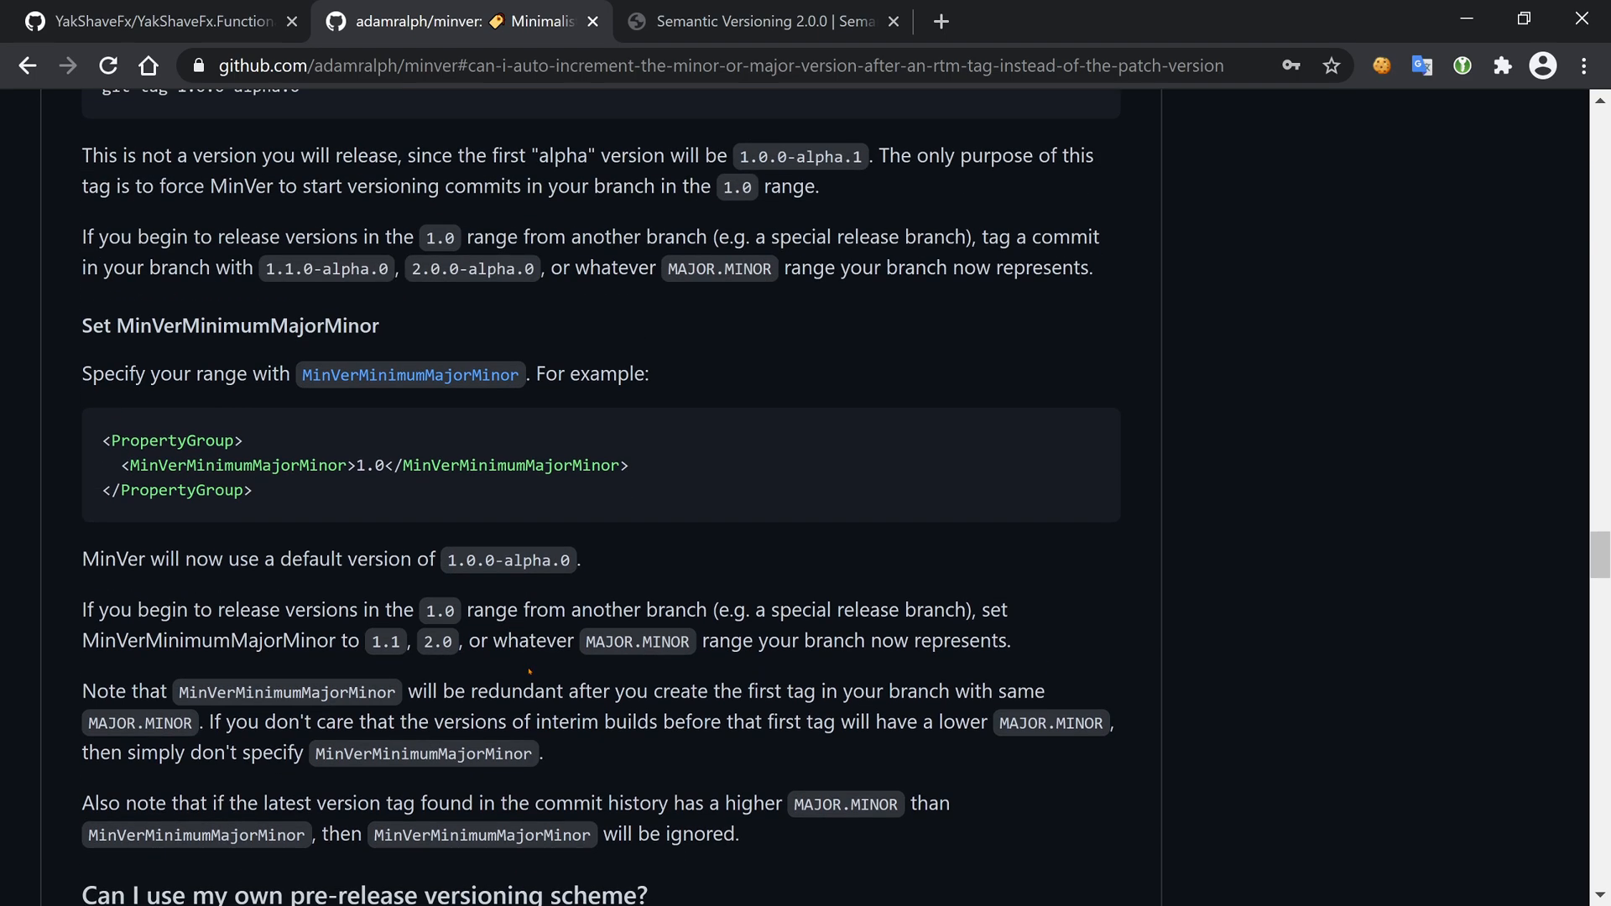
scroll(up, 3)
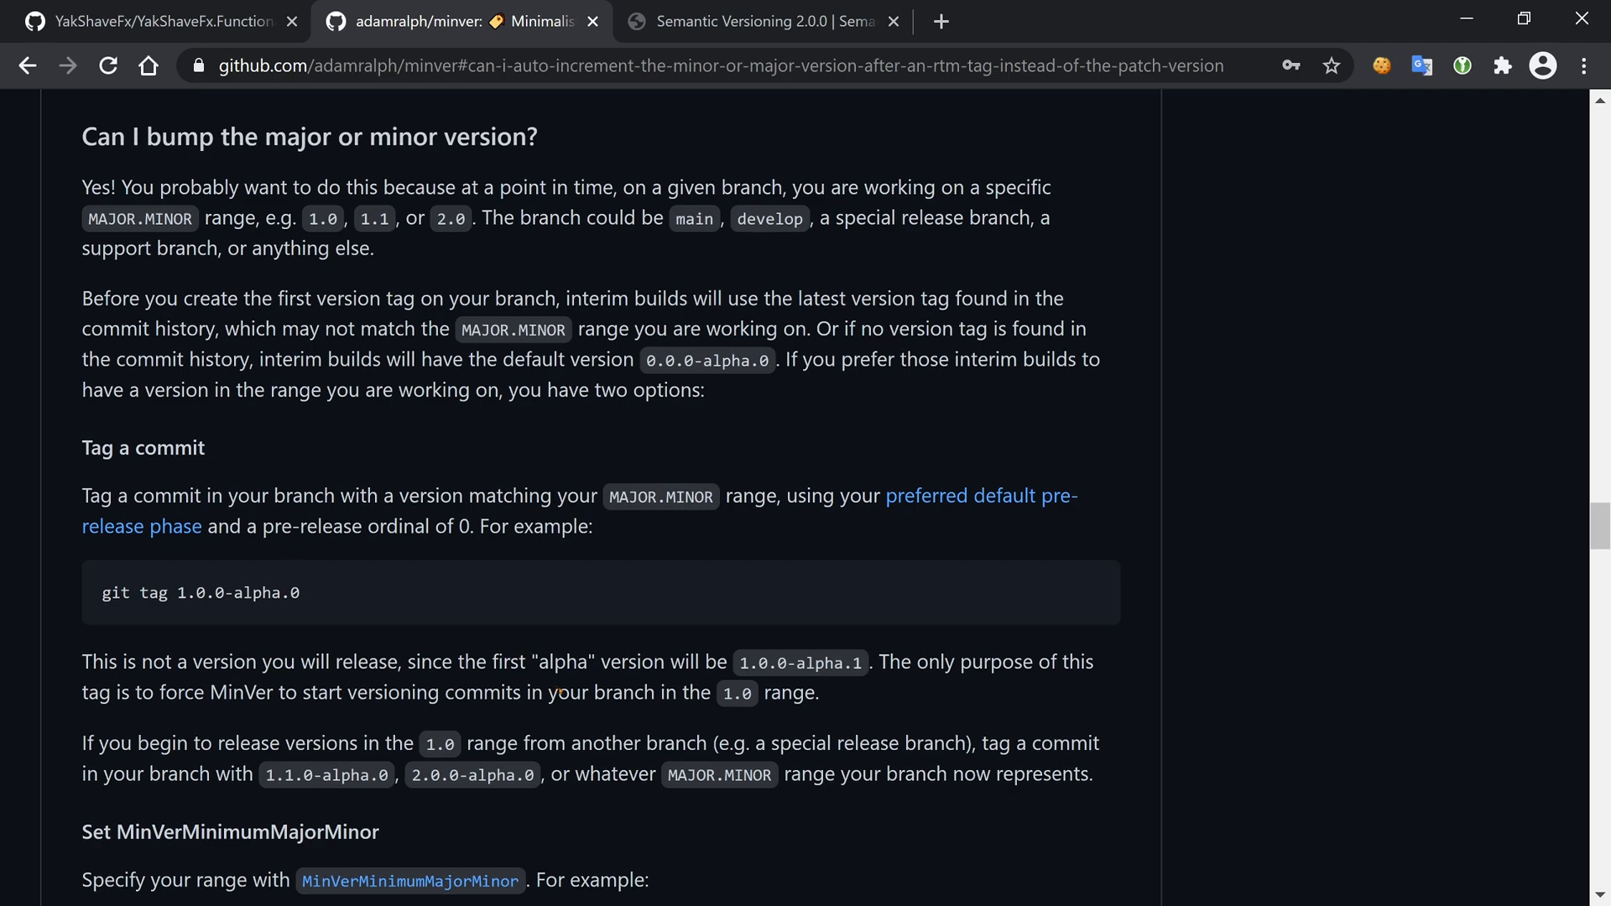
scroll(up, 3)
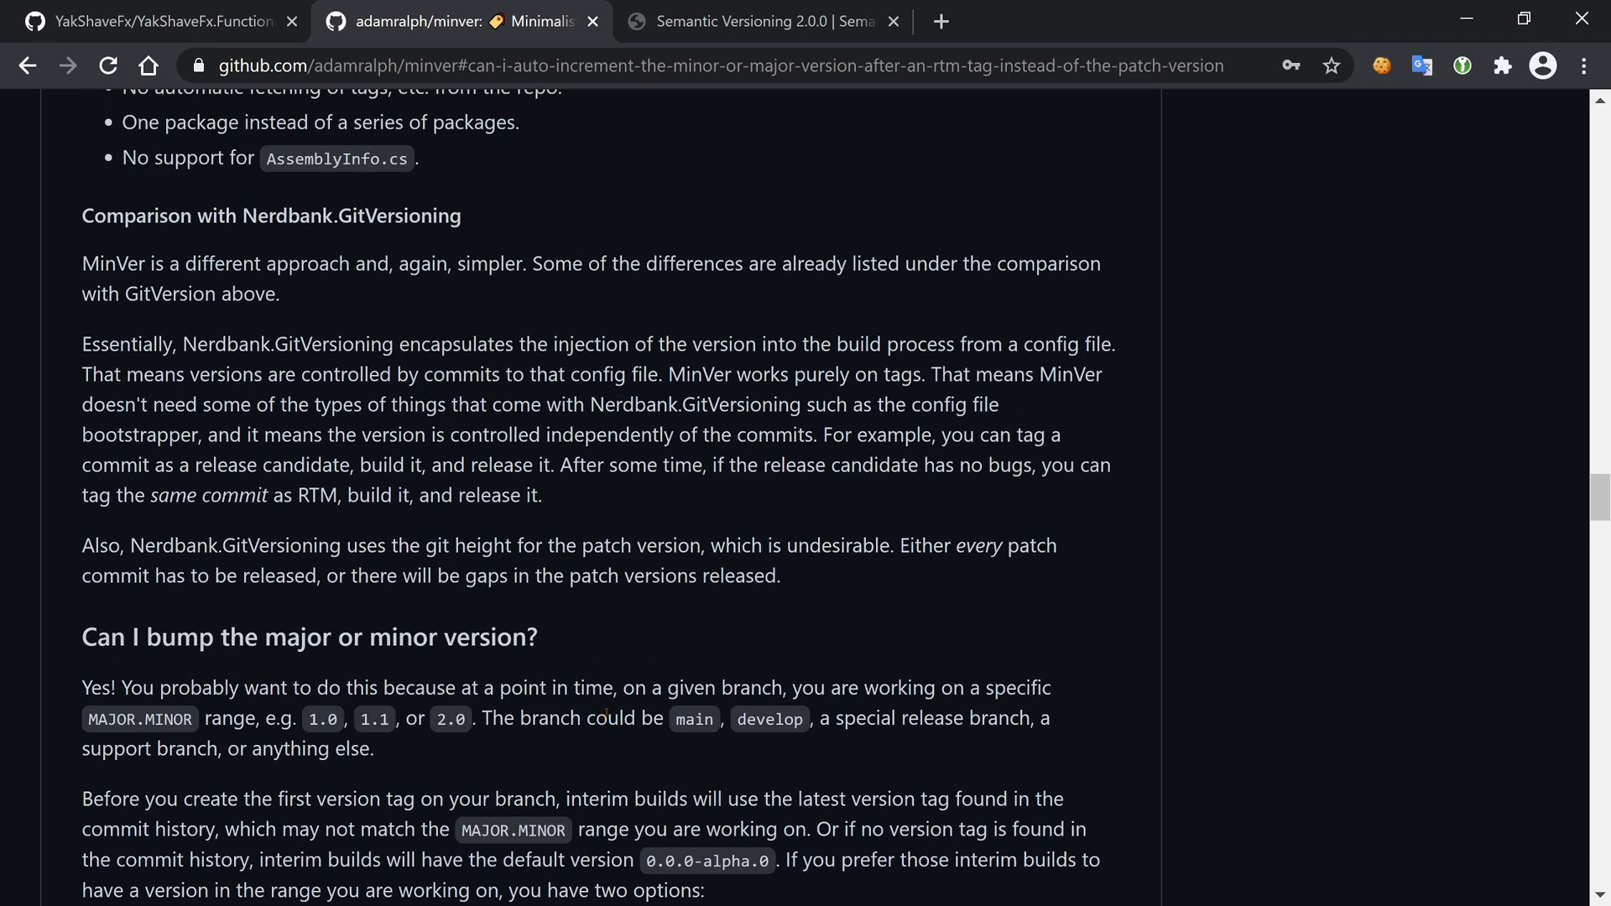
- Scroll down to the GitHub Actions and Travis CI FAQ and read its fetch-depth 0 checkout example
scroll(down, 3)
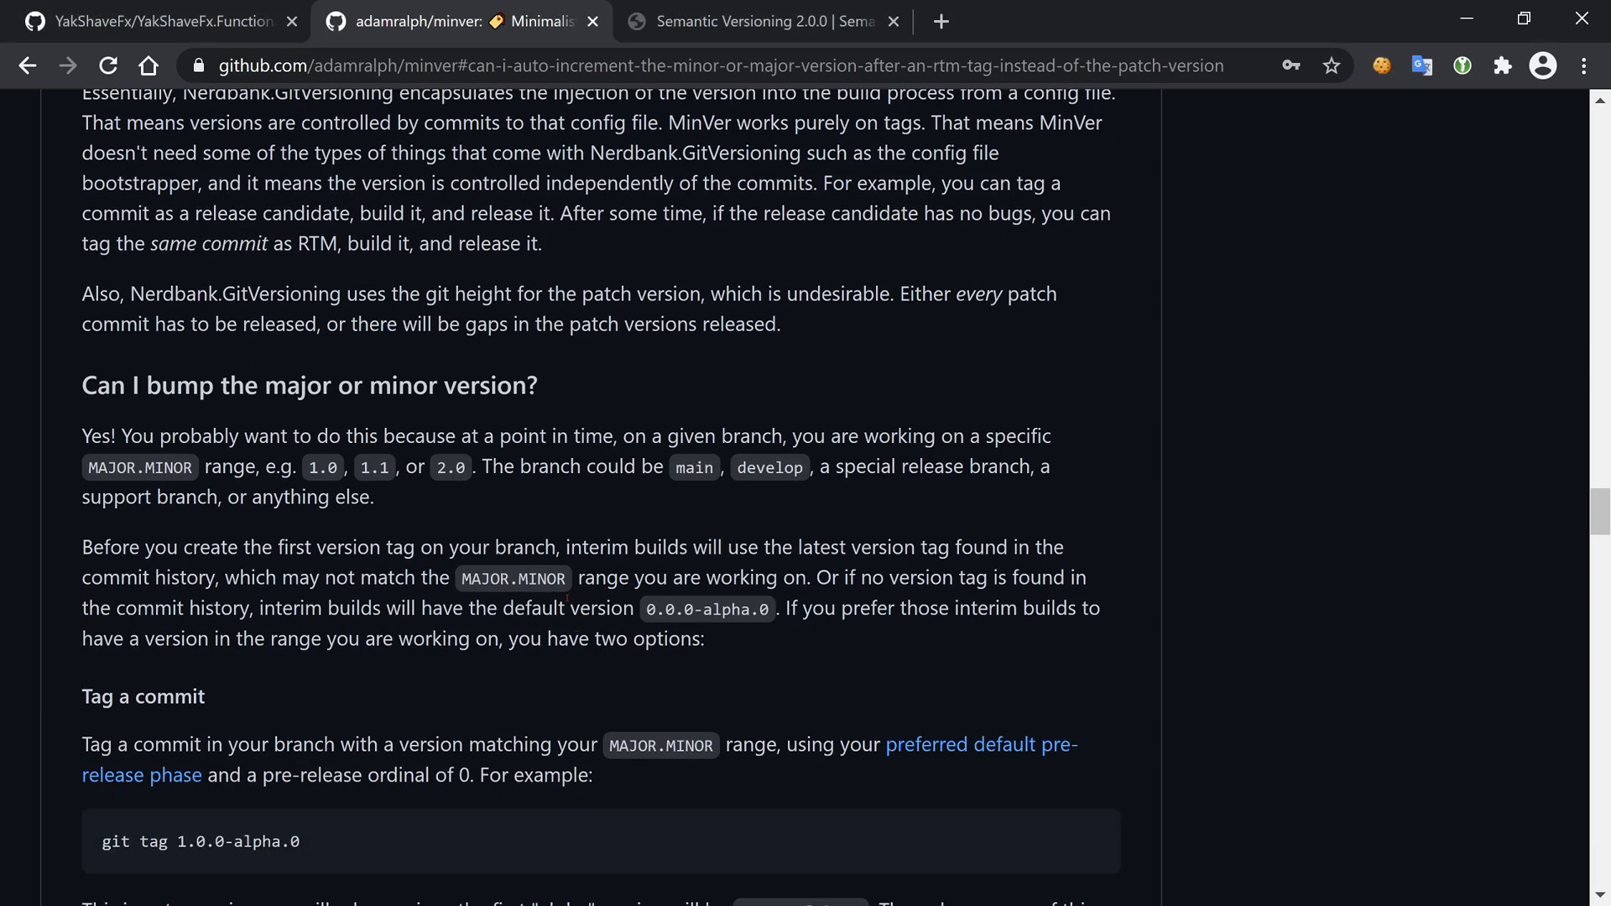
scroll(down, 3)
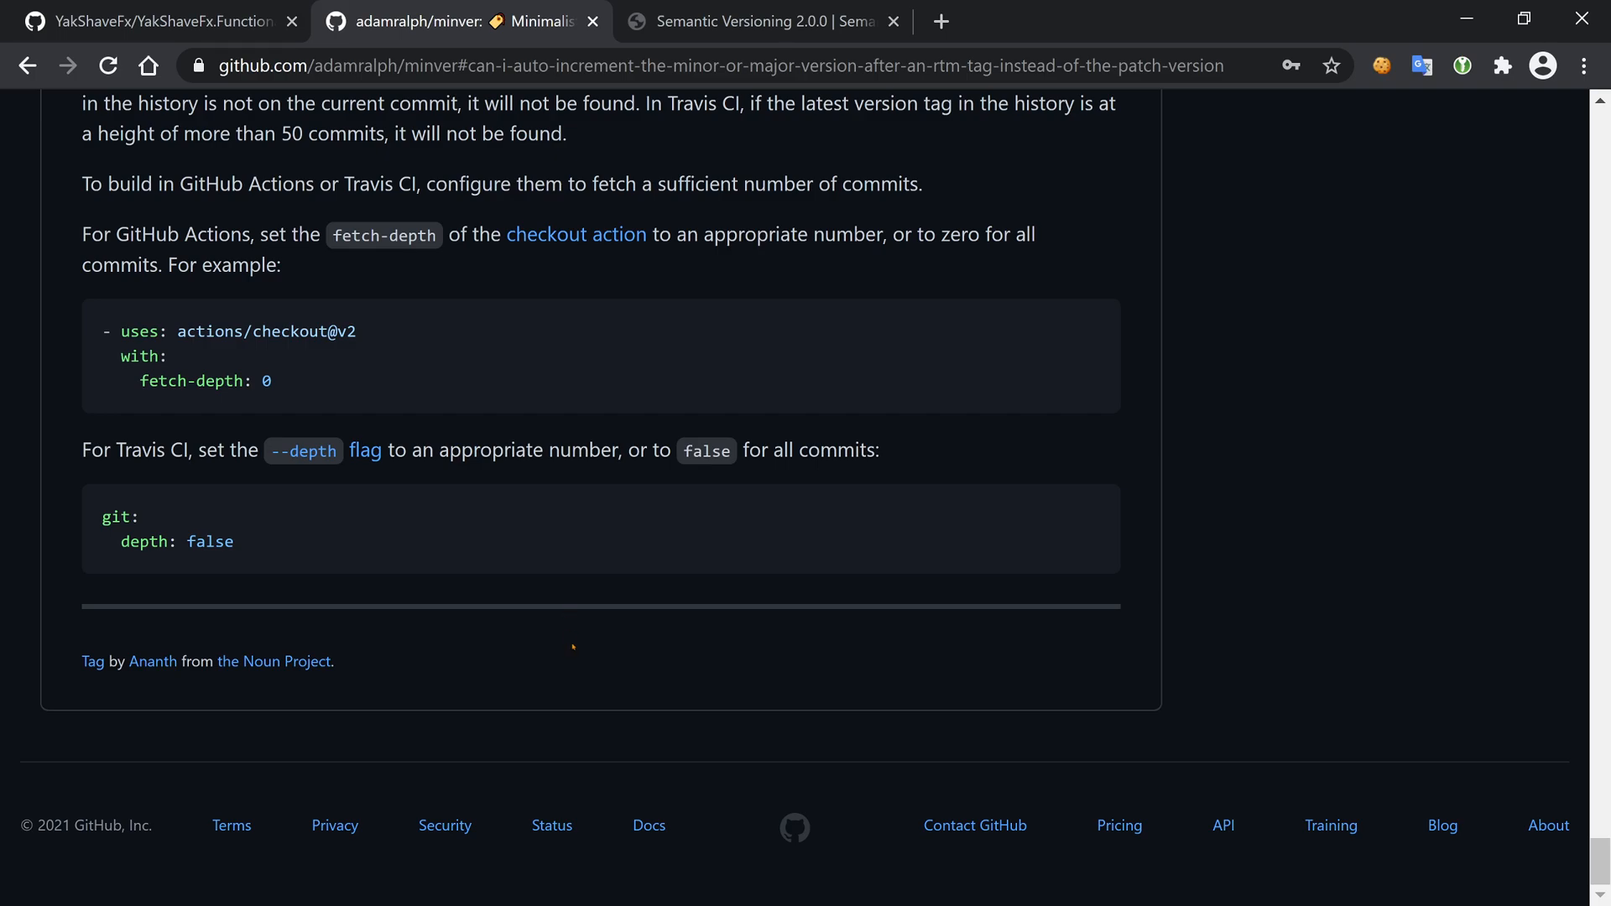
scroll(up, 3)
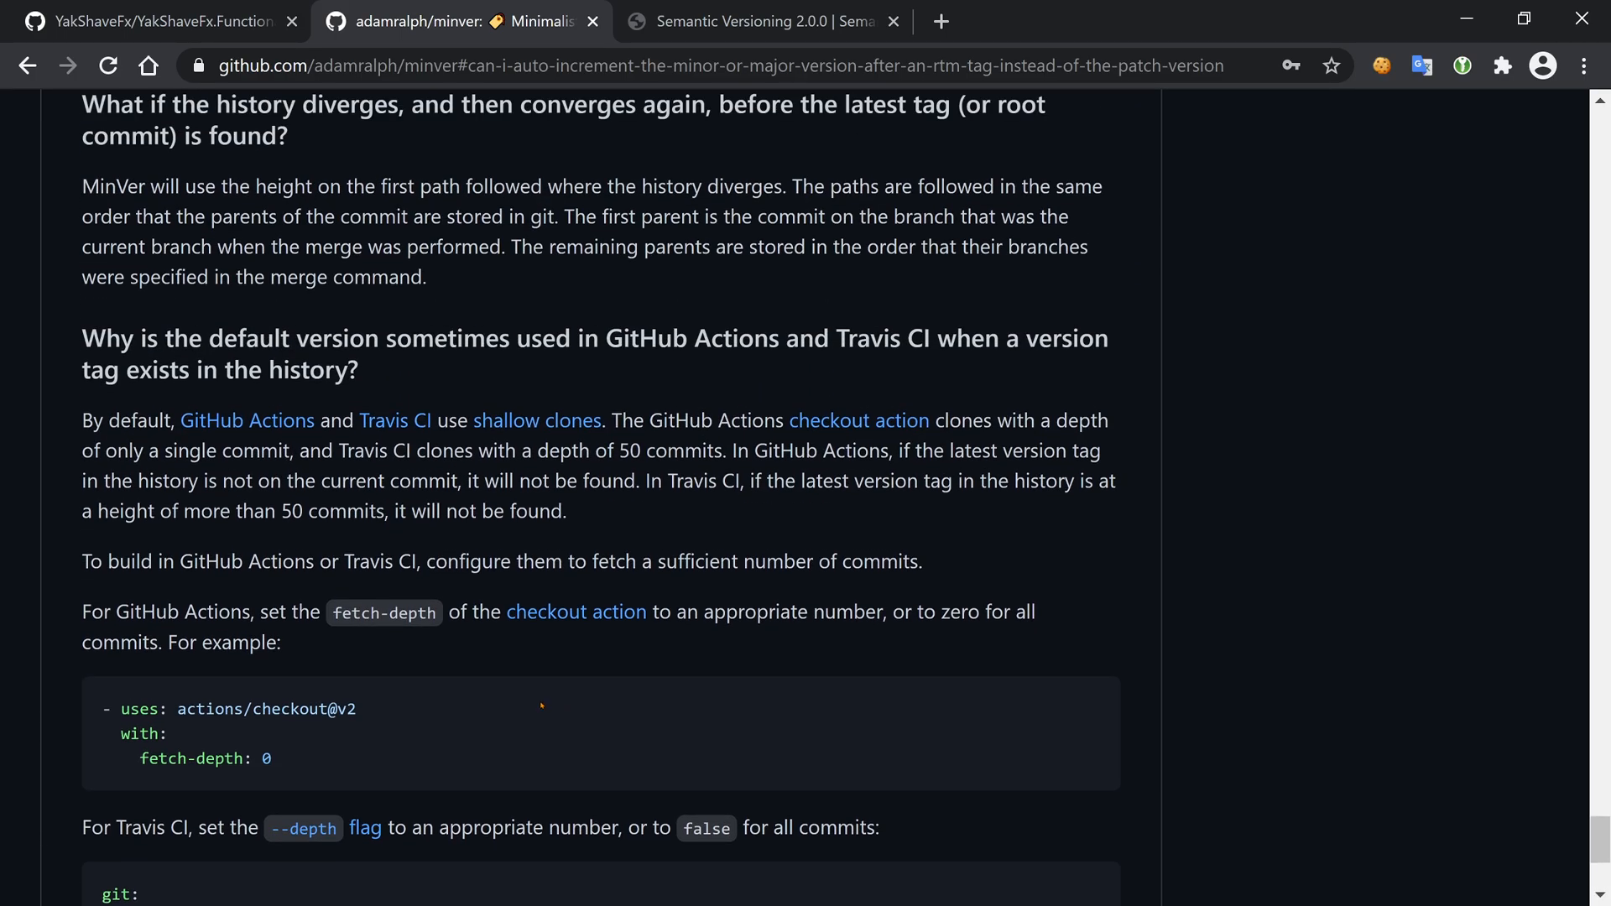
mouse_move(529, 717)
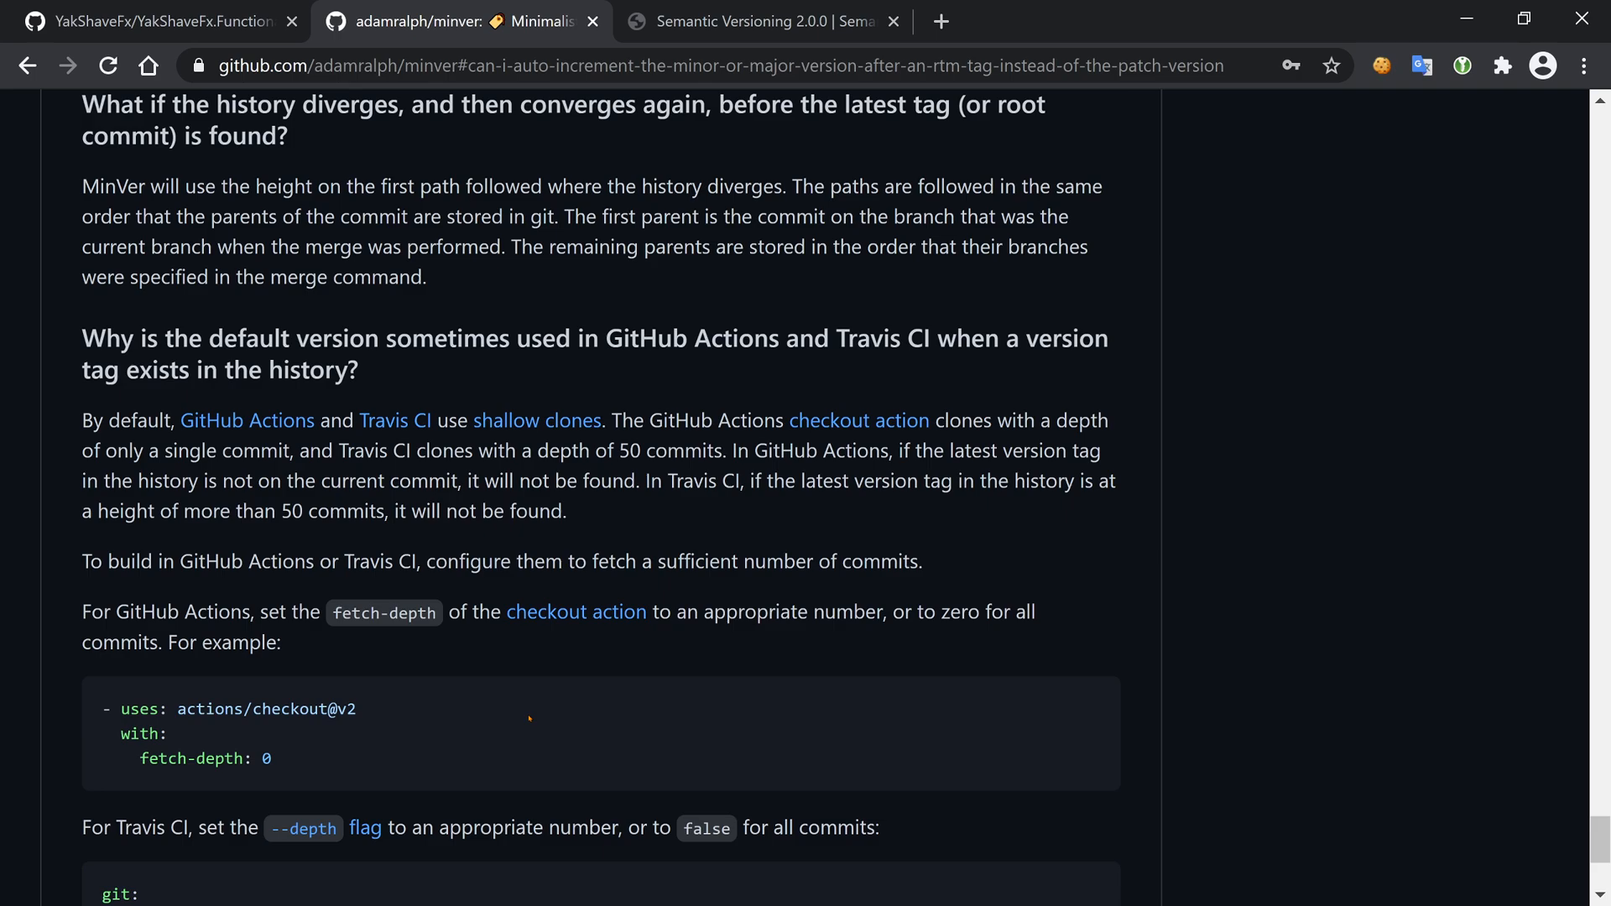
scroll(down, 3)
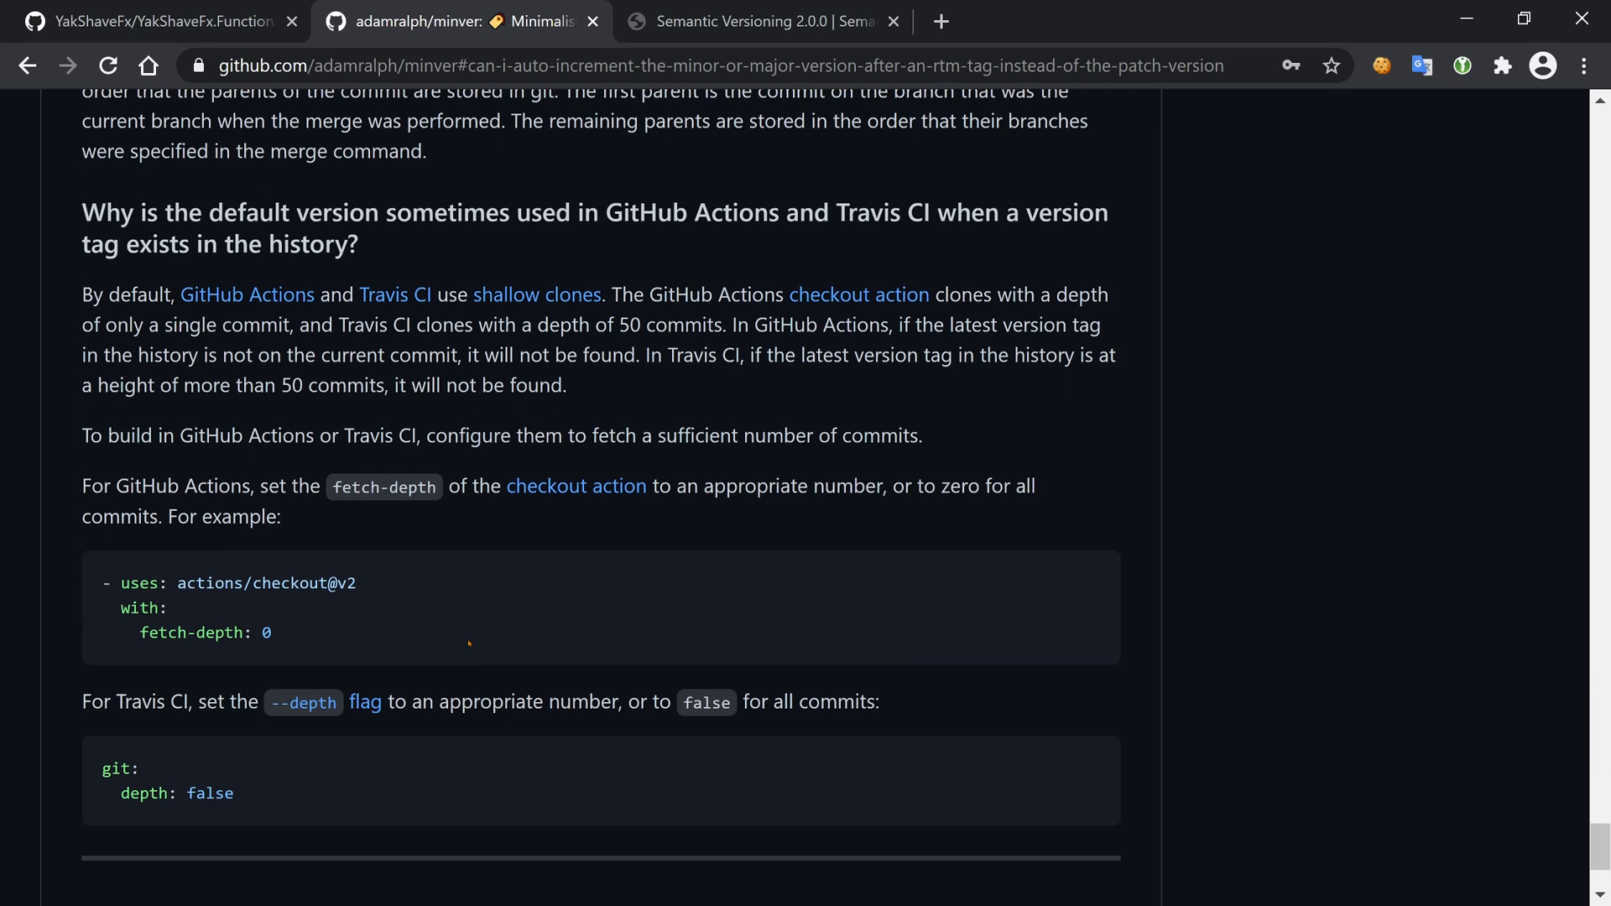
mouse_move(609, 384)
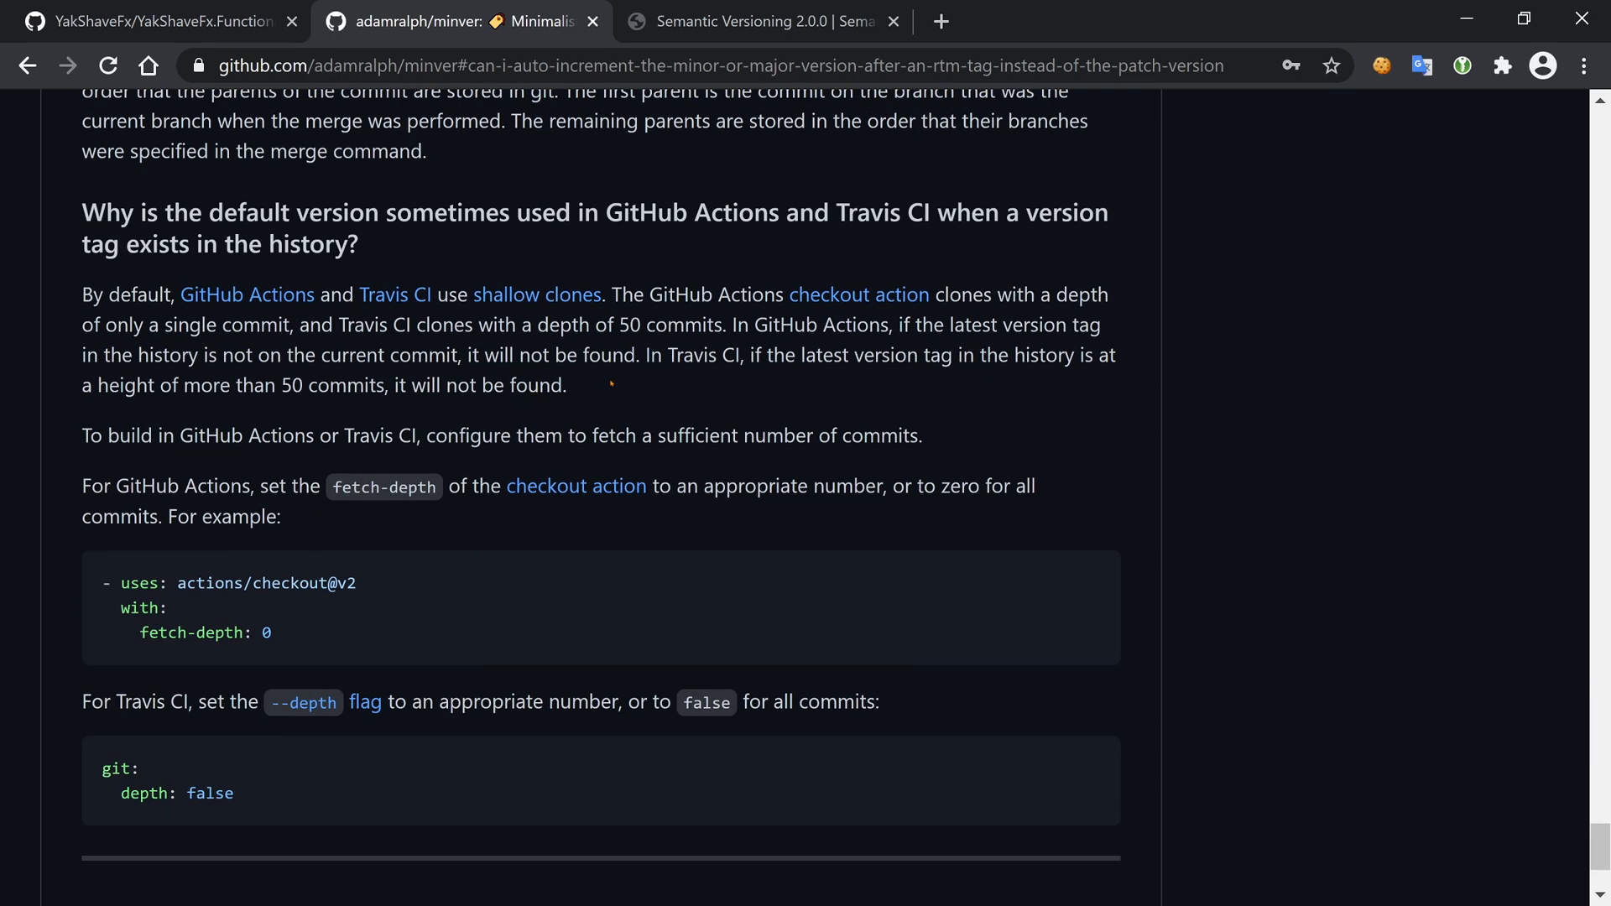
scroll(down, 3)
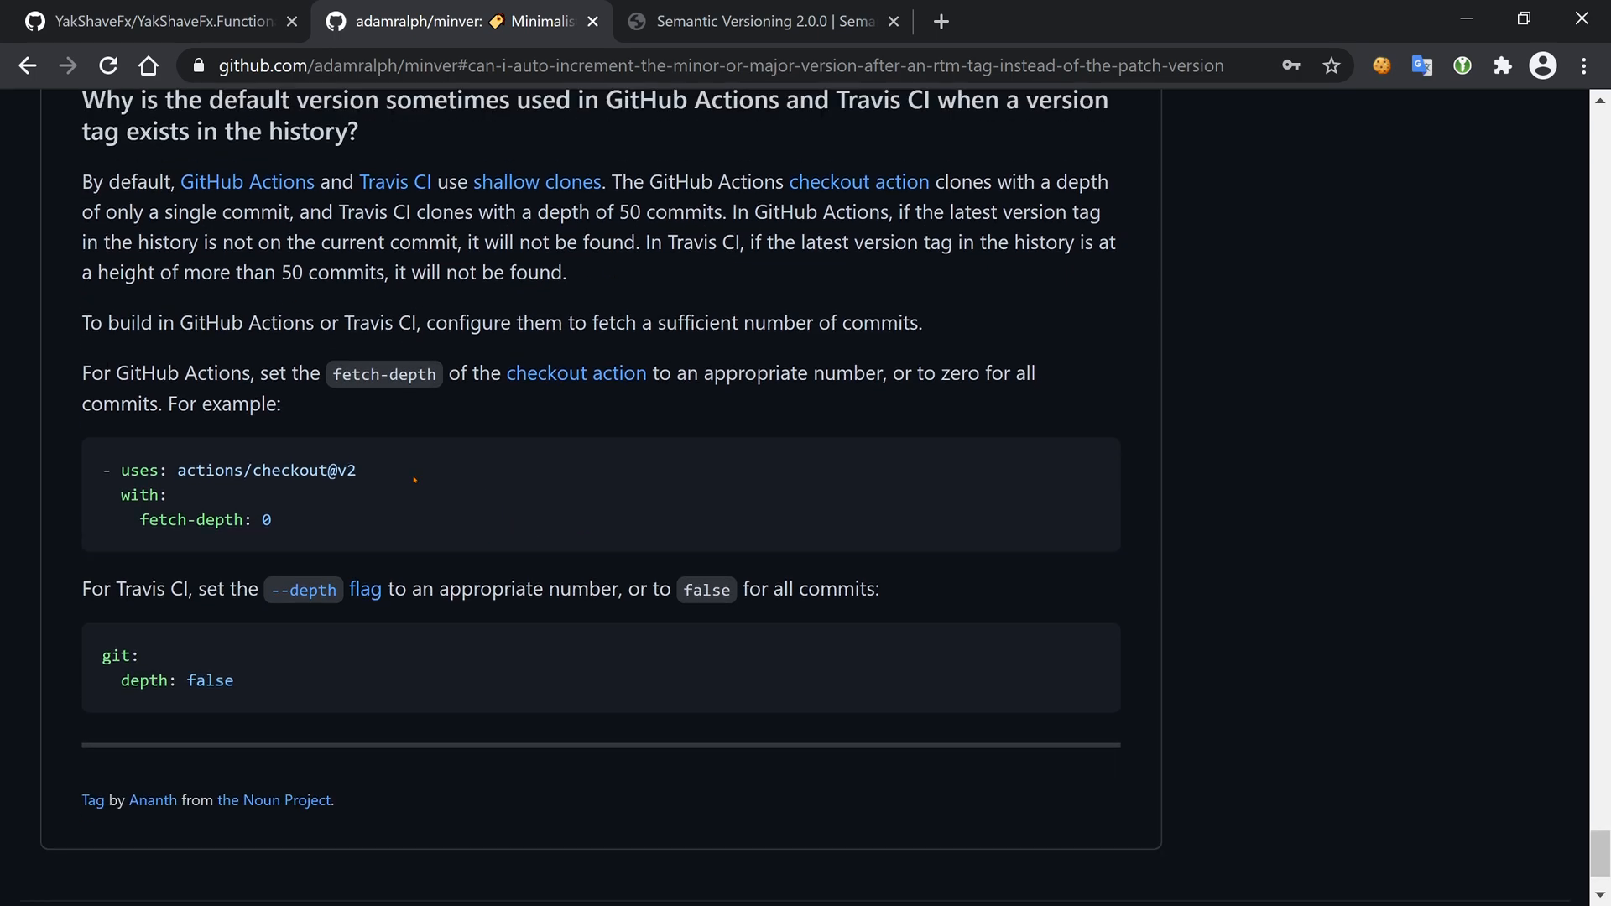
scroll(up, 3)
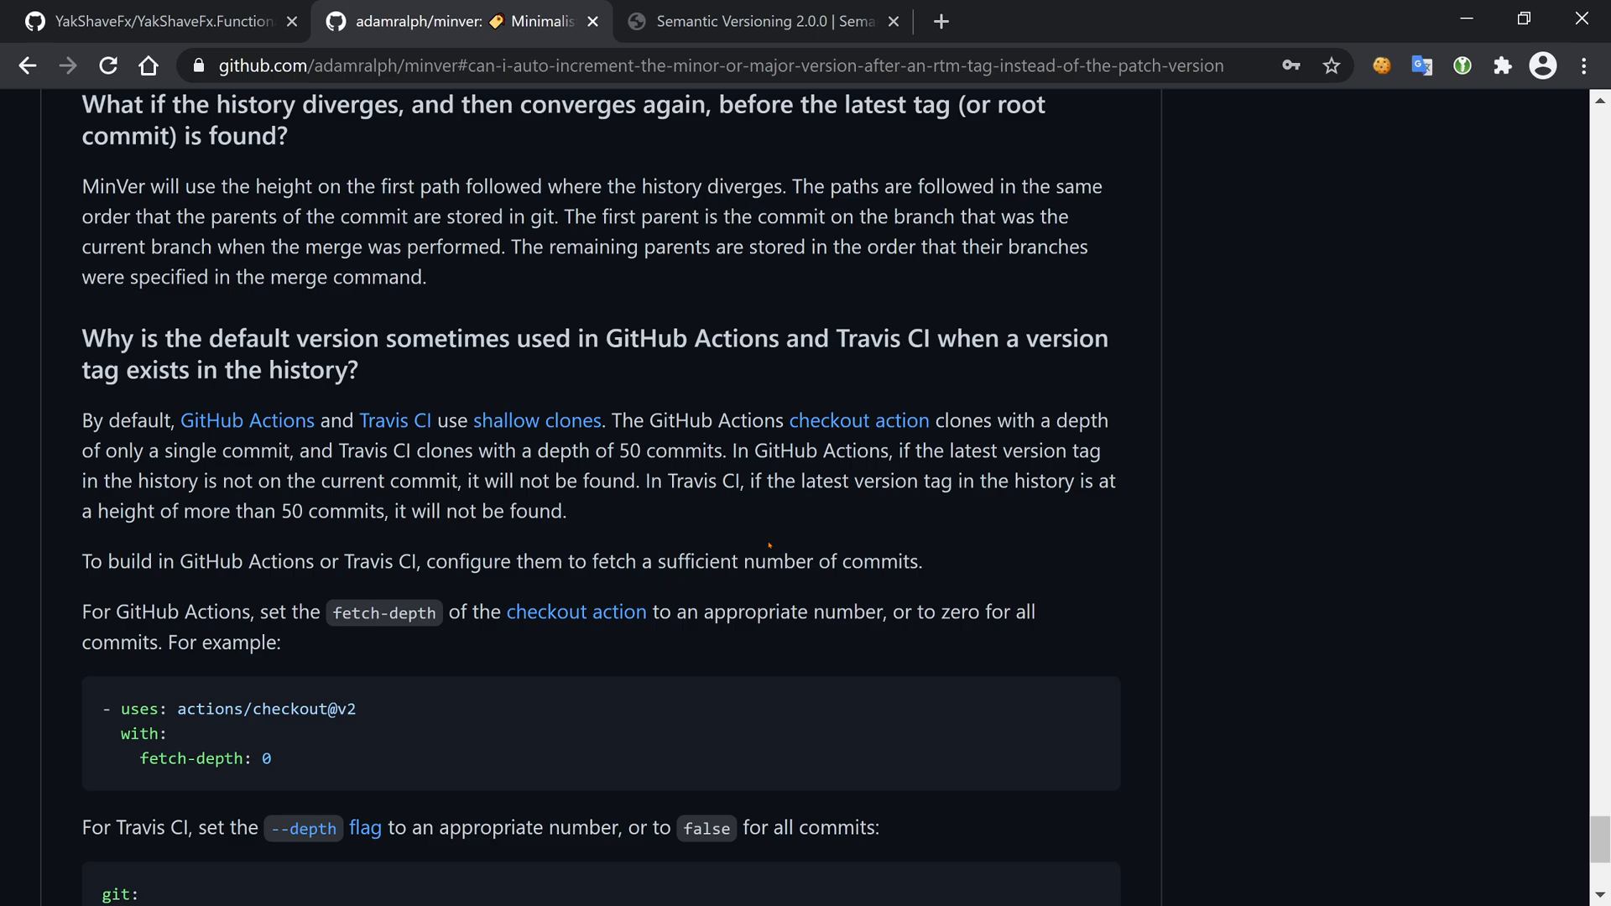
scroll(down, 3)
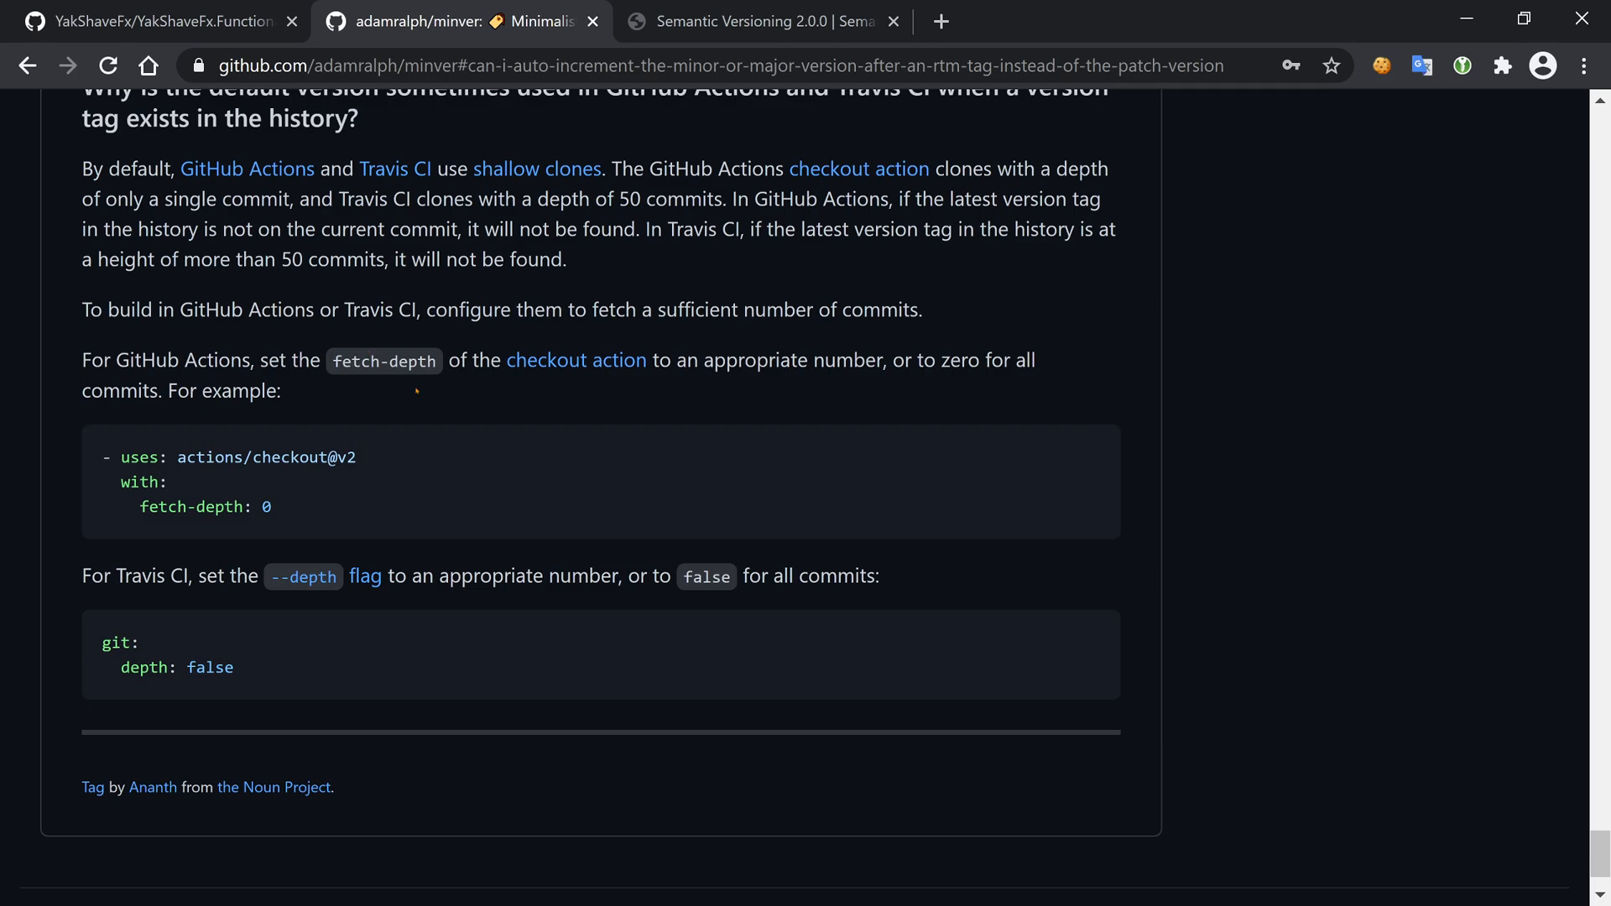
mouse_move(418, 391)
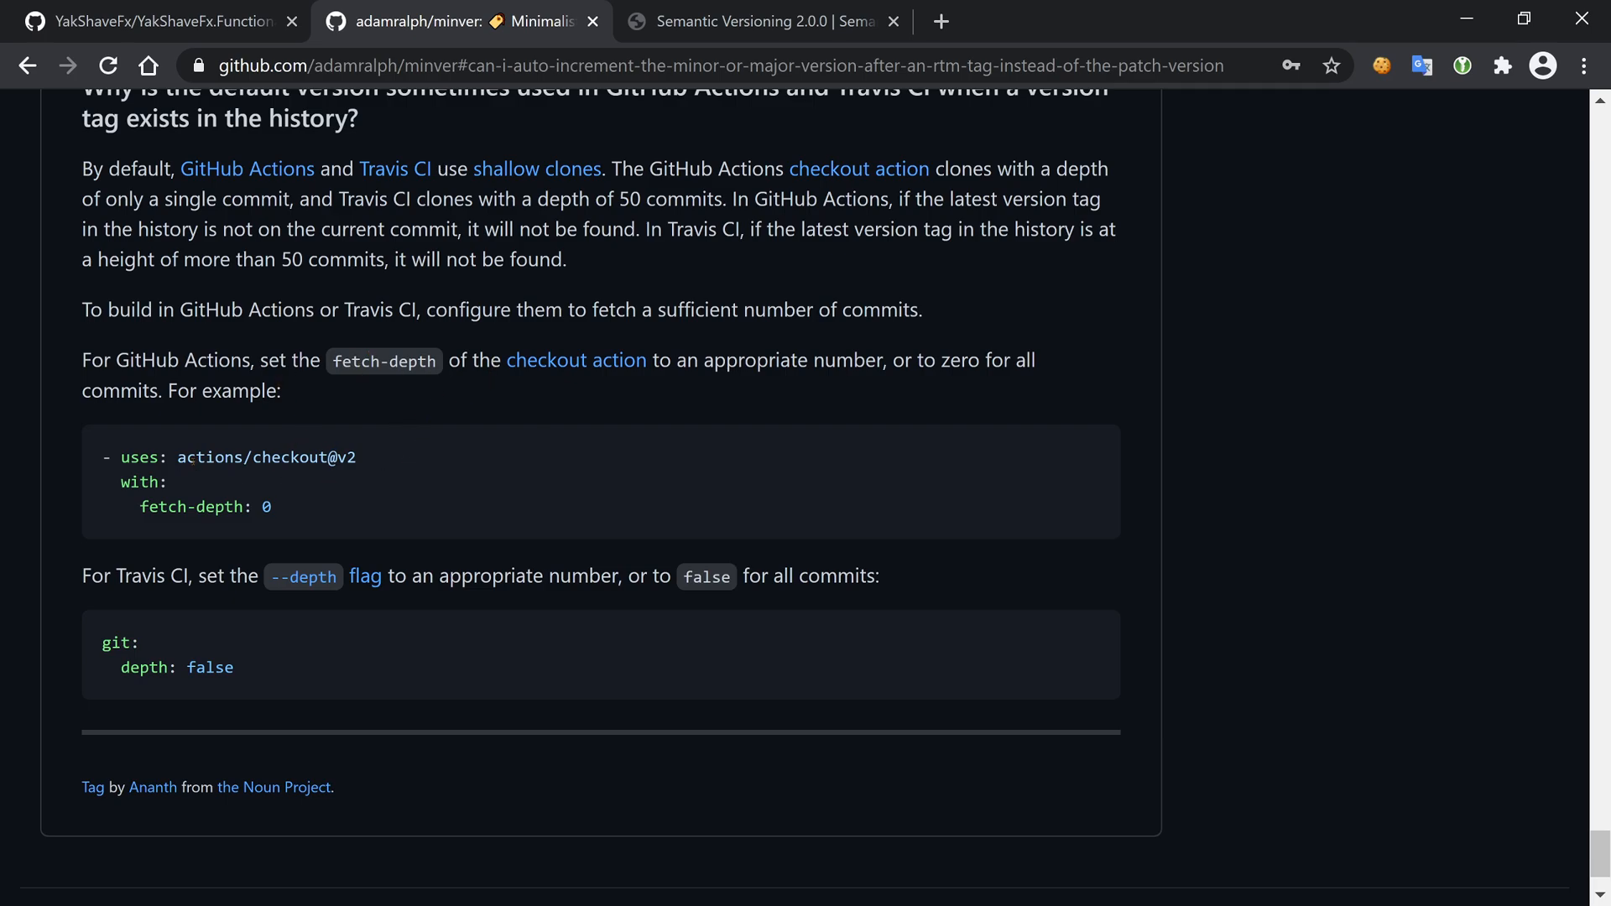
double_click(266, 507)
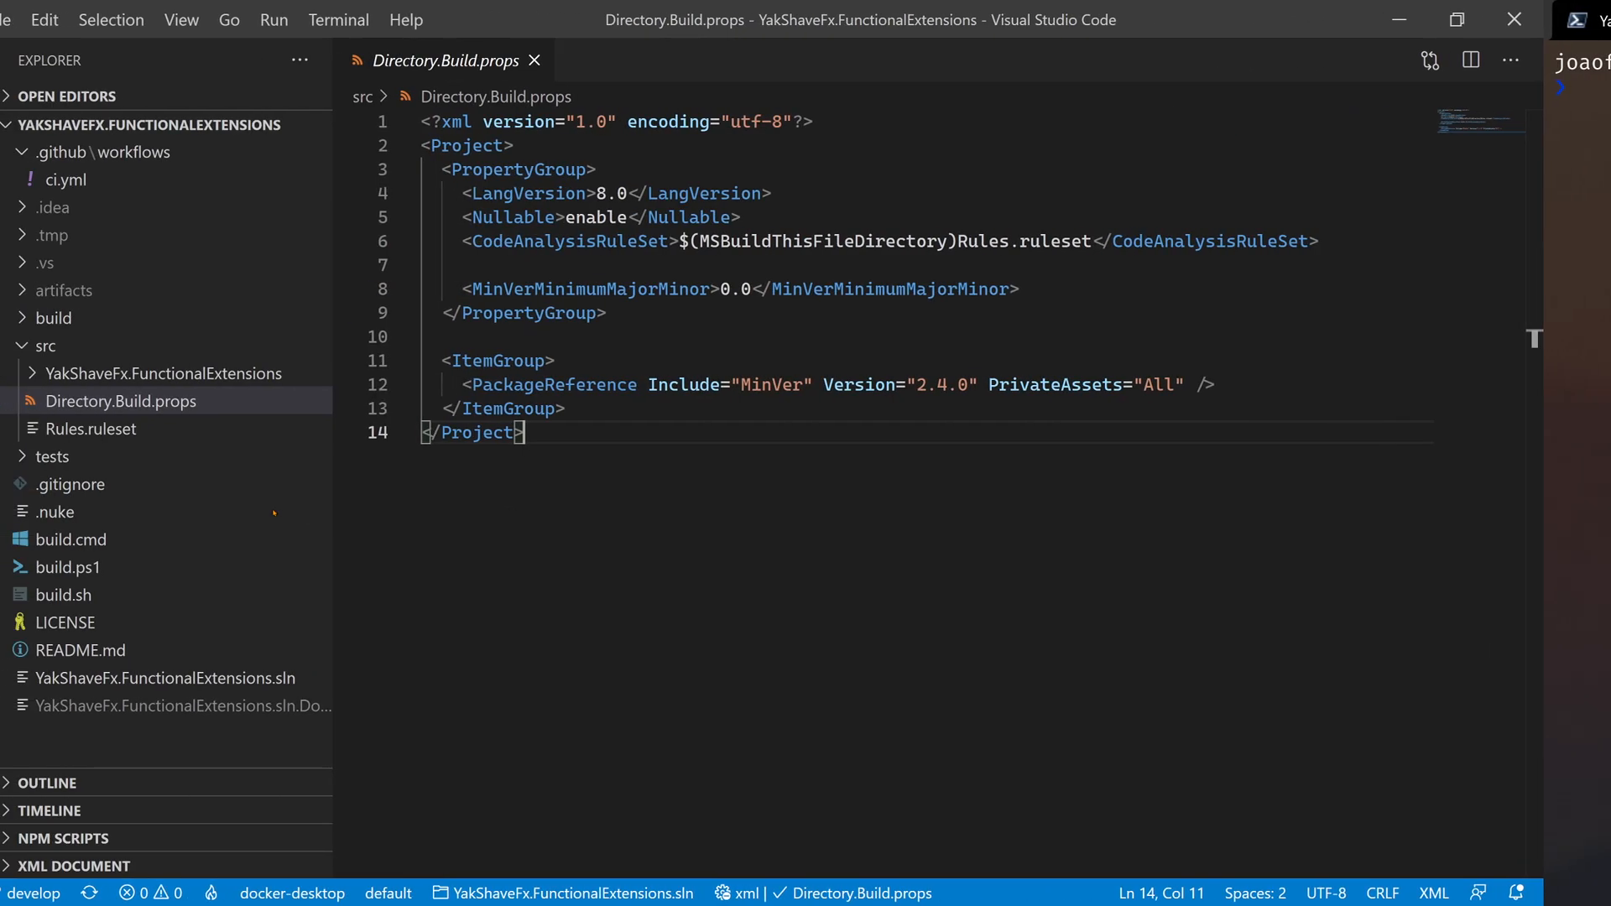
- Review ci.yml's checkout step with fetch-depth: 0, then return to the MinVer README in Chrome
click(65, 179)
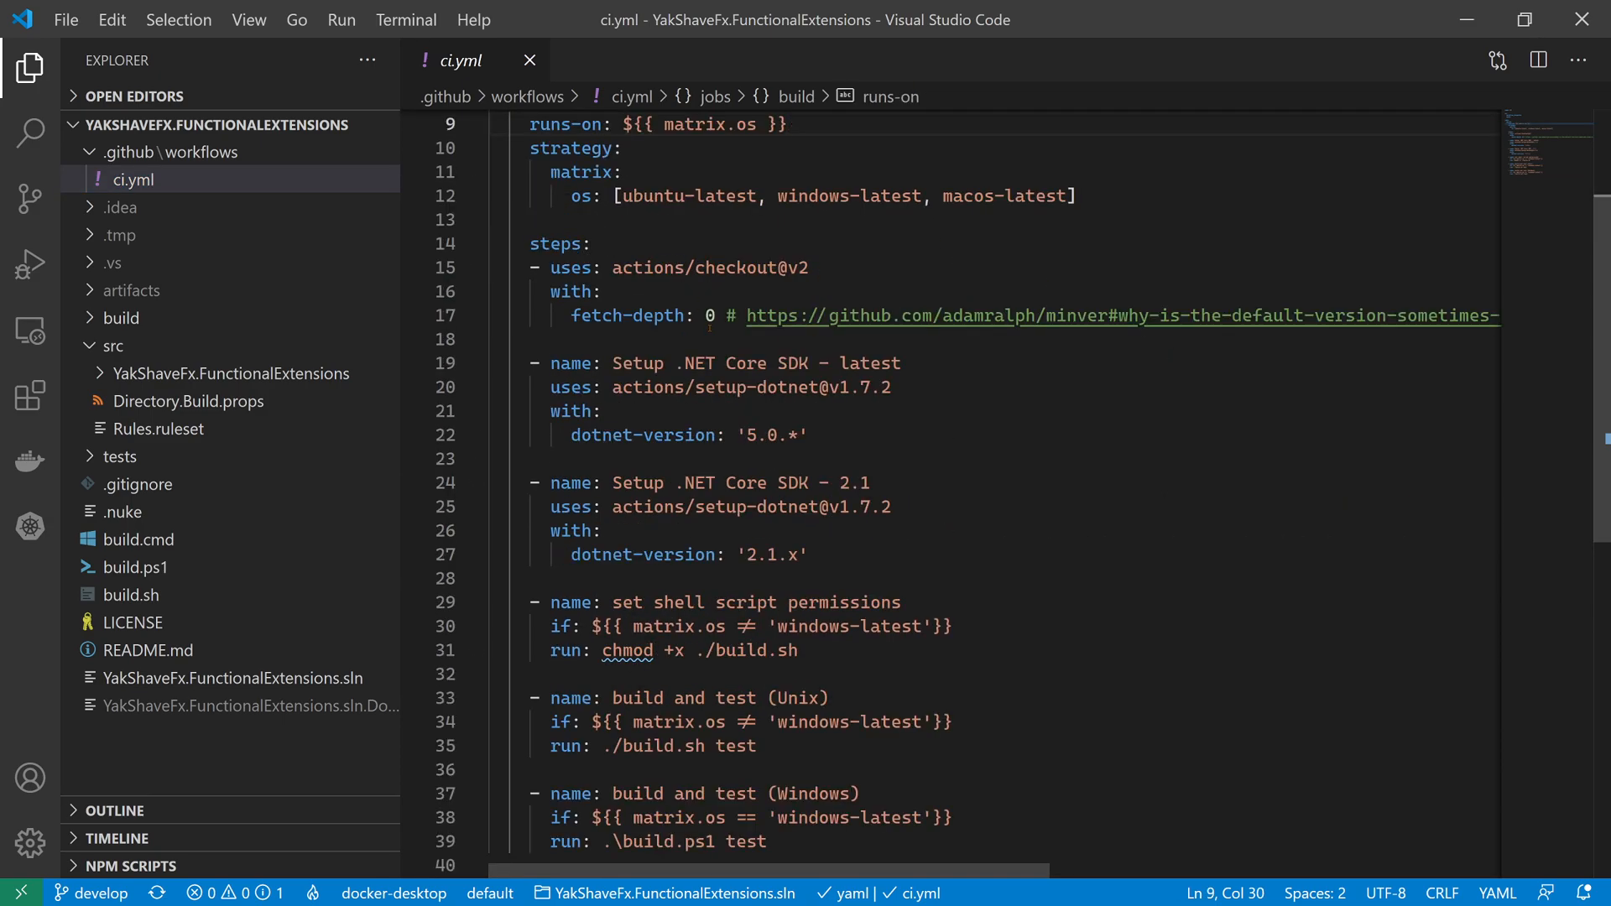
click(529, 339)
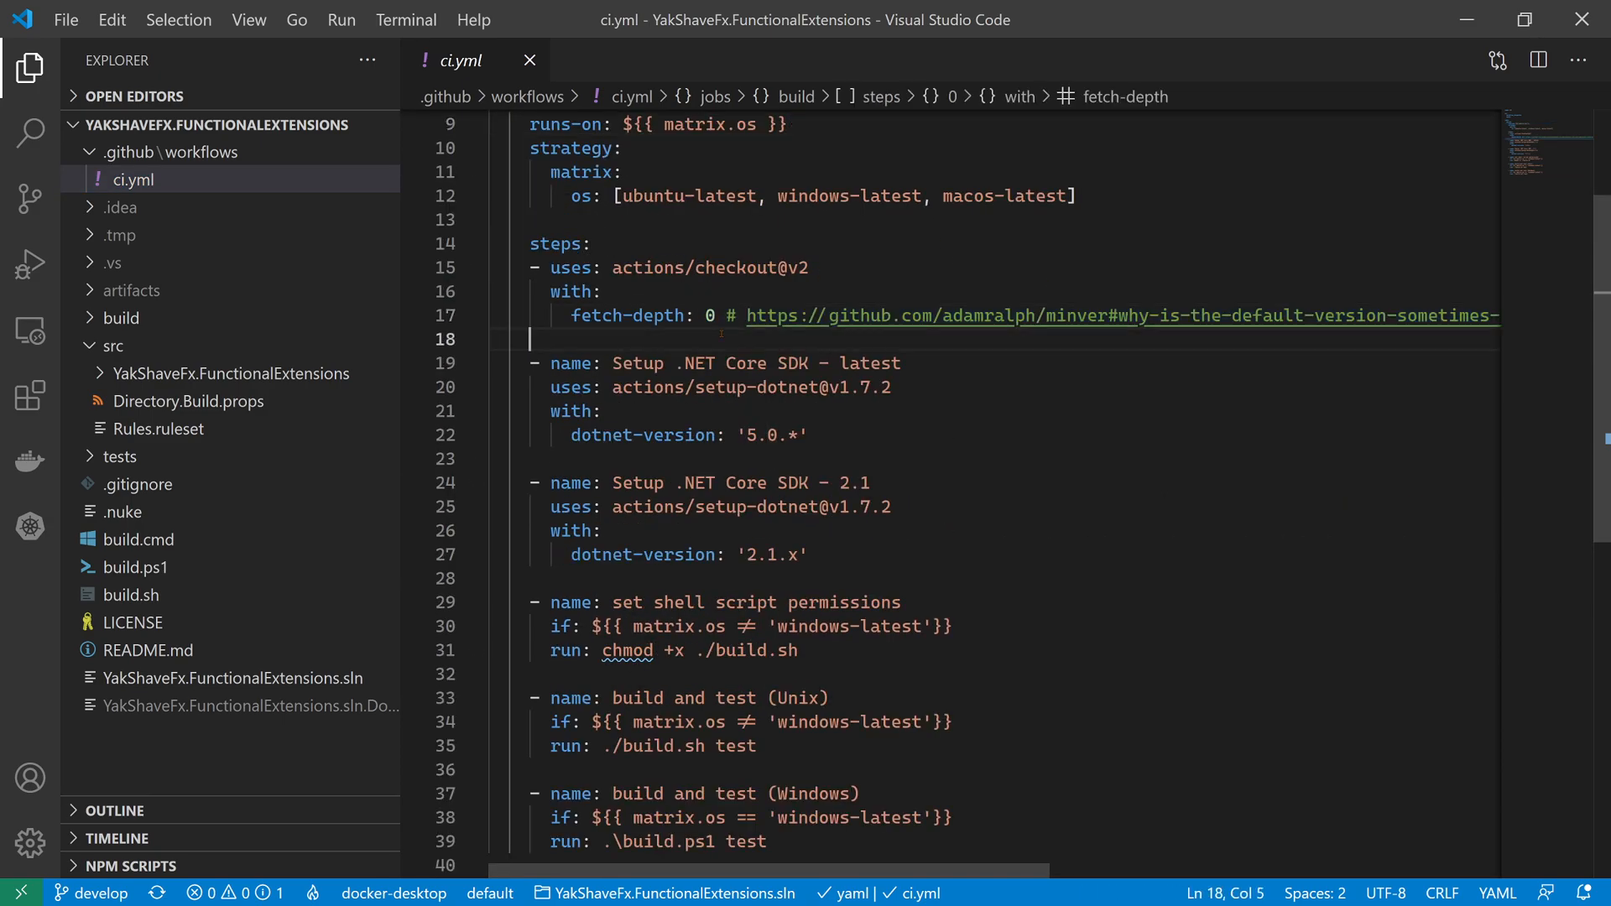
scroll(up, 3)
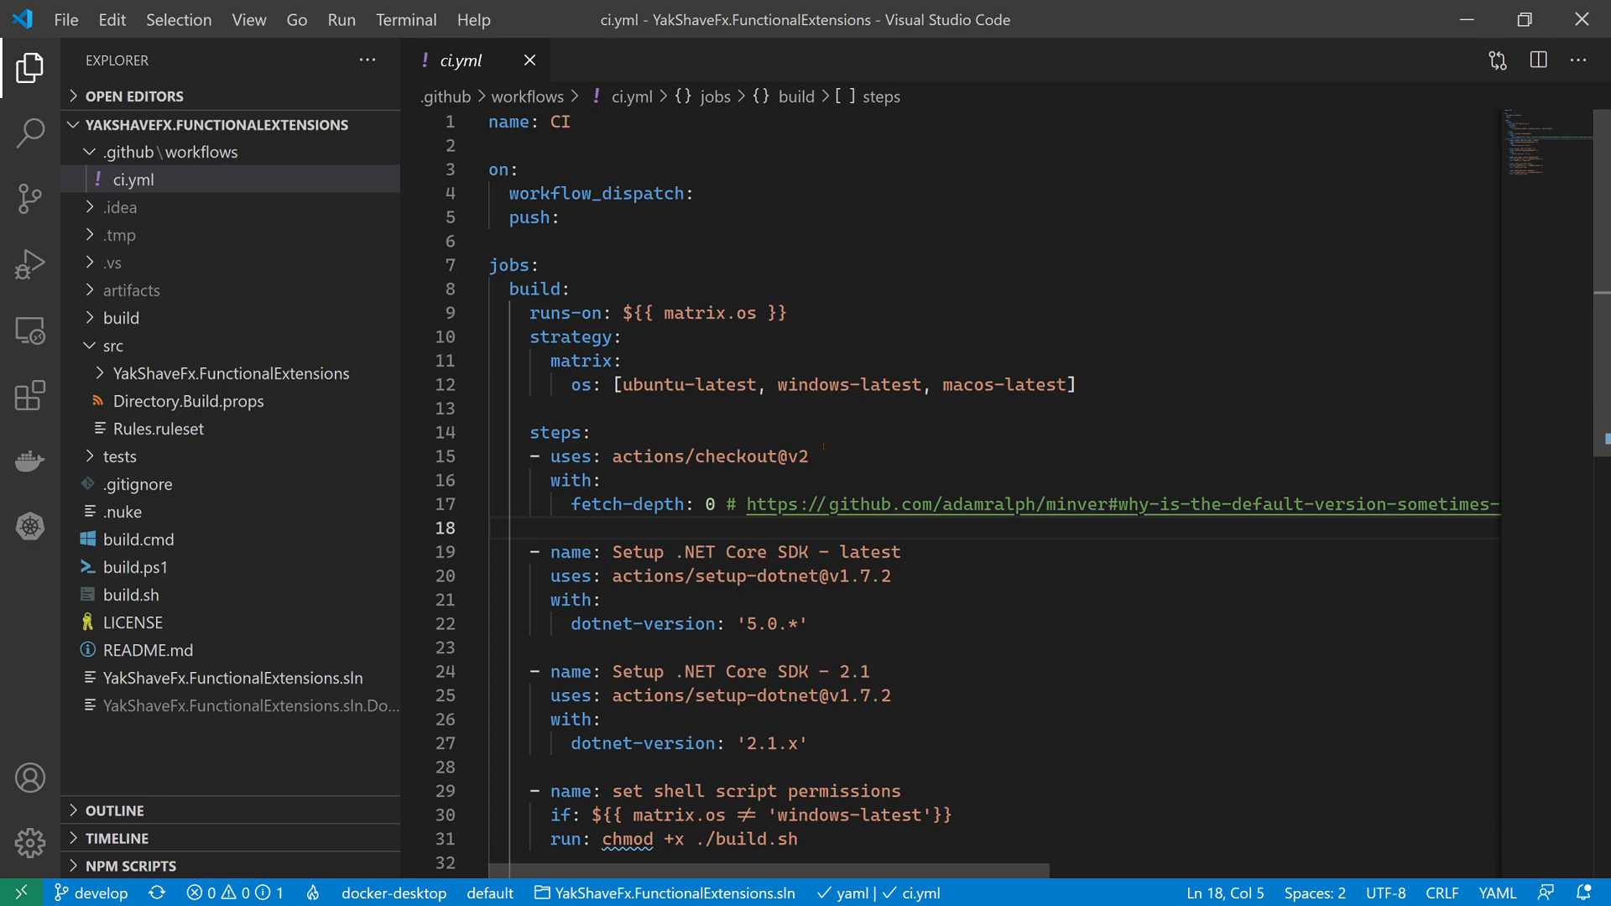
click(529, 527)
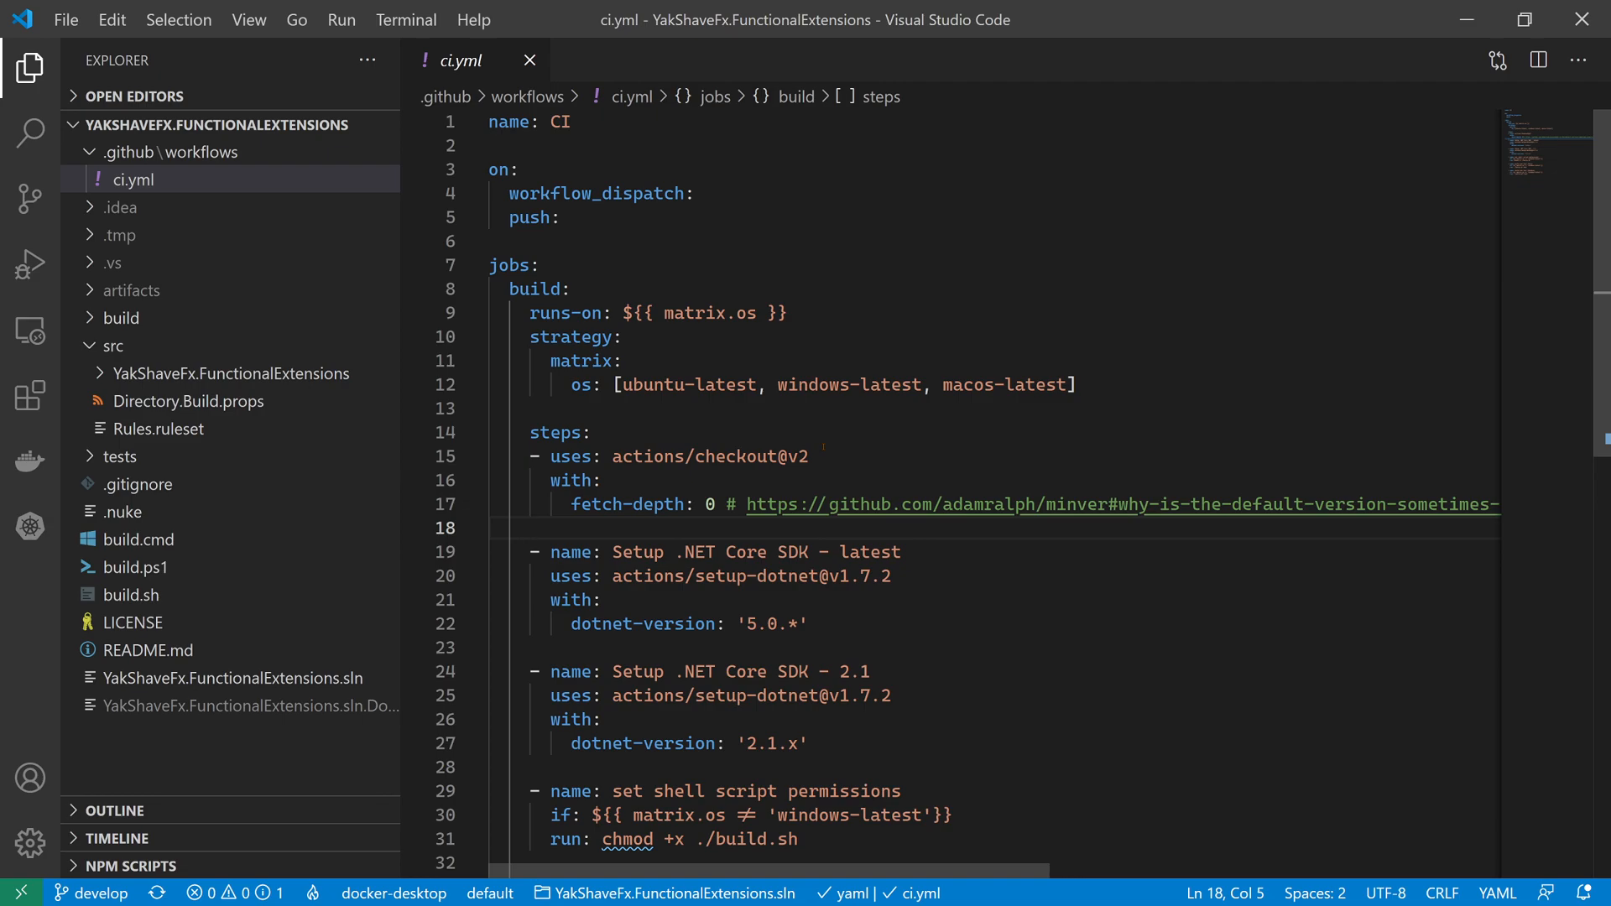
click(530, 529)
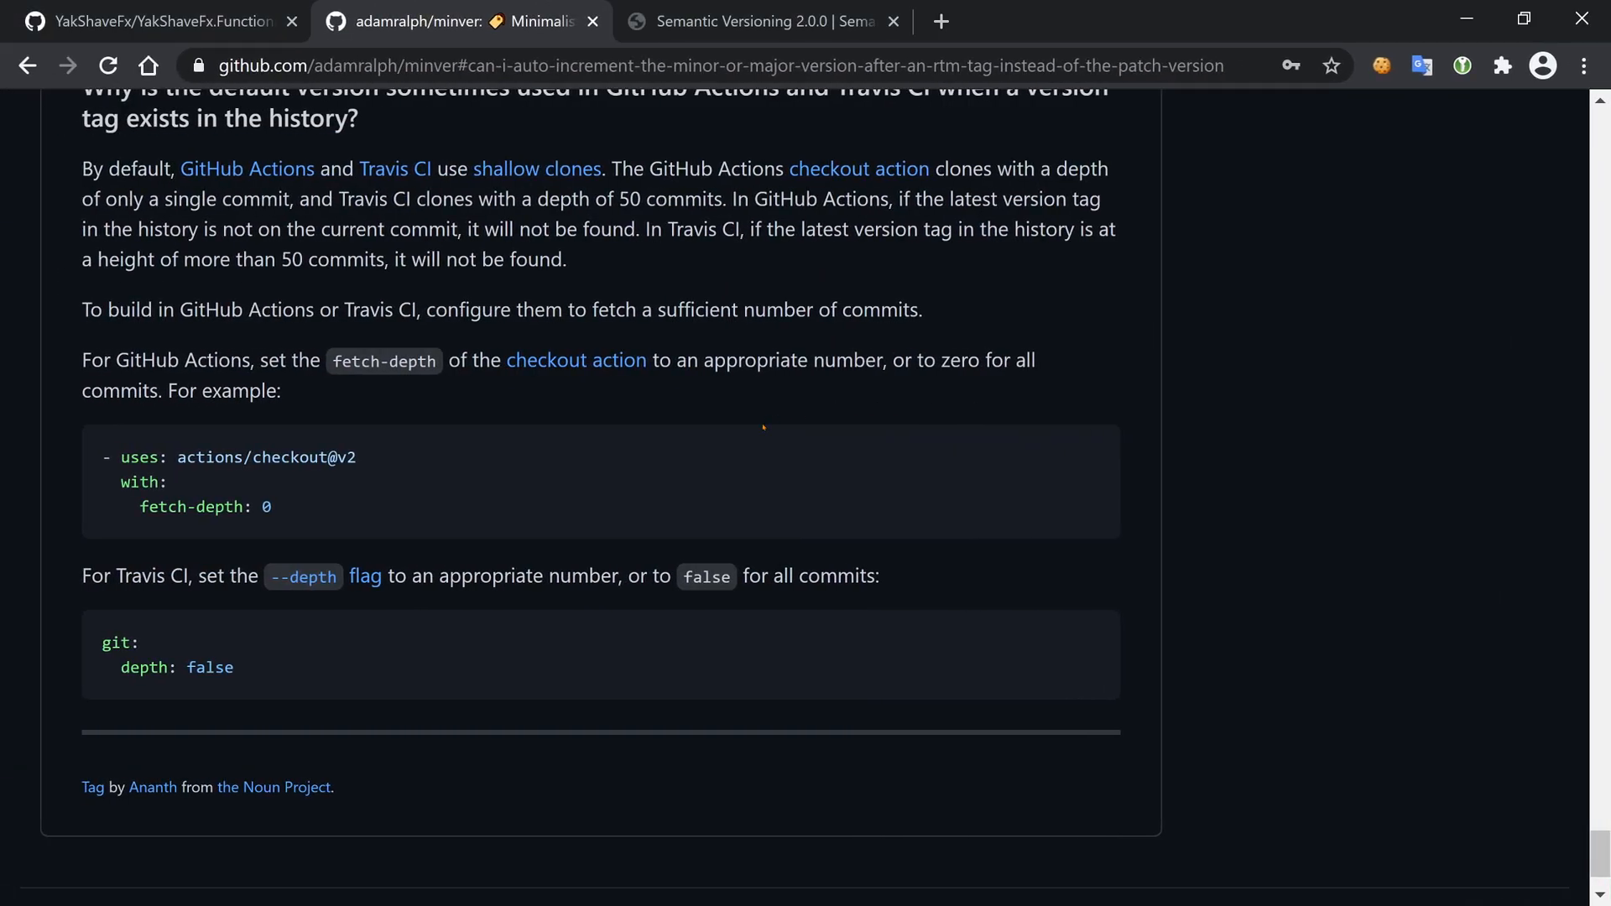
- Show the YakShaveFx.FunctionalExtensions repository page with its latest Setup MinVer commit on develop
click(154, 20)
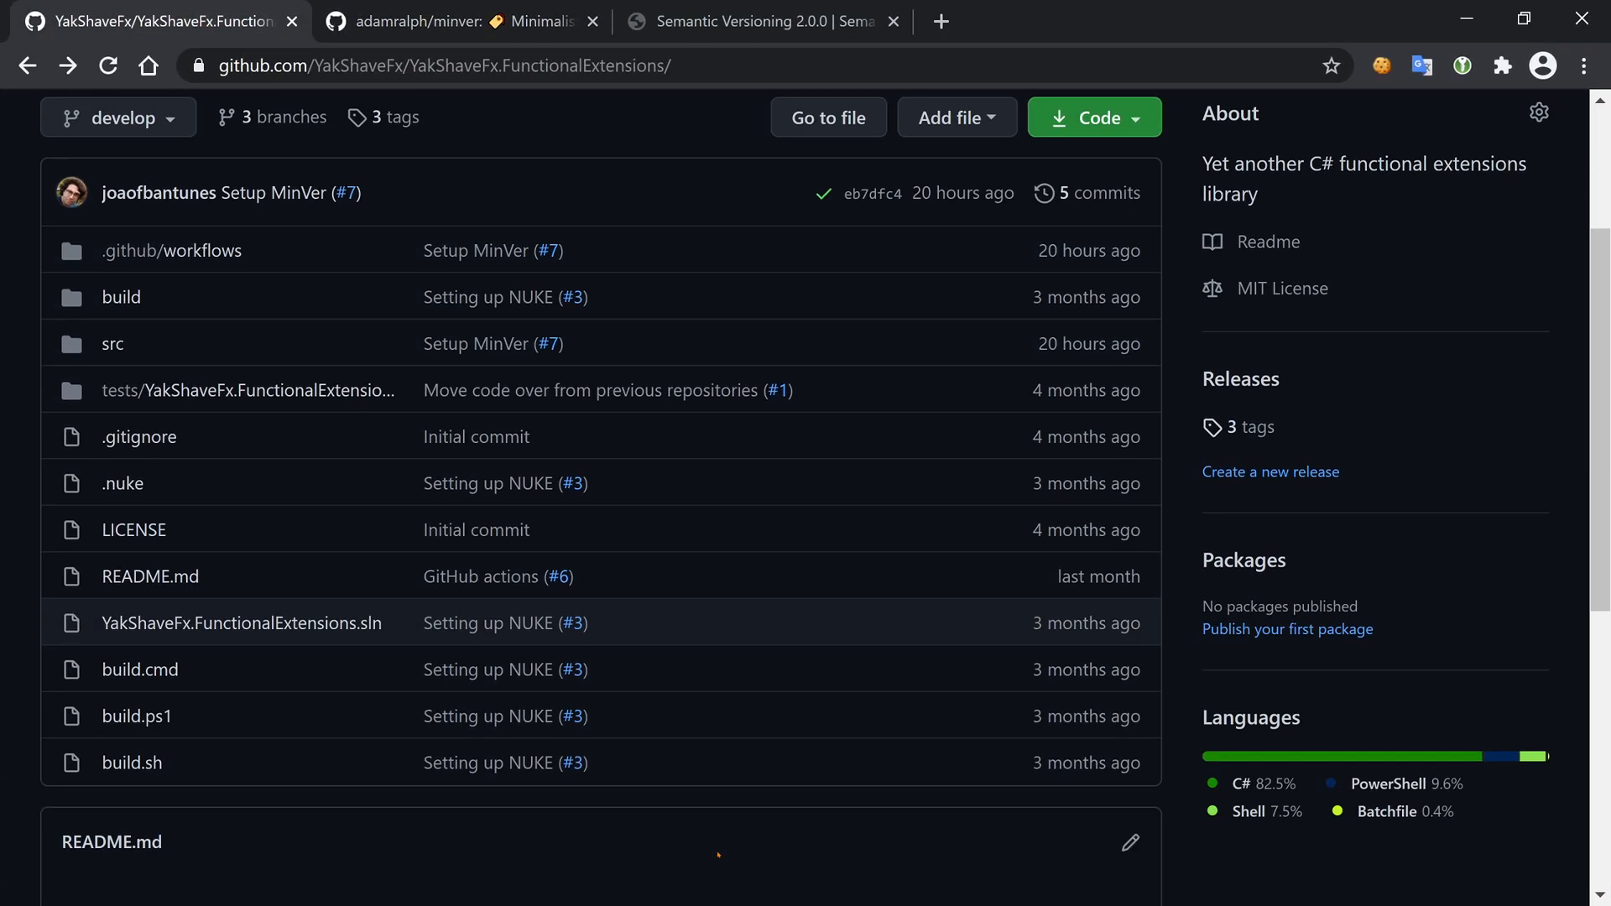
scroll(up, 3)
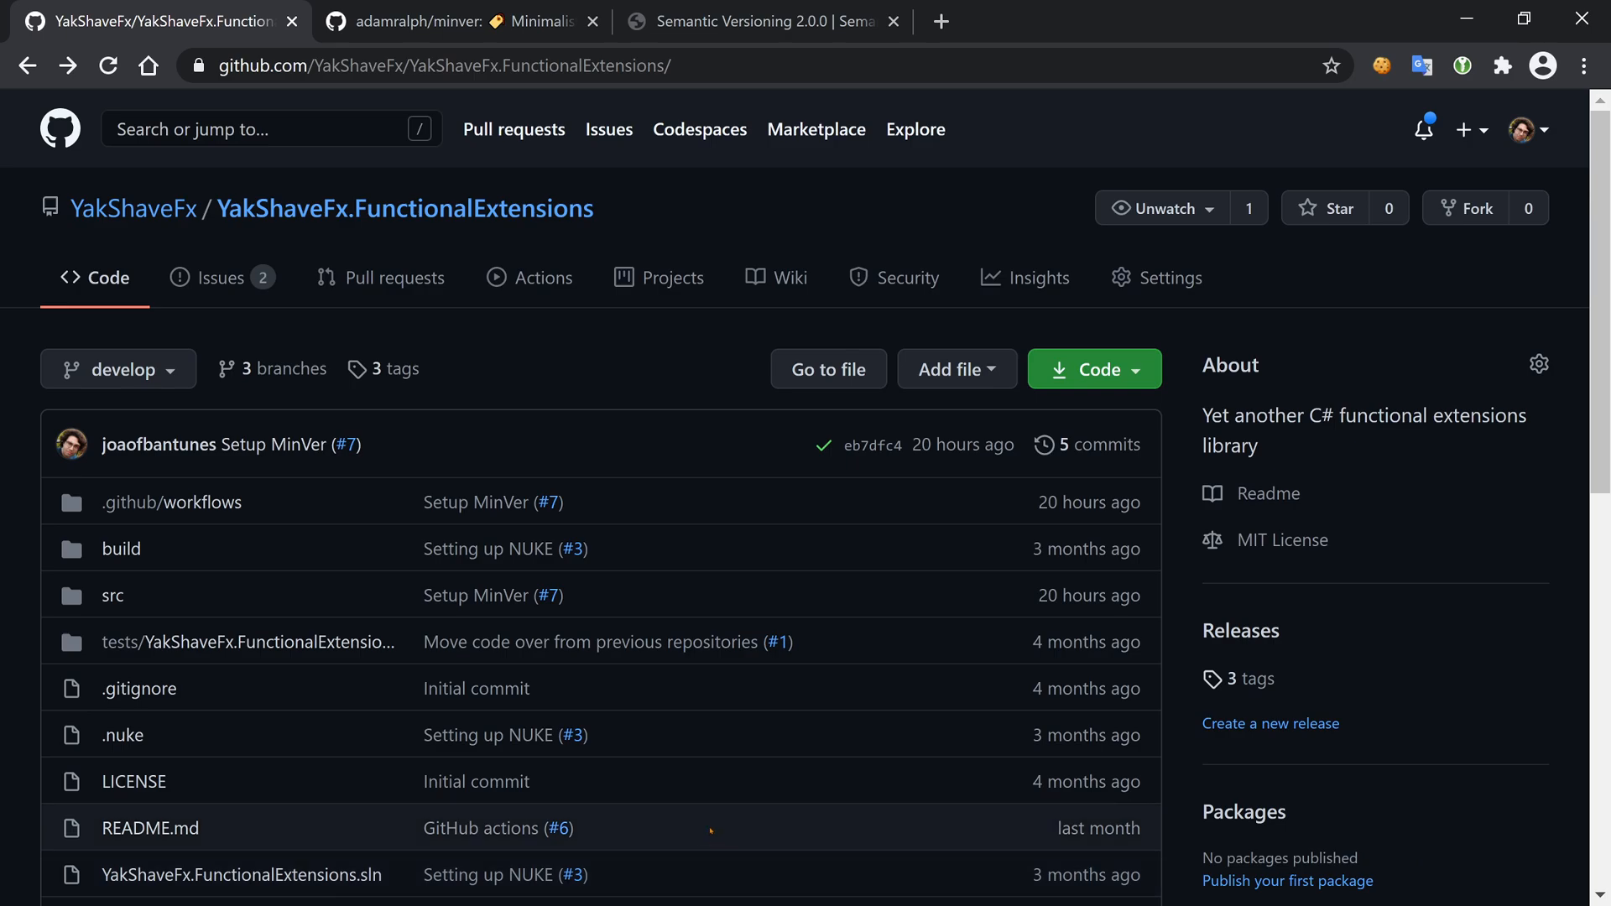
scroll(down, 3)
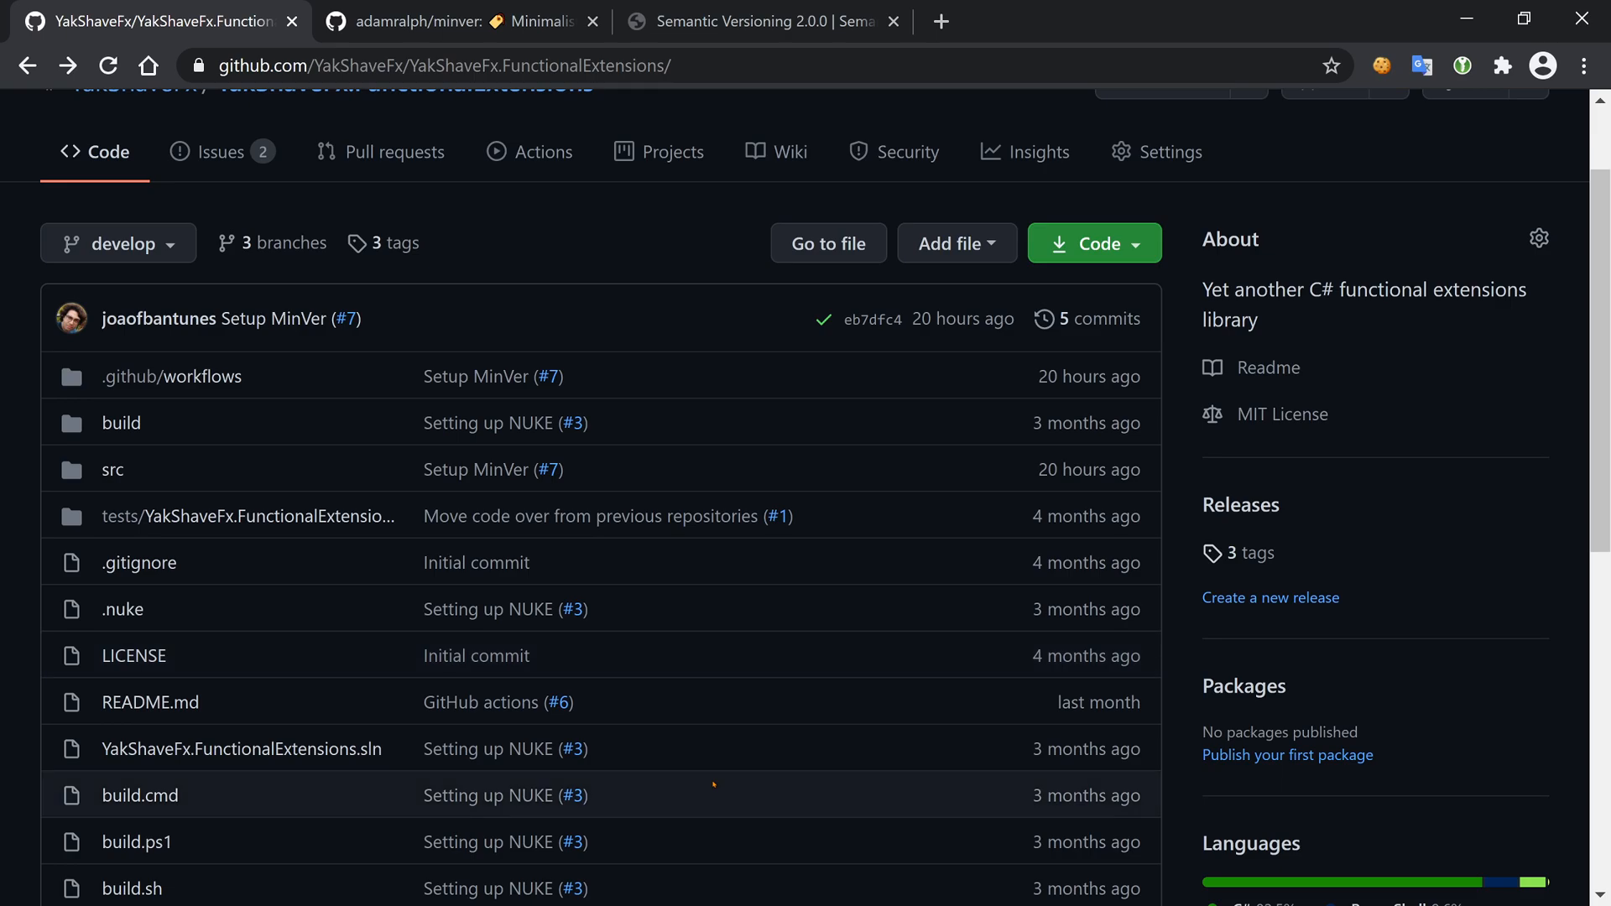